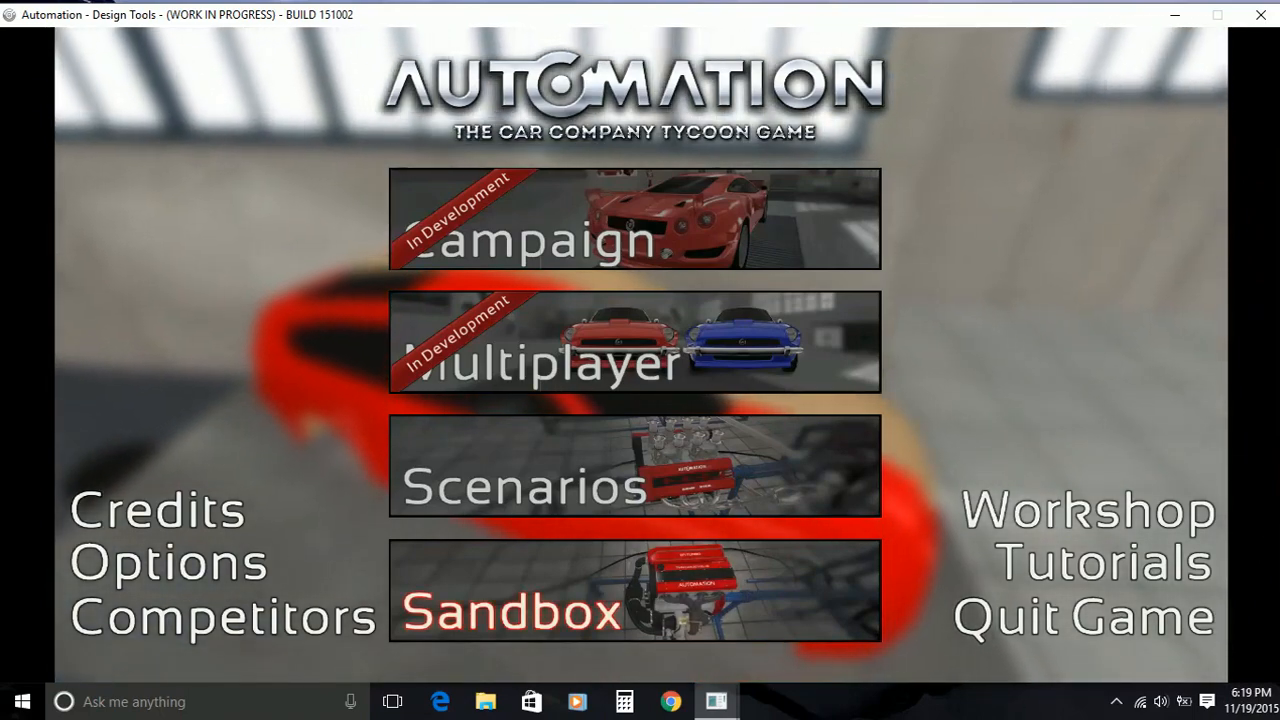
# Enter Sandbox mode to reach the car manager with the saved models list
pyautogui.click(508, 612)
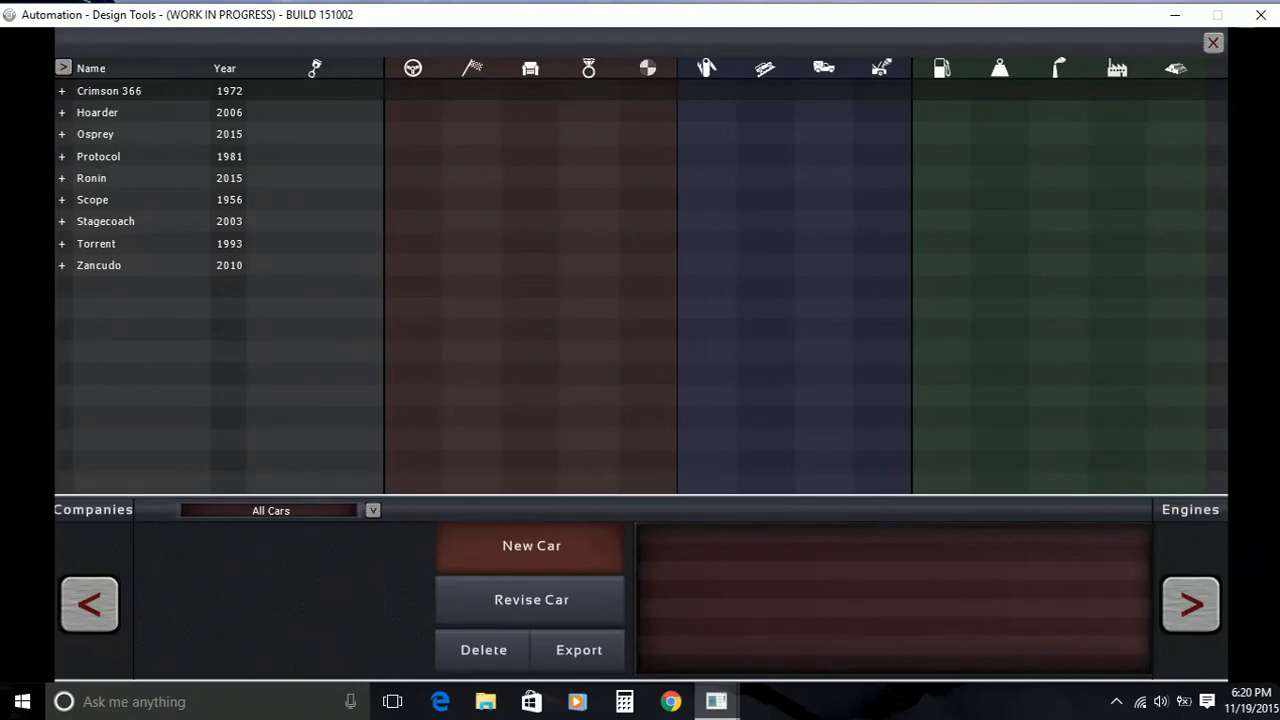
# Start a new 2015 car project, 'Car Model 1', and reach the body gallery
pyautogui.click(530, 544)
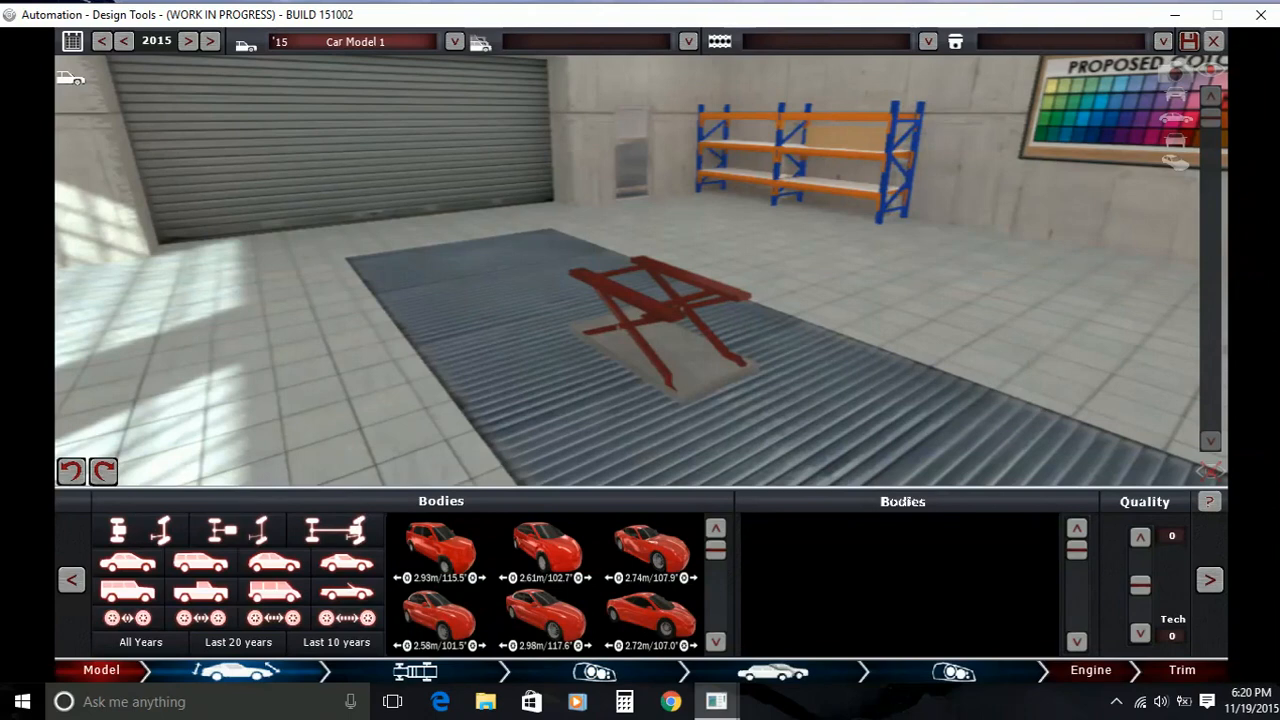
pyautogui.moveTo(236, 530)
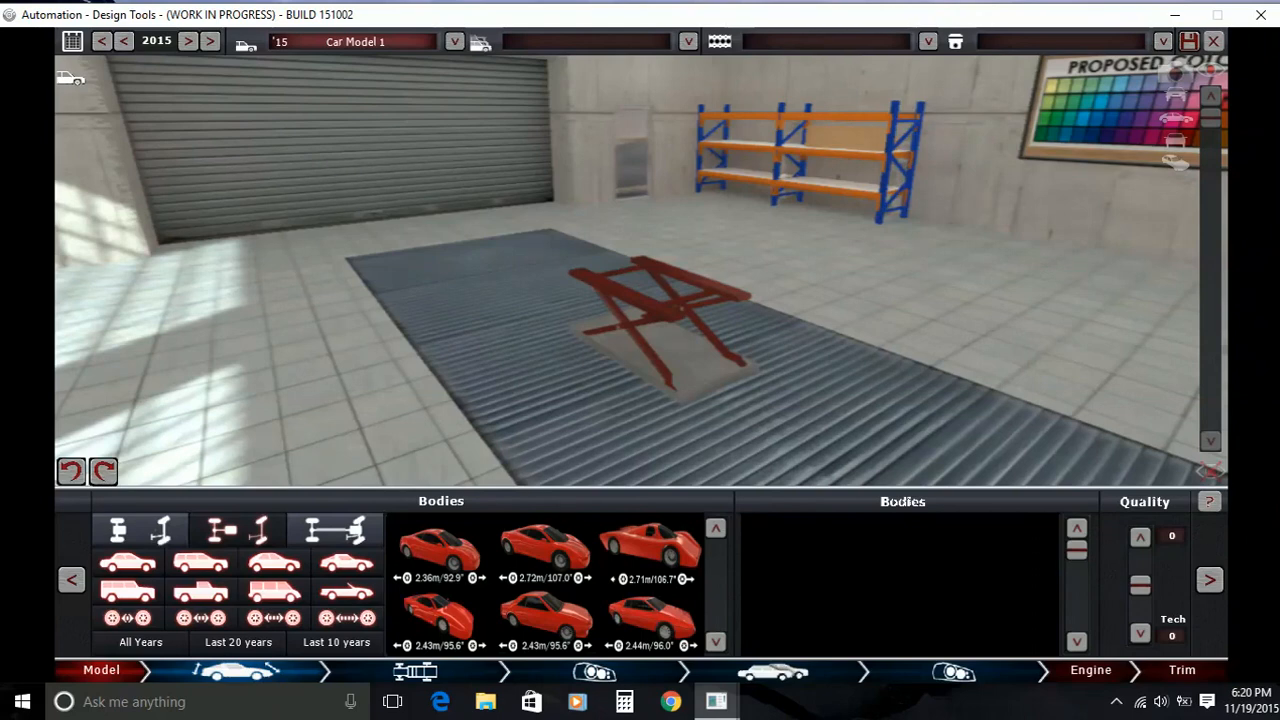
# Preview sports car bodies including the 2.72 m one, settling on the compact 2.36 m body
pyautogui.click(444, 630)
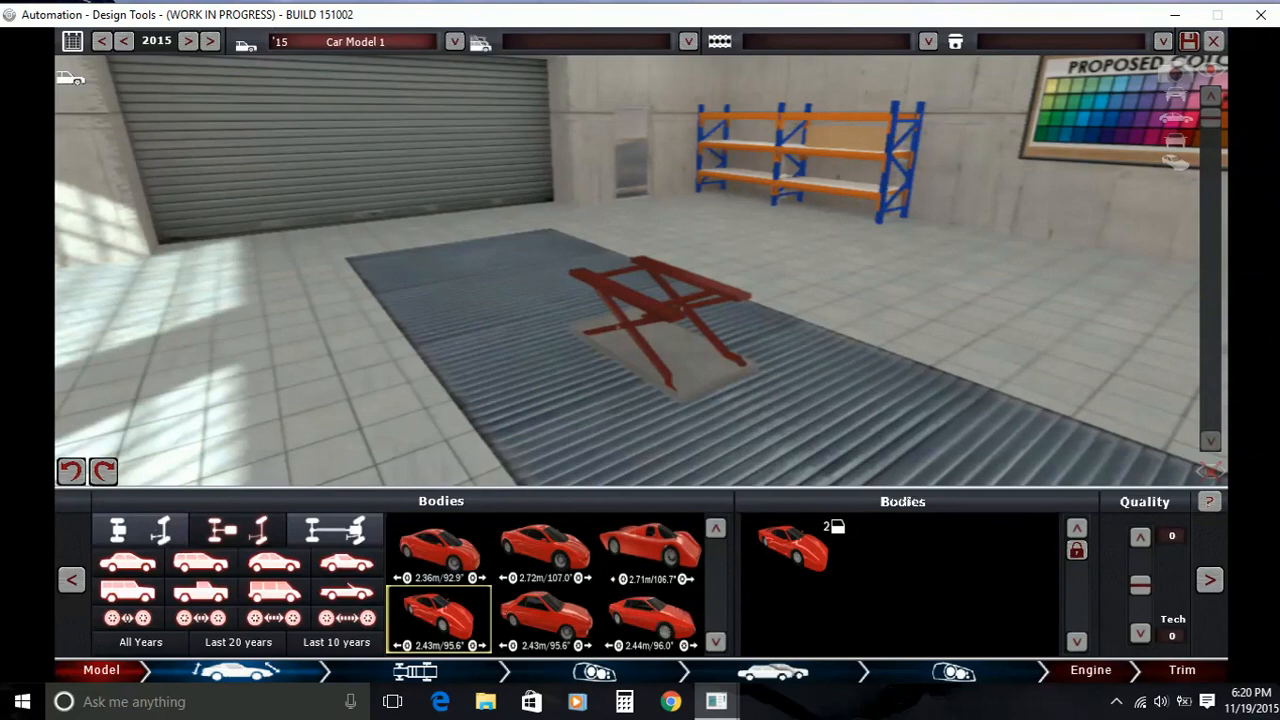
pyautogui.click(444, 618)
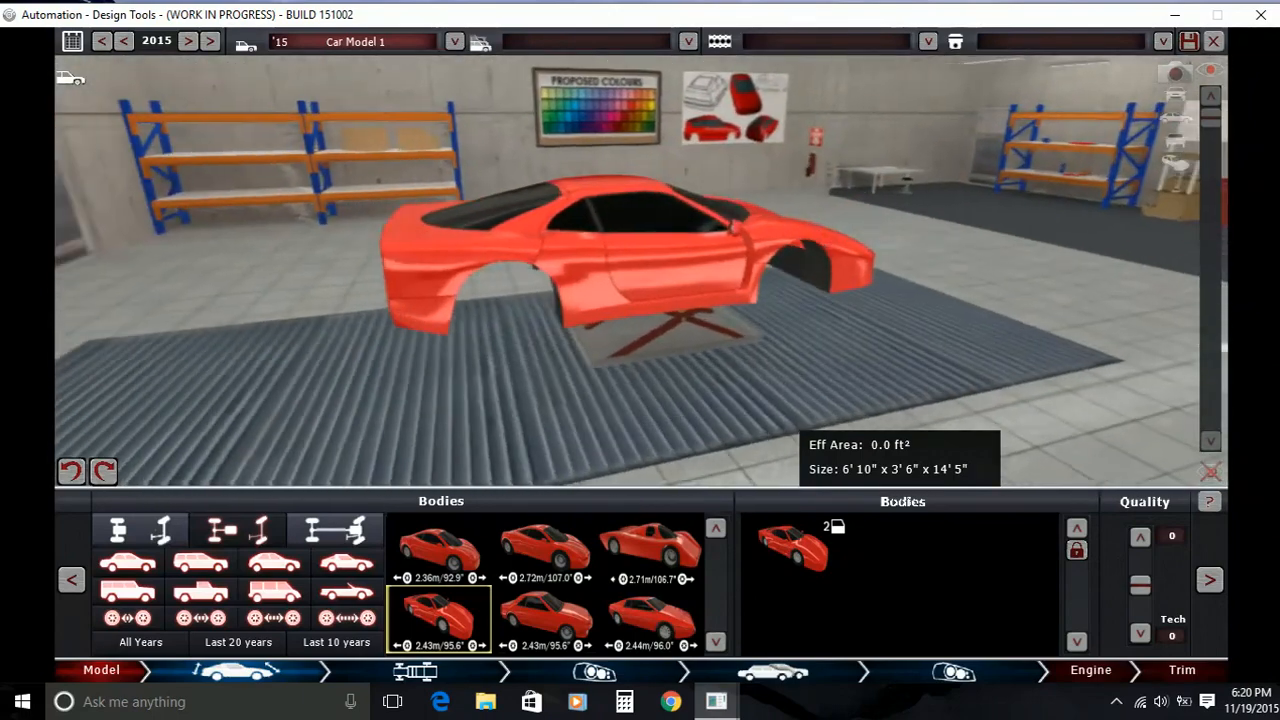
pyautogui.click(544, 550)
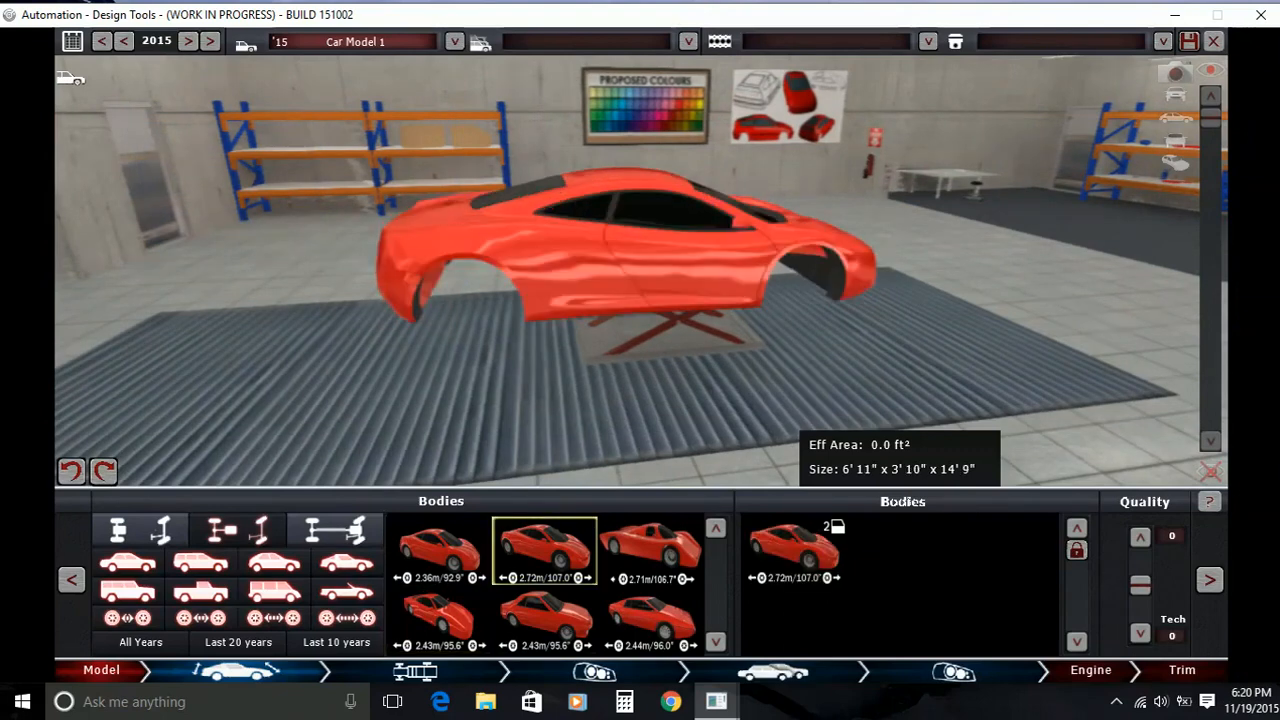
pyautogui.click(440, 550)
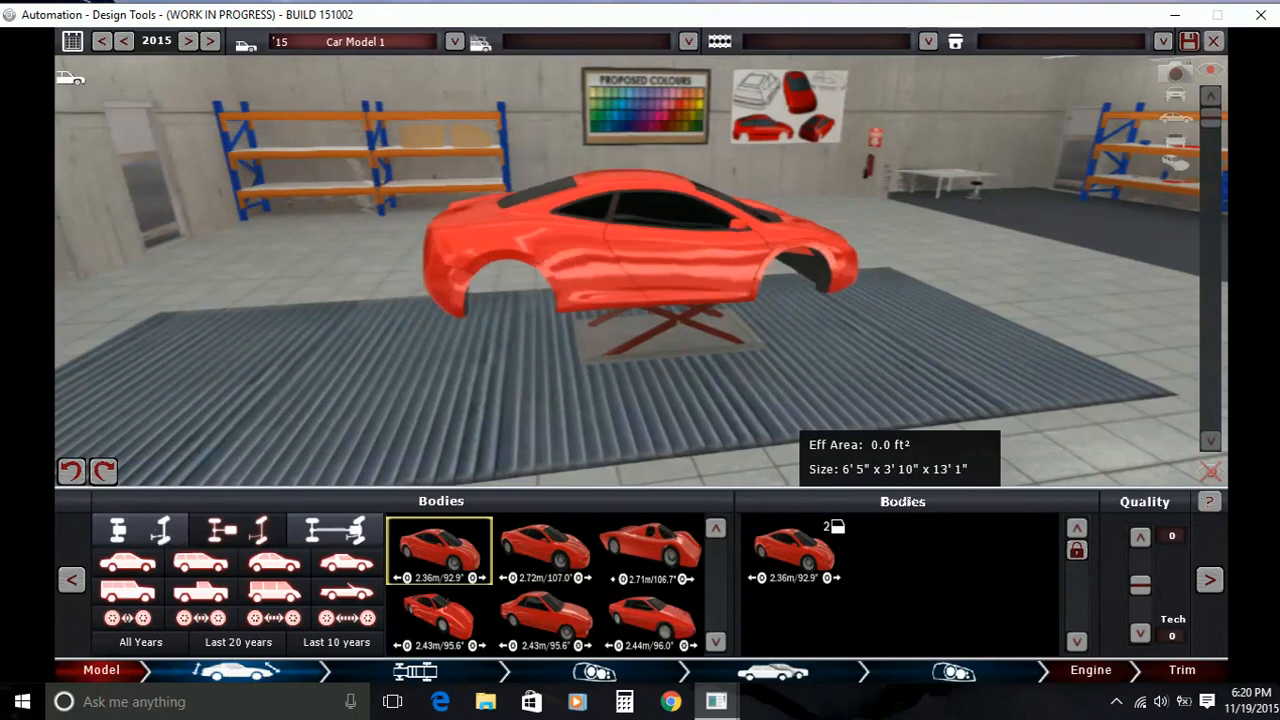
# Lock in the red coupe body and move to the chassis stage with a monocoque frame
pyautogui.click(546, 552)
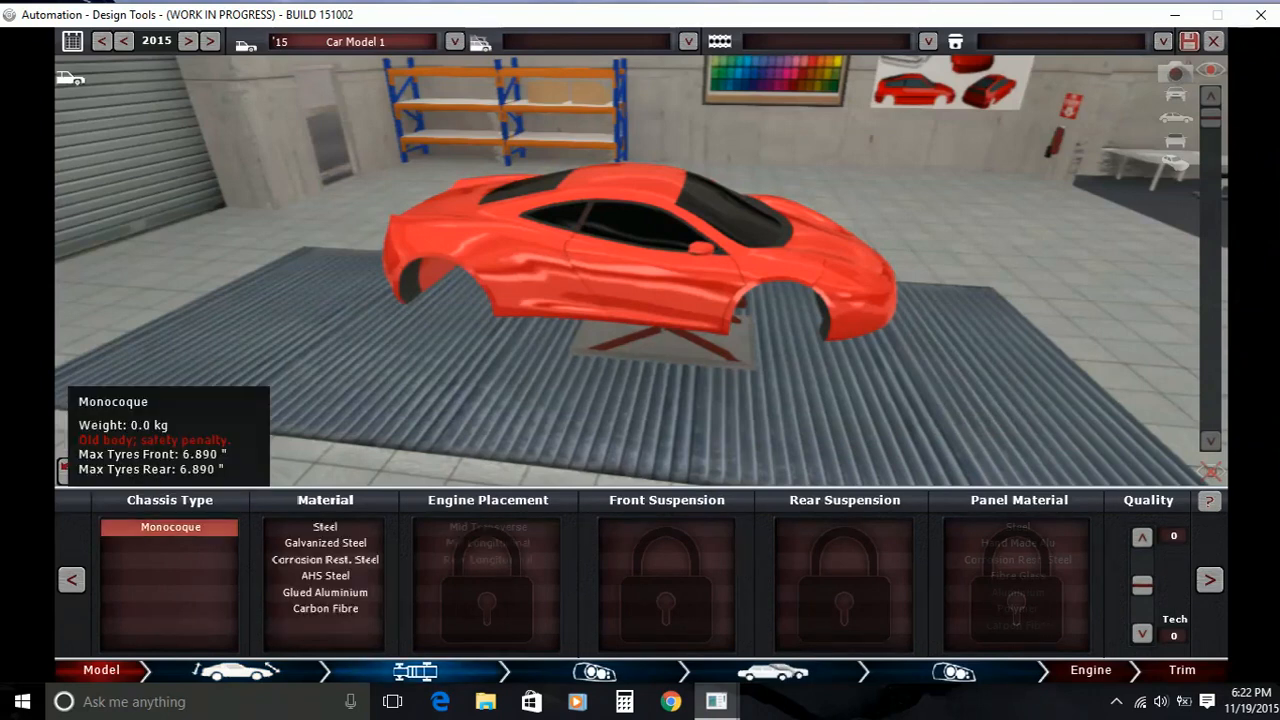
# Make the chassis carbon fibre, mid-longitudinal engine, double wishbones front and rear, and choose the panel material
pyautogui.click(324, 626)
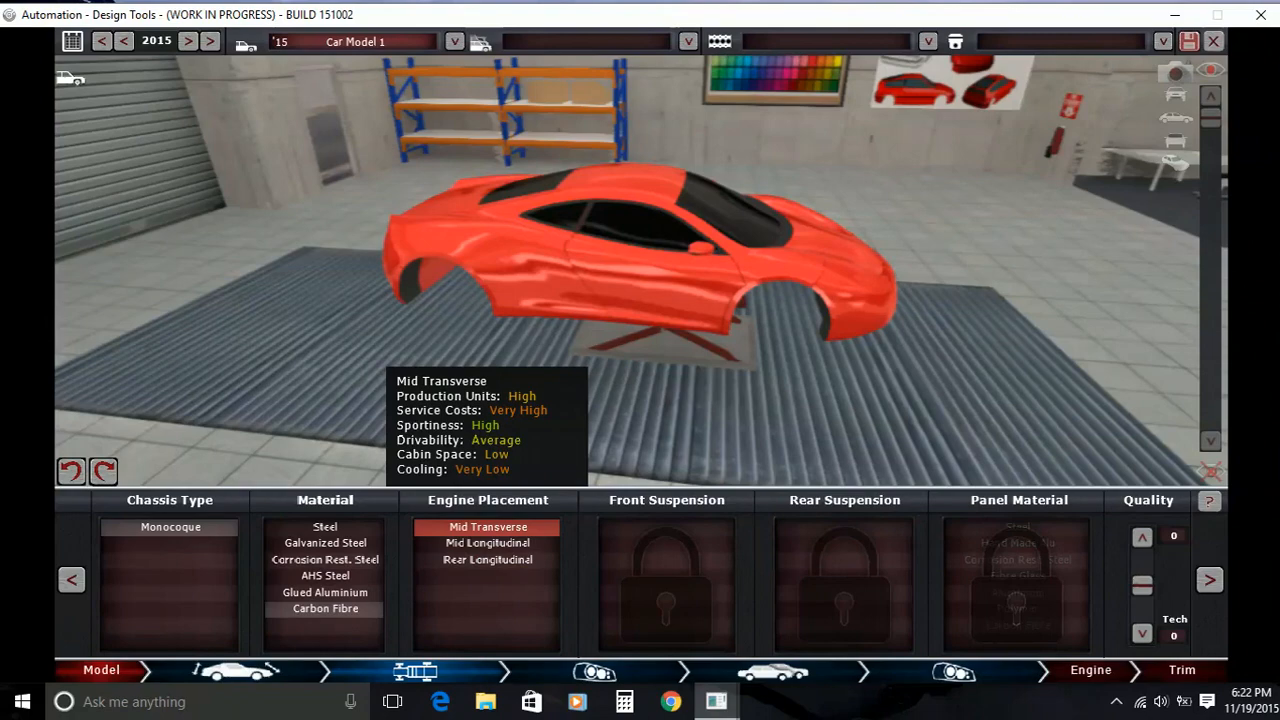
pyautogui.click(486, 544)
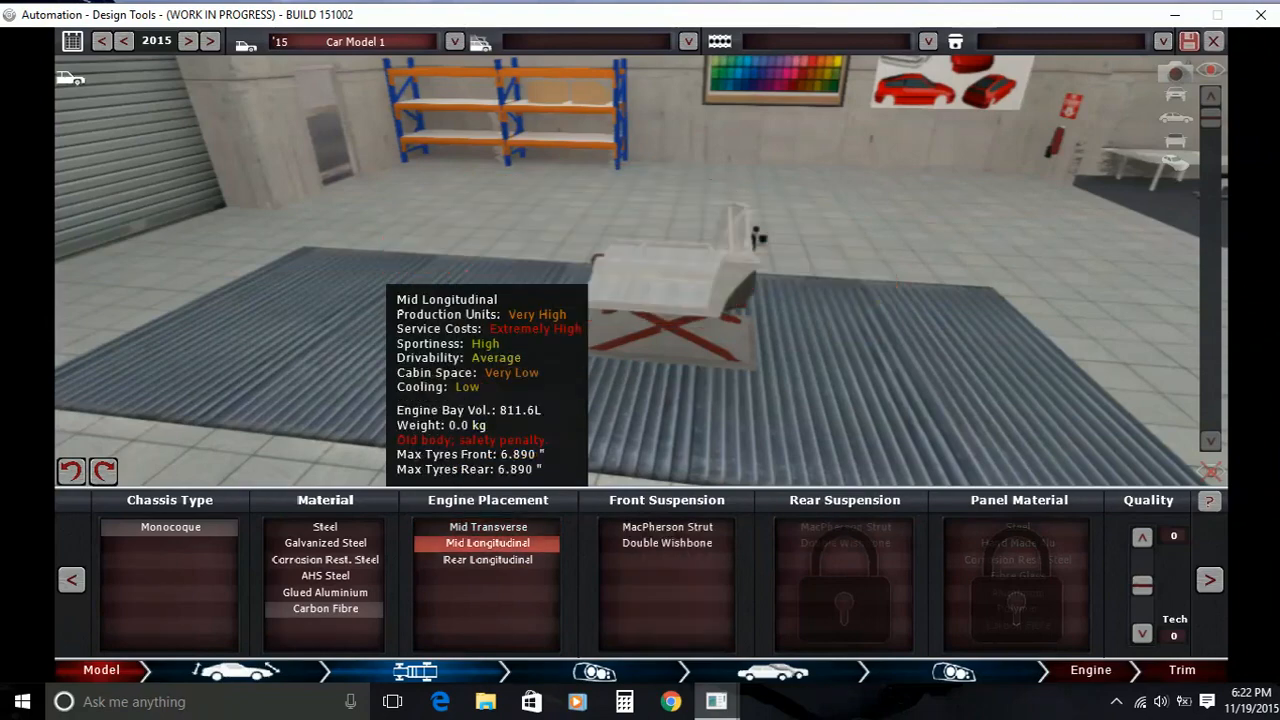
pyautogui.click(666, 542)
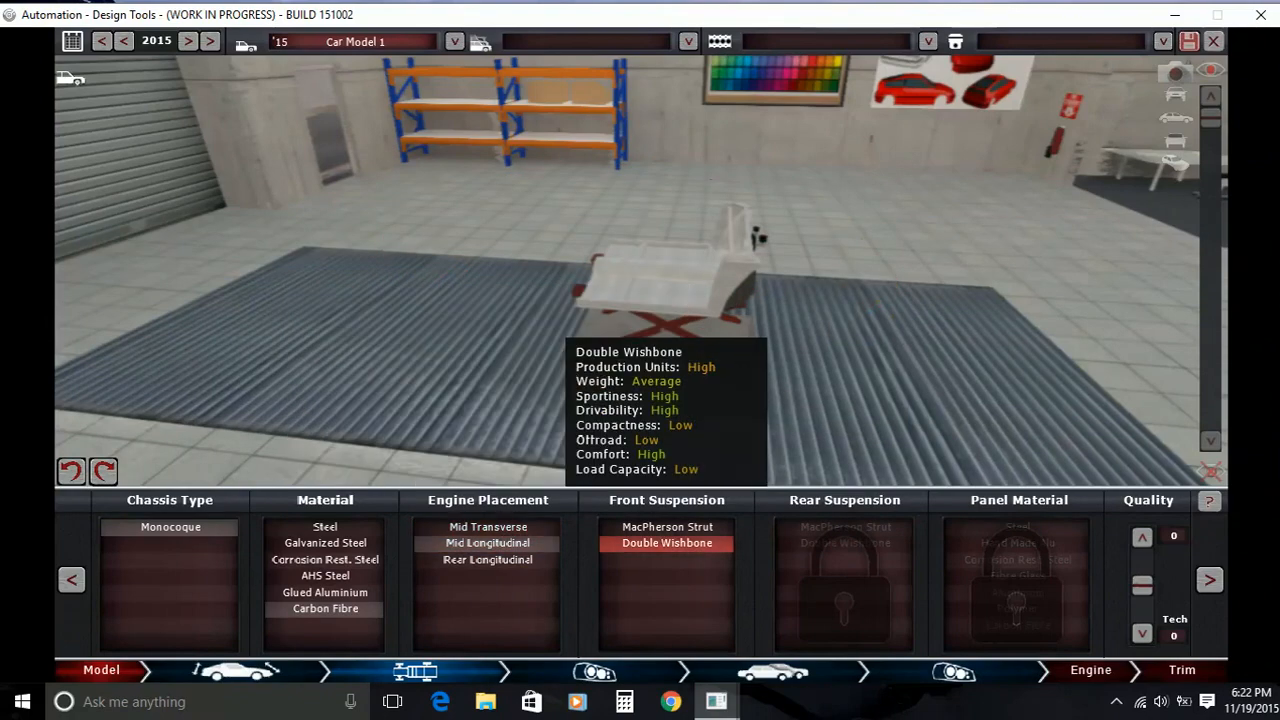
pyautogui.click(844, 544)
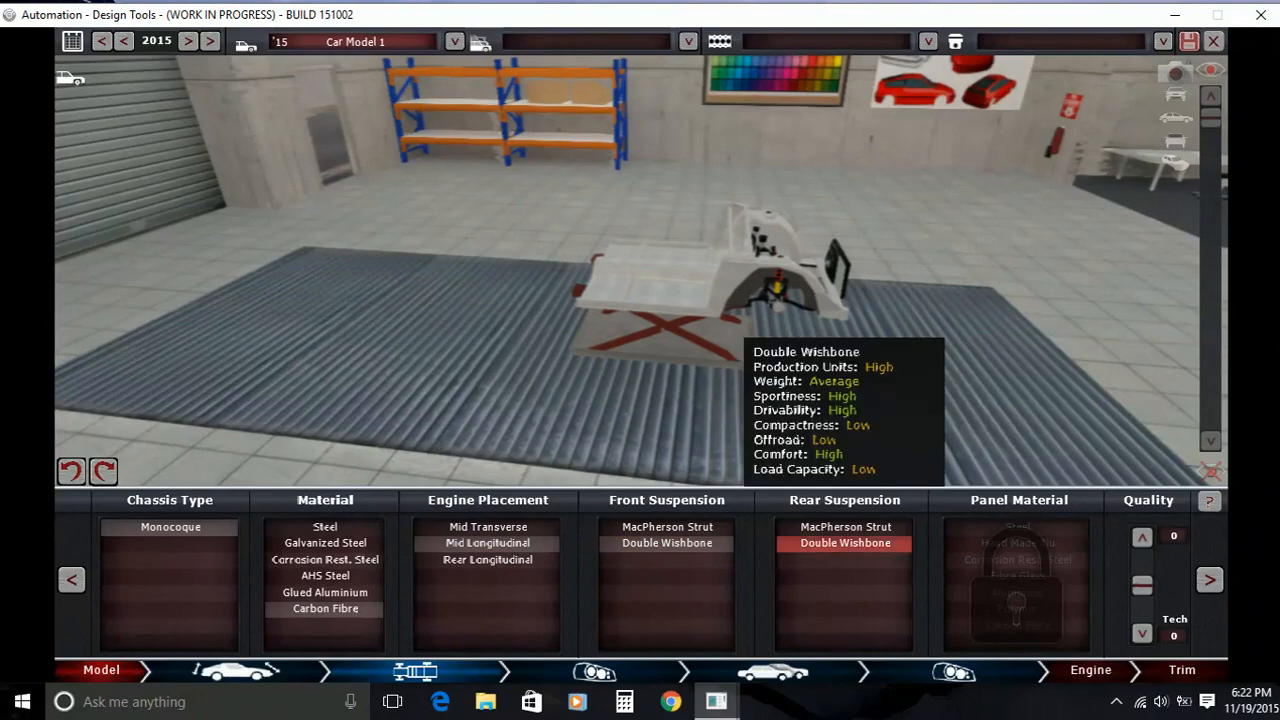
pyautogui.click(1016, 608)
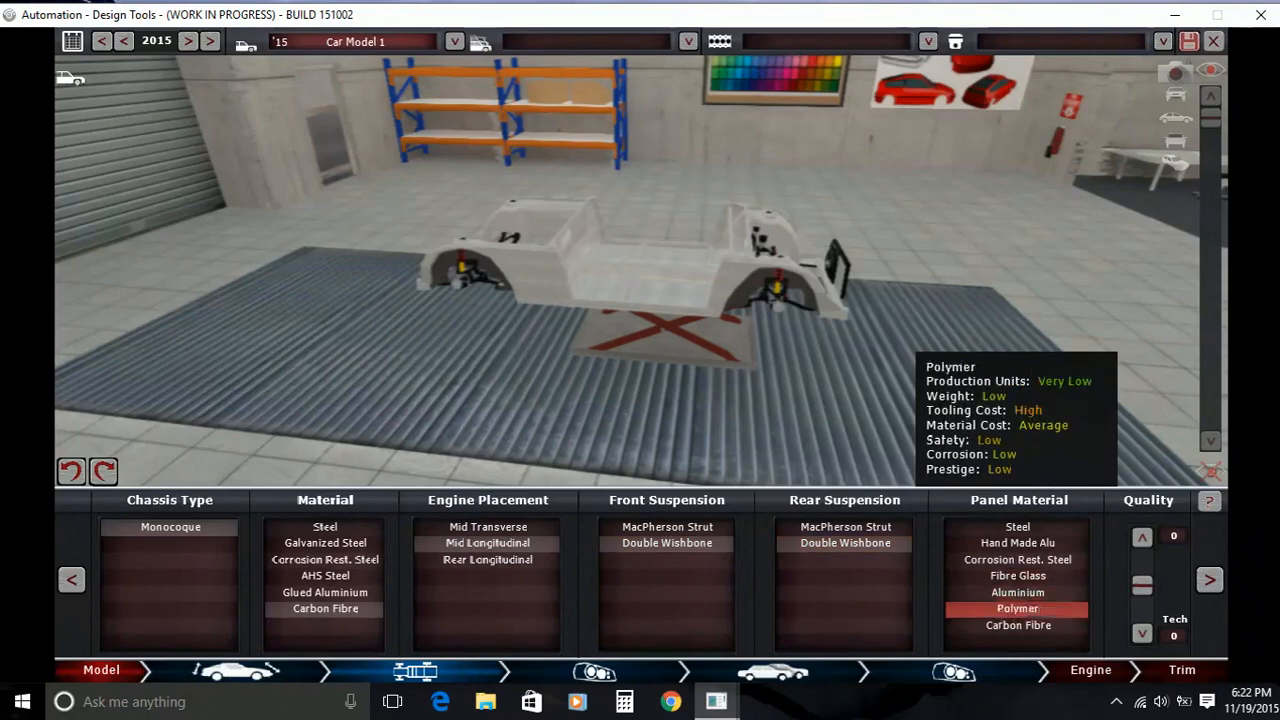
pyautogui.click(1016, 626)
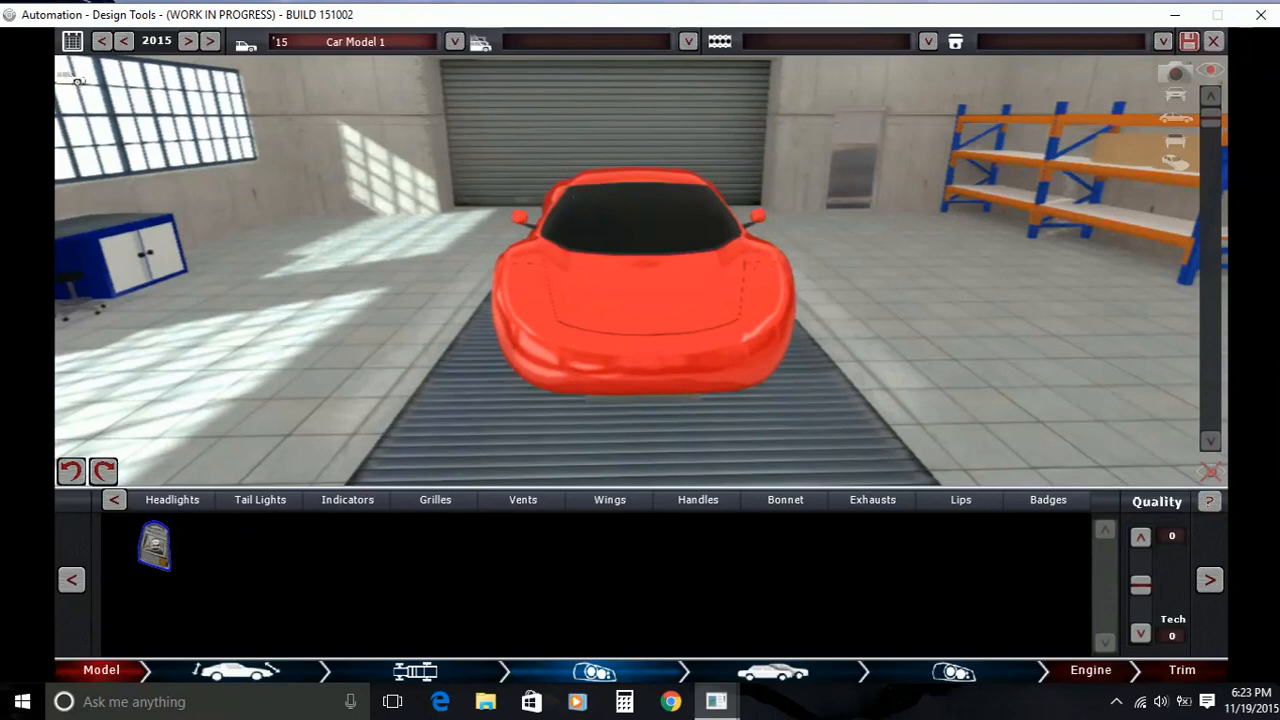
pyautogui.click(172, 500)
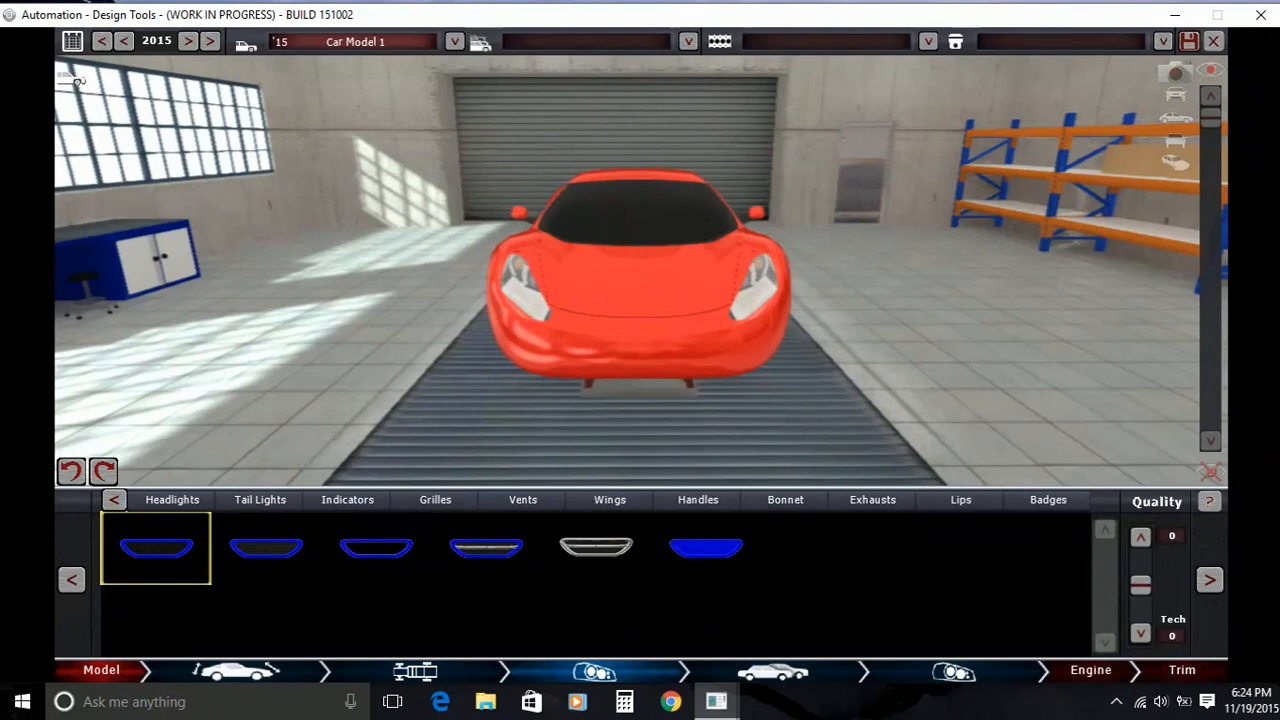
# Fit a pair of headlights onto the coupe's nose
pyautogui.click(596, 548)
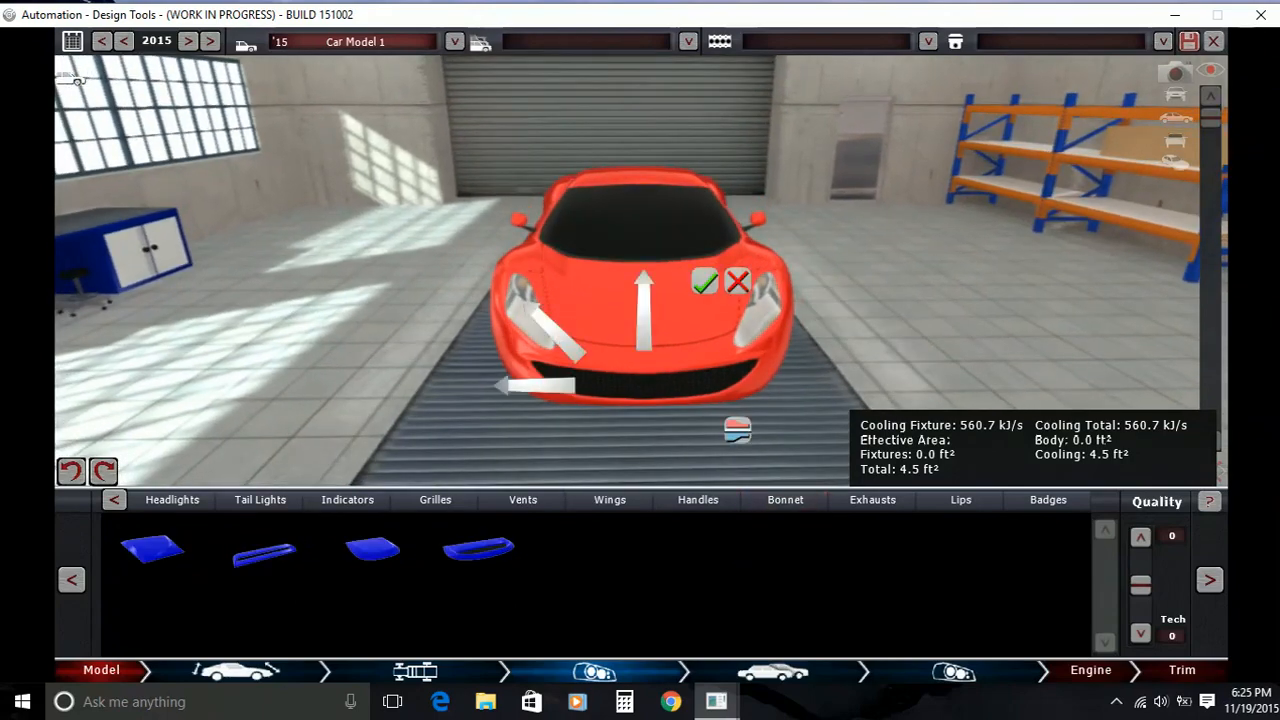
# Place a bonnet centre vent and a large black side vent behind the front wheel, reaching 10.8 ft² cooling
pyautogui.click(702, 284)
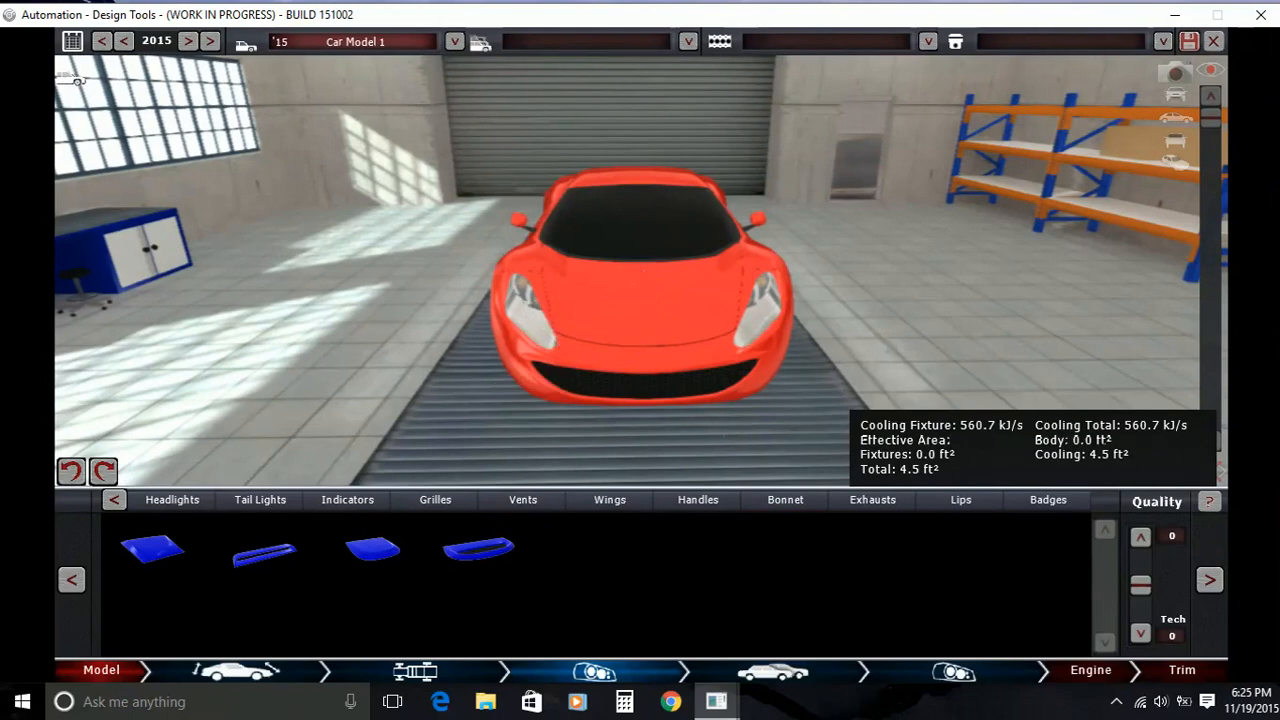
pyautogui.click(152, 548)
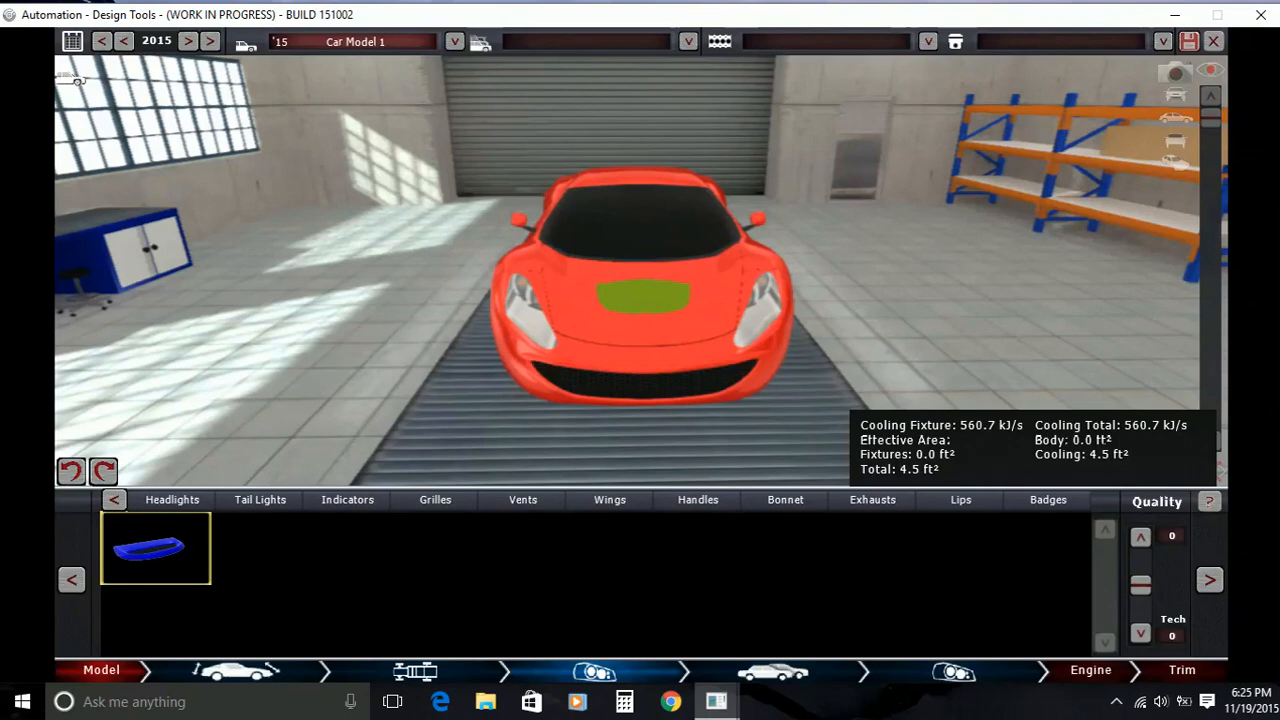
pyautogui.click(156, 548)
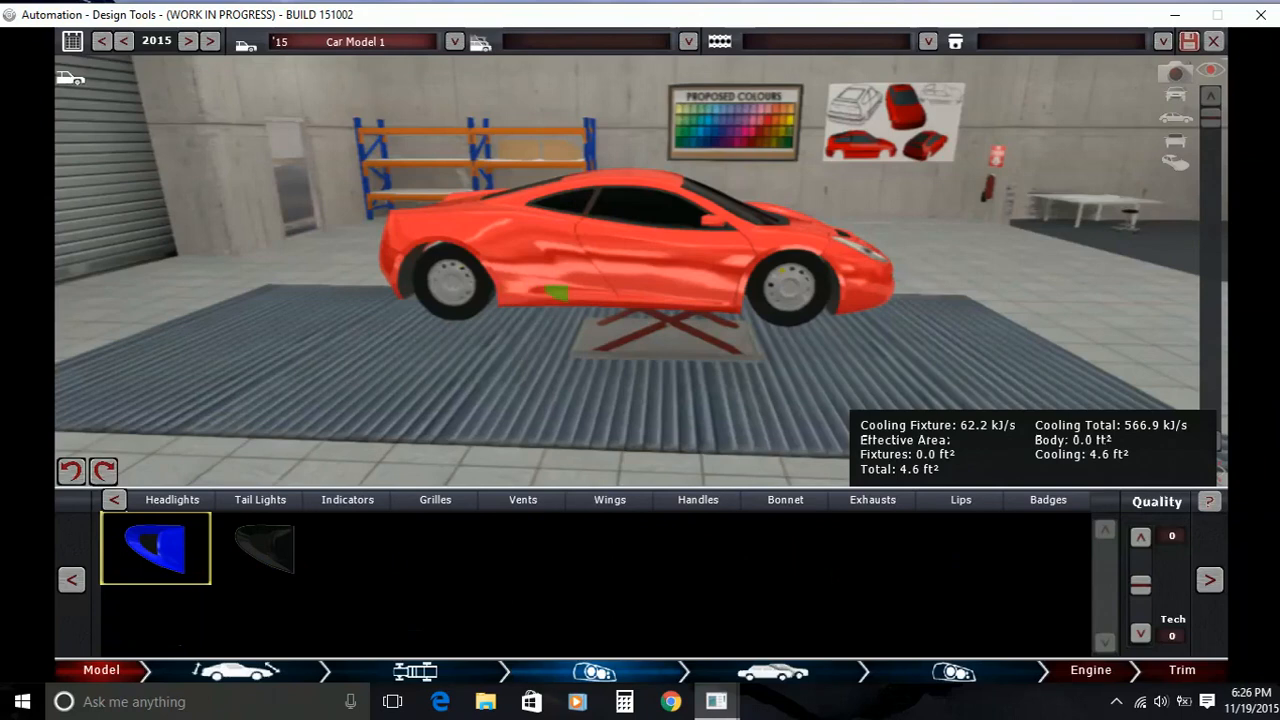
pyautogui.click(264, 548)
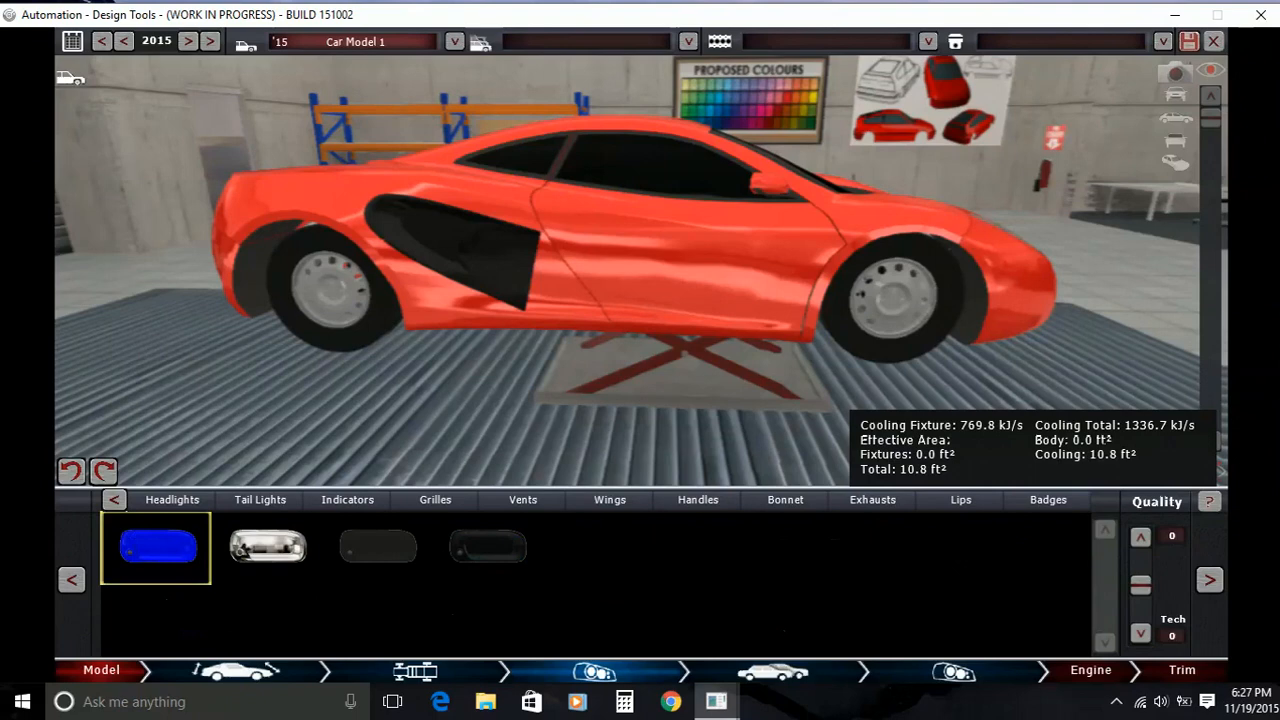
# Fit a chrome door handle onto the coupe's door
pyautogui.click(268, 546)
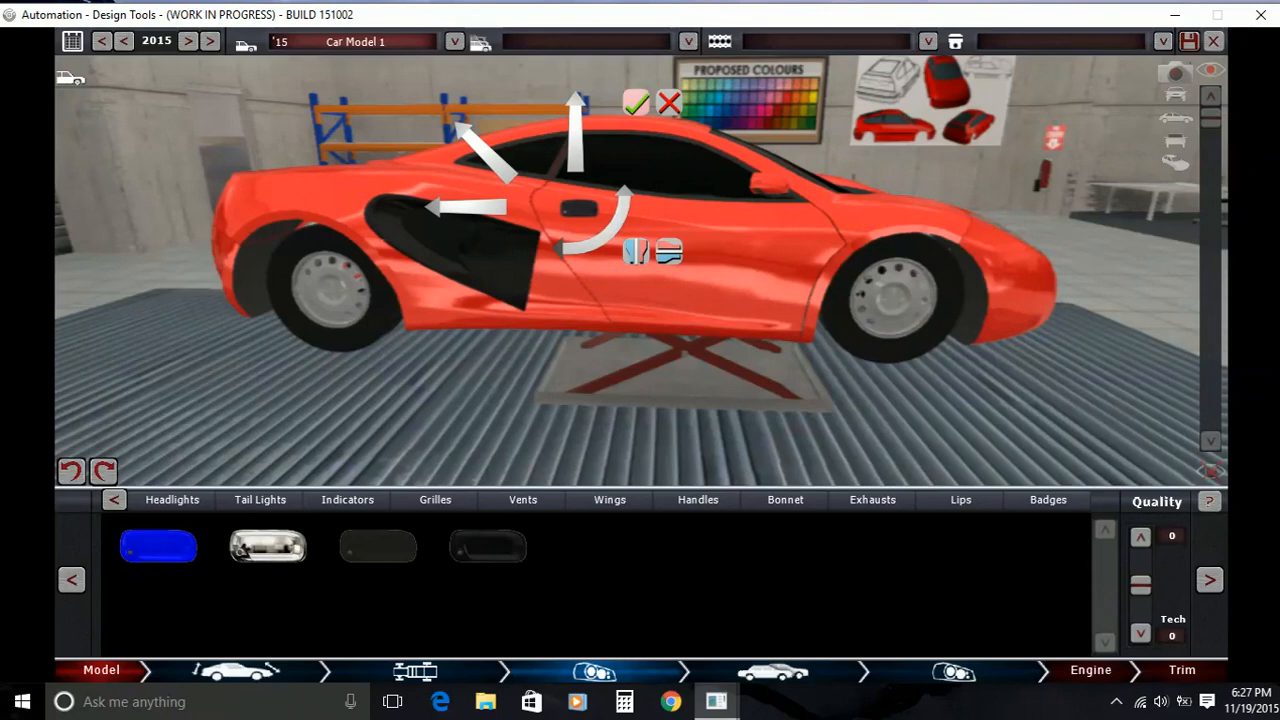
pyautogui.click(640, 100)
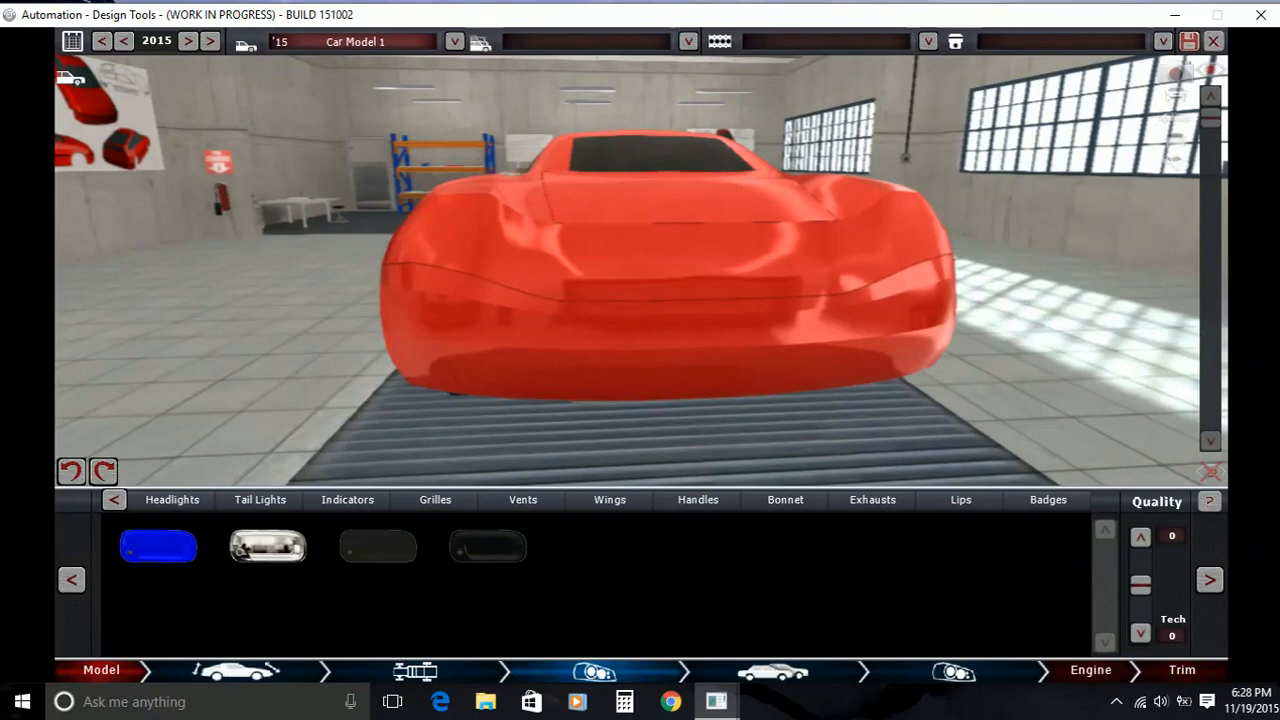
# Add tail lights and place twin exhaust tips on the rear markers
pyautogui.click(260, 500)
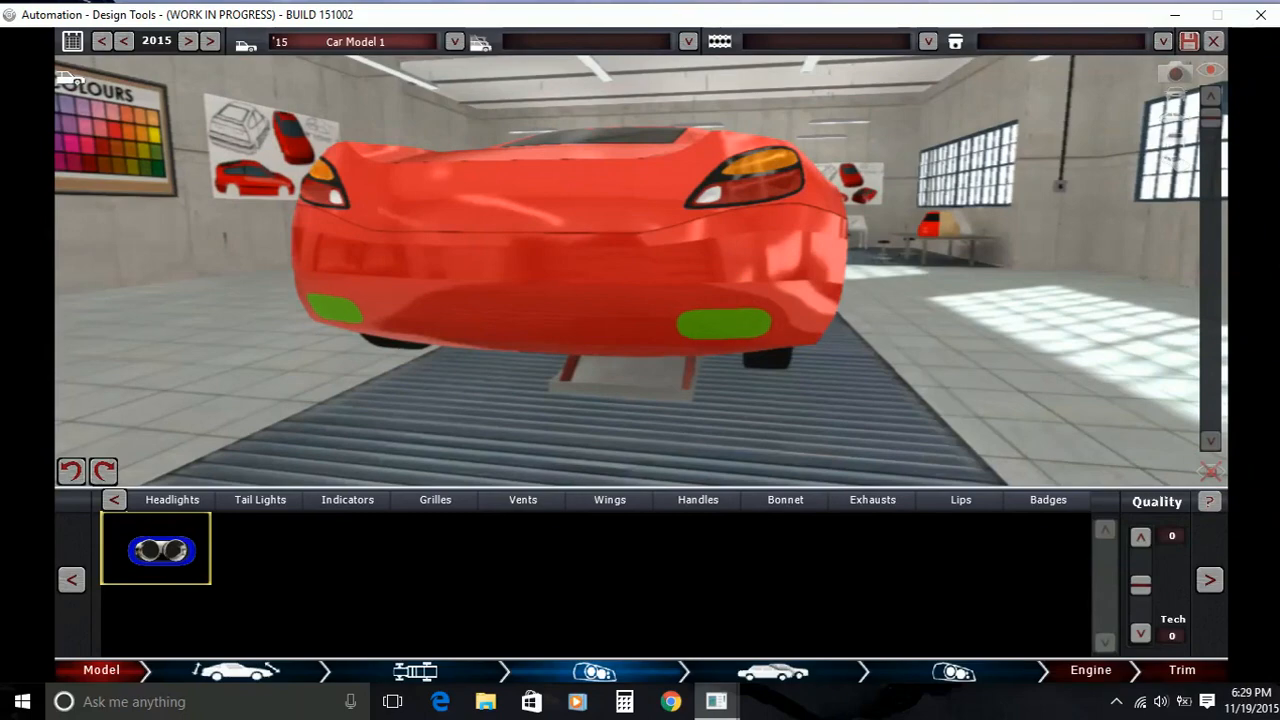
pyautogui.click(160, 548)
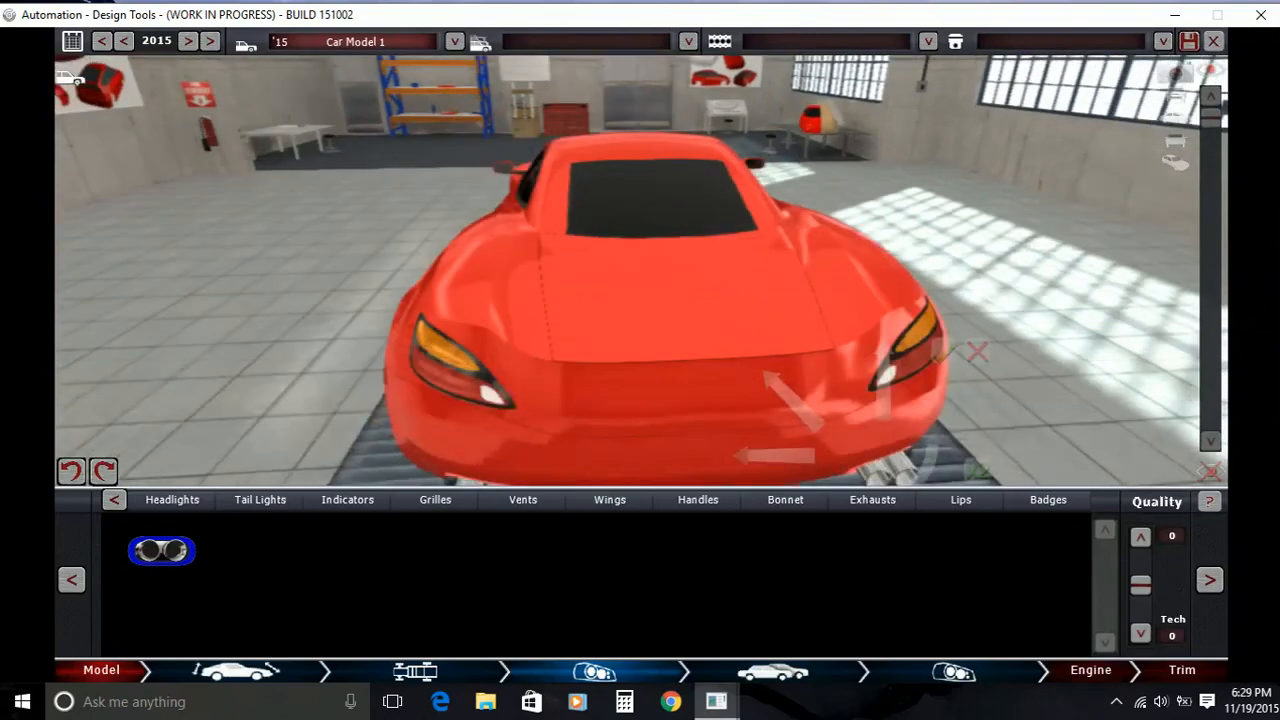
pyautogui.click(608, 500)
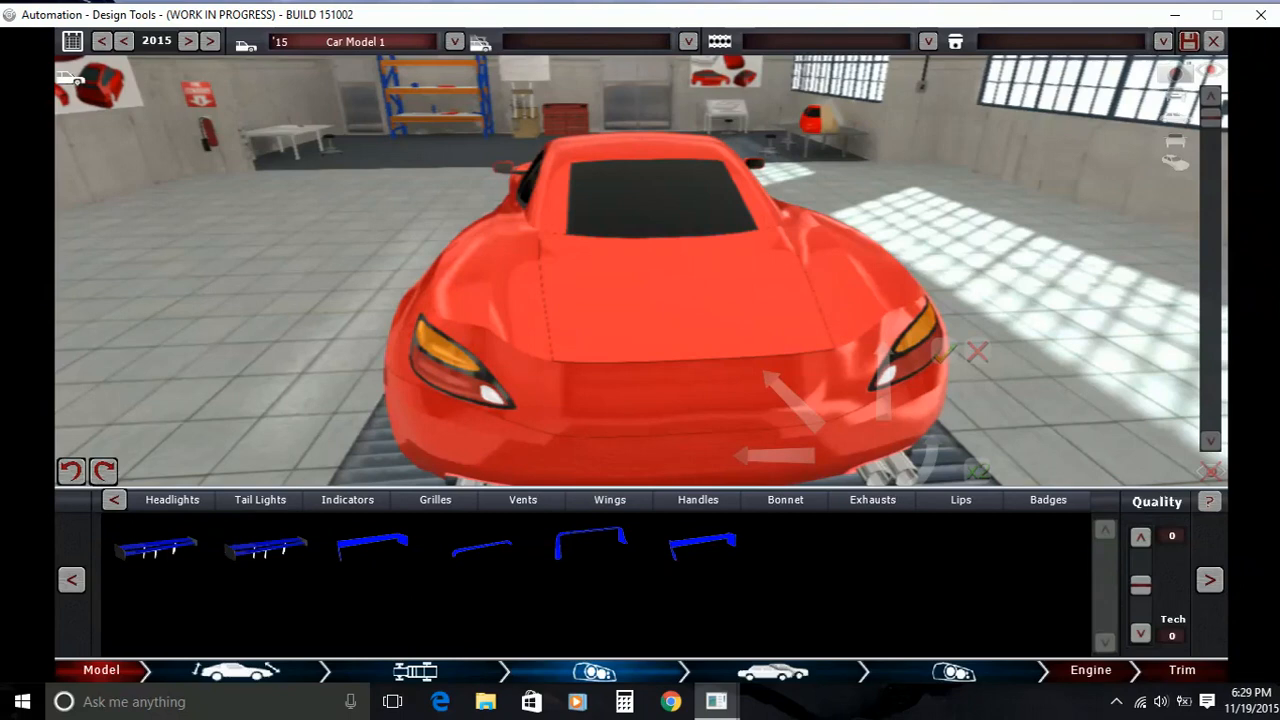
# Mount a rear wing across the coupe's boot lid above the exhaust tips
pyautogui.click(156, 548)
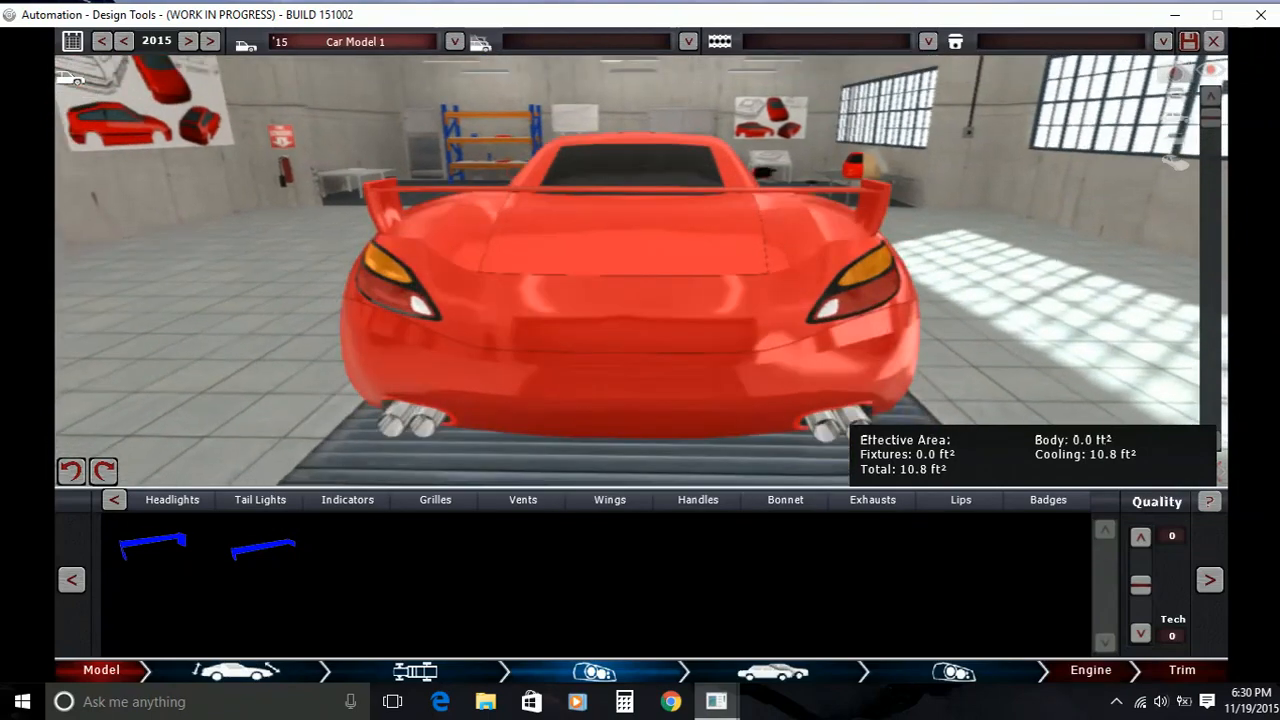
pyautogui.click(1048, 500)
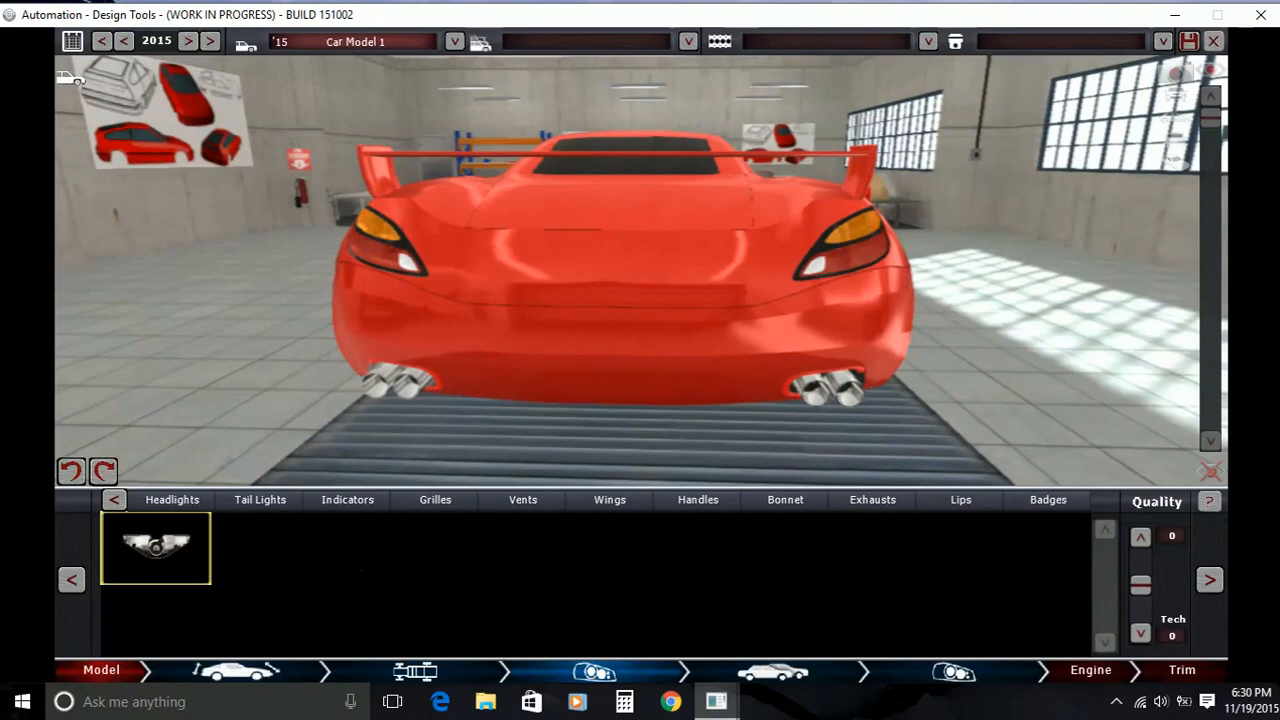
pyautogui.click(156, 548)
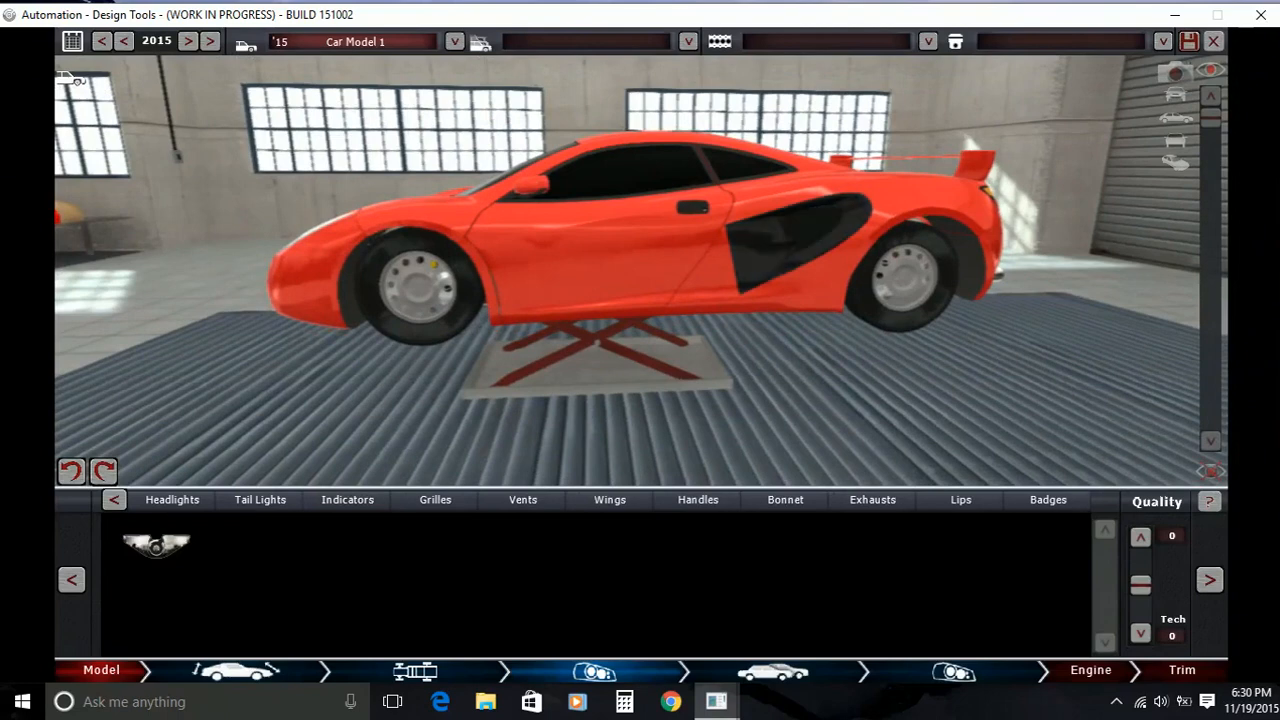
# Fit an indicator light on the front fender of the supercar
pyautogui.click(348, 500)
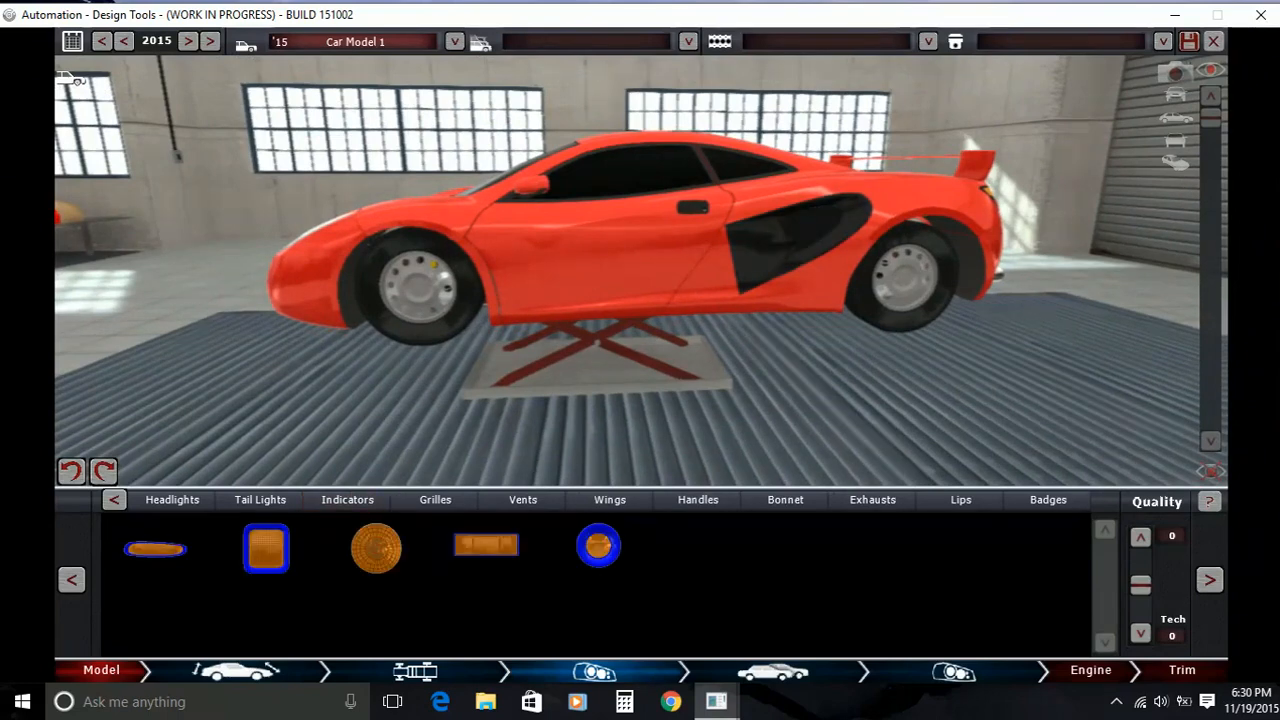
pyautogui.click(156, 548)
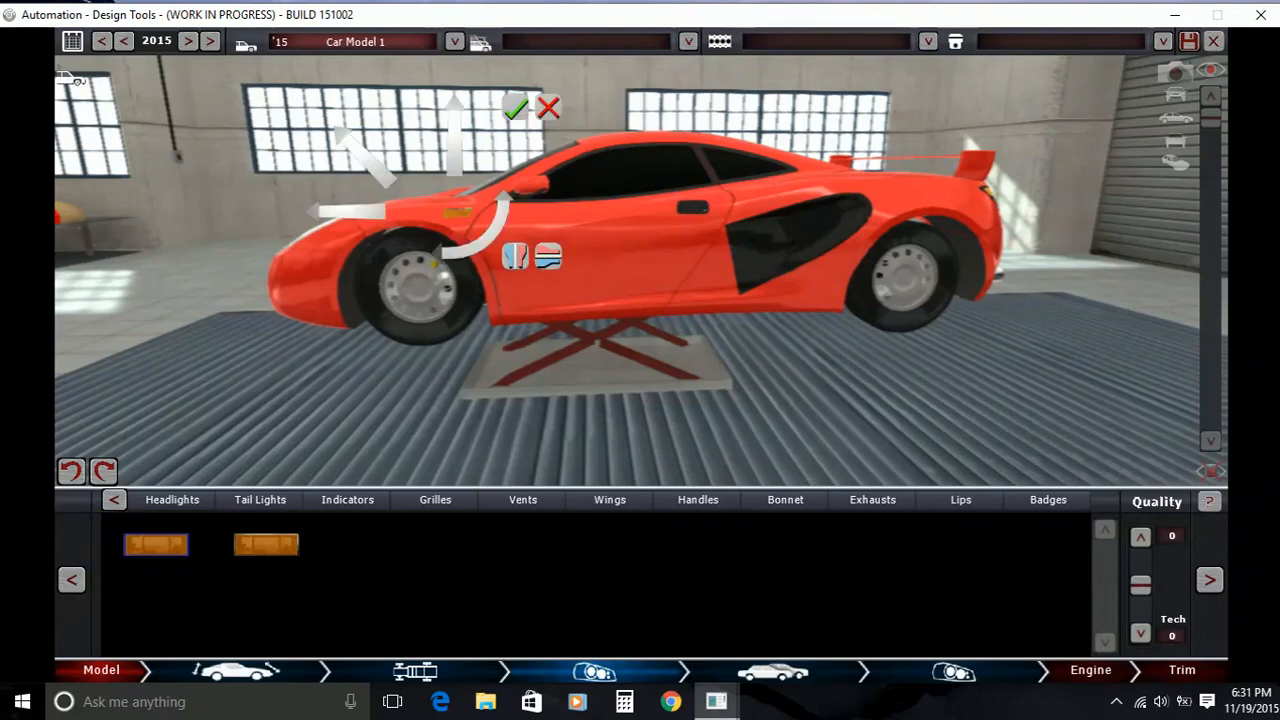
pyautogui.click(520, 108)
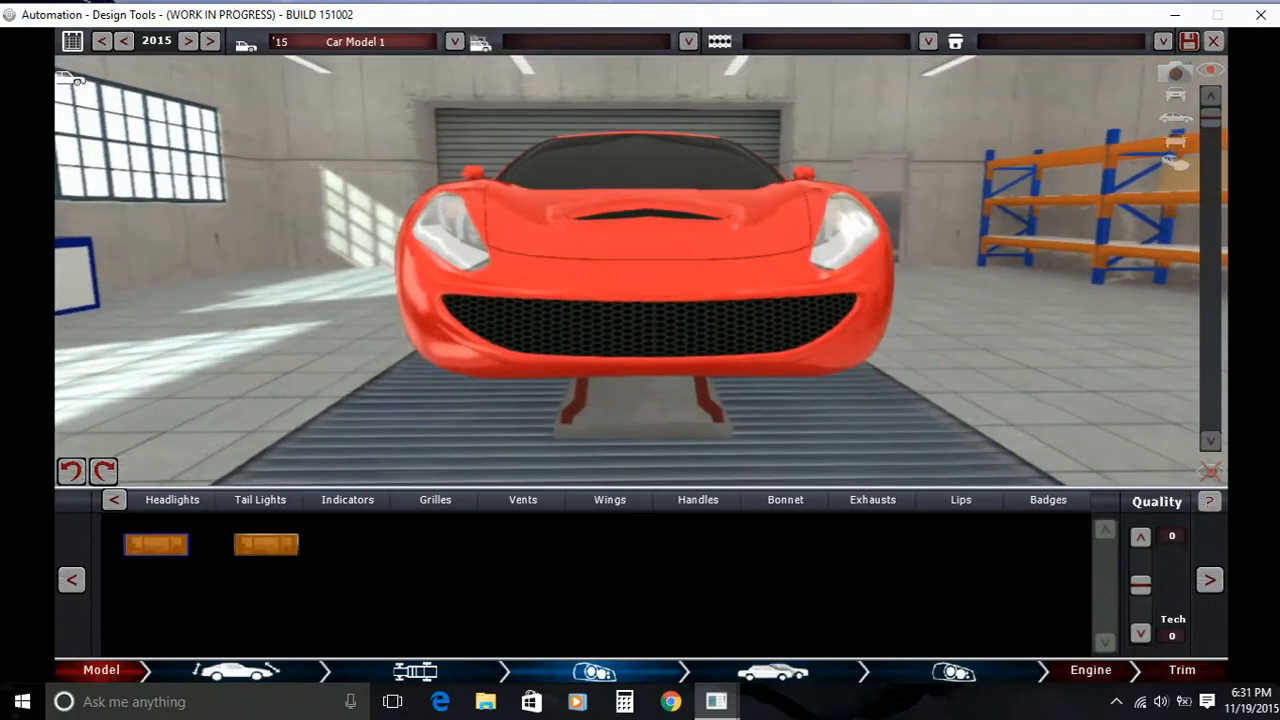
# Place a badge on the front bonnet and confirm it
pyautogui.click(1046, 500)
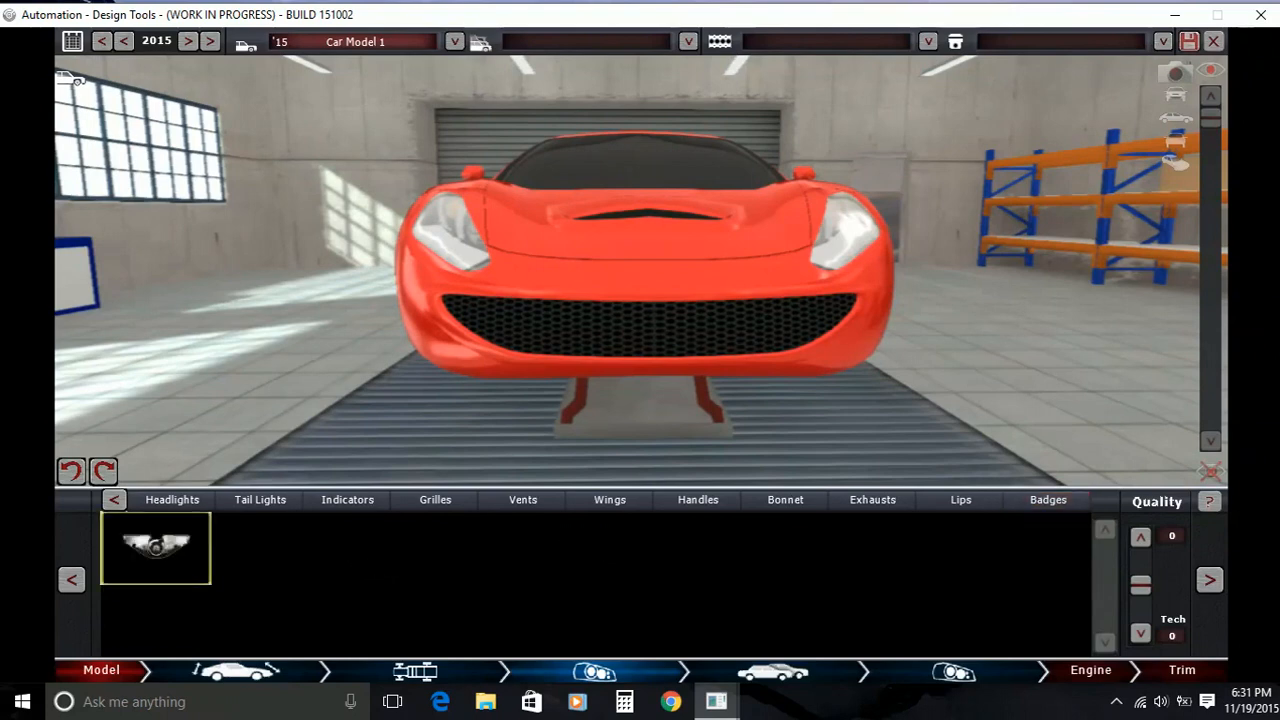
pyautogui.click(156, 548)
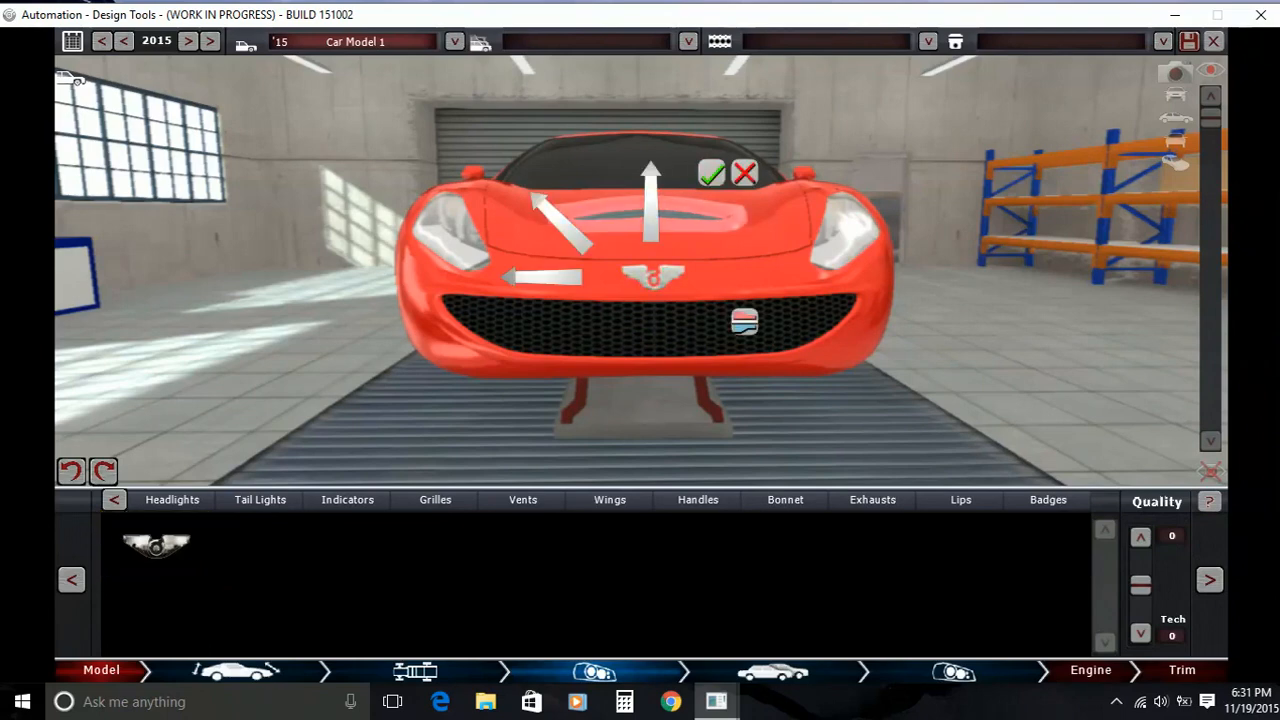
pyautogui.click(712, 172)
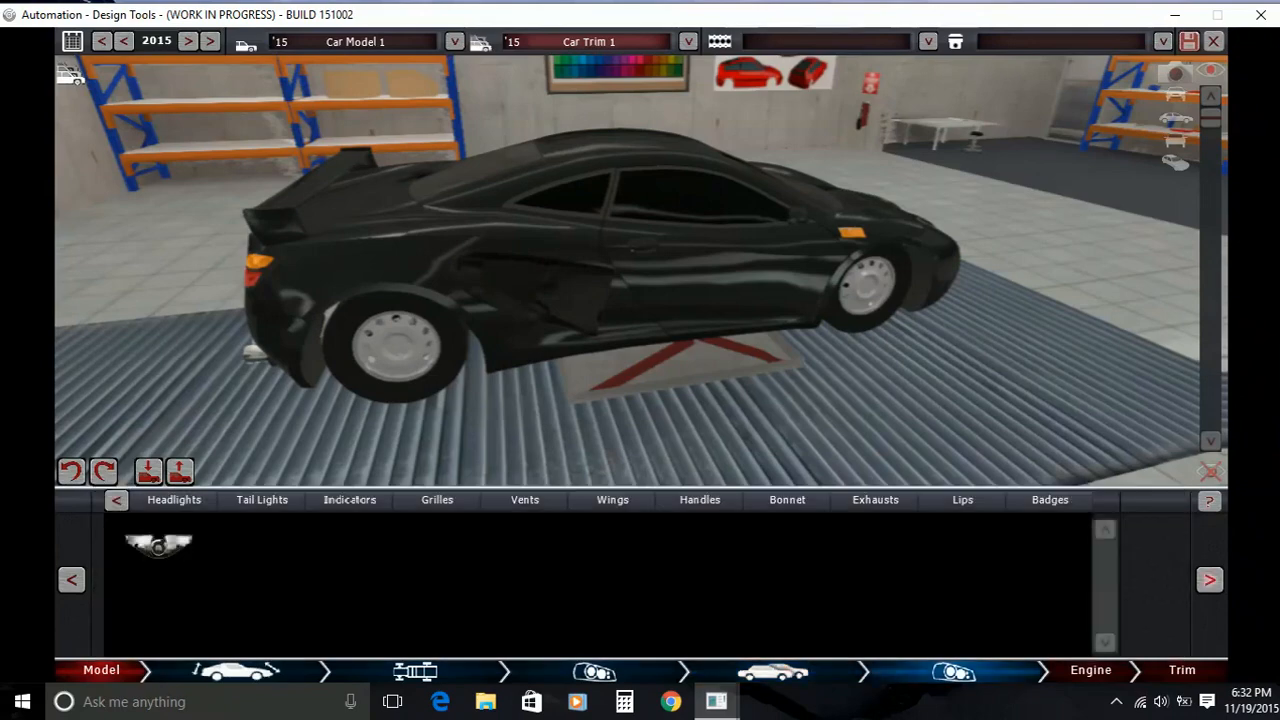
# Start the engine design with a V Flatplane block layout
pyautogui.click(1096, 668)
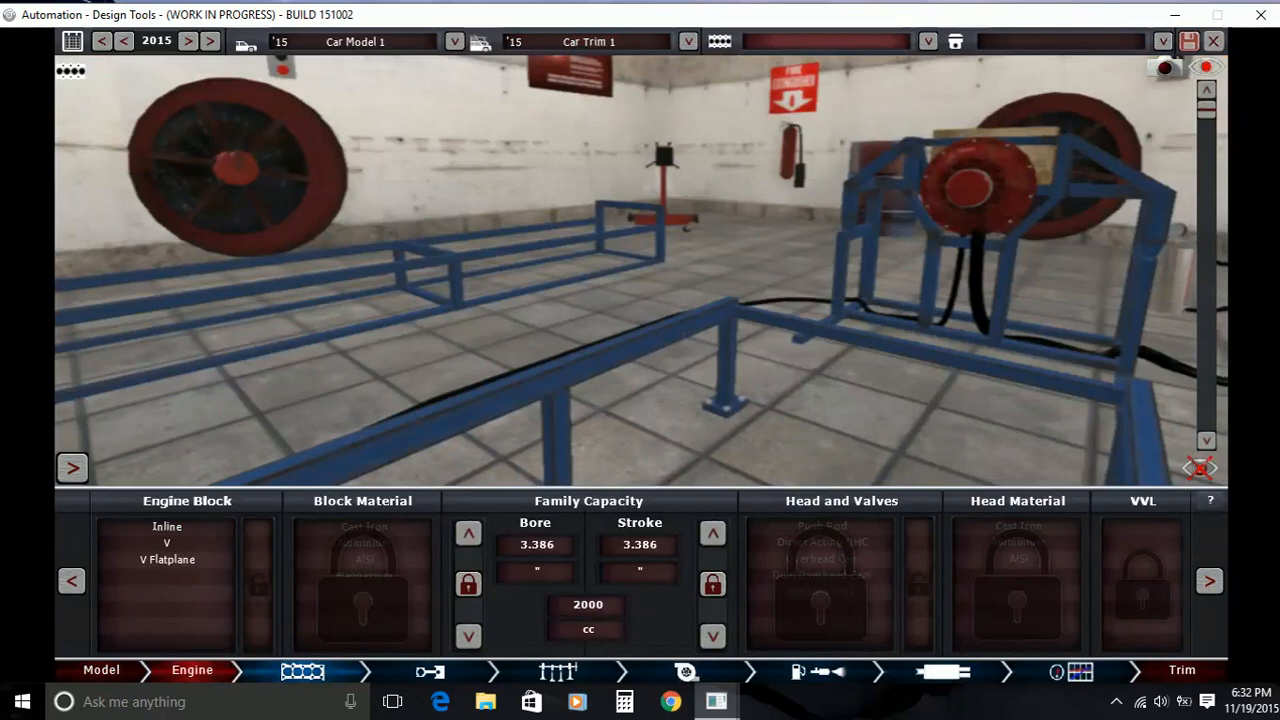
pyautogui.click(166, 542)
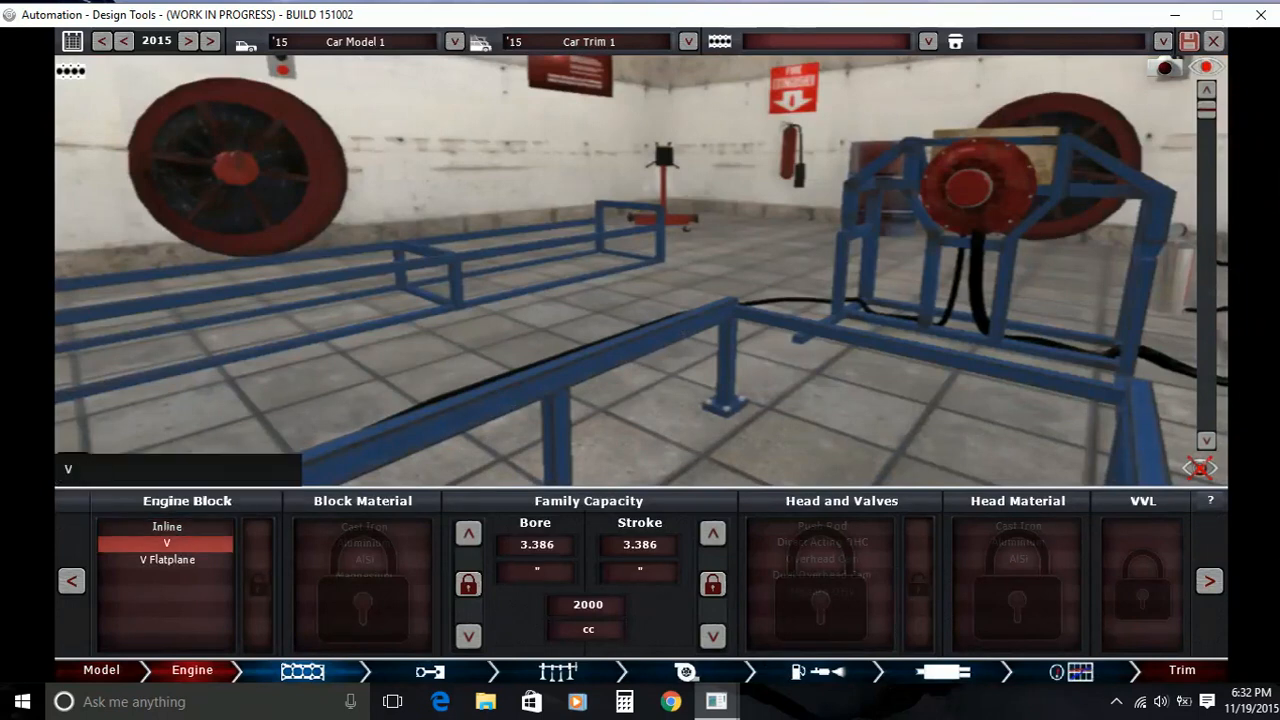
pyautogui.click(168, 560)
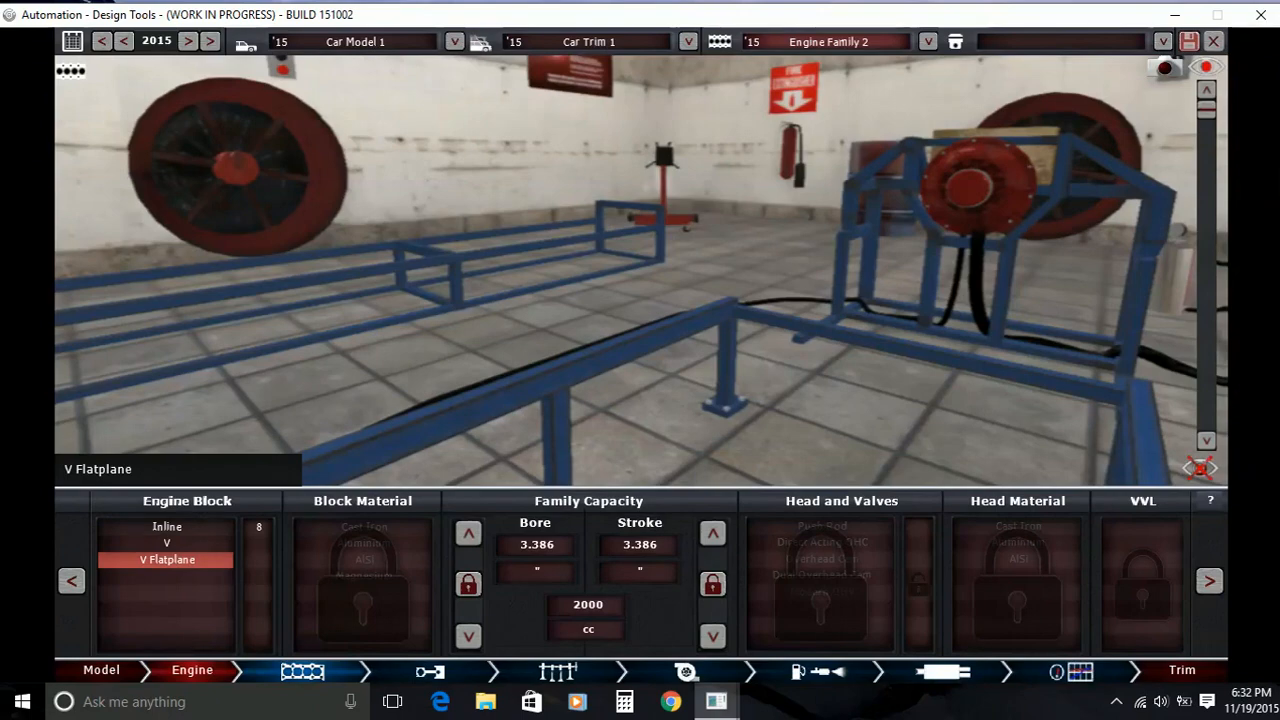
# Set block material, ~4 L capacity and DOHC heads without variable valve lift, then begin a new variant
pyautogui.click(360, 560)
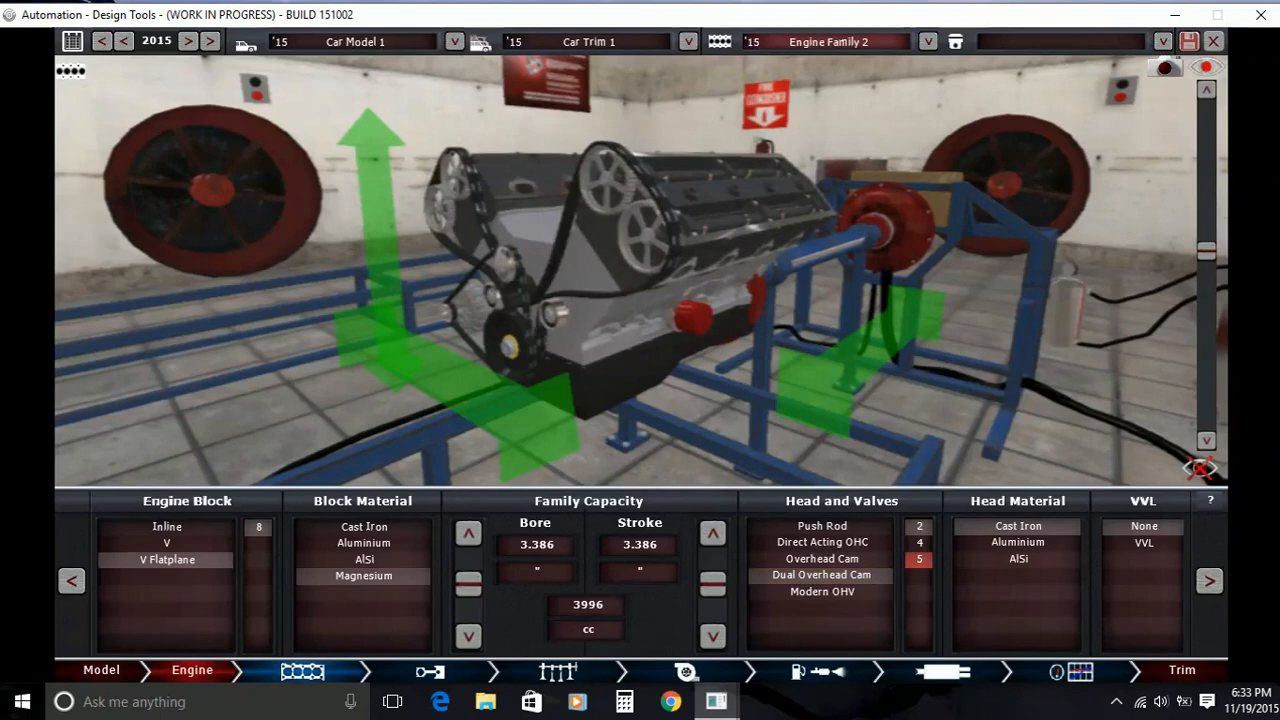
pyautogui.click(1016, 560)
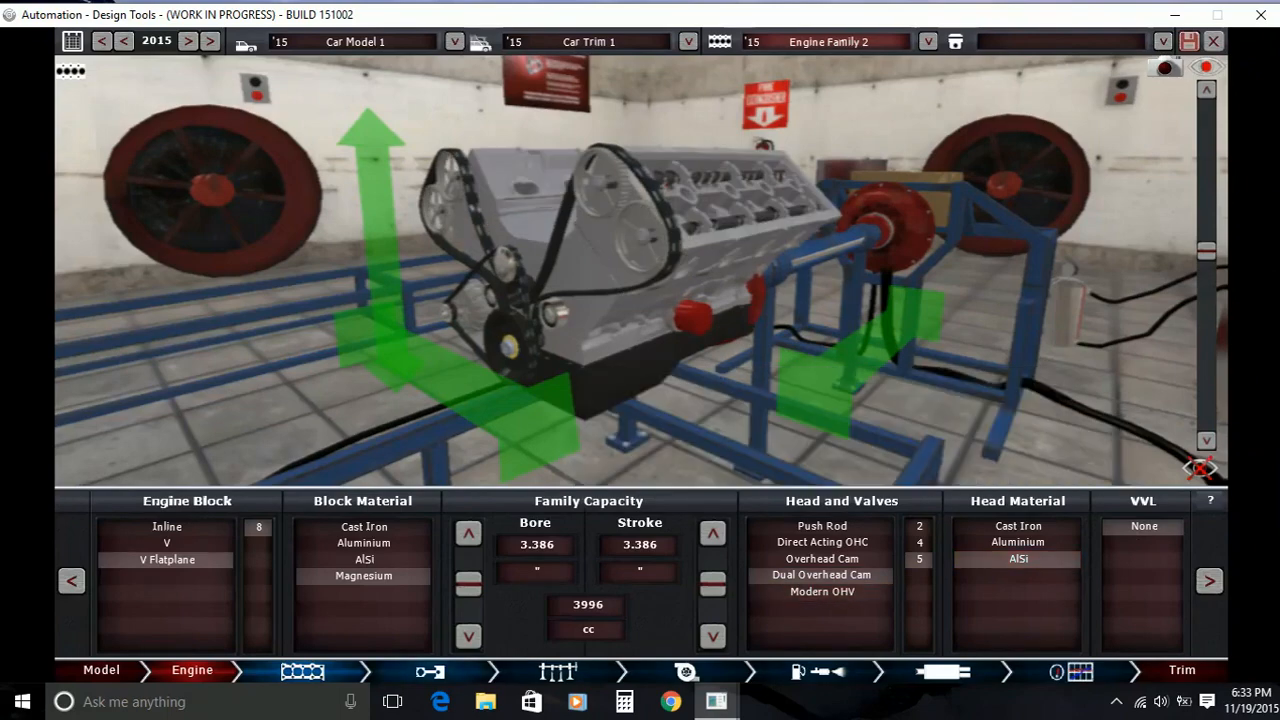
pyautogui.click(432, 670)
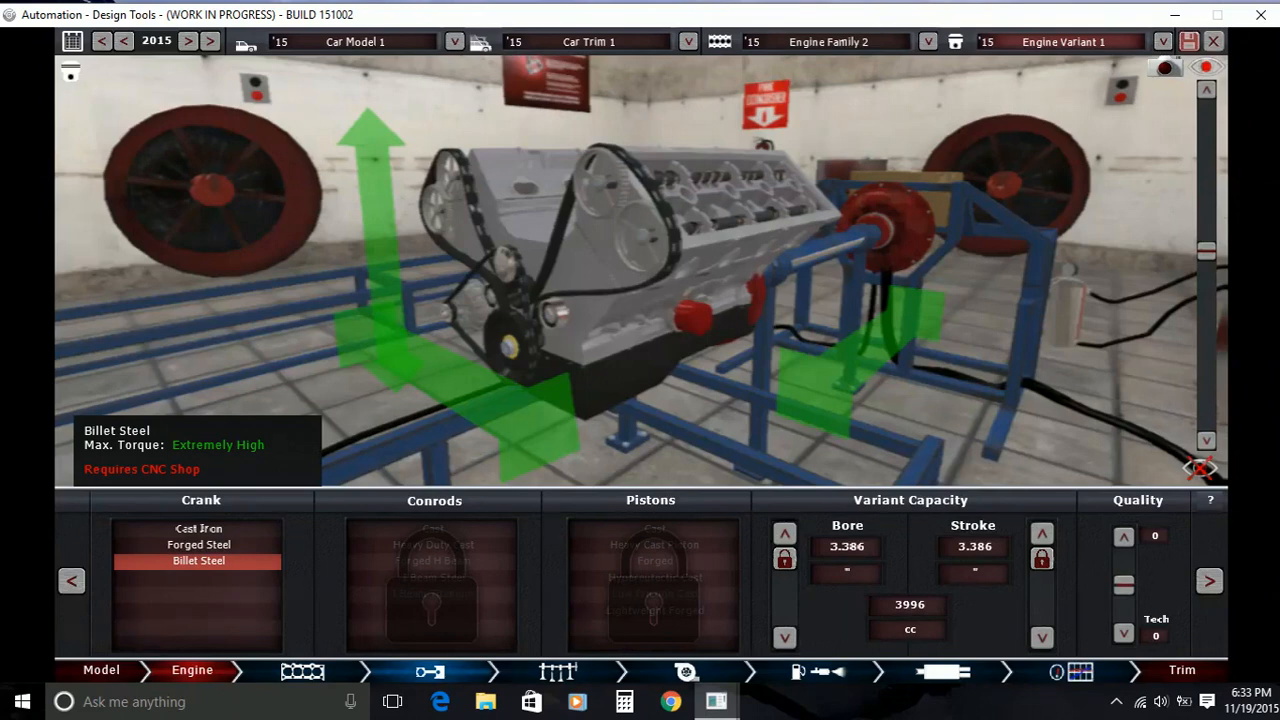
# Fit a Billet Steel crank and adjust the top-end cam profile
pyautogui.click(432, 594)
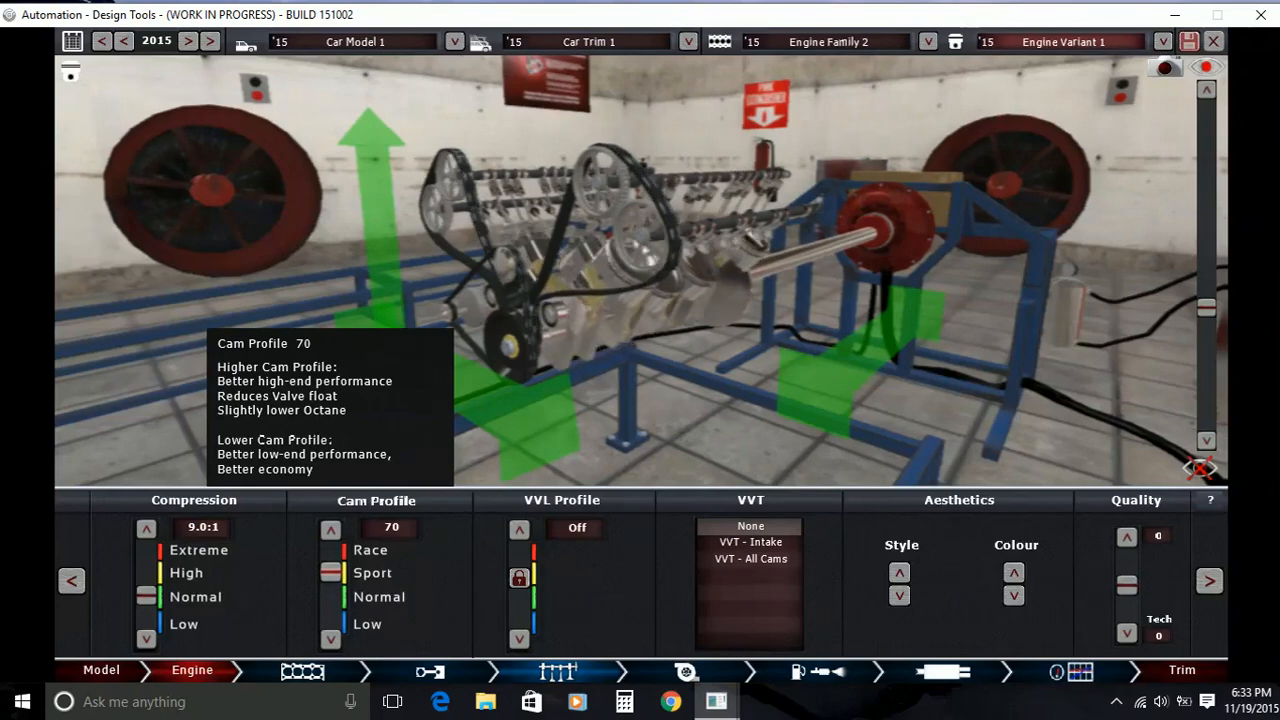
pyautogui.click(688, 672)
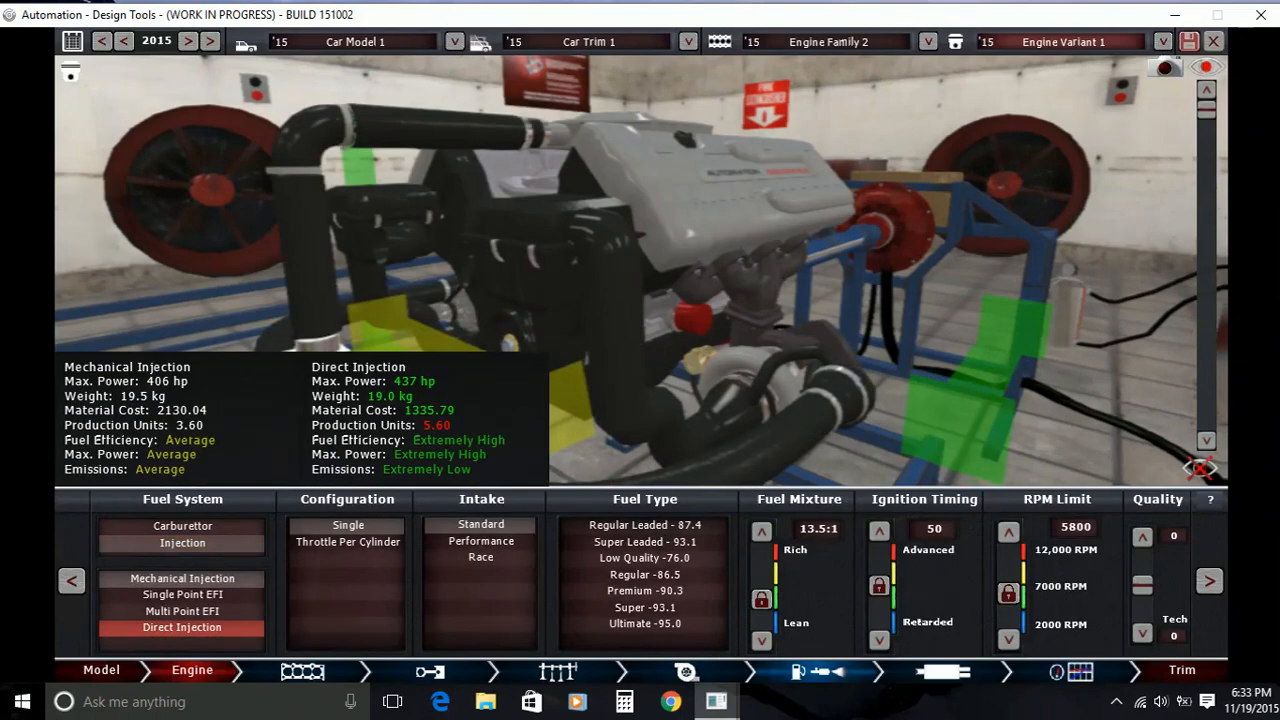
# Give the V8 a throttle-per-cylinder intake and move to the exhaust stage
pyautogui.click(348, 540)
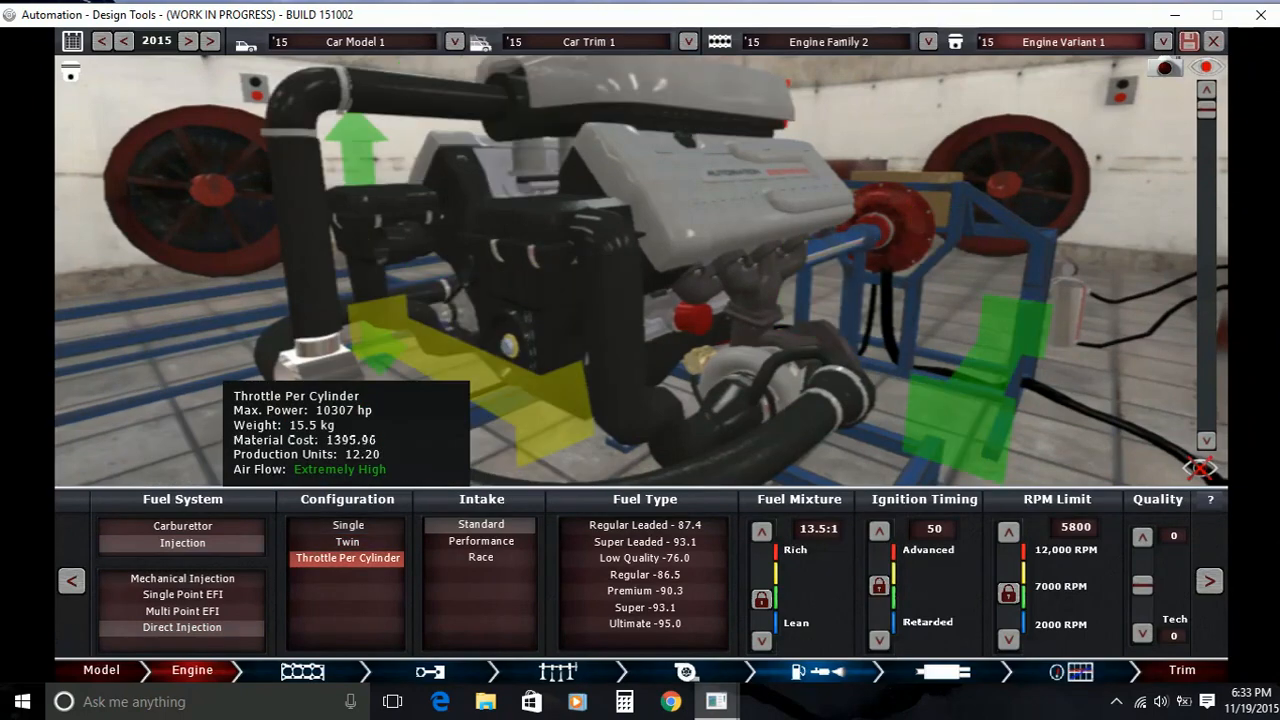
pyautogui.click(480, 556)
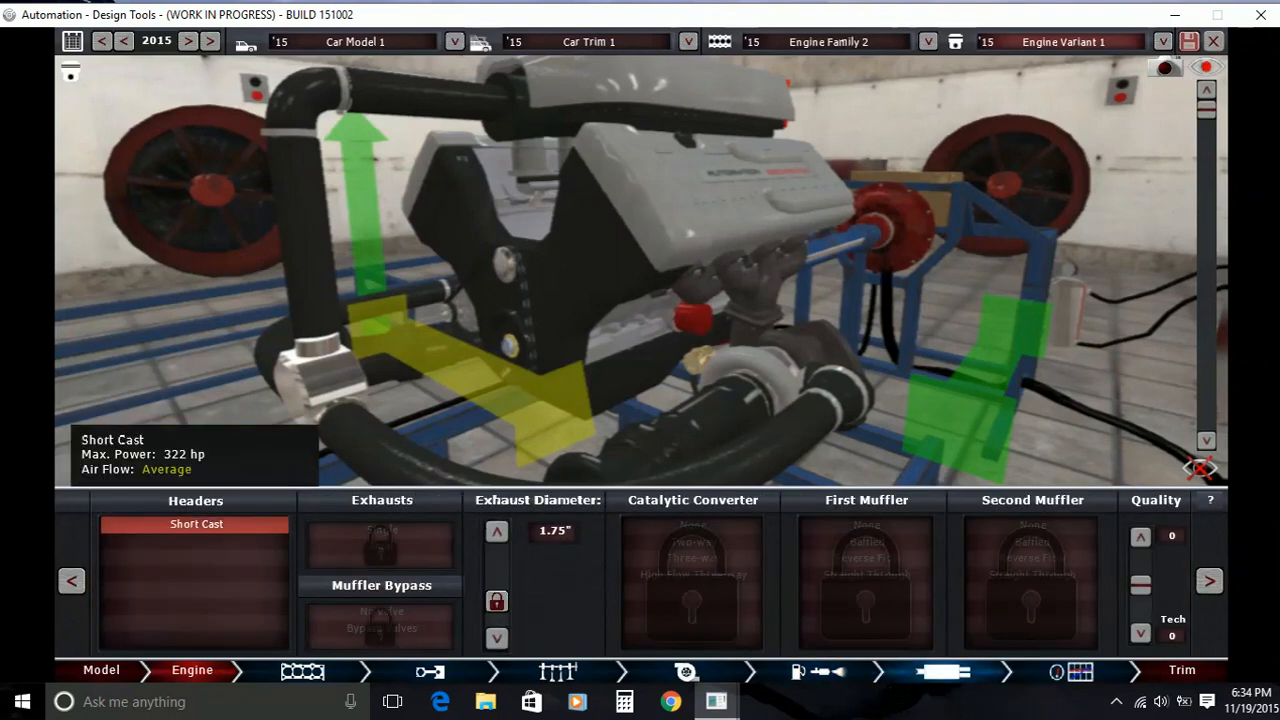
# Fit dual 3.50-inch exhausts with a High Flow Three-way catalytic converter
pyautogui.click(380, 544)
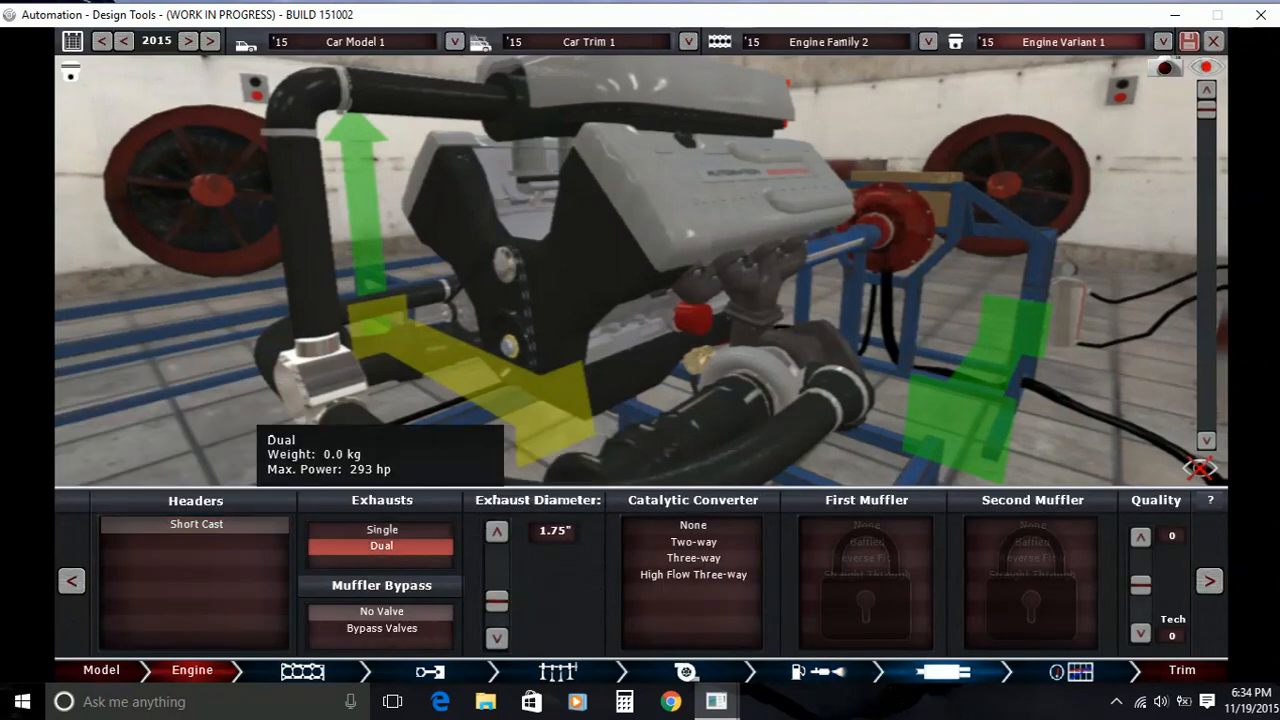
pyautogui.click(496, 532)
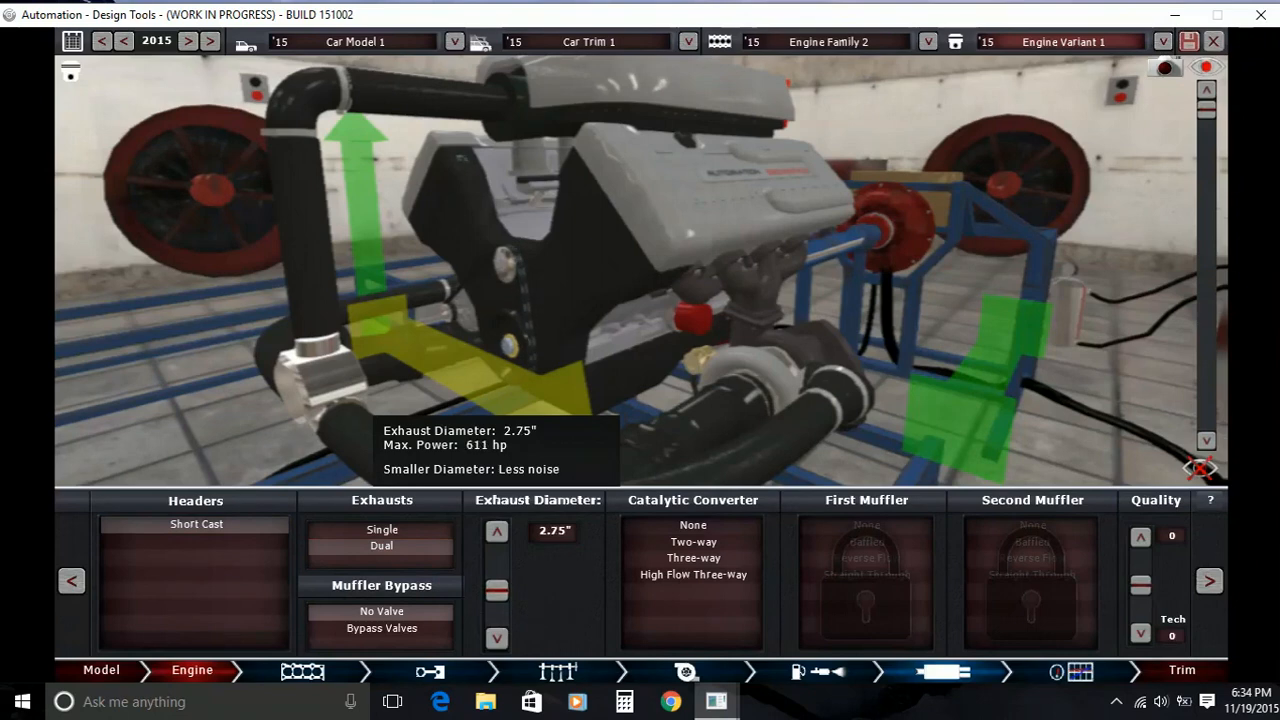
pyautogui.click(496, 532)
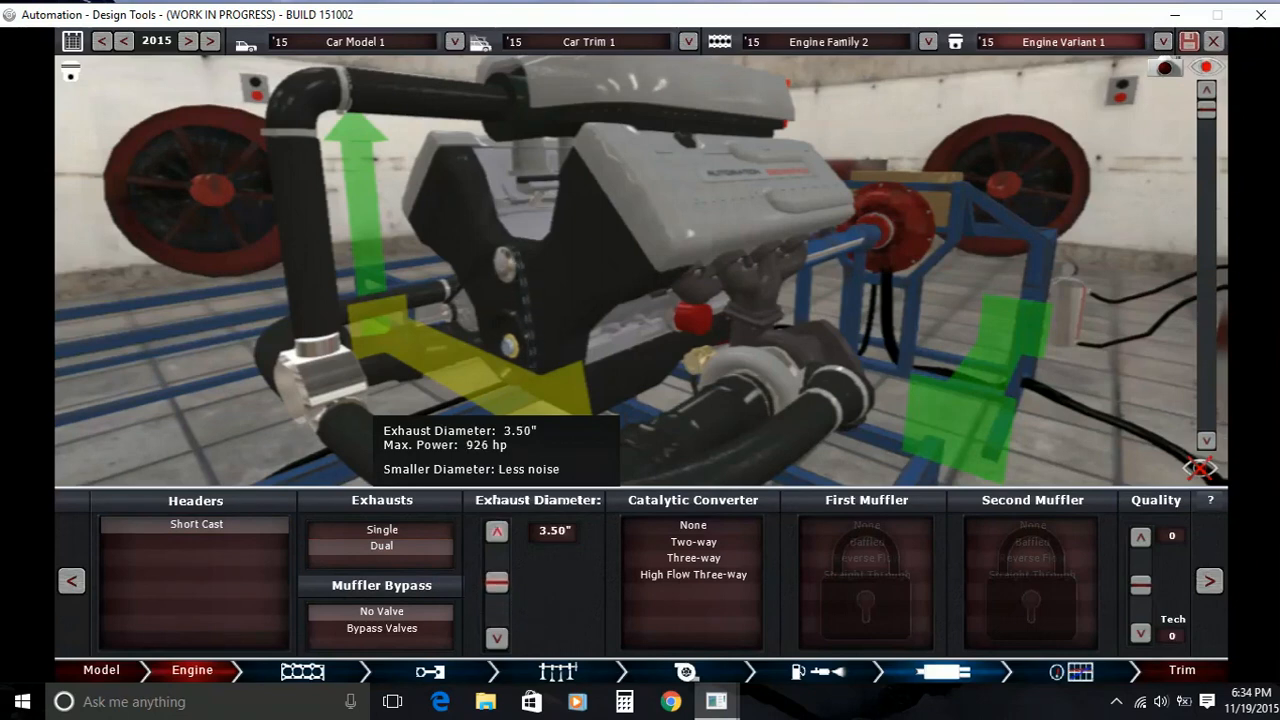
pyautogui.click(692, 558)
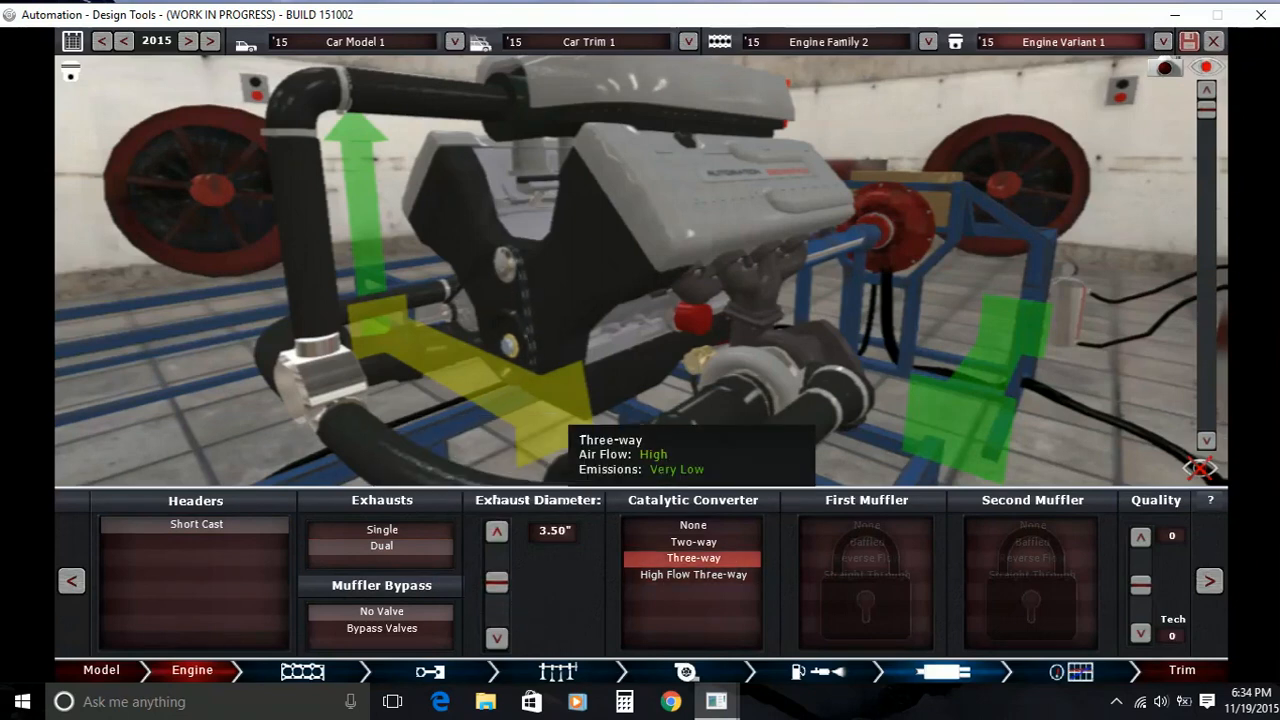
# Set both mufflers to Straight Through and view the 681 hp power results
pyautogui.click(692, 576)
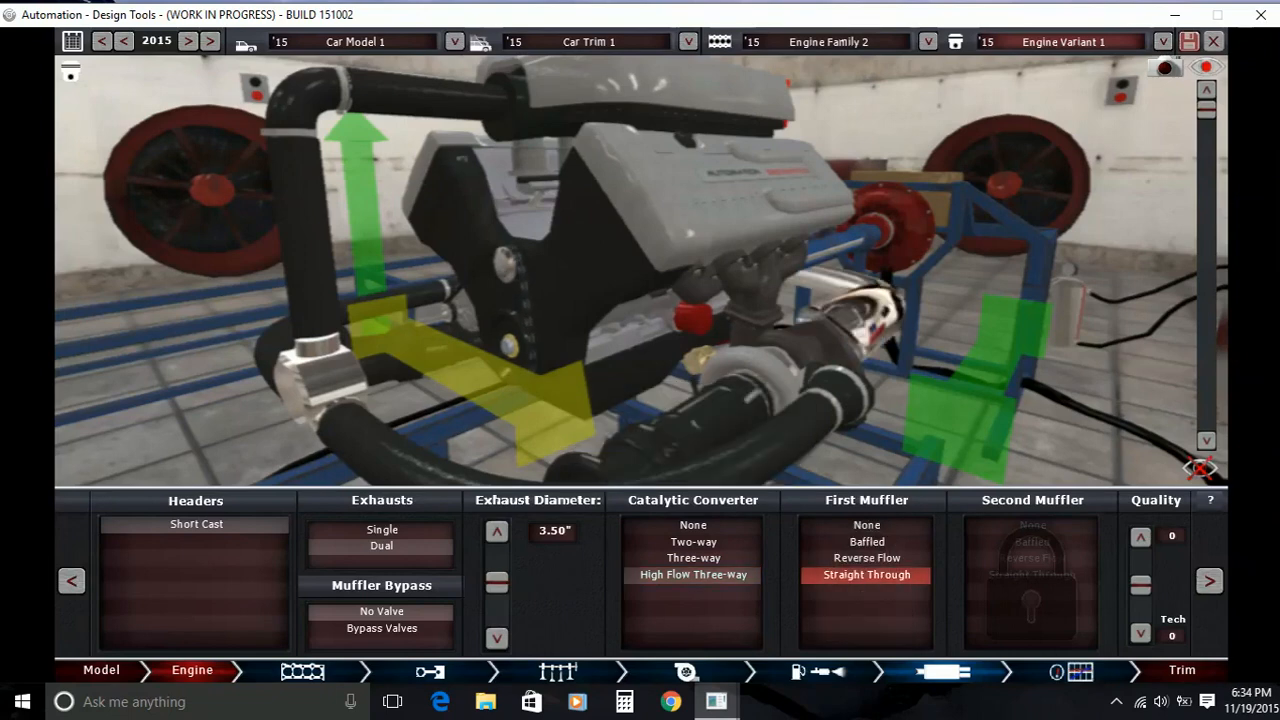
pyautogui.click(864, 556)
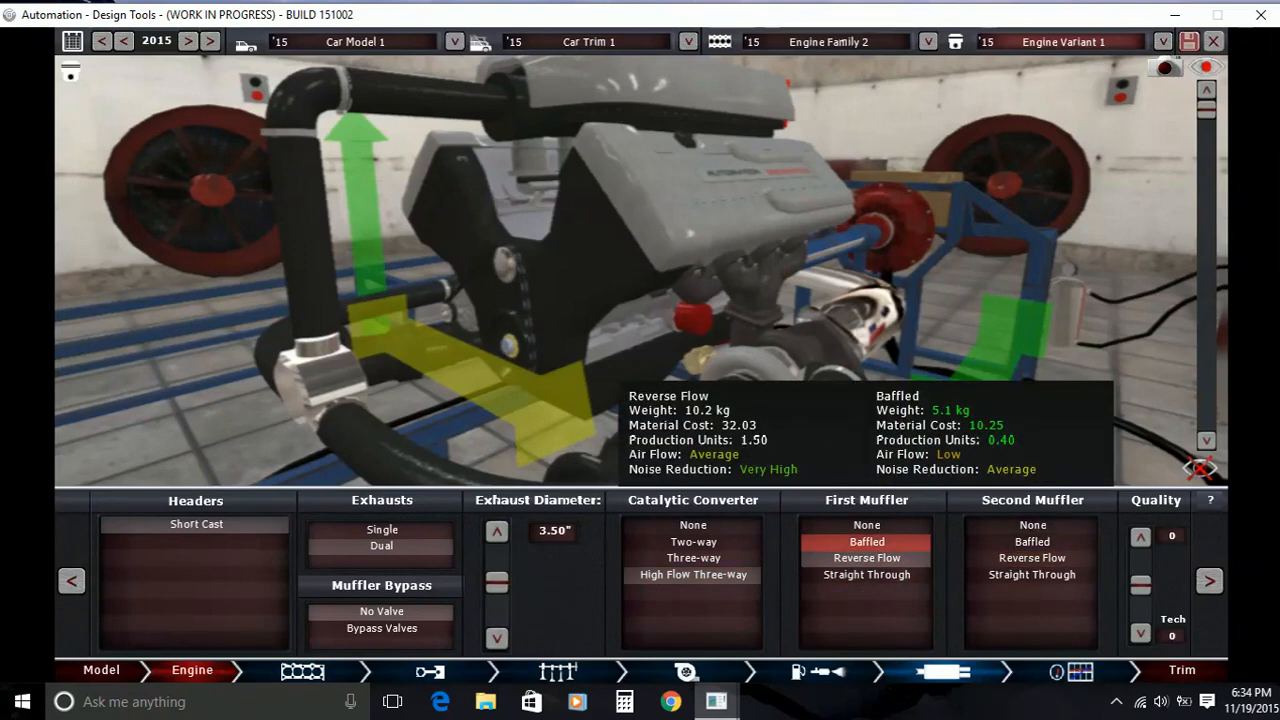
pyautogui.click(1032, 558)
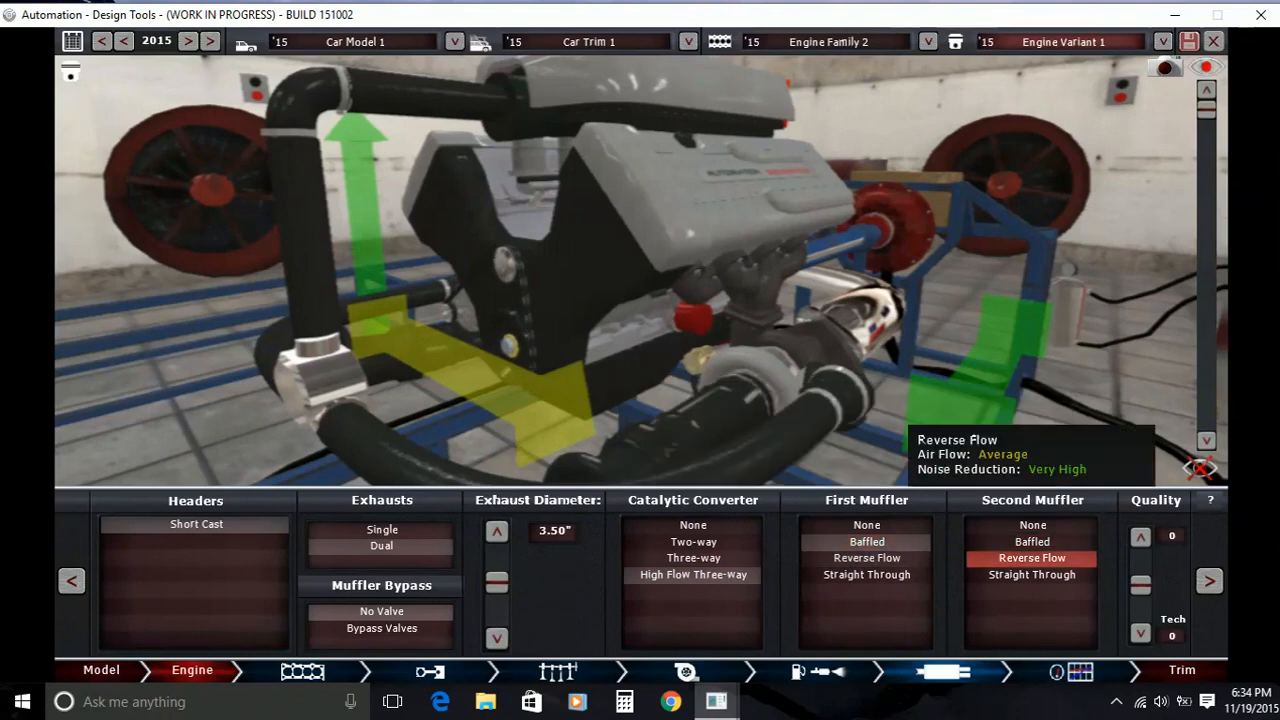
pyautogui.click(1032, 576)
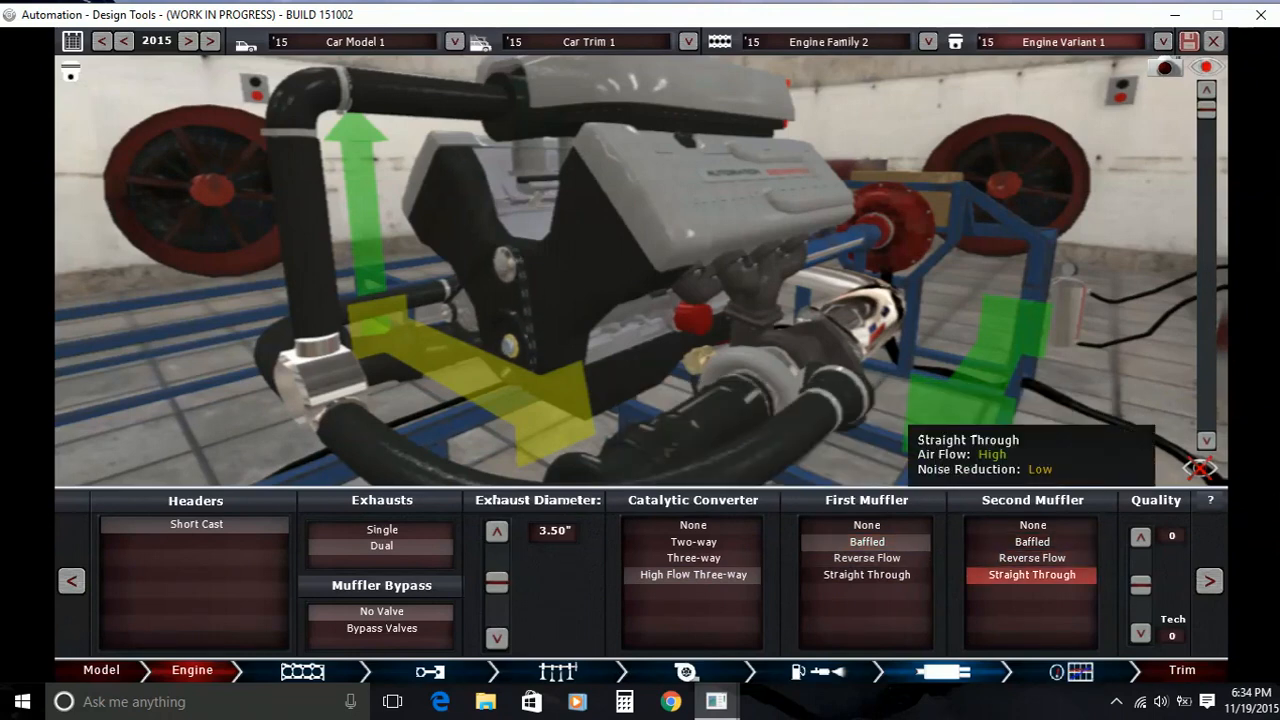
pyautogui.click(866, 574)
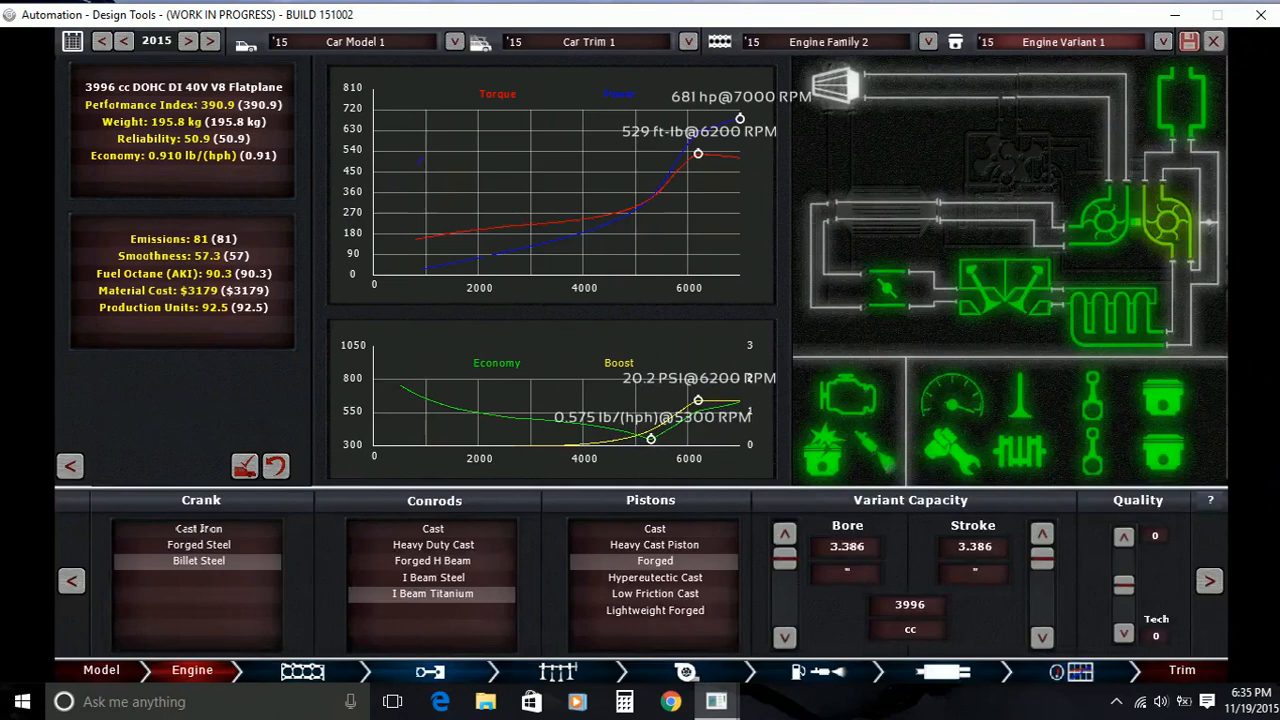
# Enlarge bore and stroke to about 6778 cc and bring up the top-end settings
pyautogui.click(304, 668)
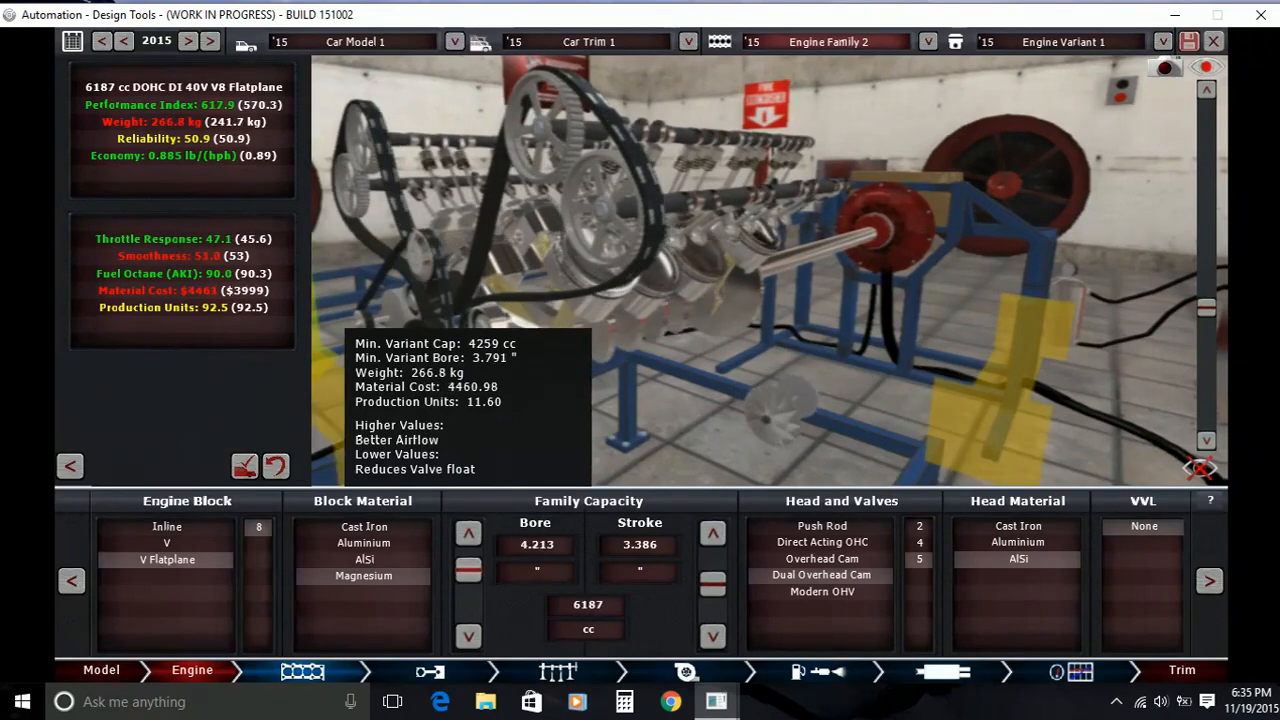
pyautogui.click(468, 532)
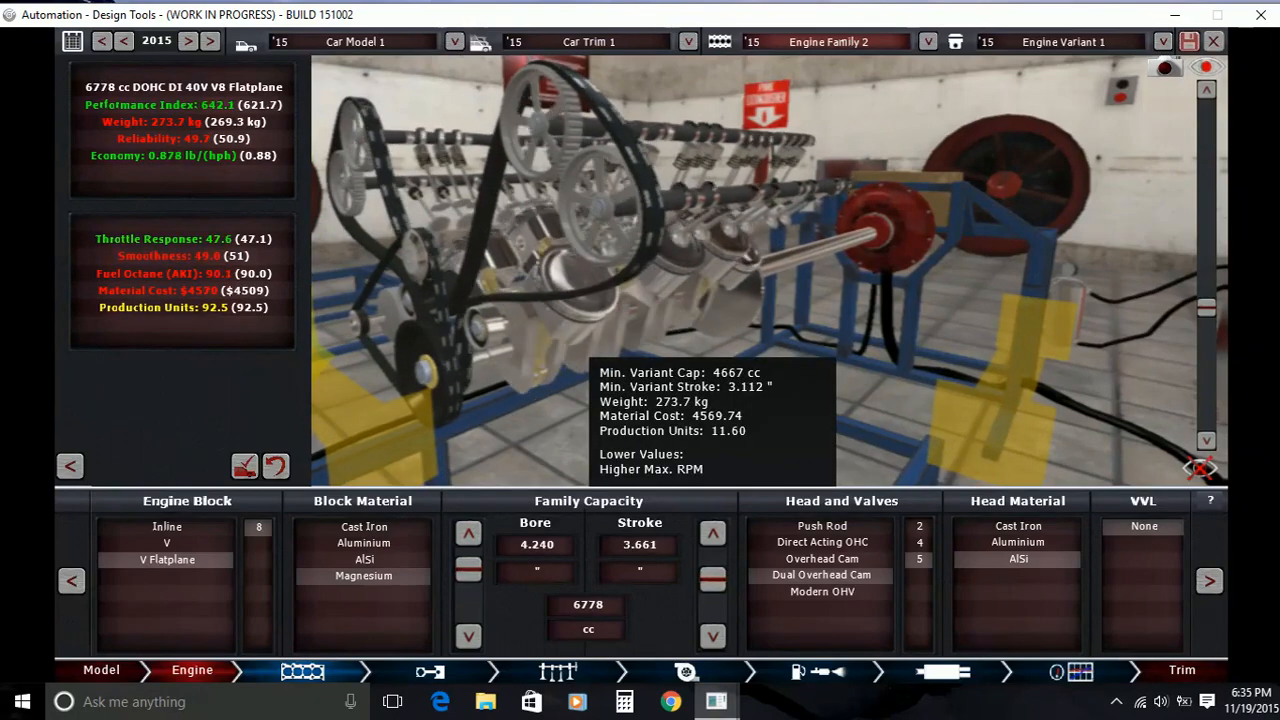
pyautogui.click(712, 532)
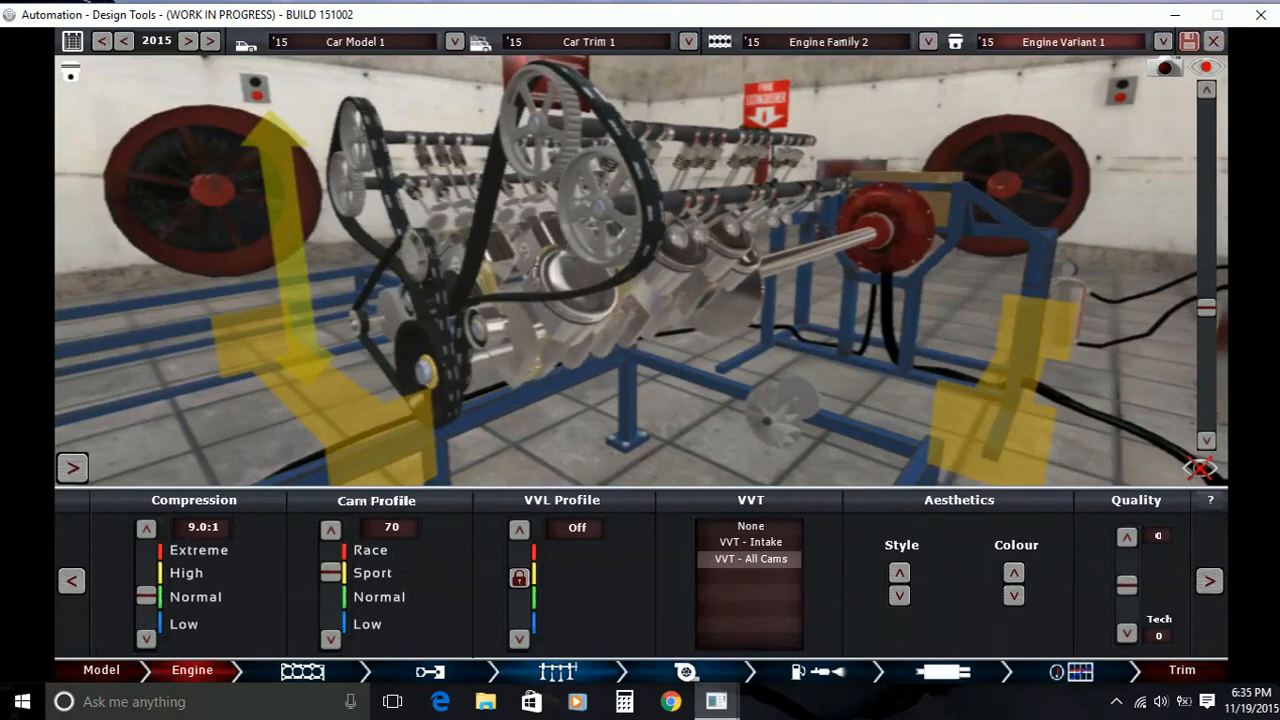
# Compare intercooler sizes and settle on the medium water-air intercooler
pyautogui.click(682, 668)
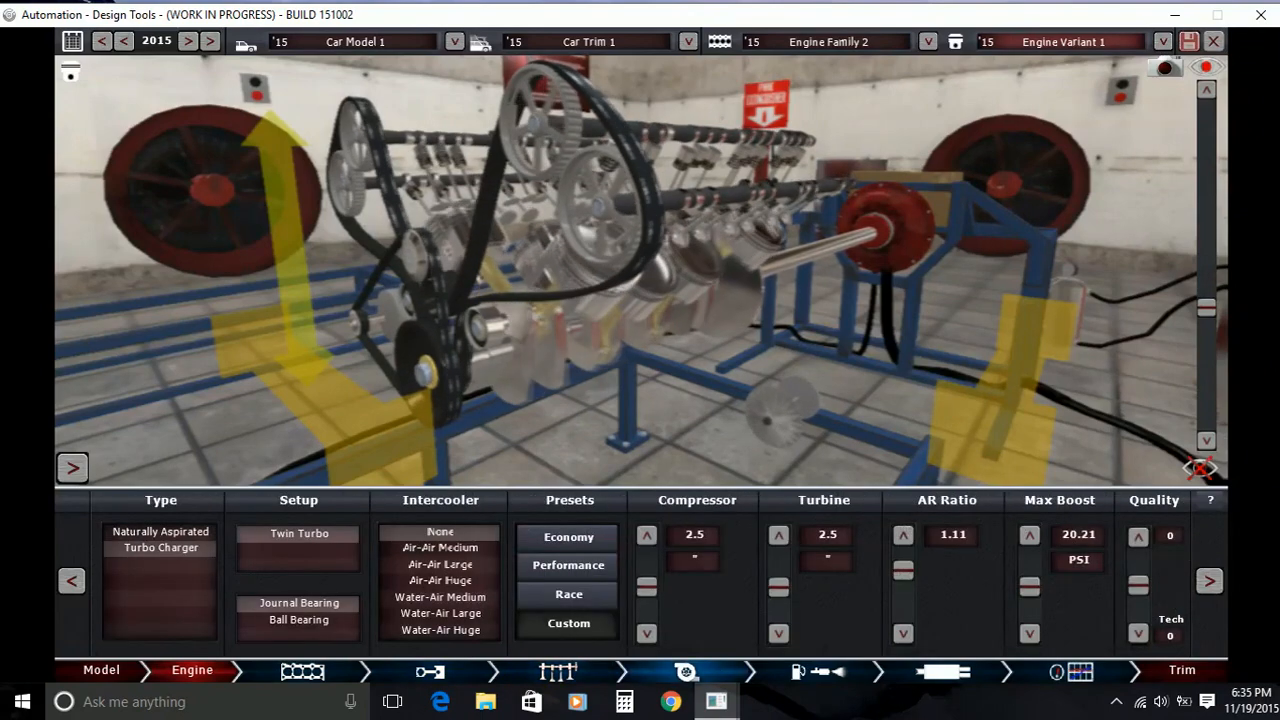
pyautogui.click(440, 612)
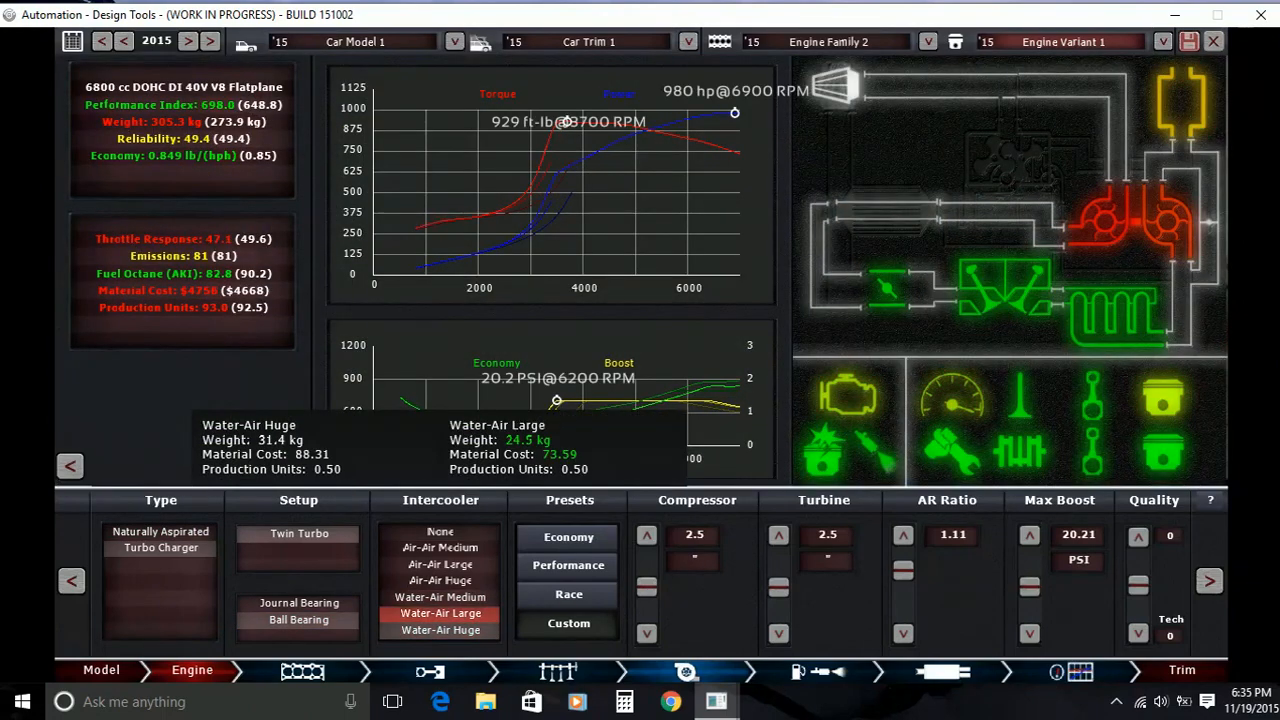
pyautogui.click(438, 596)
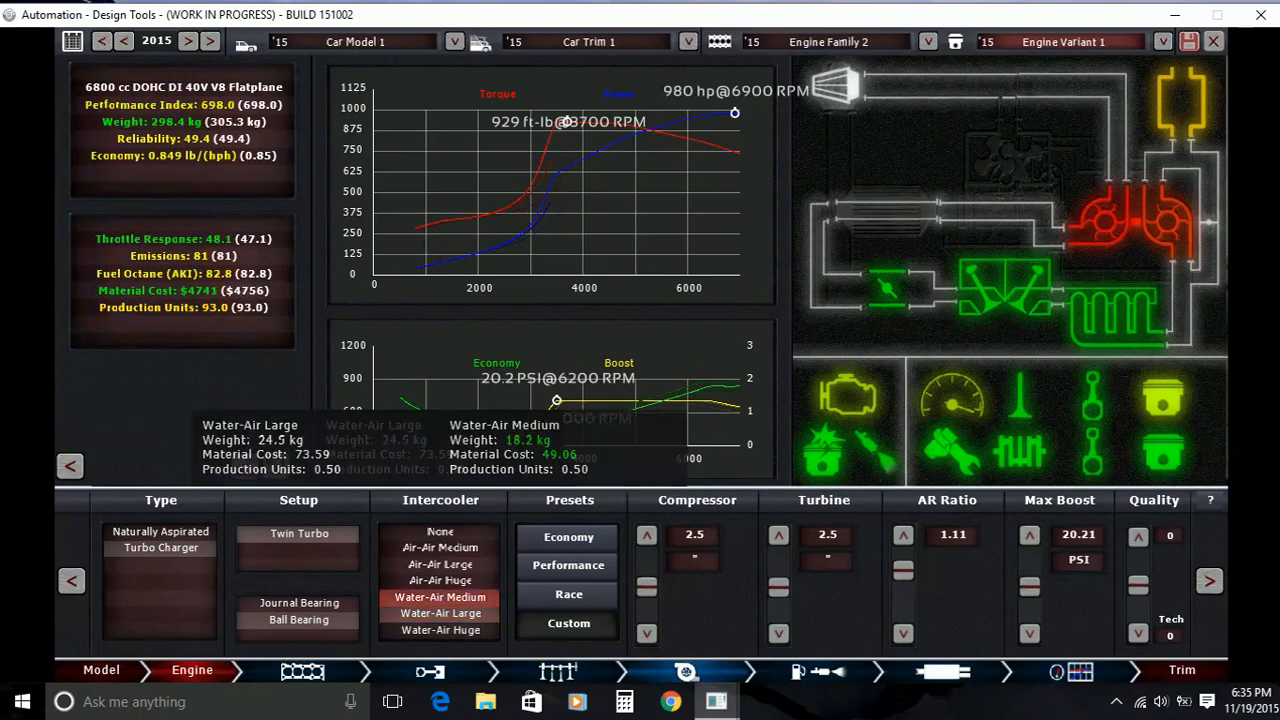
pyautogui.click(438, 596)
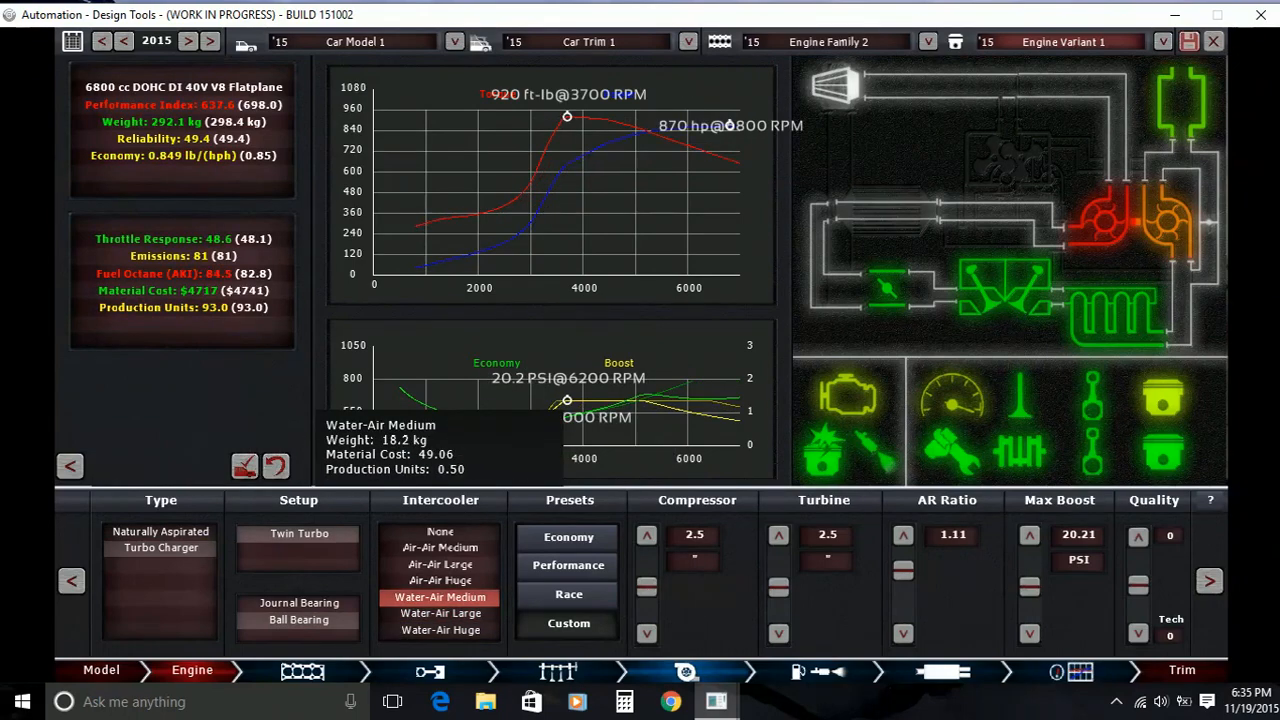
pyautogui.click(436, 612)
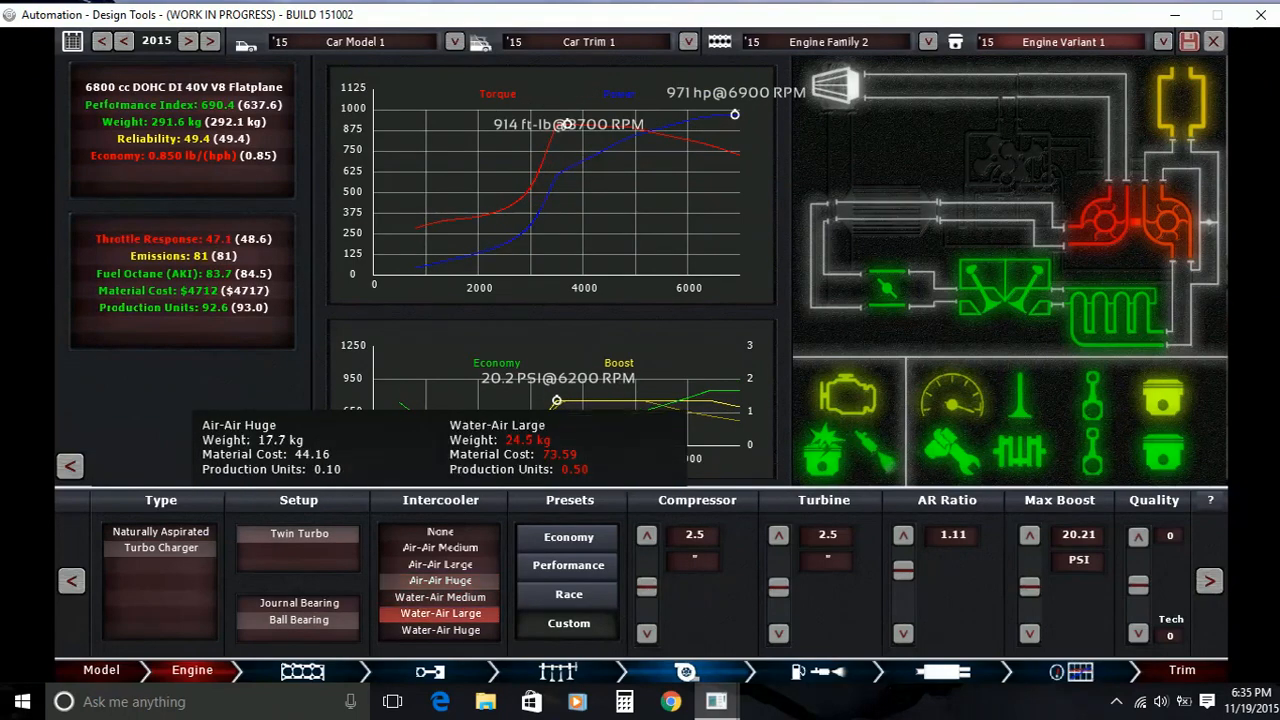
# Enlarge the turbo compressor stepwise to 2.9 for around 1053 hp
pyautogui.click(438, 632)
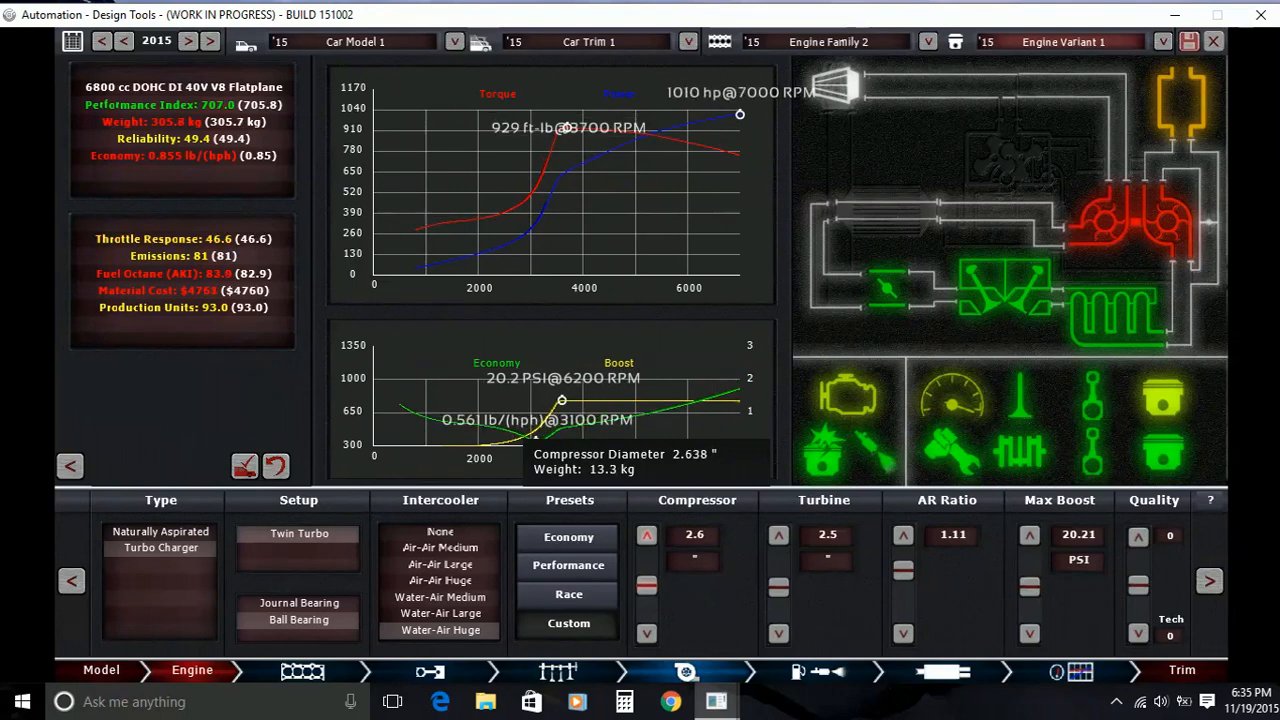
pyautogui.click(646, 534)
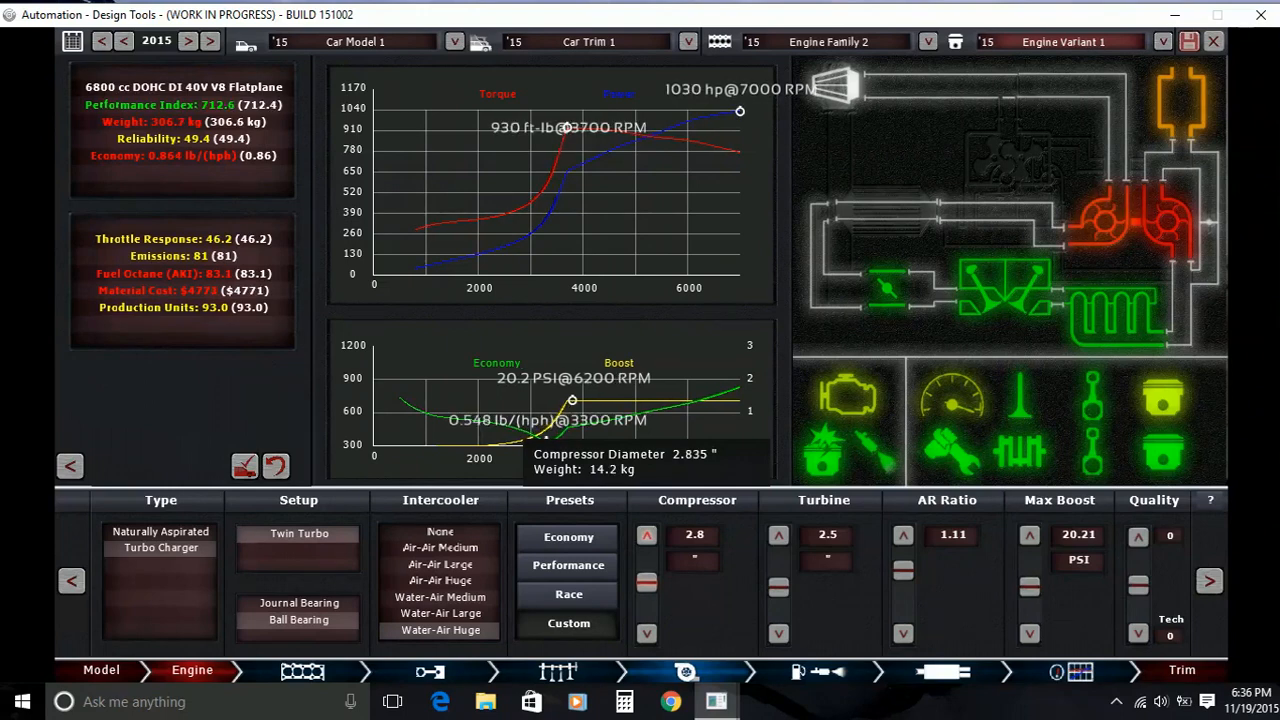
pyautogui.click(646, 536)
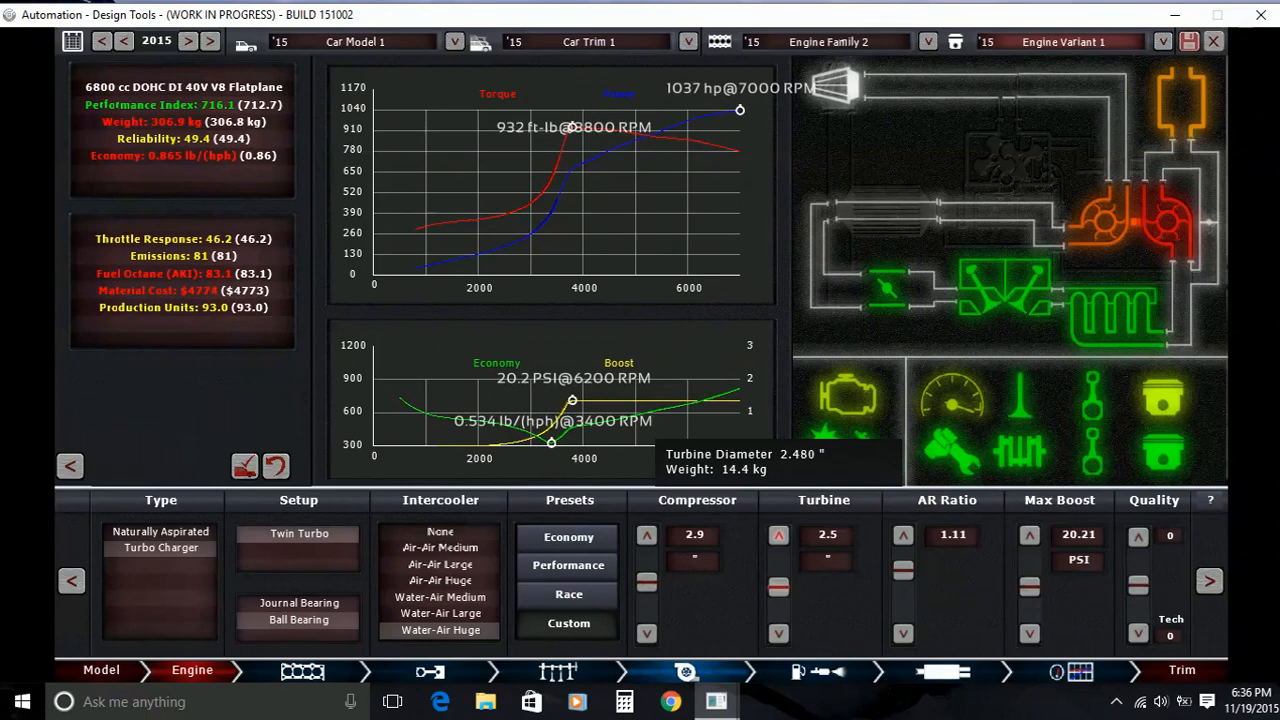
pyautogui.click(778, 534)
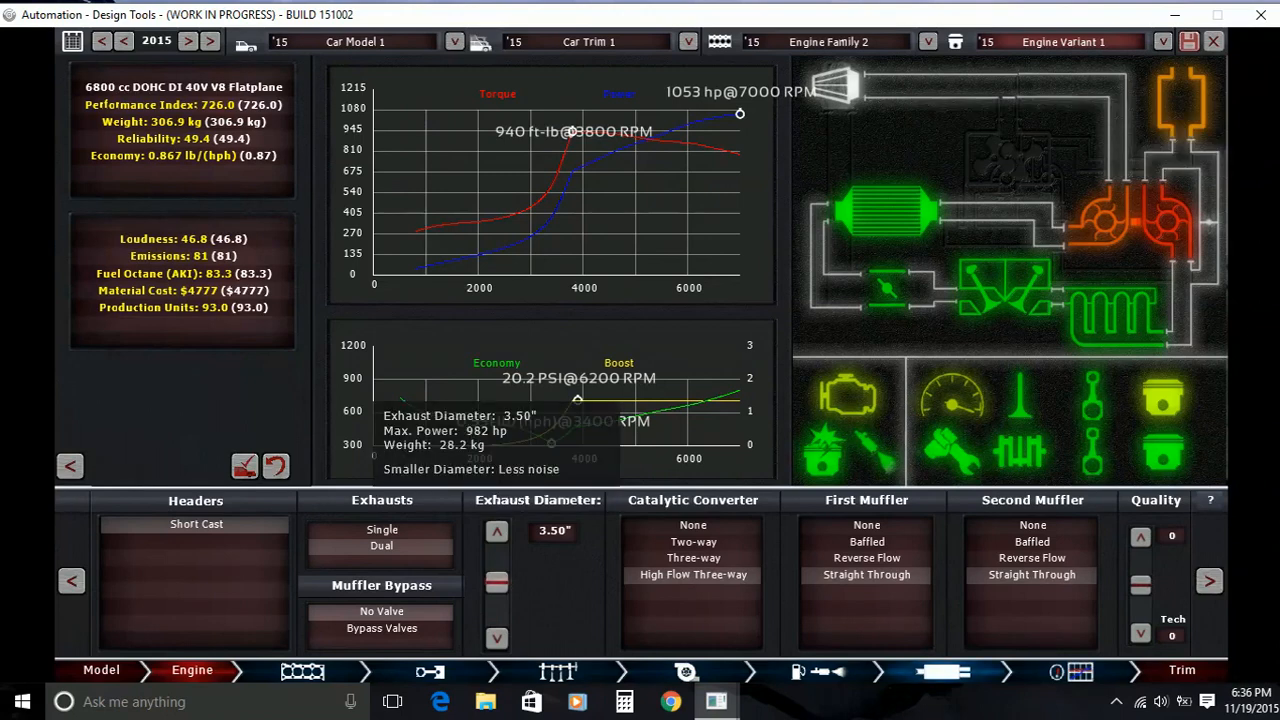
# Widen the exhaust to 4.00 inches and return to the compression and cam settings
pyautogui.click(496, 530)
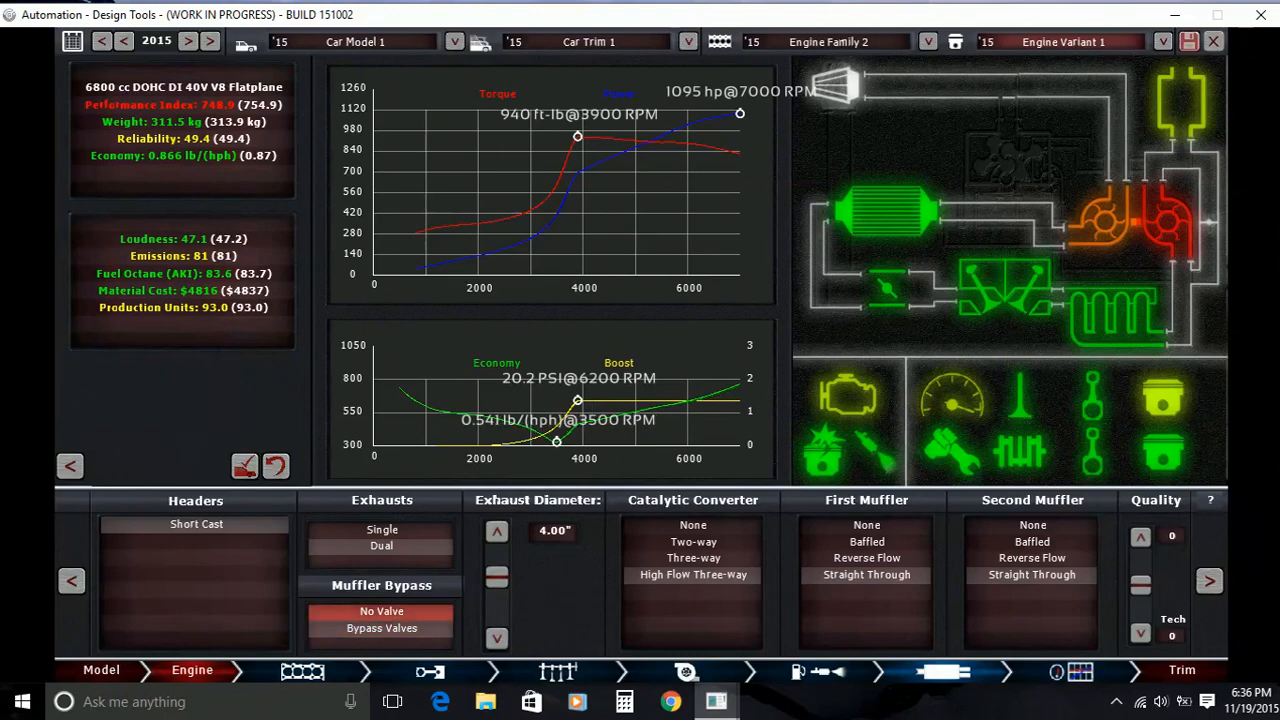
pyautogui.click(380, 628)
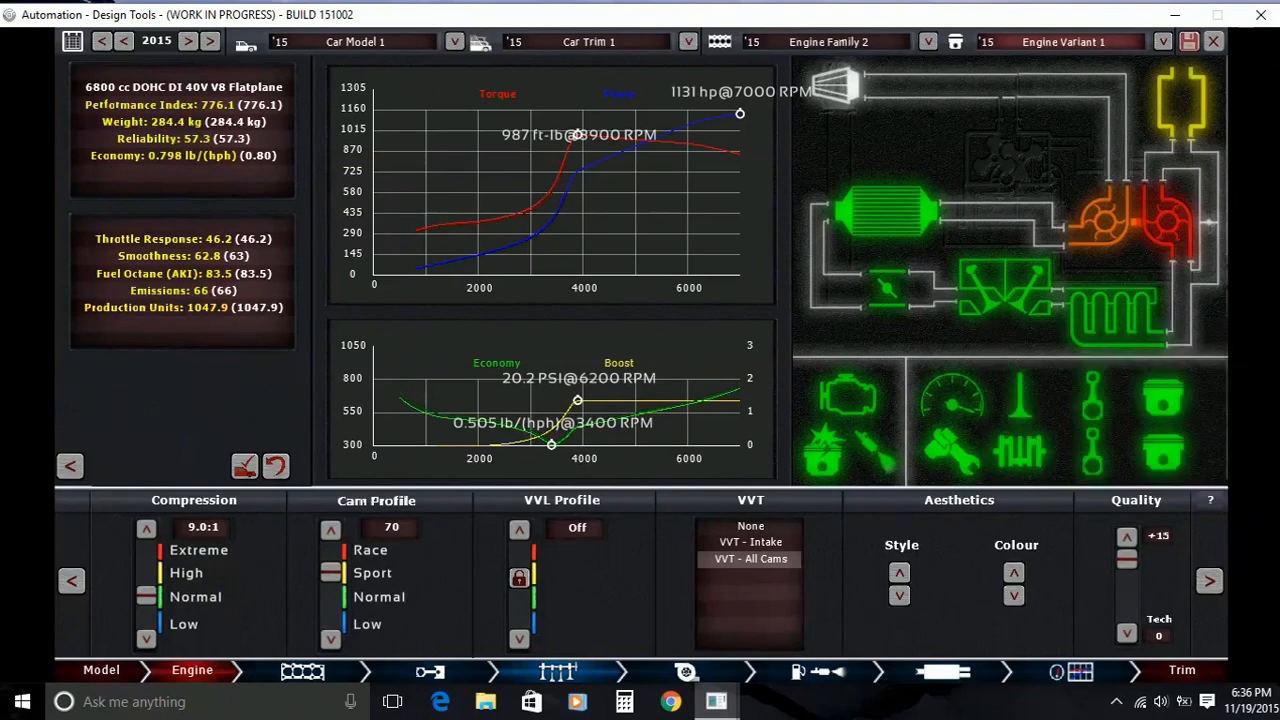
# Review the turbo settings and move on to the exhaust settings
pyautogui.click(682, 672)
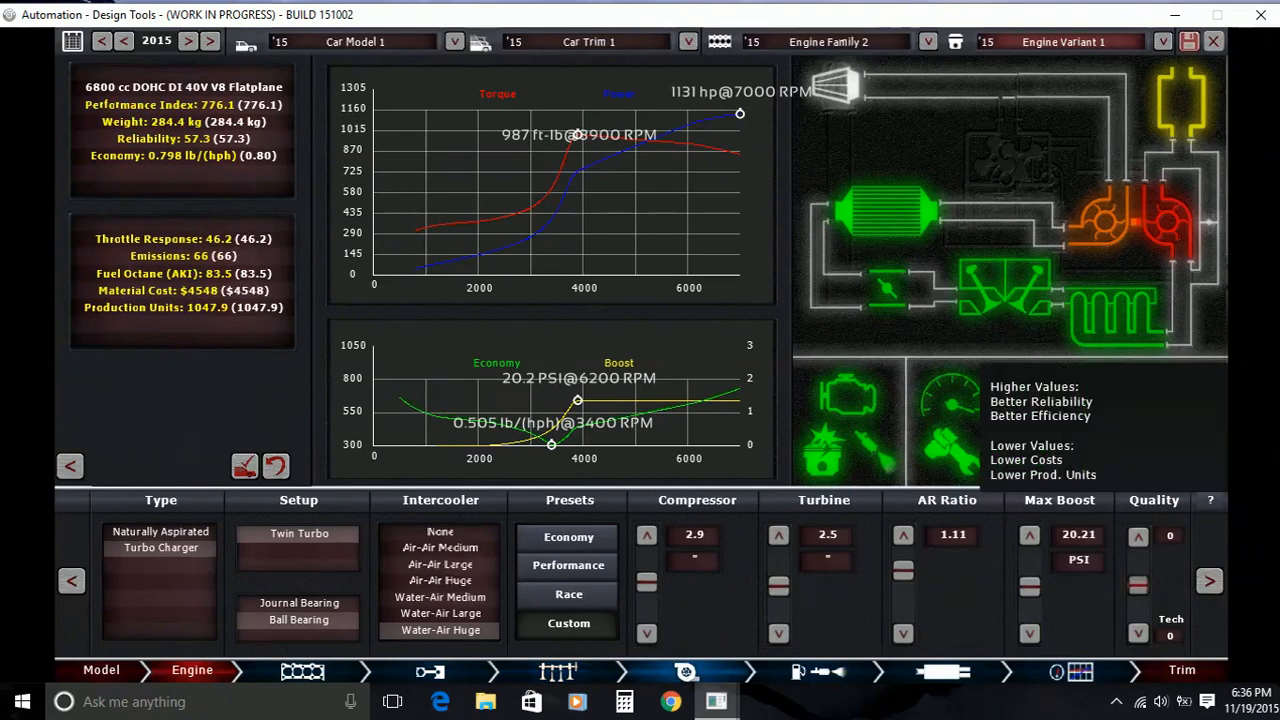
pyautogui.click(1136, 536)
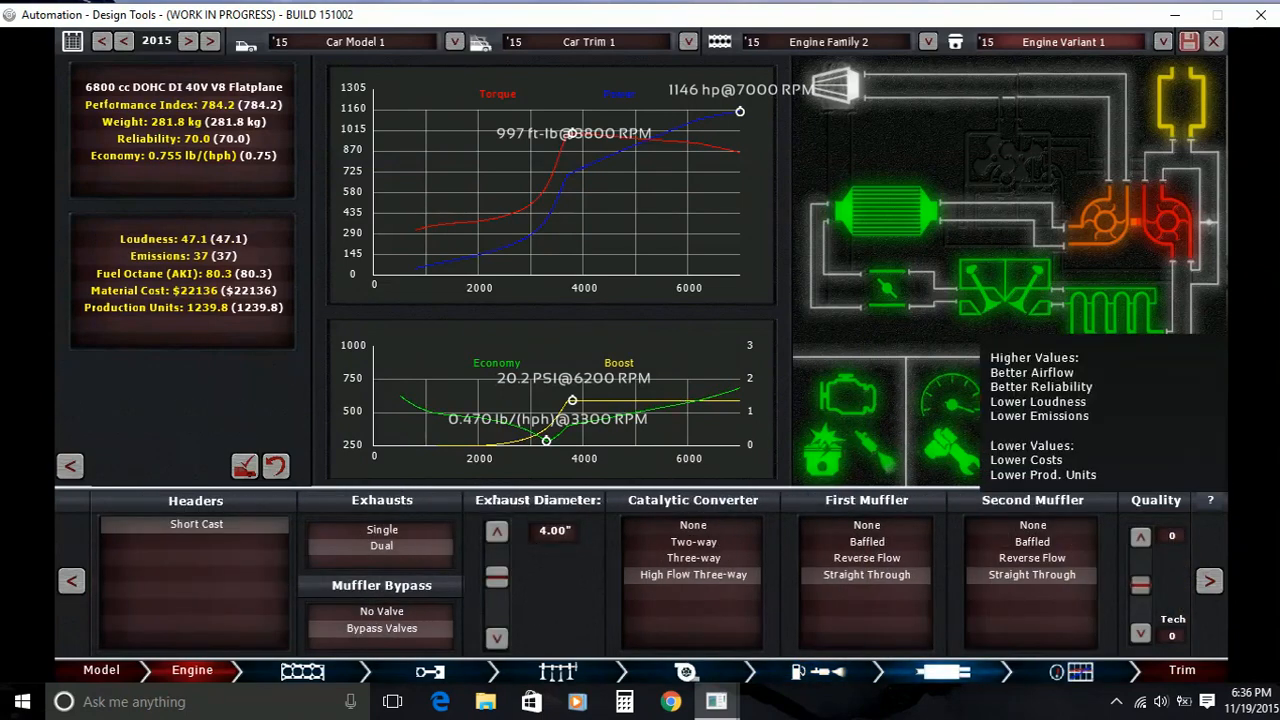
# Raise the exhaust quality to +15, lifting output to 1185 hp
pyautogui.click(1140, 536)
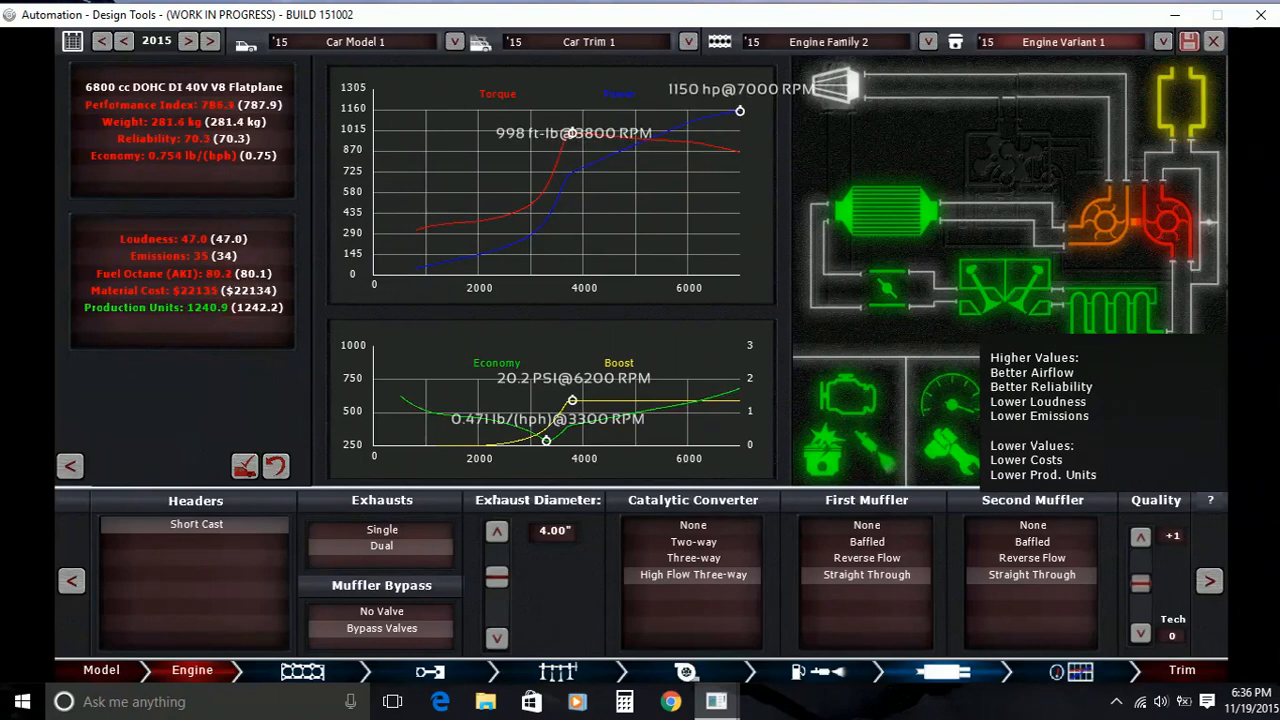
pyautogui.click(1140, 536)
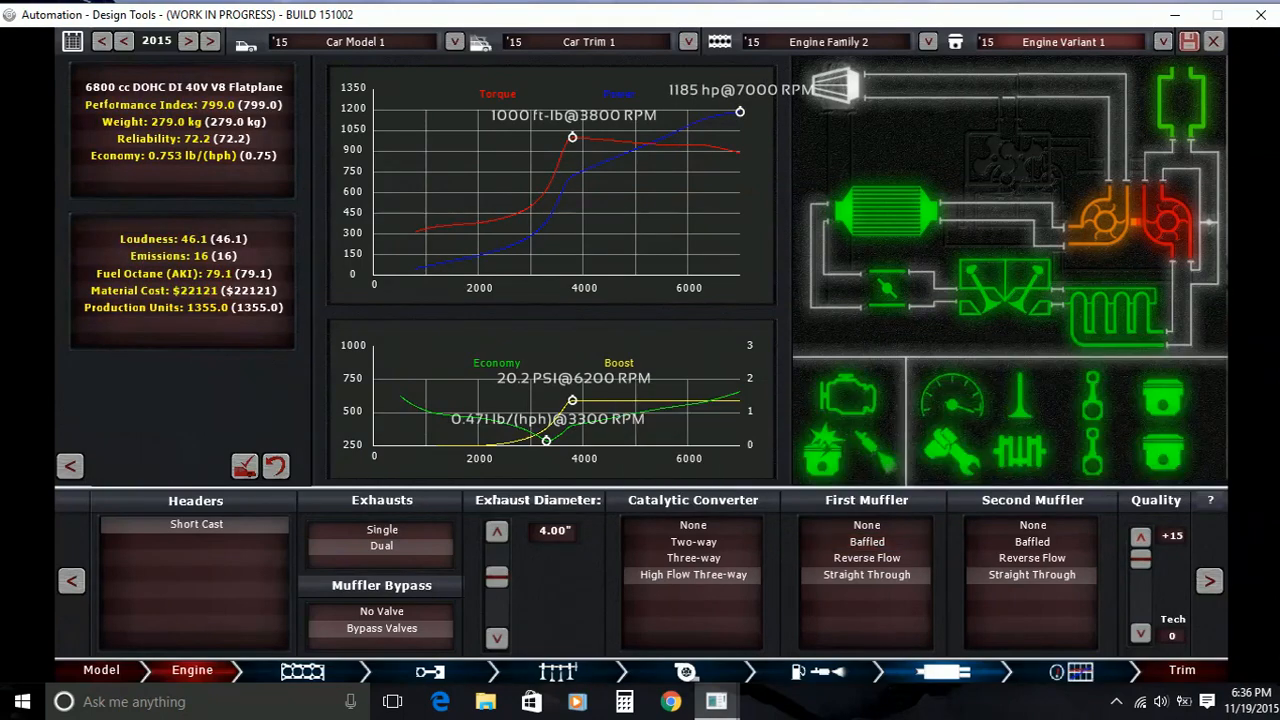
pyautogui.moveTo(552, 530)
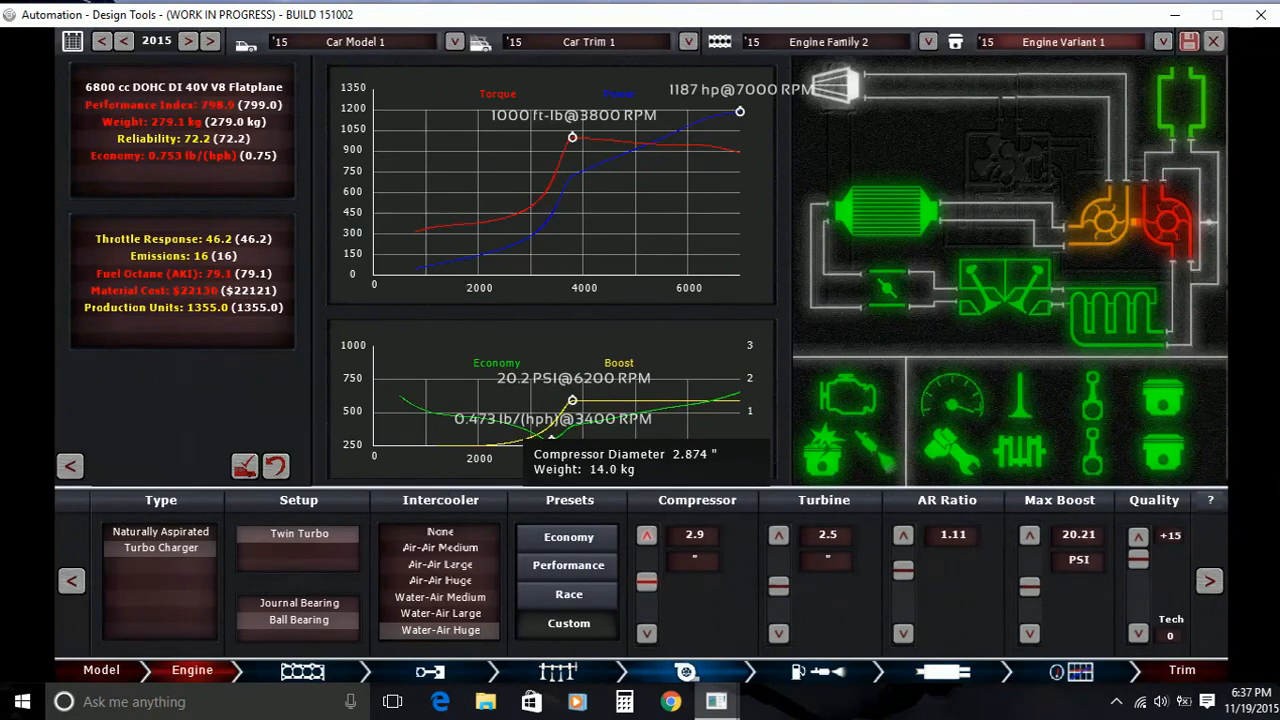
# Raise max boost to 22.05 PSI, enlarge the compressor to 3.0 and turbine to 2.7
pyautogui.click(636, 634)
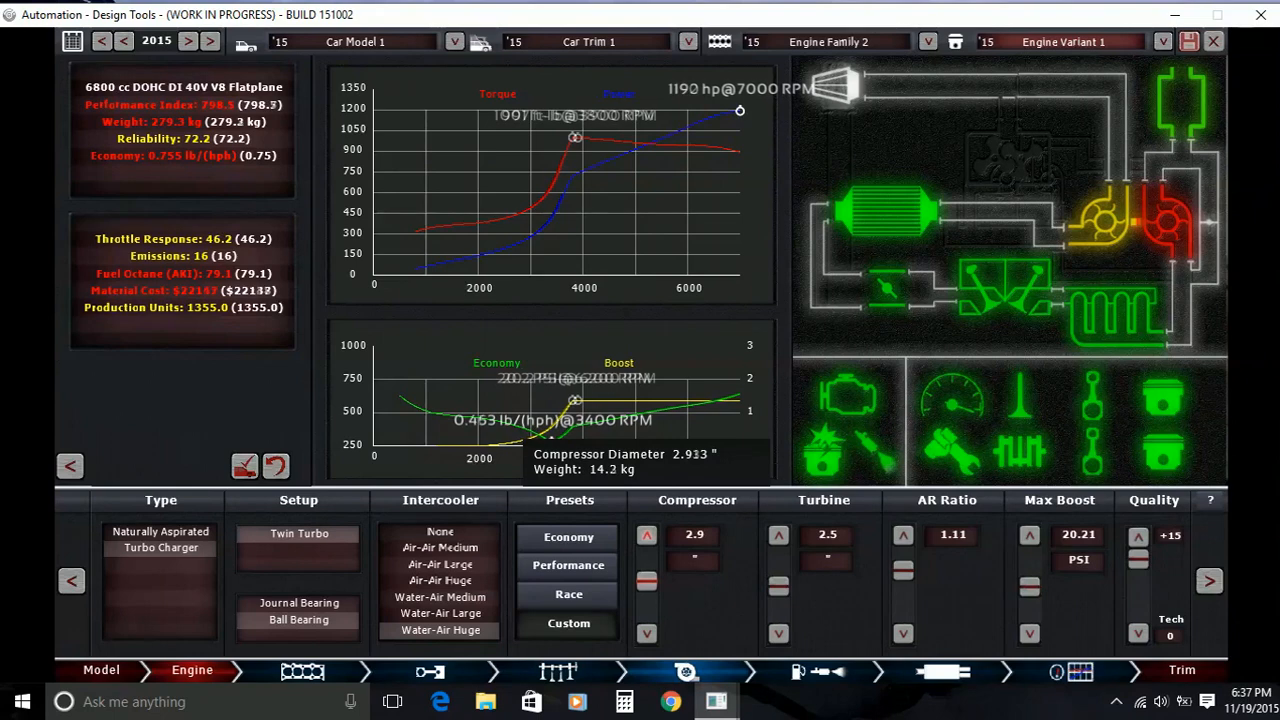
pyautogui.click(776, 534)
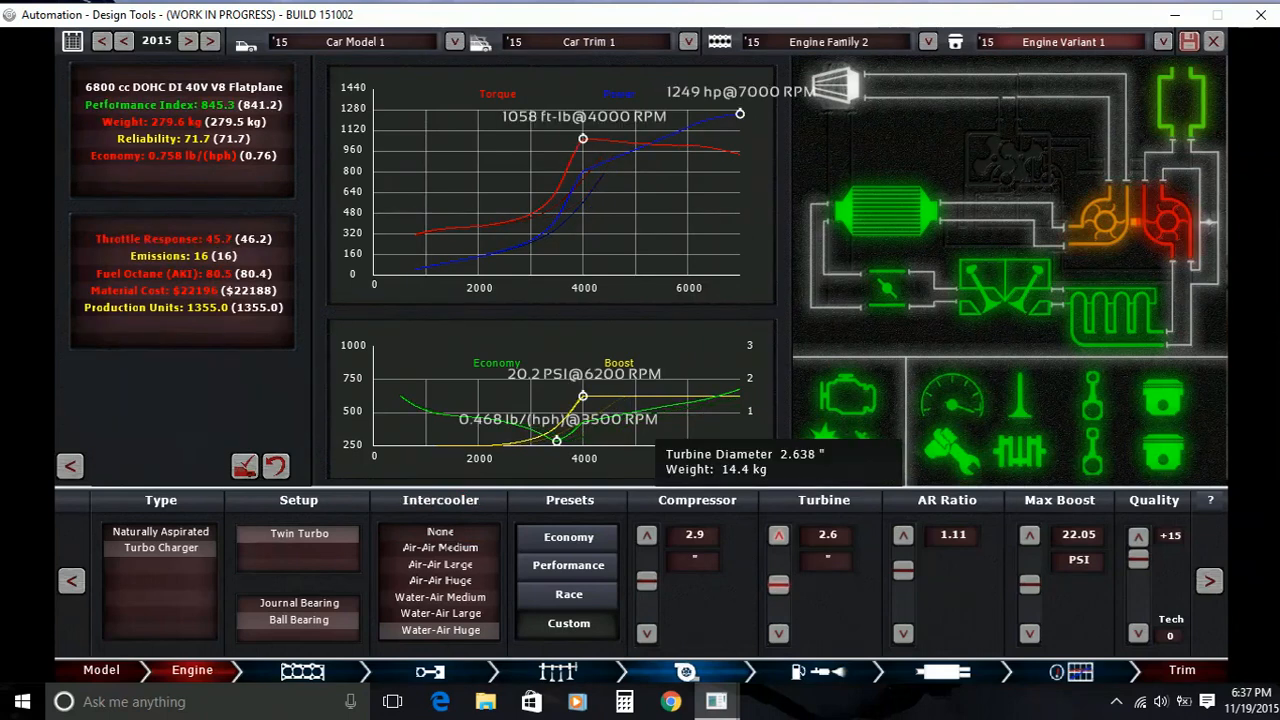
pyautogui.click(778, 536)
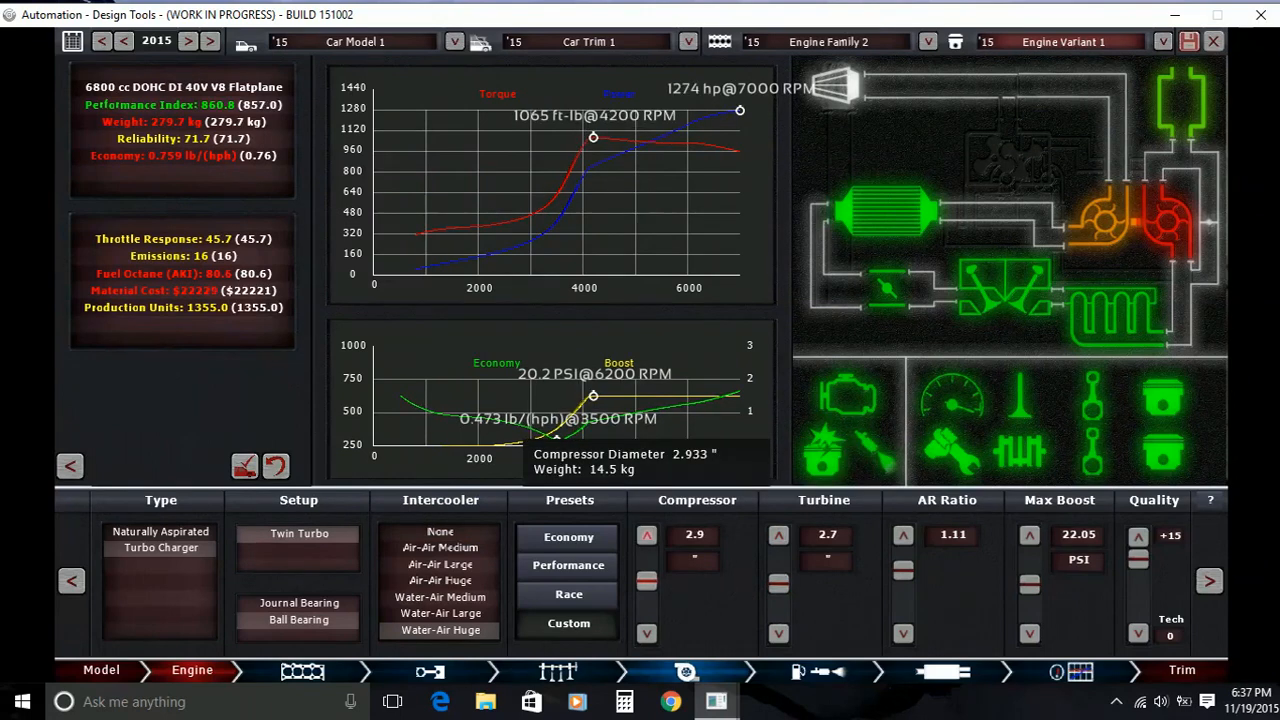
pyautogui.click(646, 536)
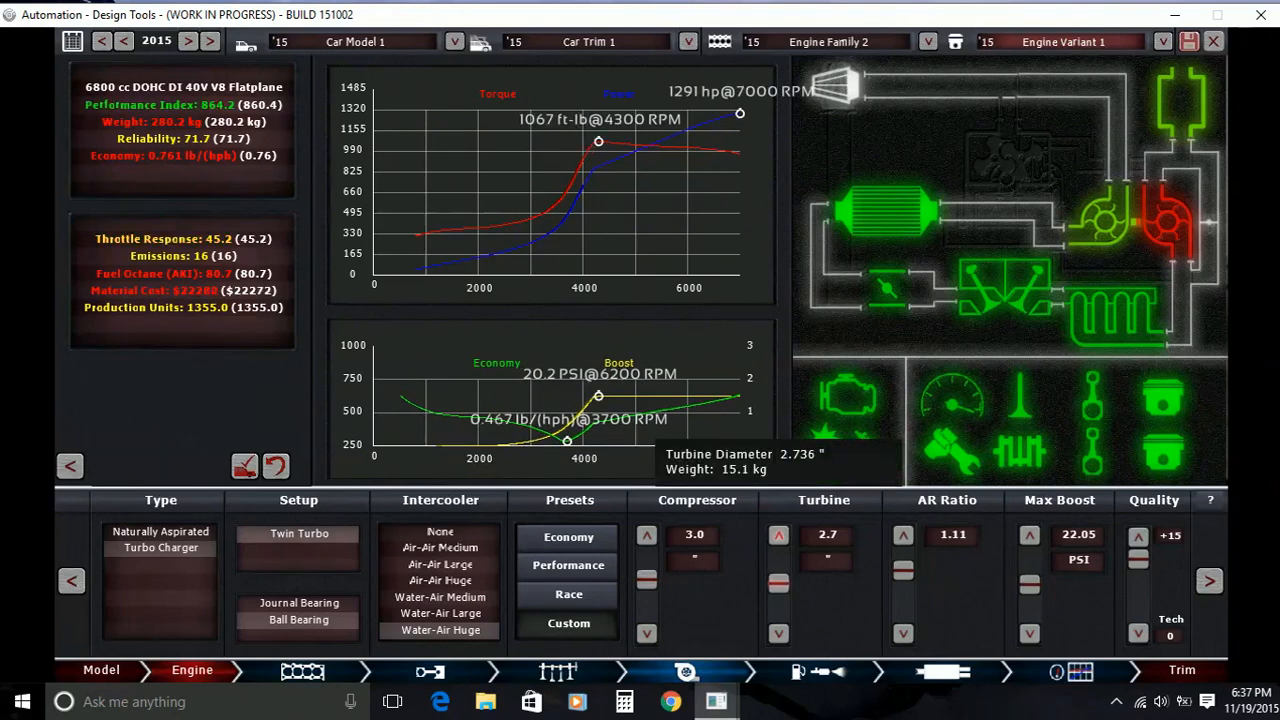
# Step the compressor up to 3.1 and the turbine up to about 3.0 for roughly 1380 hp
pyautogui.click(778, 536)
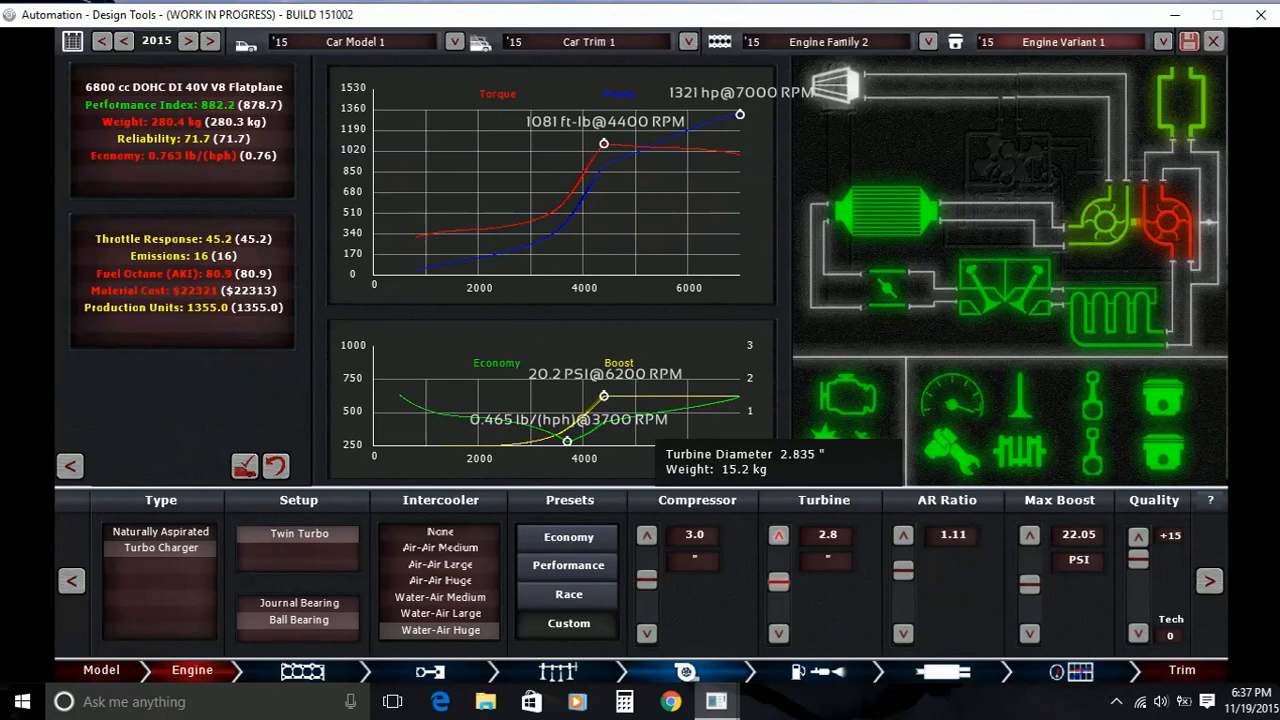
pyautogui.click(778, 536)
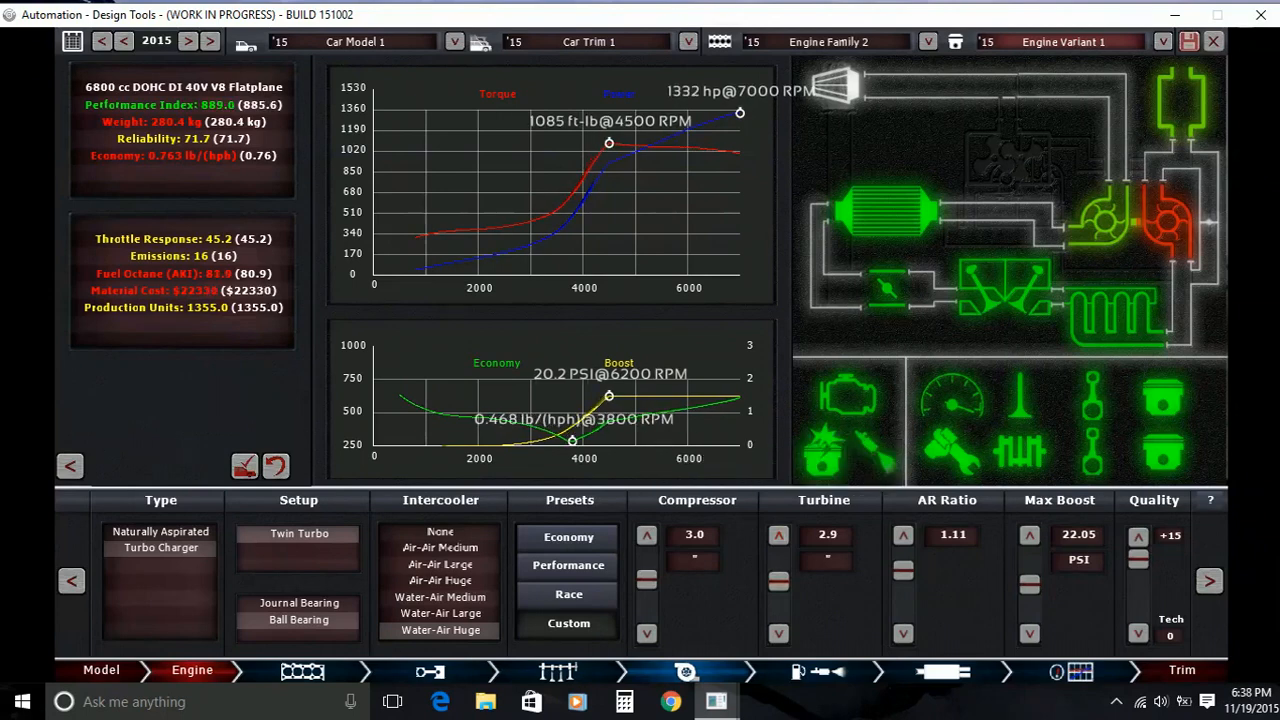
pyautogui.click(646, 536)
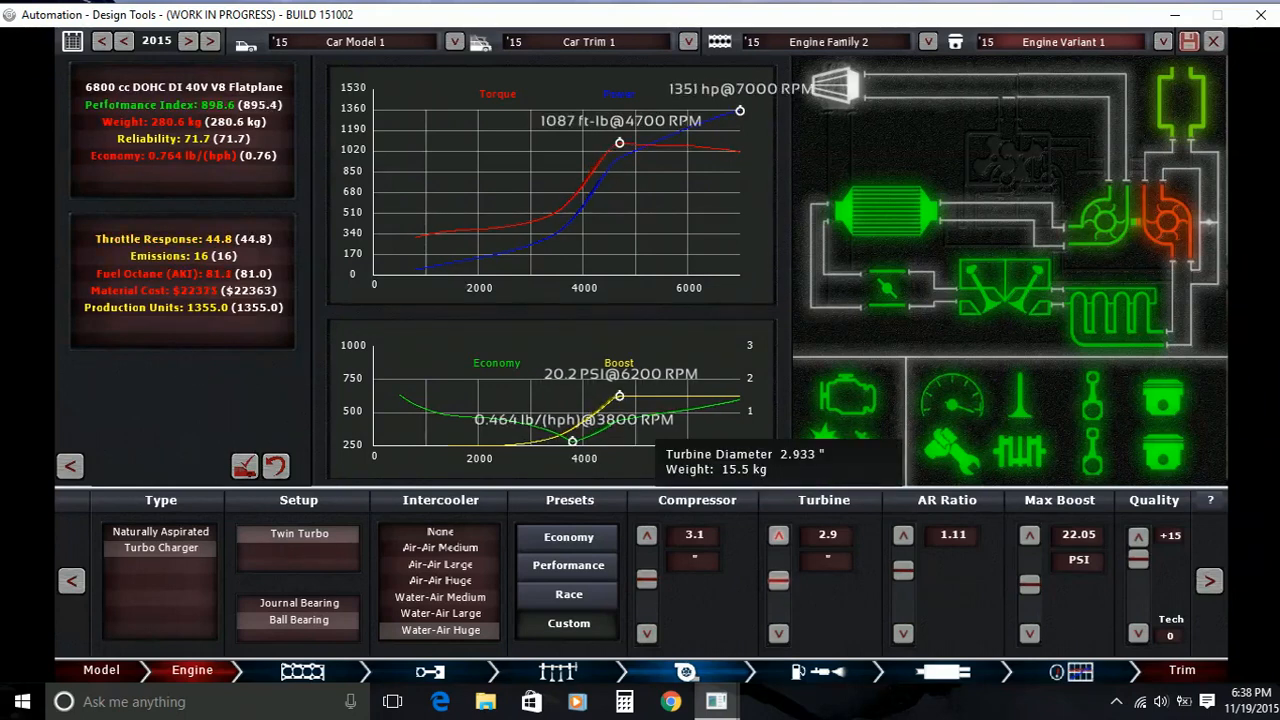
pyautogui.click(778, 536)
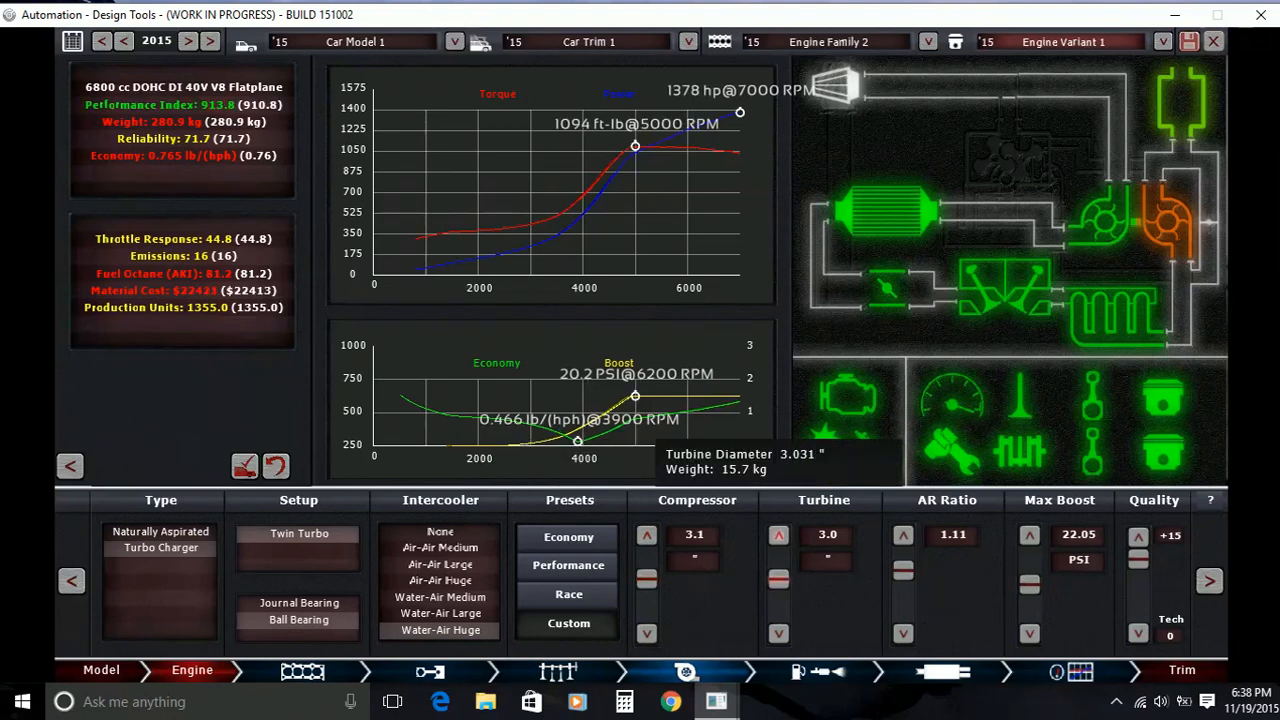
pyautogui.click(778, 536)
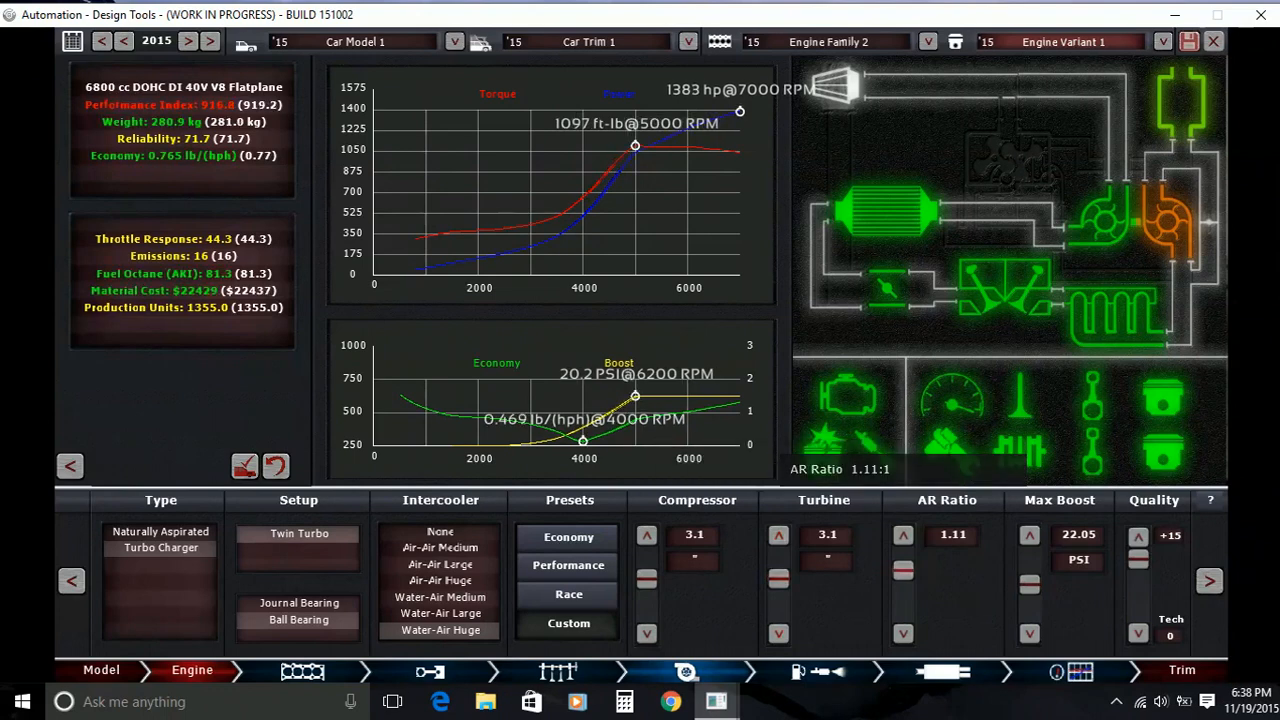
# Work the turbo A/R ratio up to 1.18 and nudge max boost toward 22.49 PSI for about 1437 hp
pyautogui.click(902, 534)
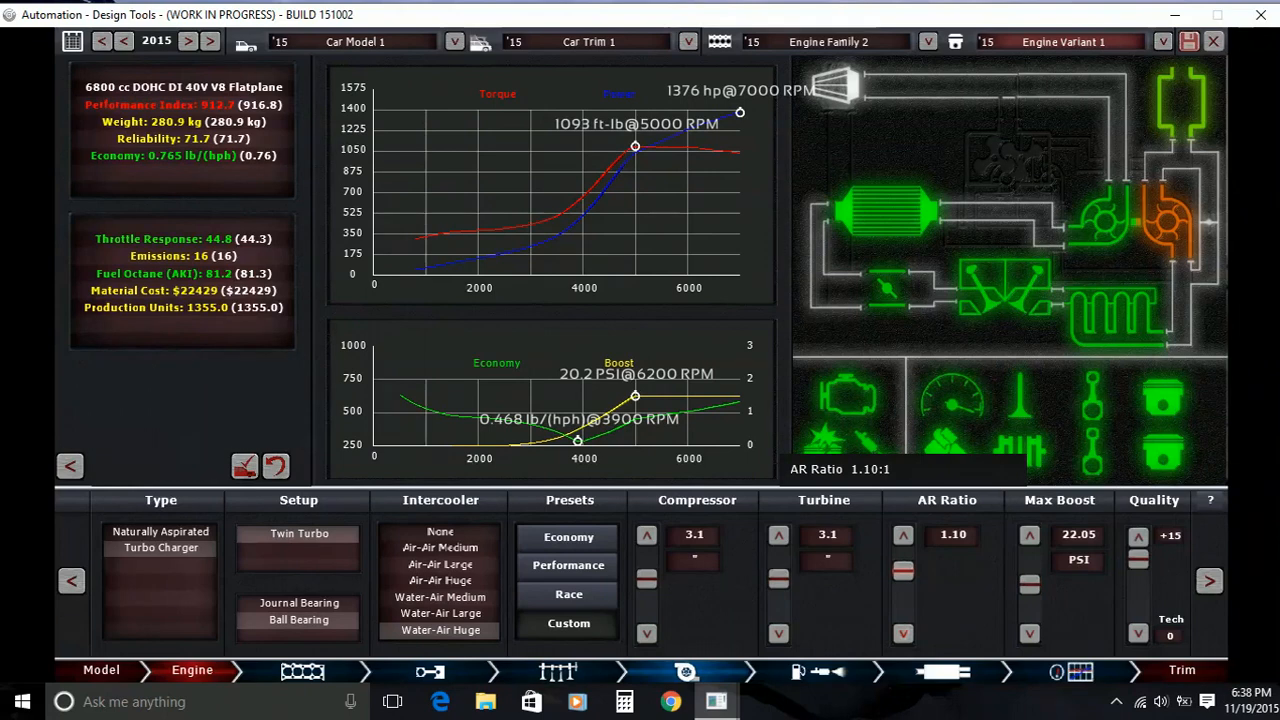
pyautogui.click(904, 536)
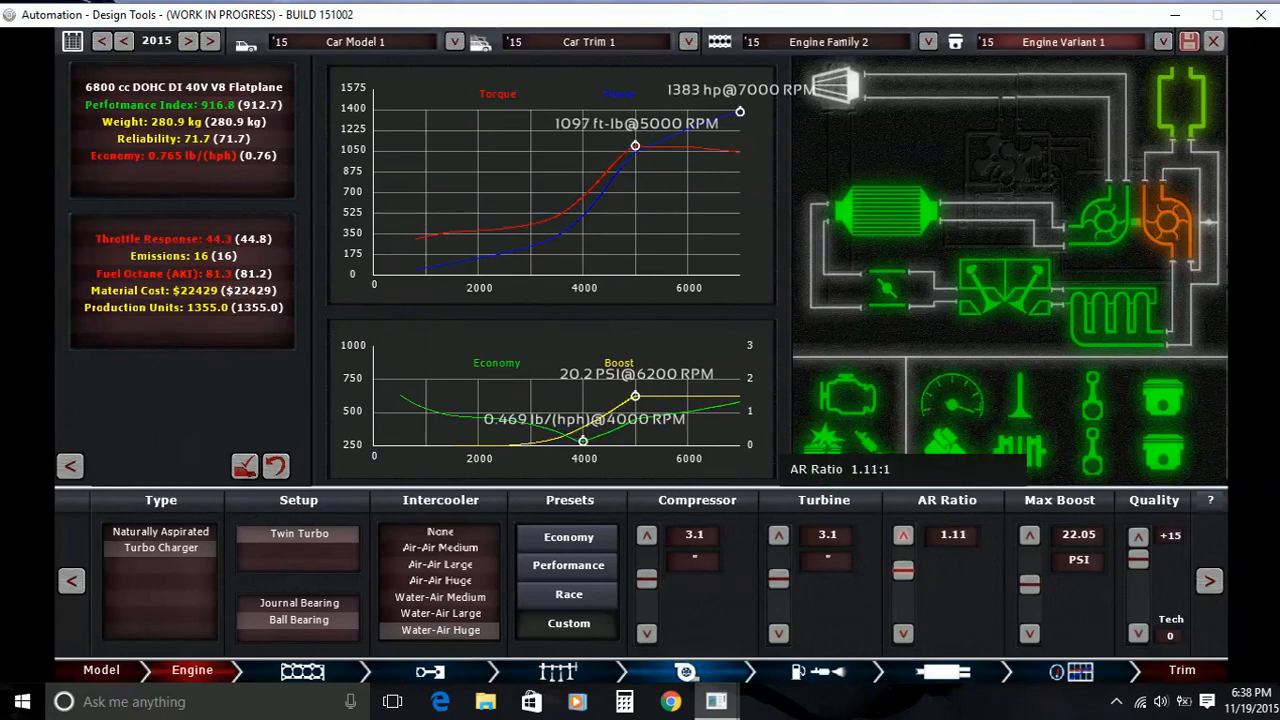
pyautogui.click(904, 534)
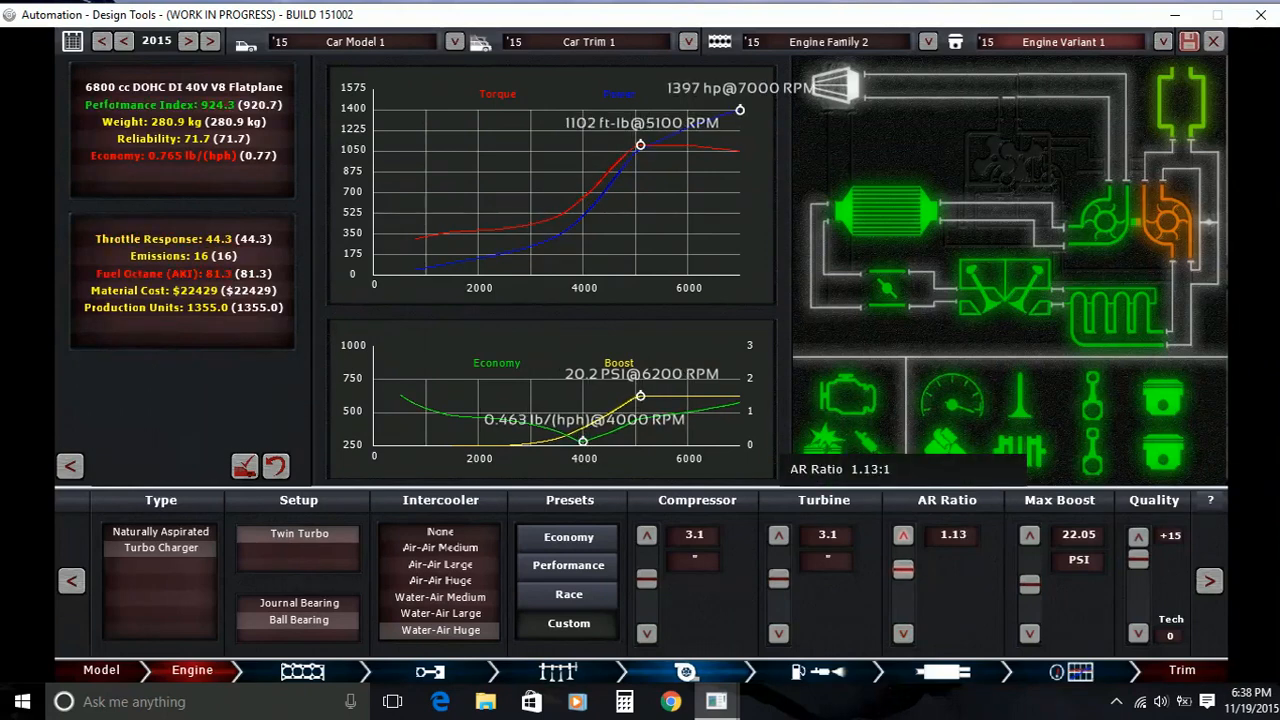
pyautogui.click(904, 536)
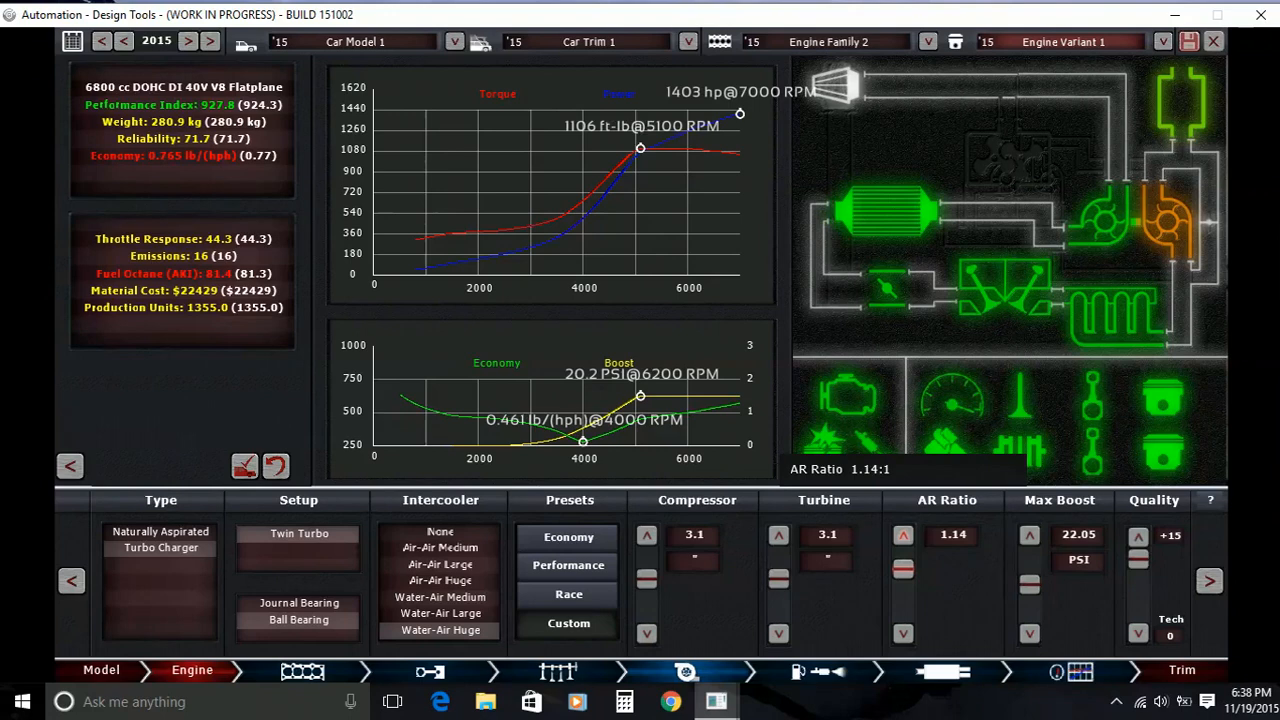
pyautogui.click(904, 536)
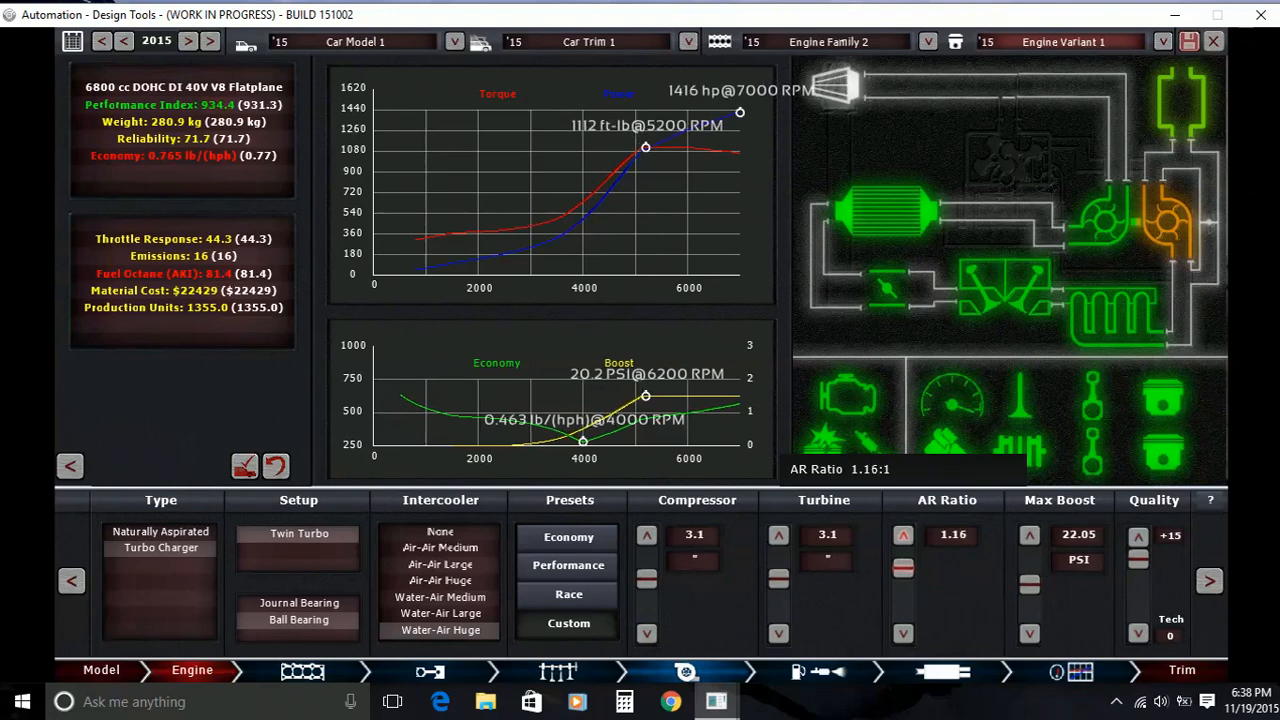
pyautogui.click(904, 534)
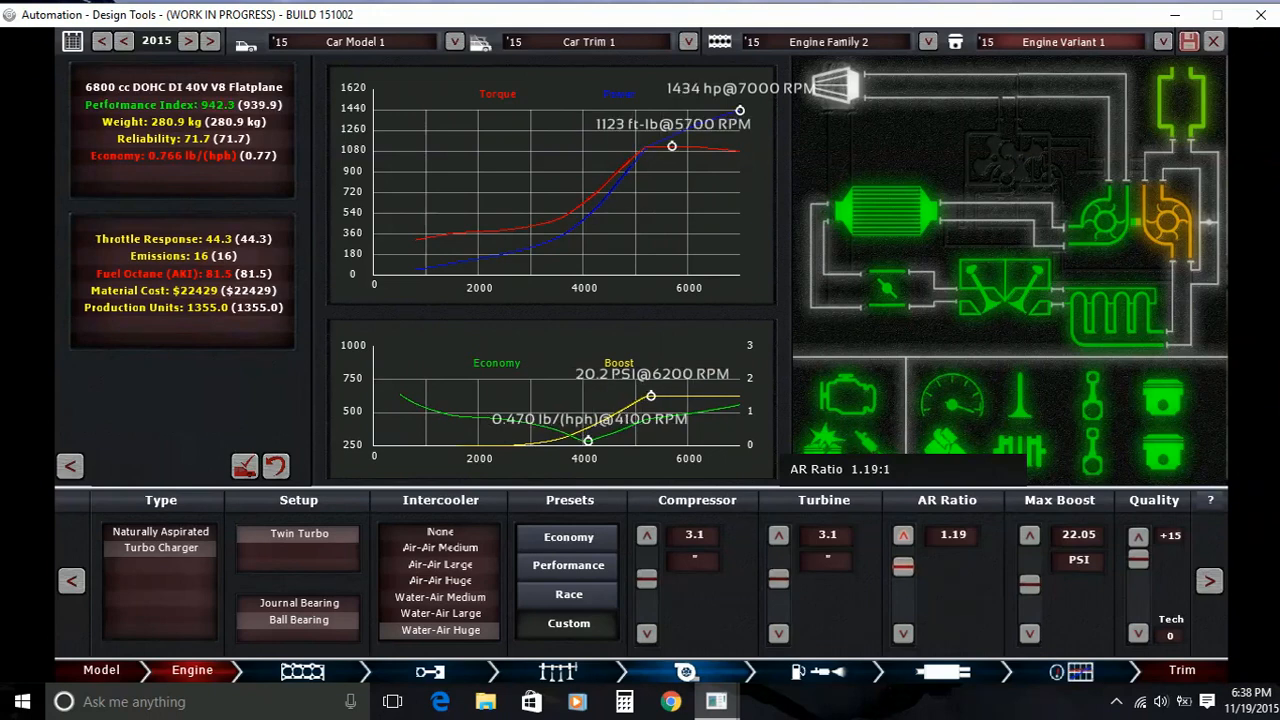
pyautogui.click(904, 536)
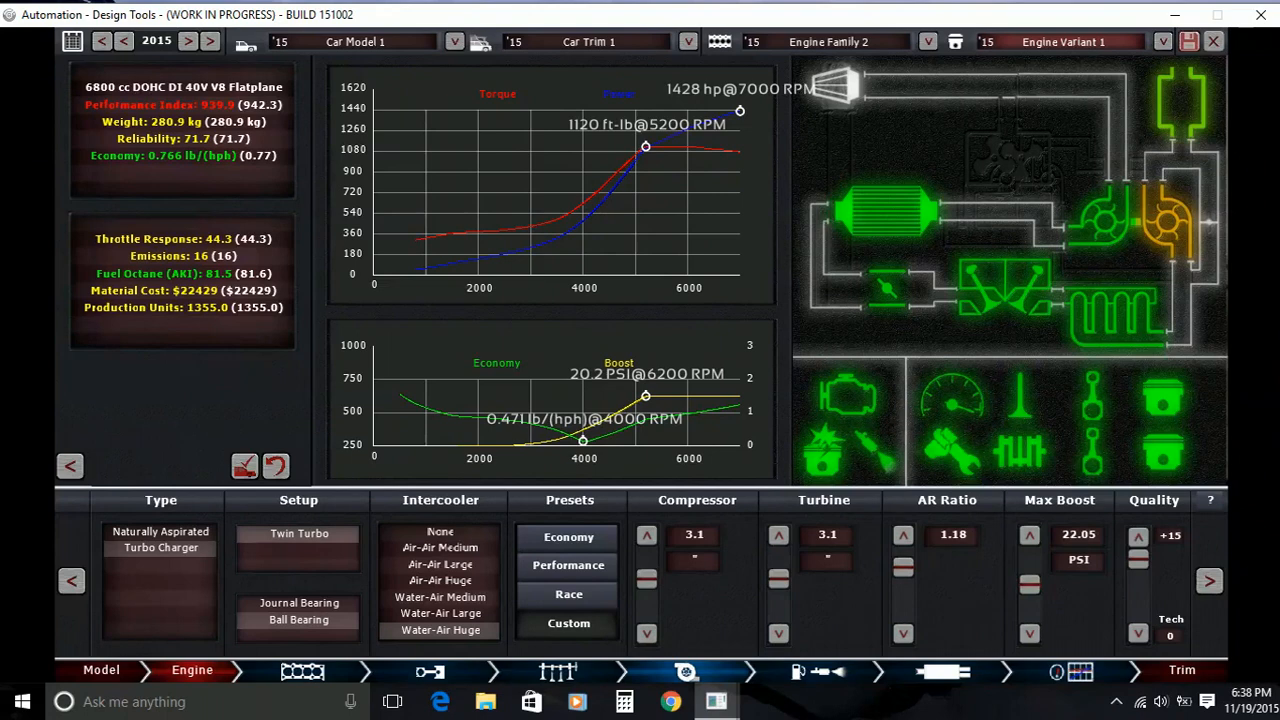
pyautogui.click(1030, 534)
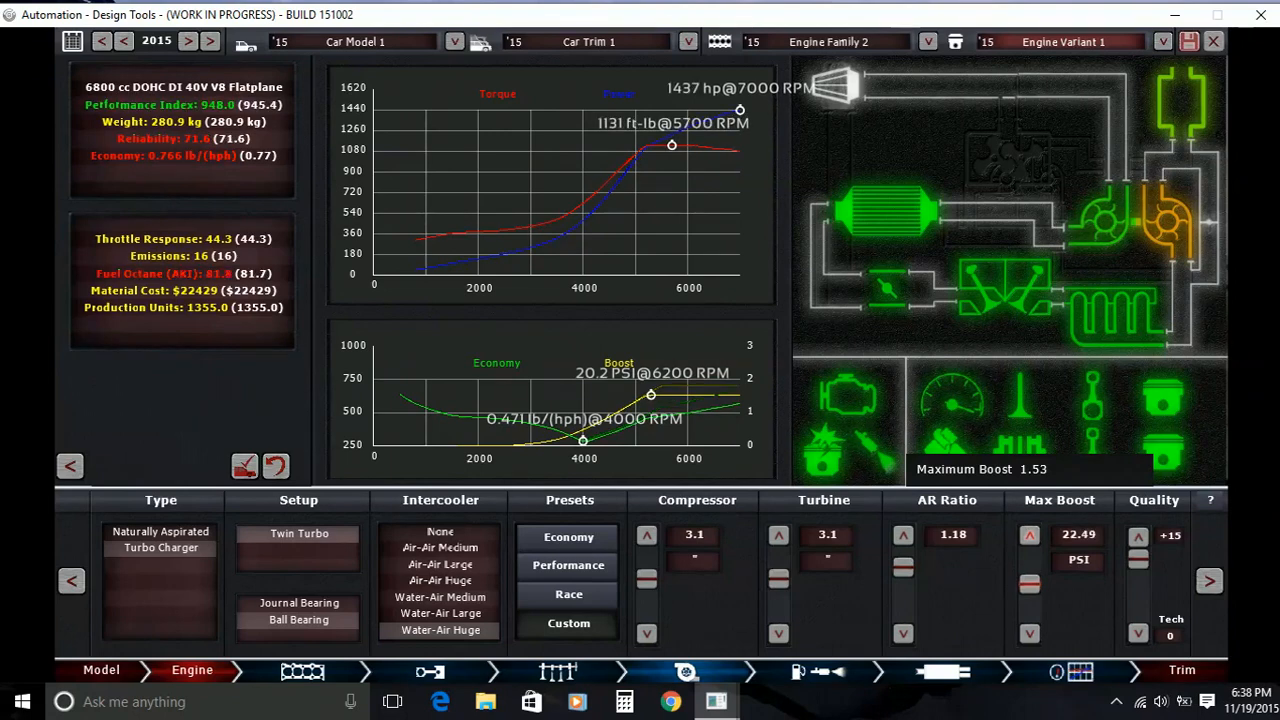
# Push max boost to about 23.67 PSI and trim the turbine to 3.0, reaching 1456 hp
pyautogui.click(1032, 534)
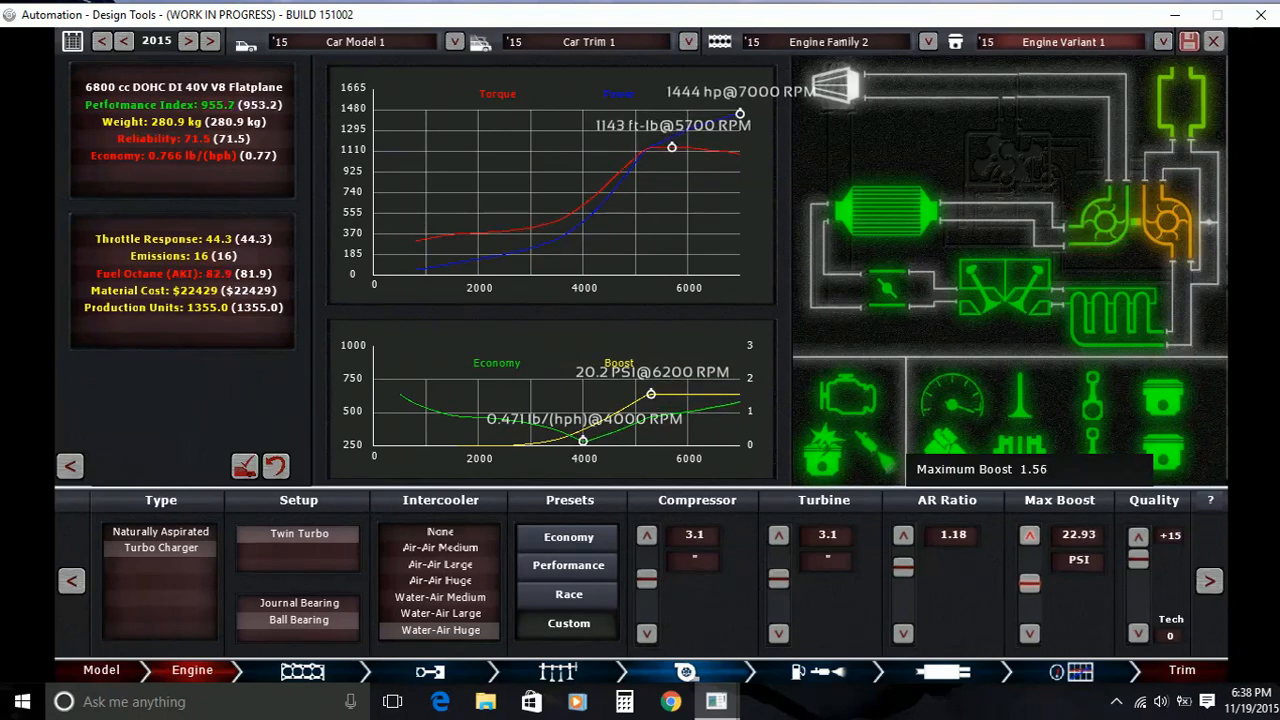
pyautogui.click(1032, 536)
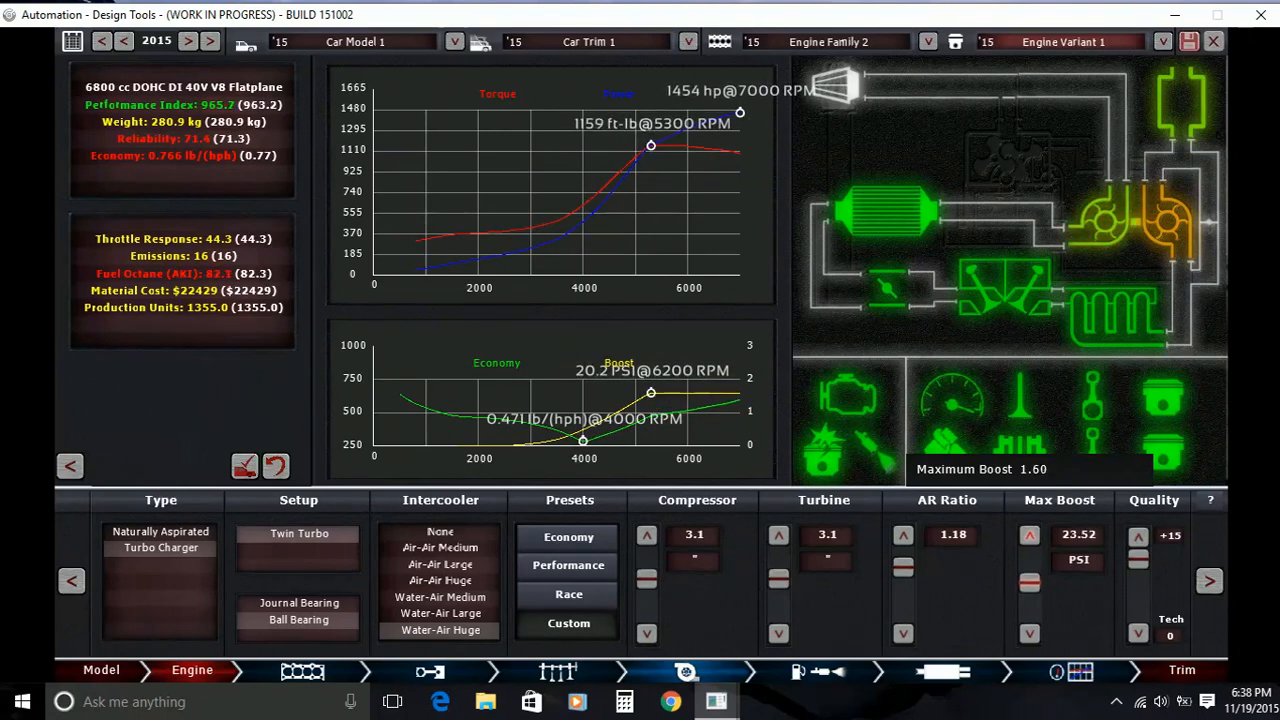
pyautogui.click(1032, 534)
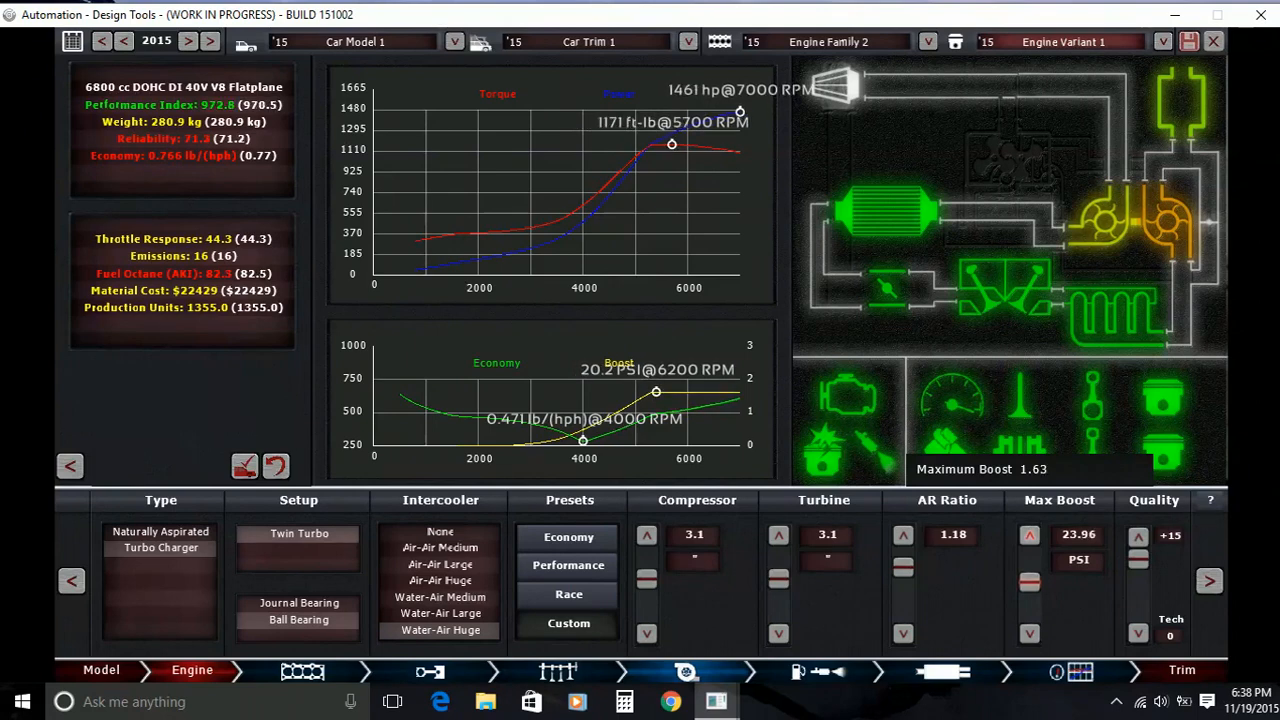
pyautogui.click(1026, 630)
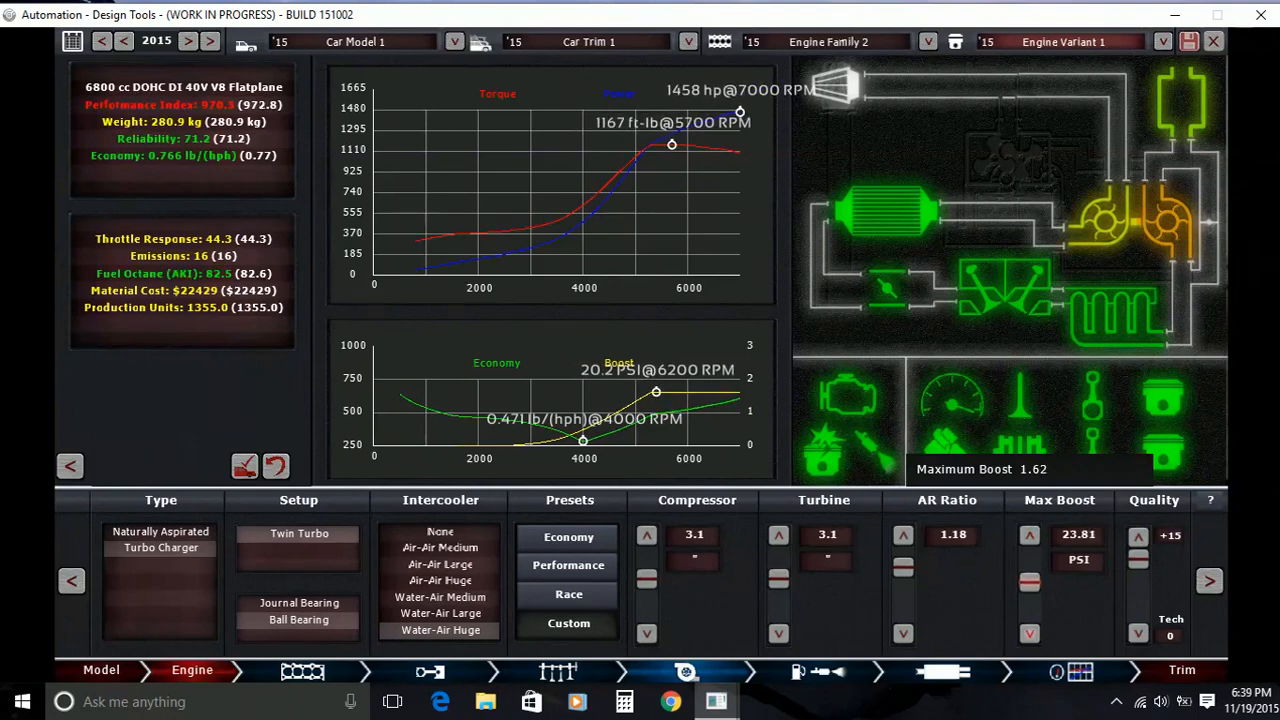
pyautogui.click(1026, 632)
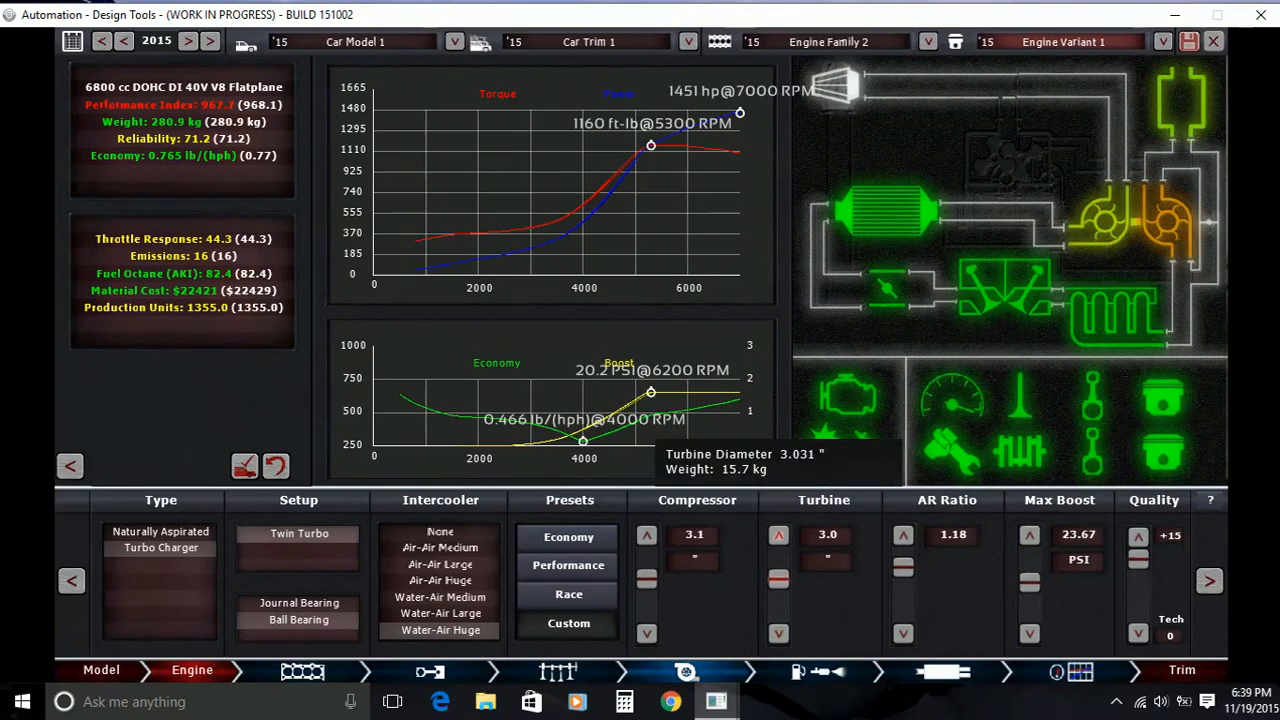
pyautogui.click(778, 532)
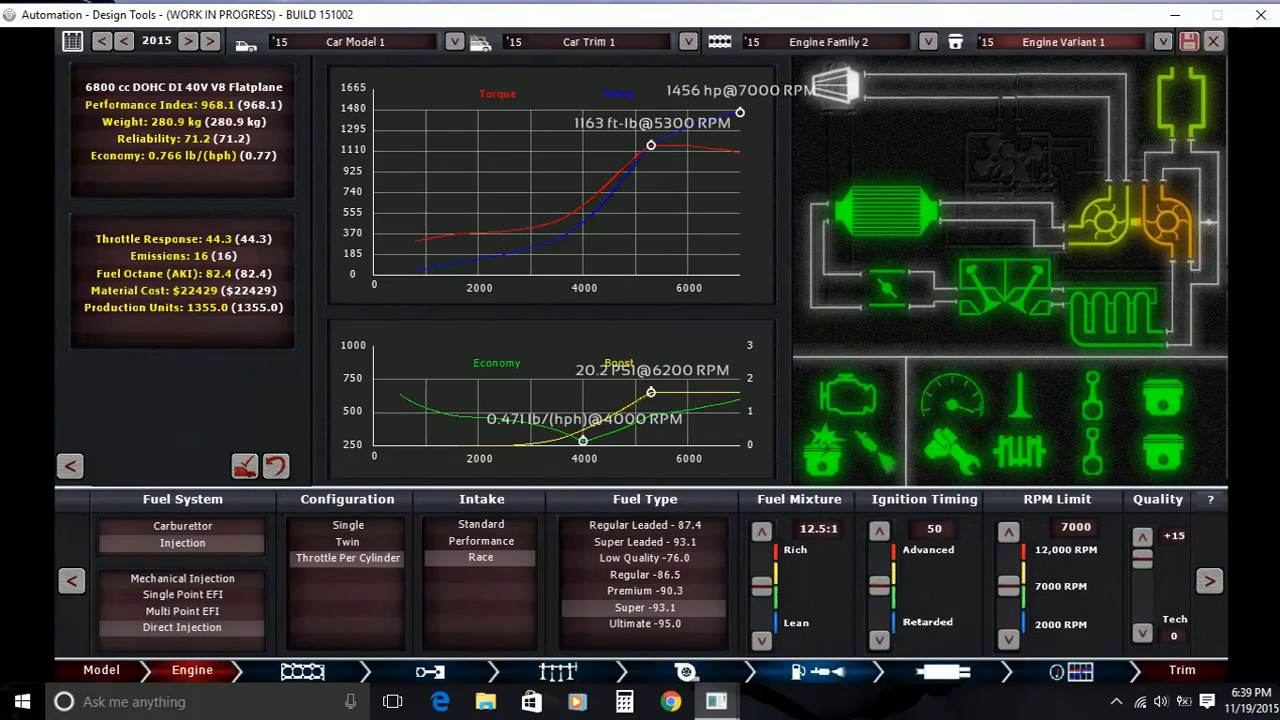
# Advance ignition timing to 76 and raise the rev limit to 7500 RPM
pyautogui.click(880, 528)
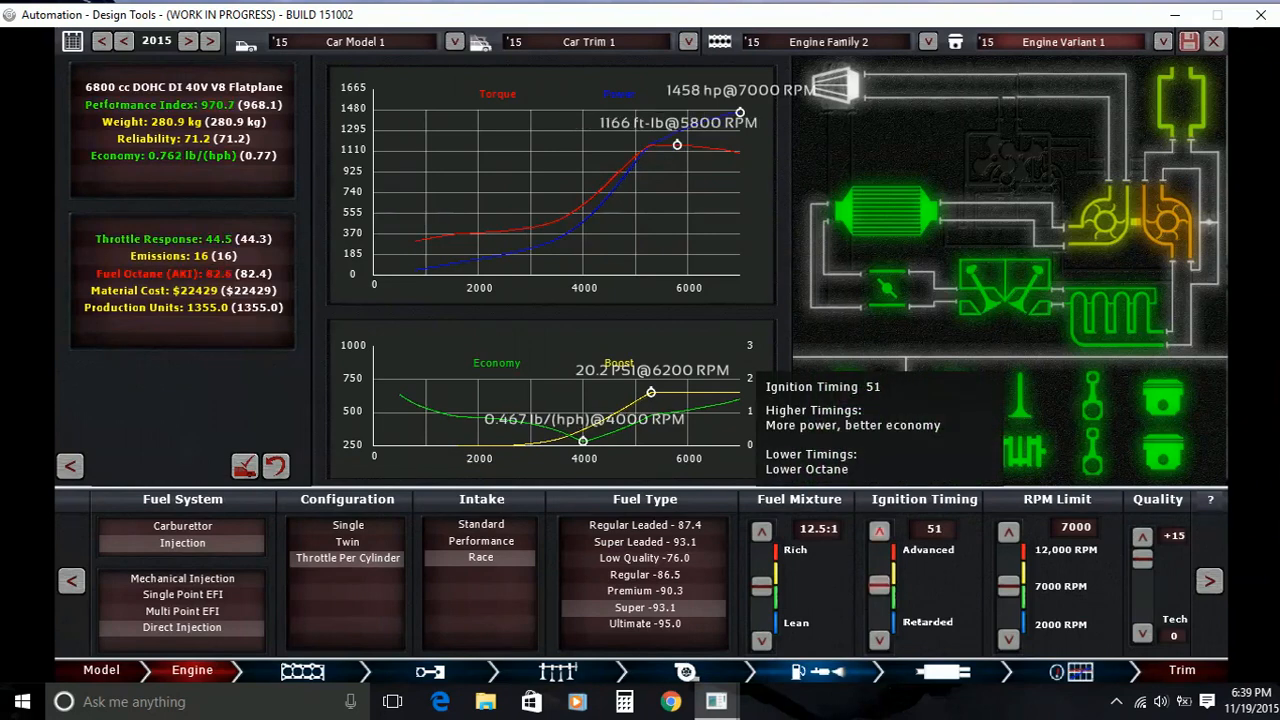
pyautogui.click(880, 528)
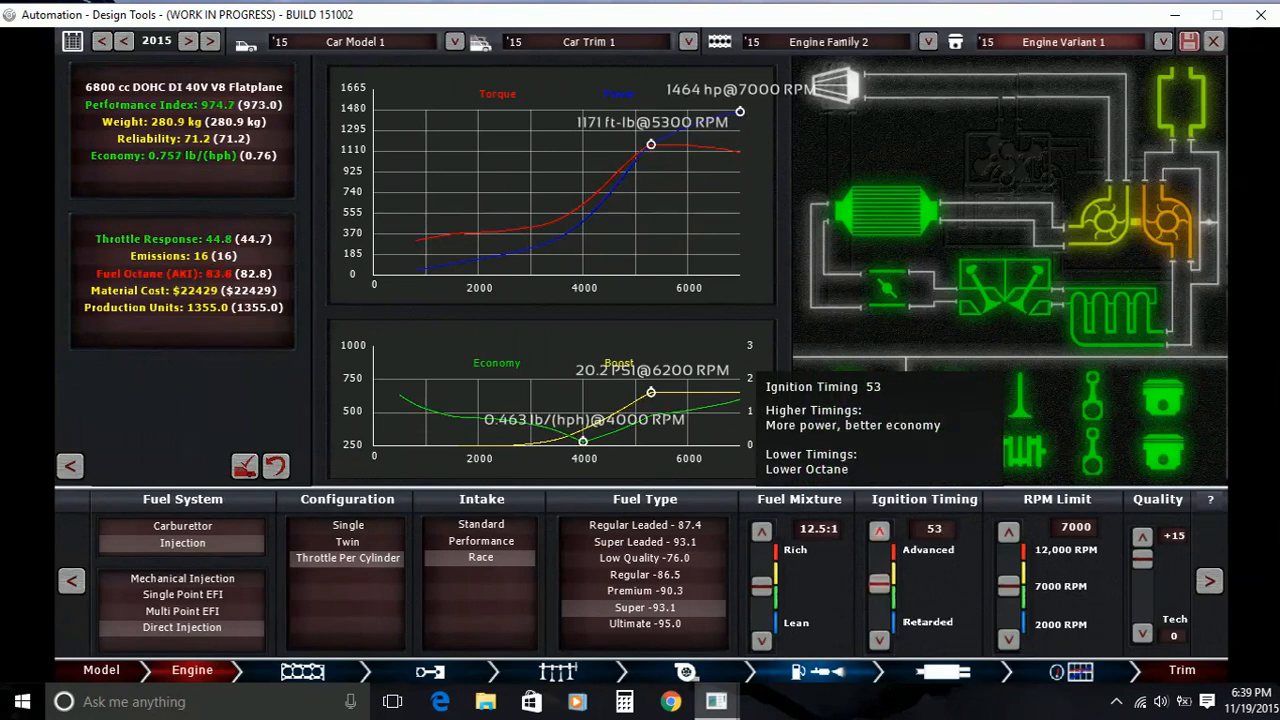
pyautogui.click(878, 530)
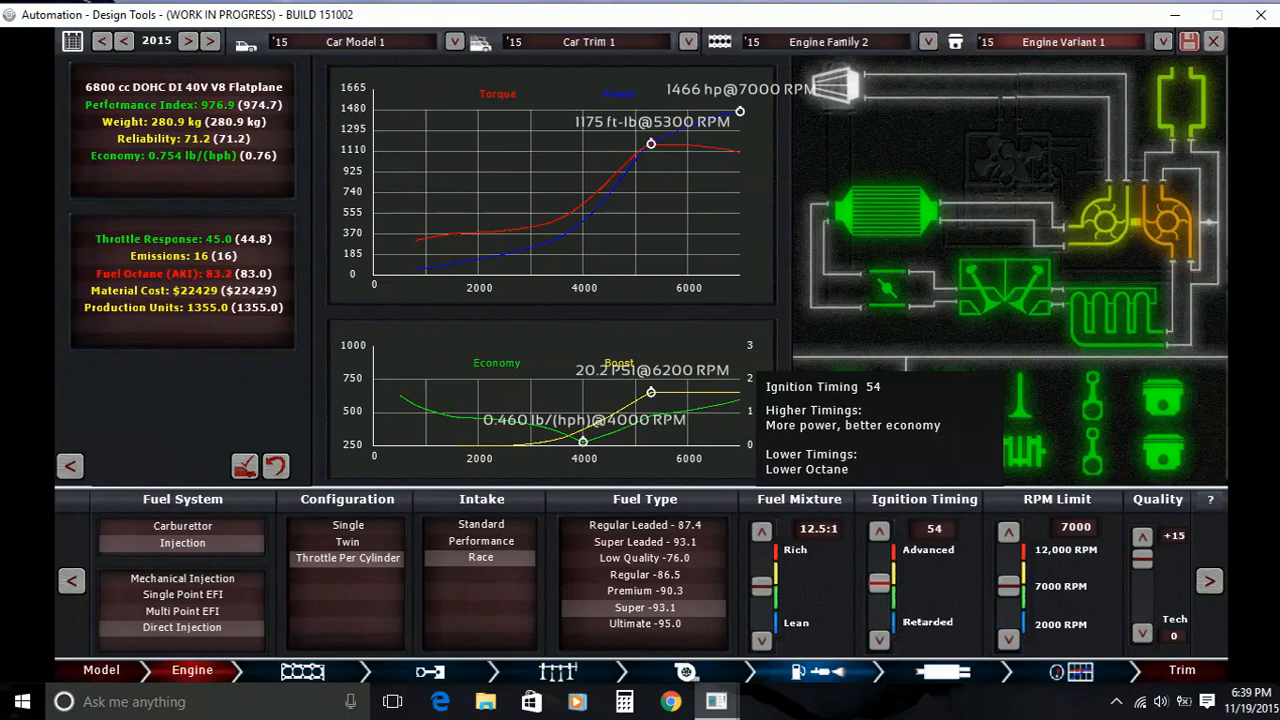
pyautogui.click(880, 528)
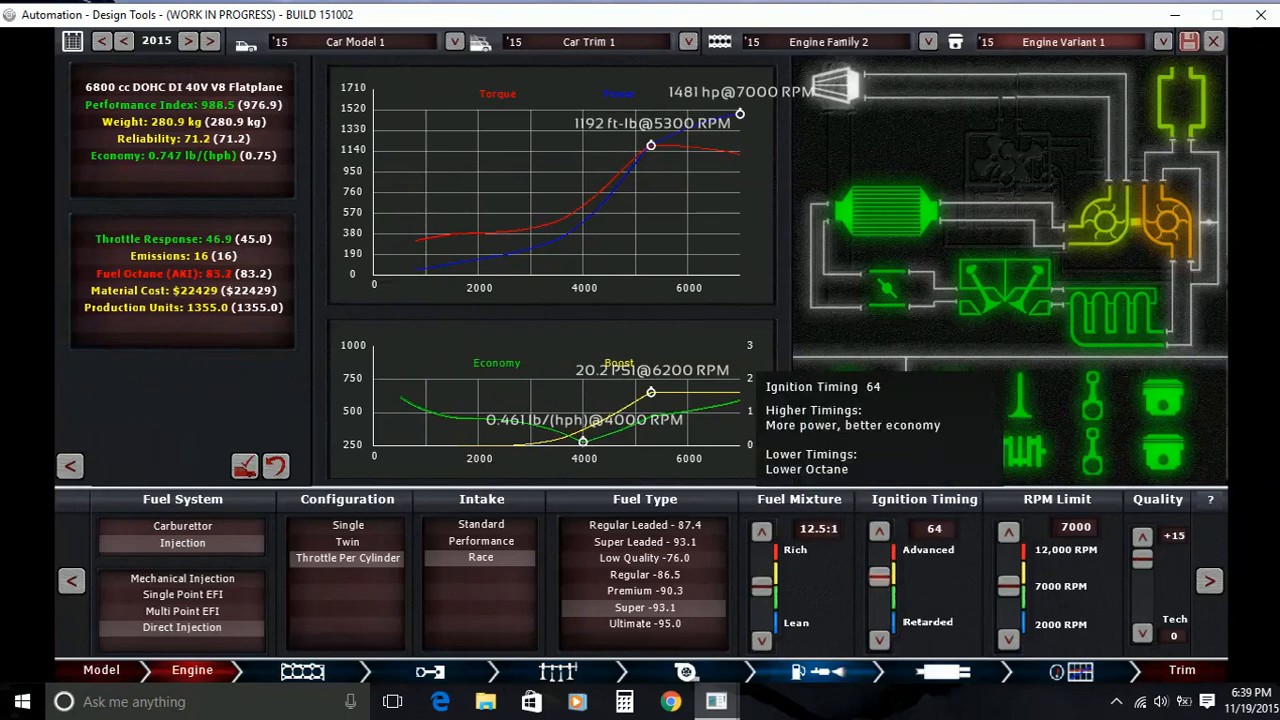
pyautogui.click(878, 530)
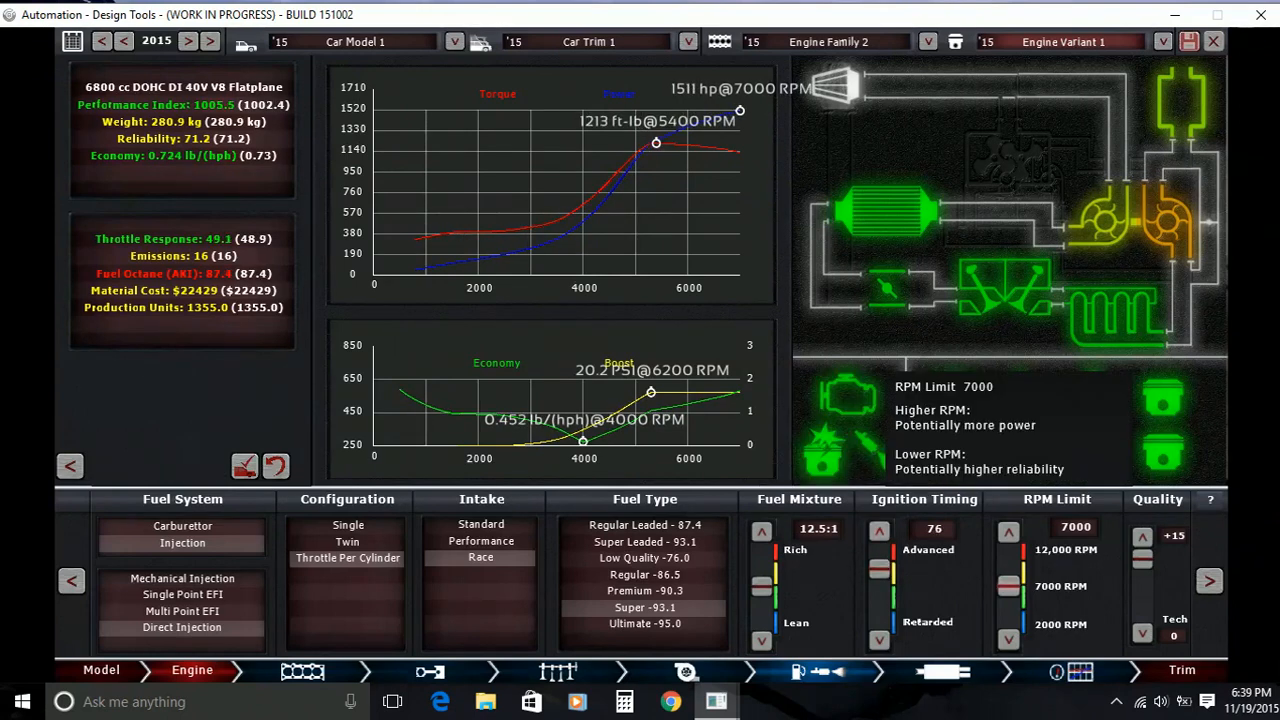
pyautogui.click(1008, 528)
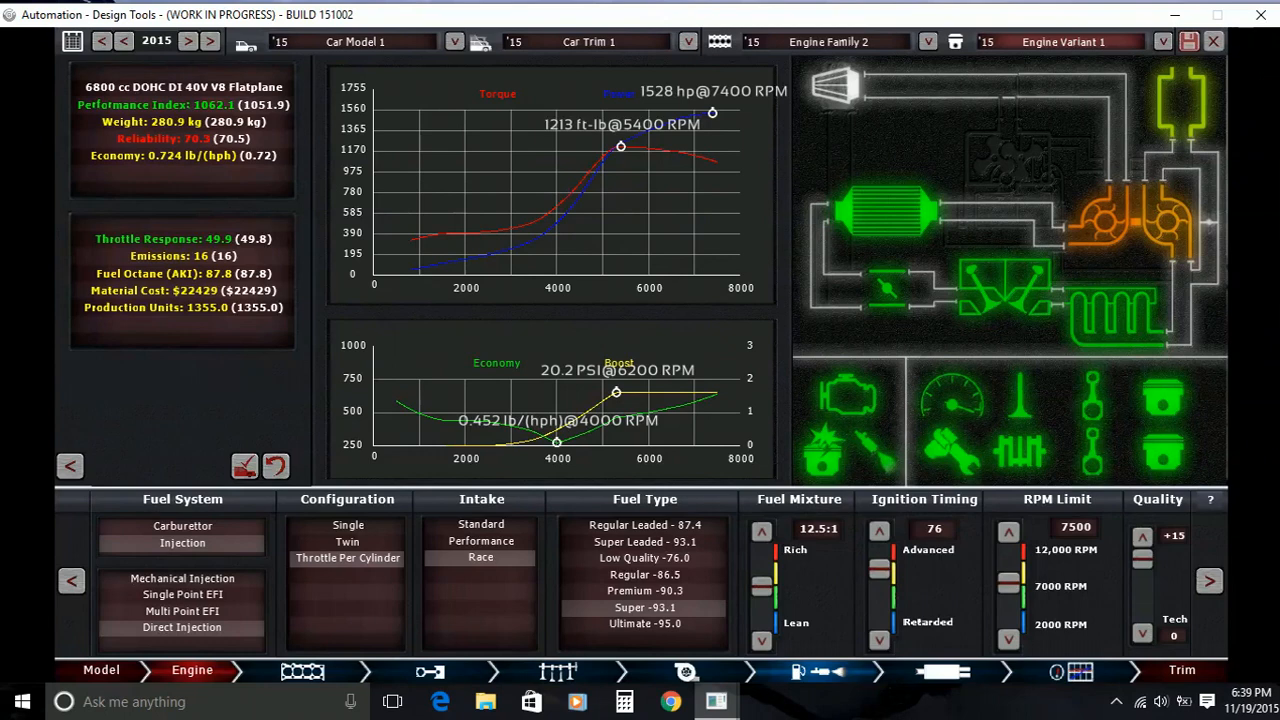
pyautogui.click(1008, 528)
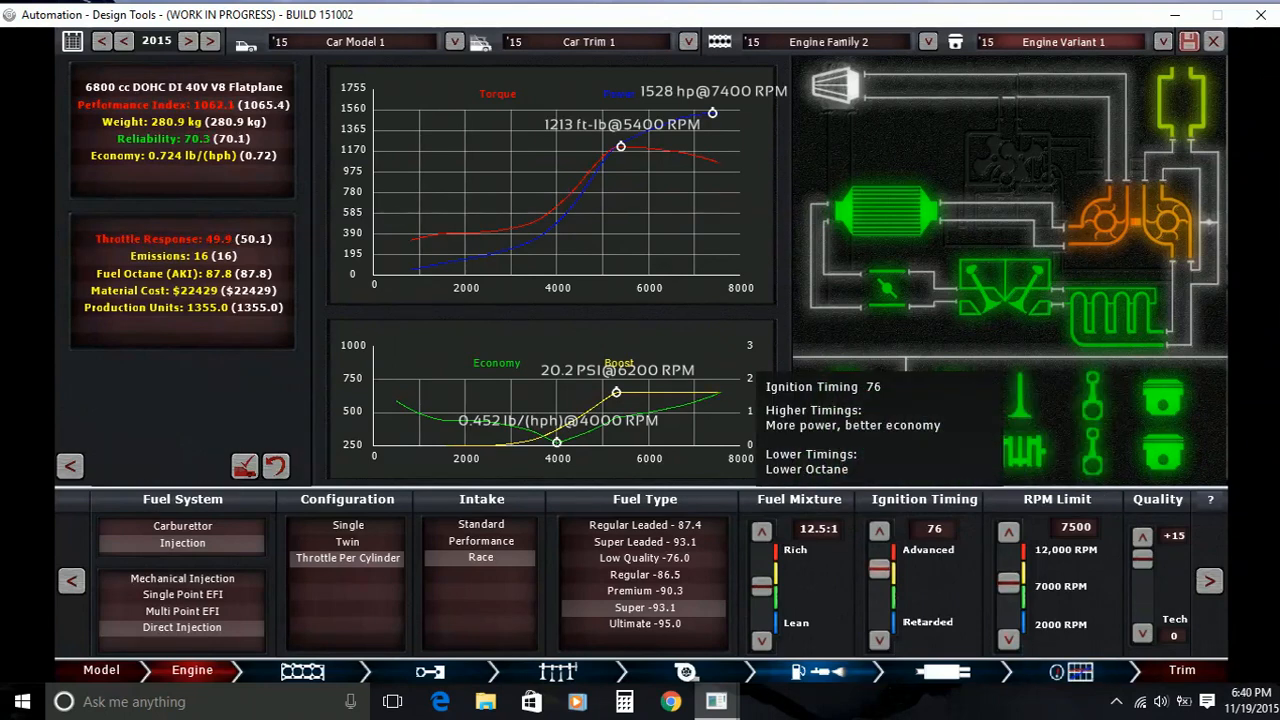
# Advance ignition timing further toward 100 with a 12.3:1 mixture, giving about 1567 hp
pyautogui.click(880, 530)
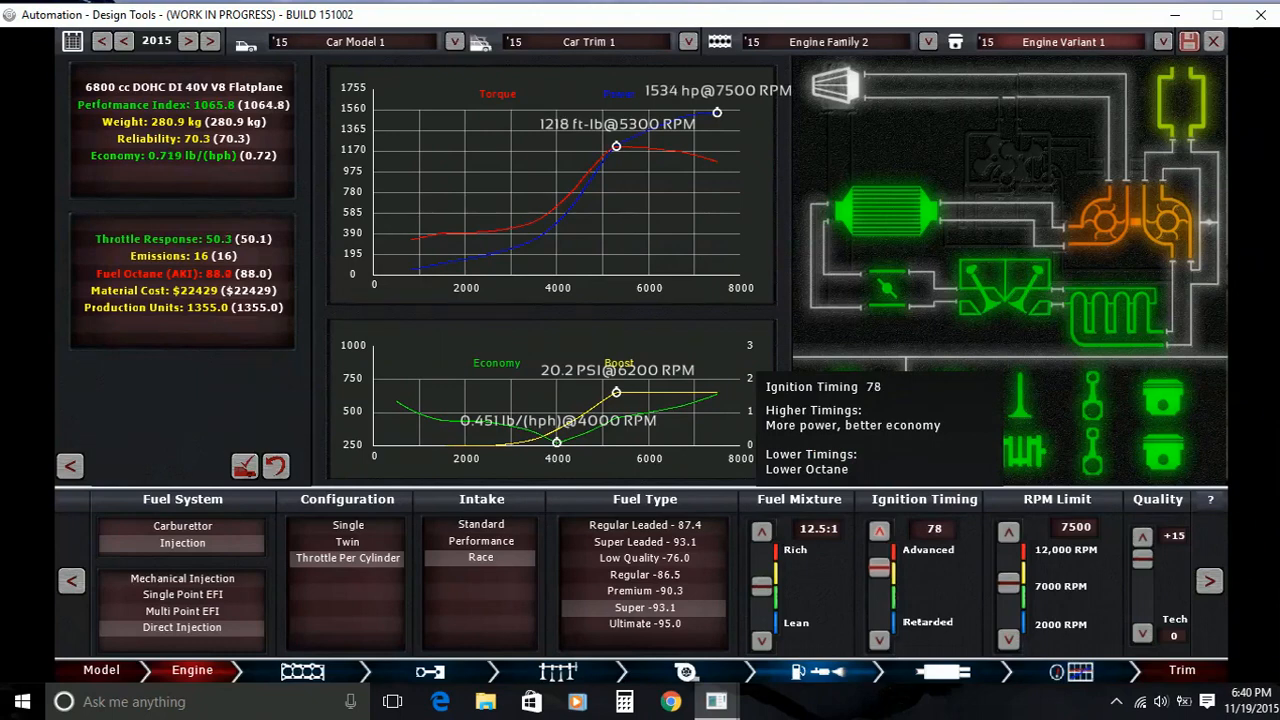
pyautogui.click(880, 528)
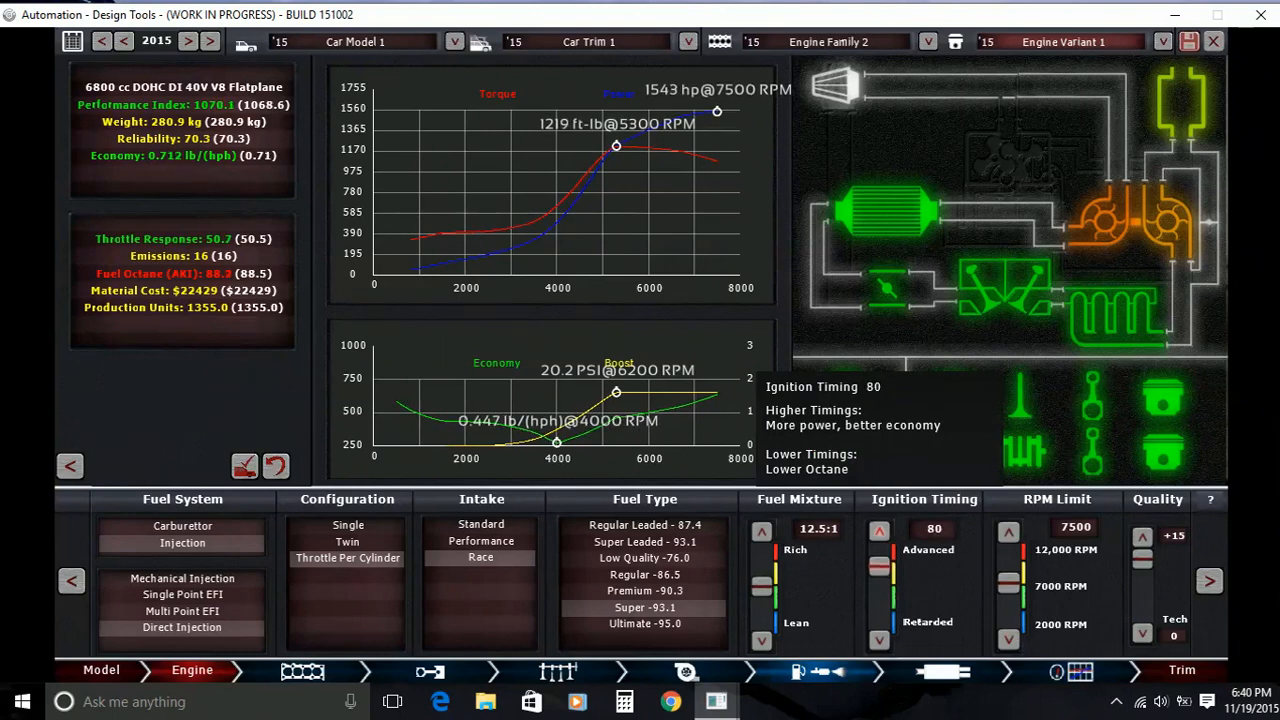
pyautogui.click(880, 528)
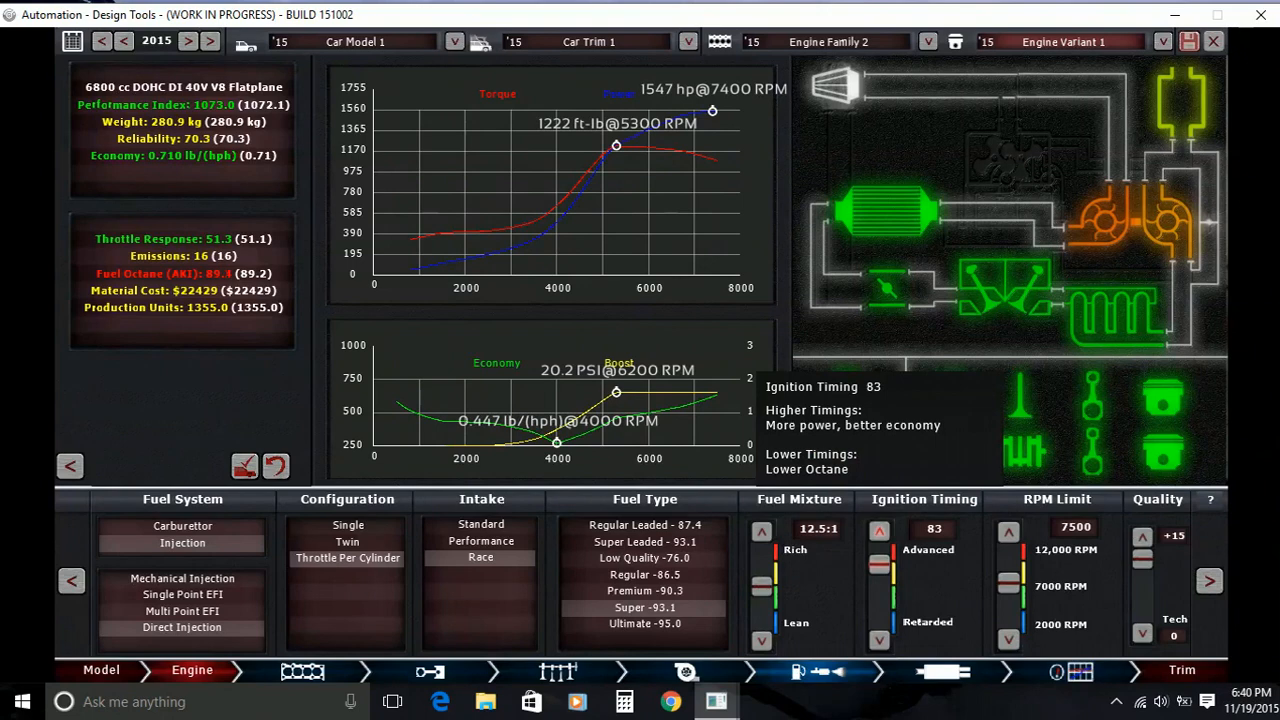
pyautogui.click(878, 530)
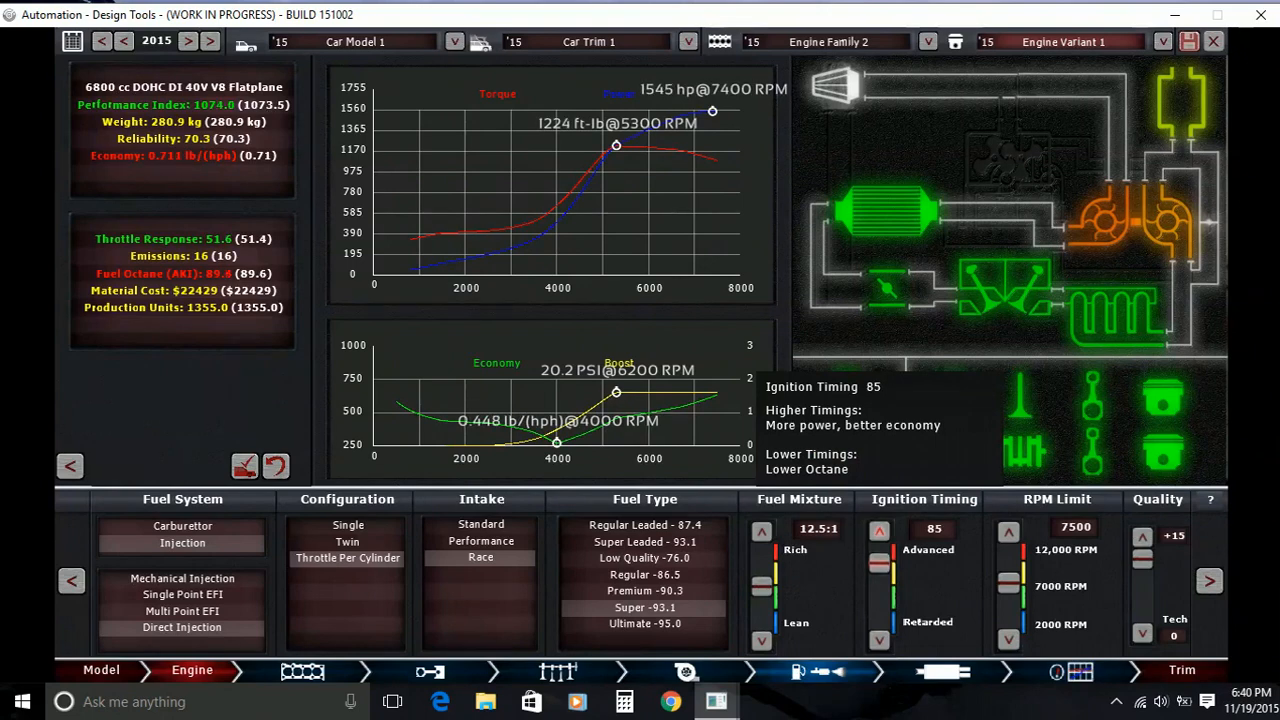
pyautogui.click(878, 530)
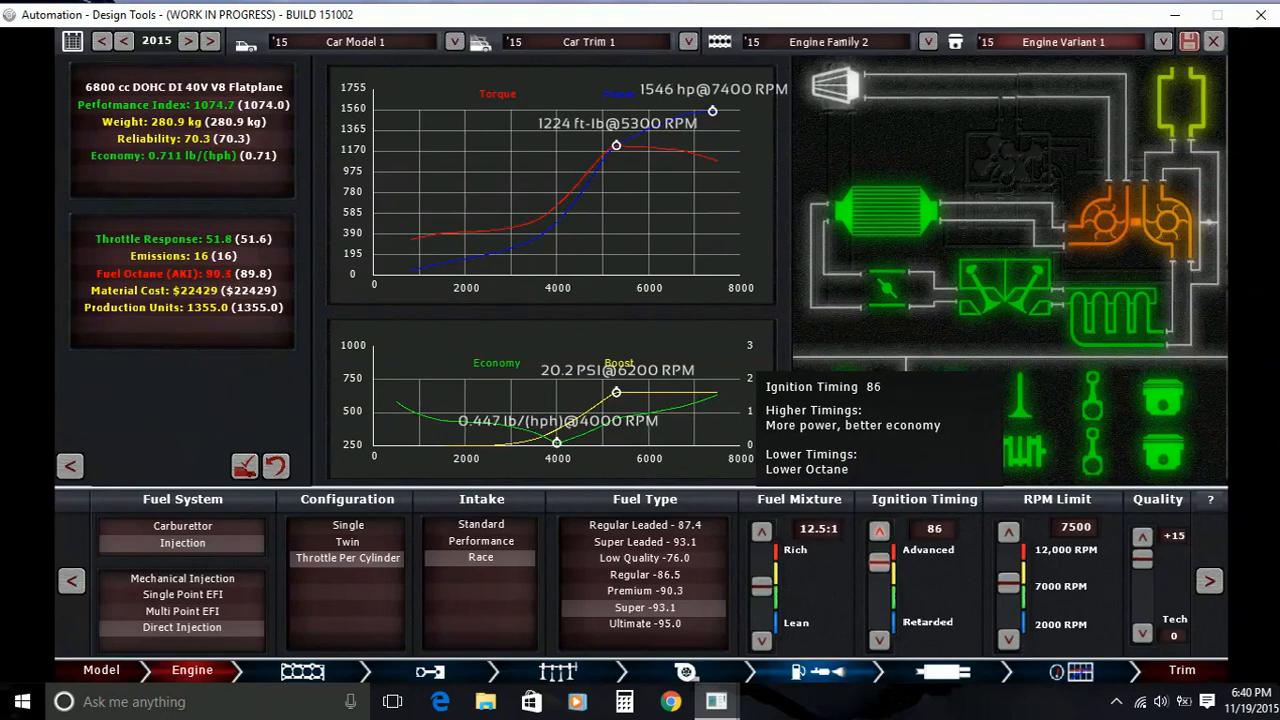
pyautogui.click(880, 528)
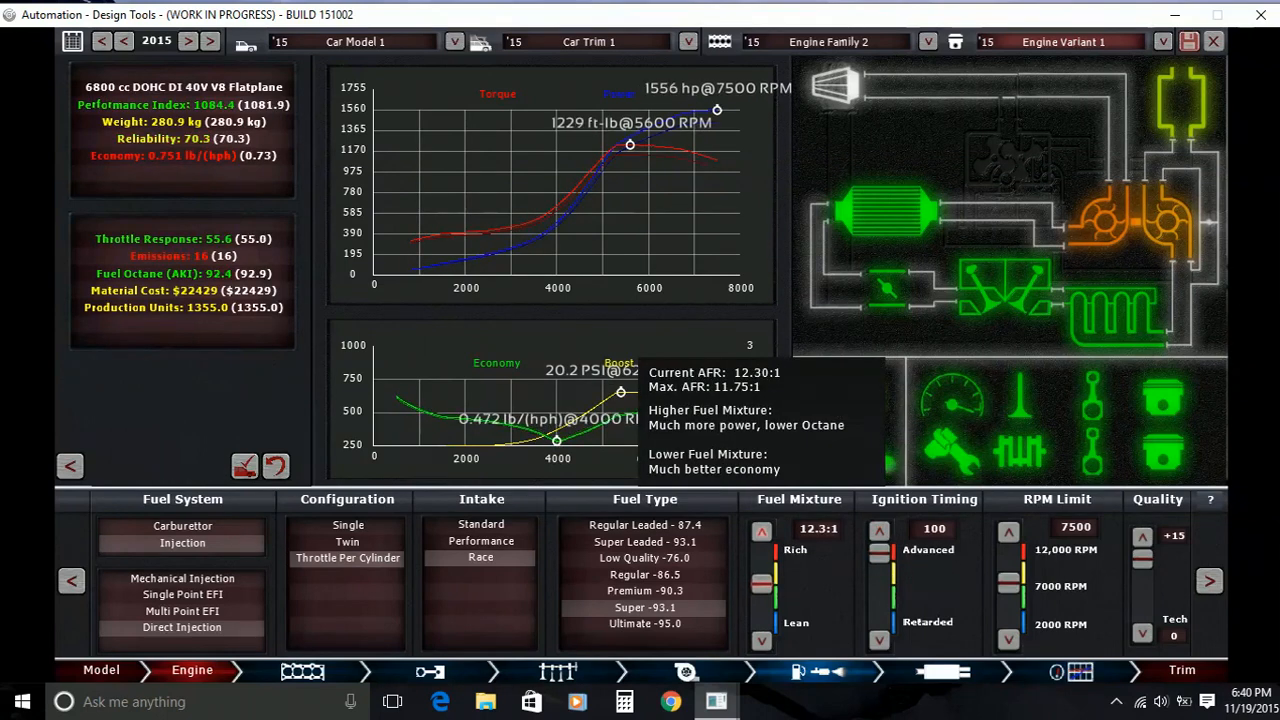
pyautogui.click(762, 640)
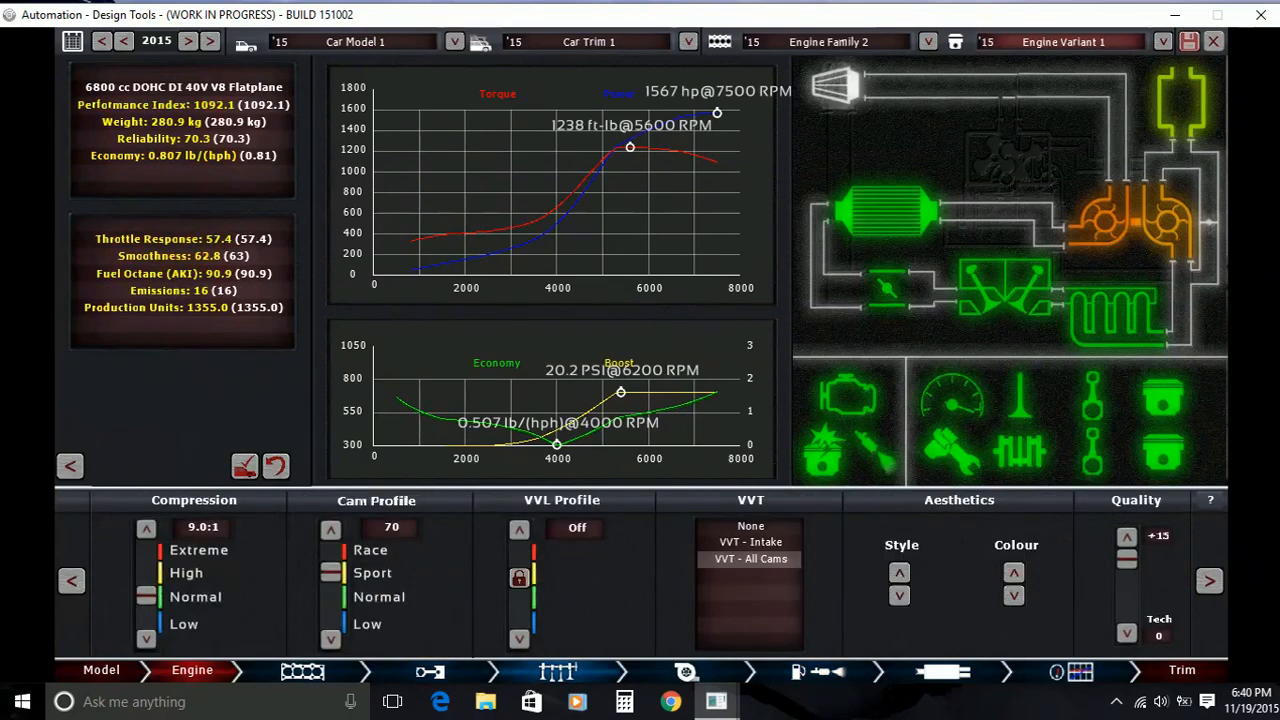
# Raise compression to 9.3:1 and set the cam profile to 82, bringing the V8 to 1621 hp
pyautogui.click(330, 528)
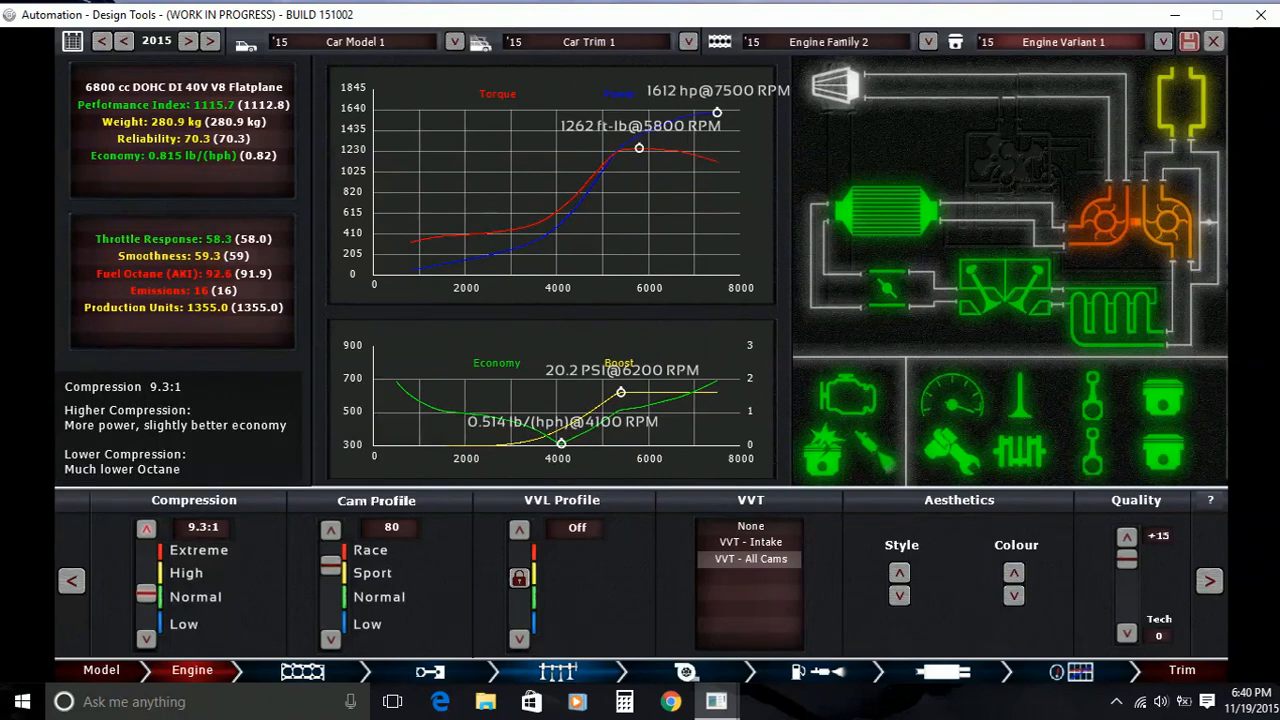
pyautogui.click(146, 528)
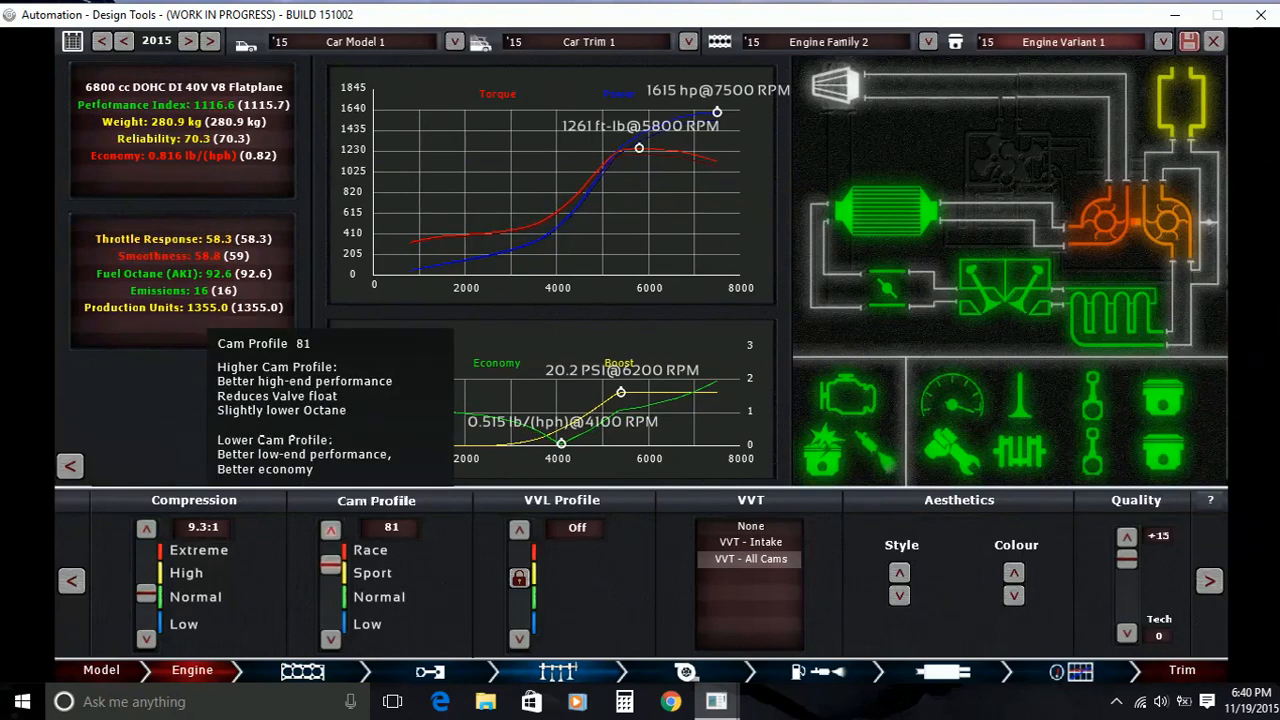
pyautogui.click(330, 528)
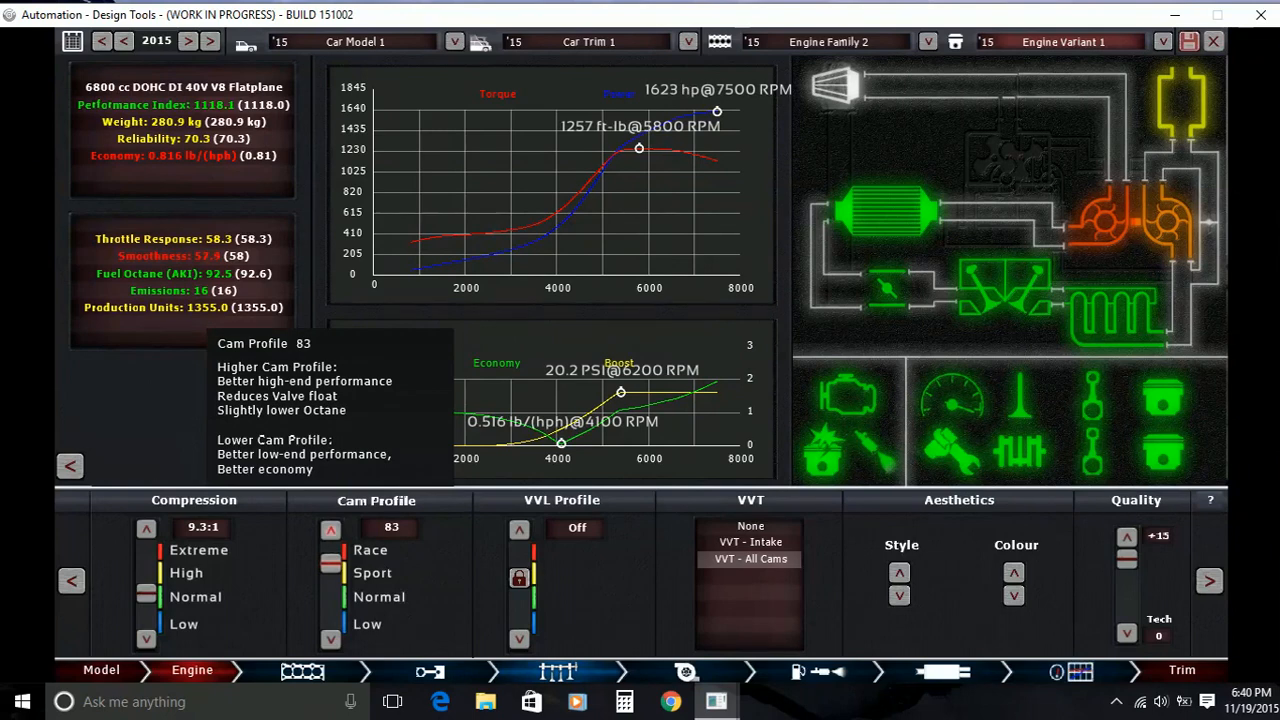
pyautogui.click(330, 528)
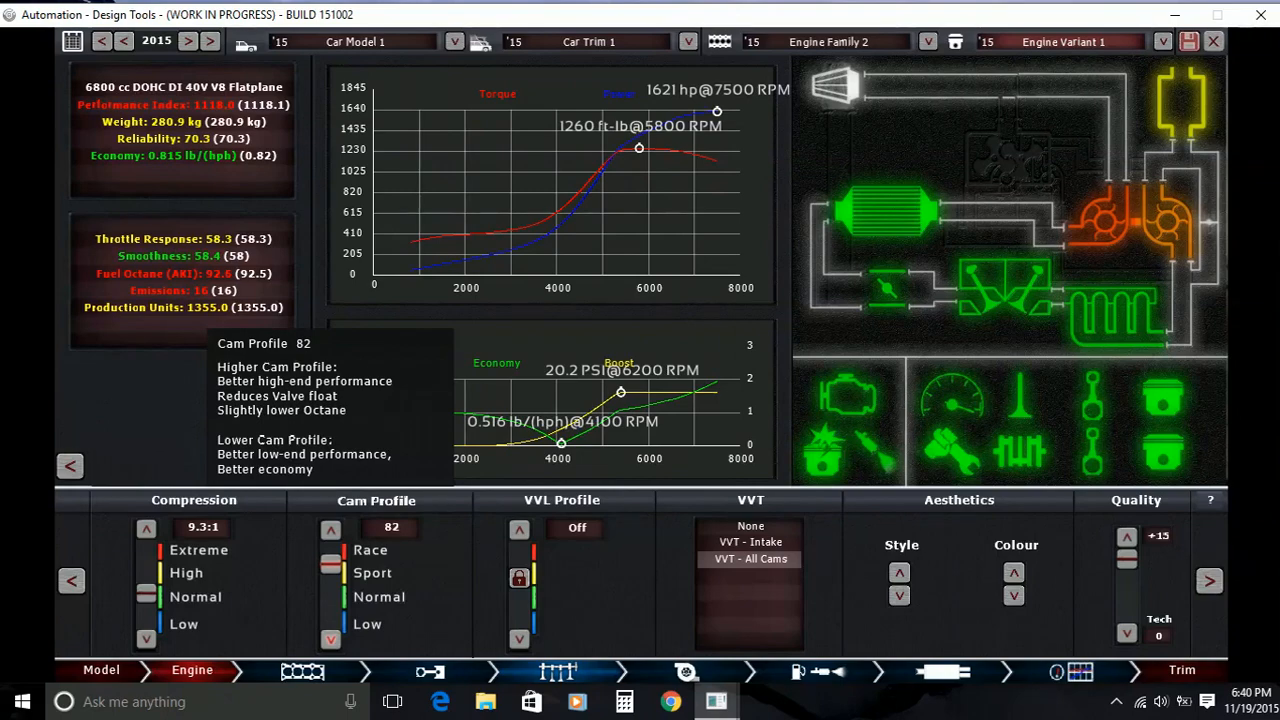
pyautogui.click(682, 672)
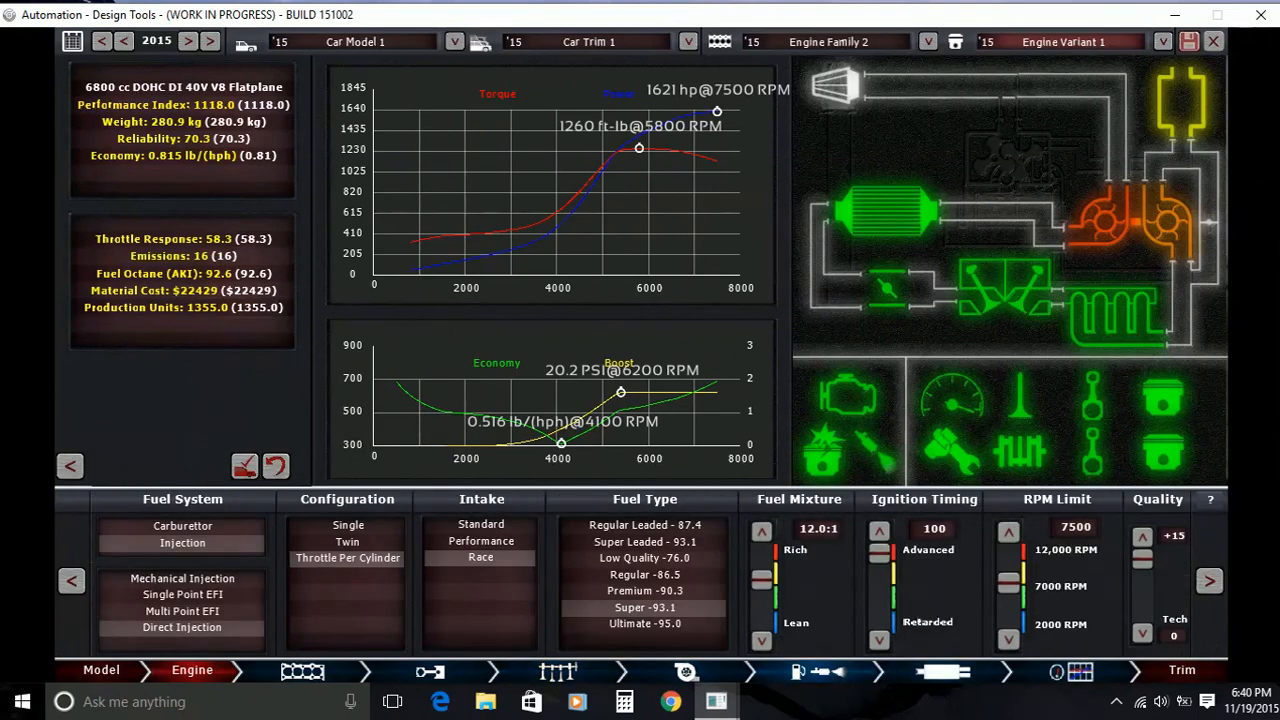
# Raise the turbo's maximum boost to roughly 24.3 PSI for 1627 hp at 7400 RPM
pyautogui.click(684, 672)
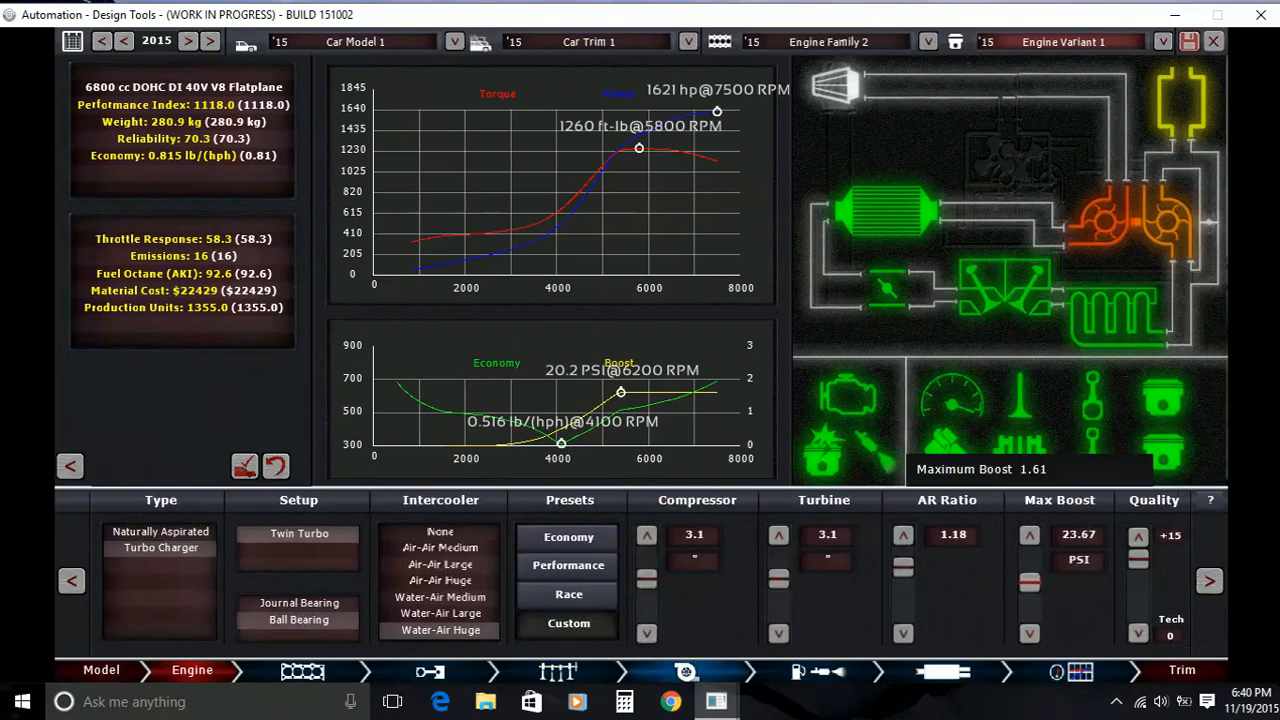
pyautogui.click(1032, 534)
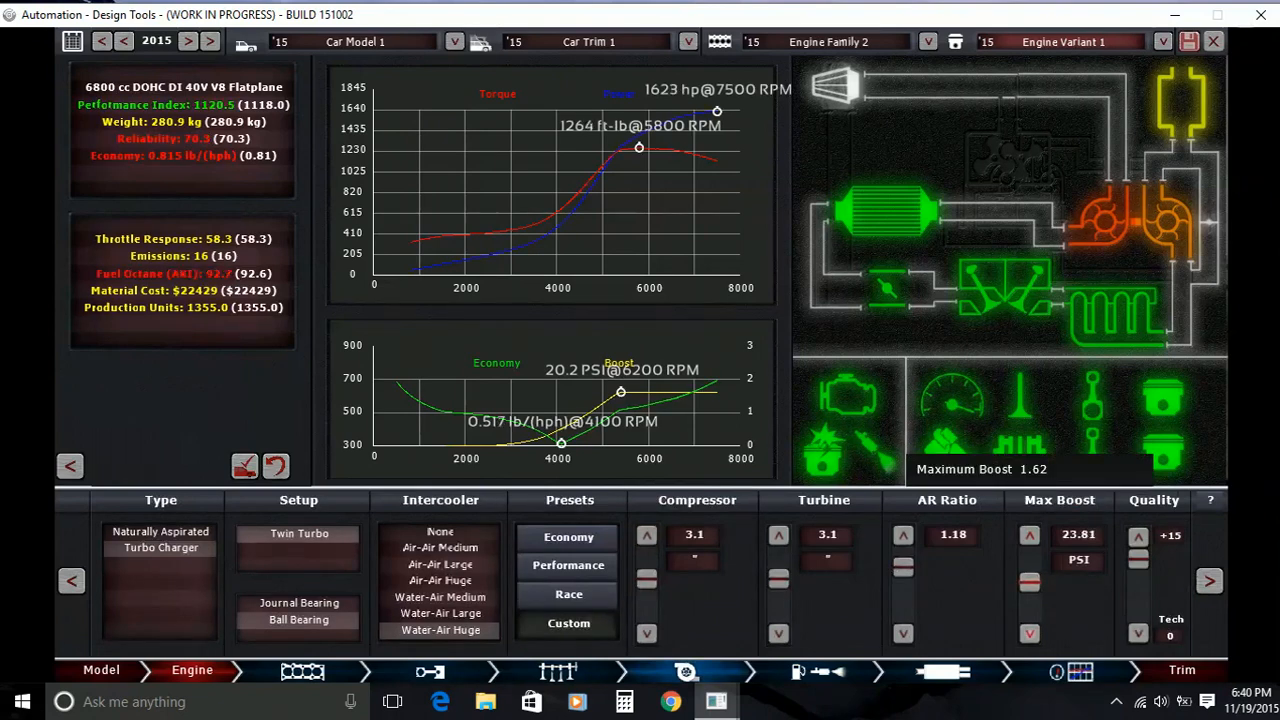
pyautogui.click(1026, 632)
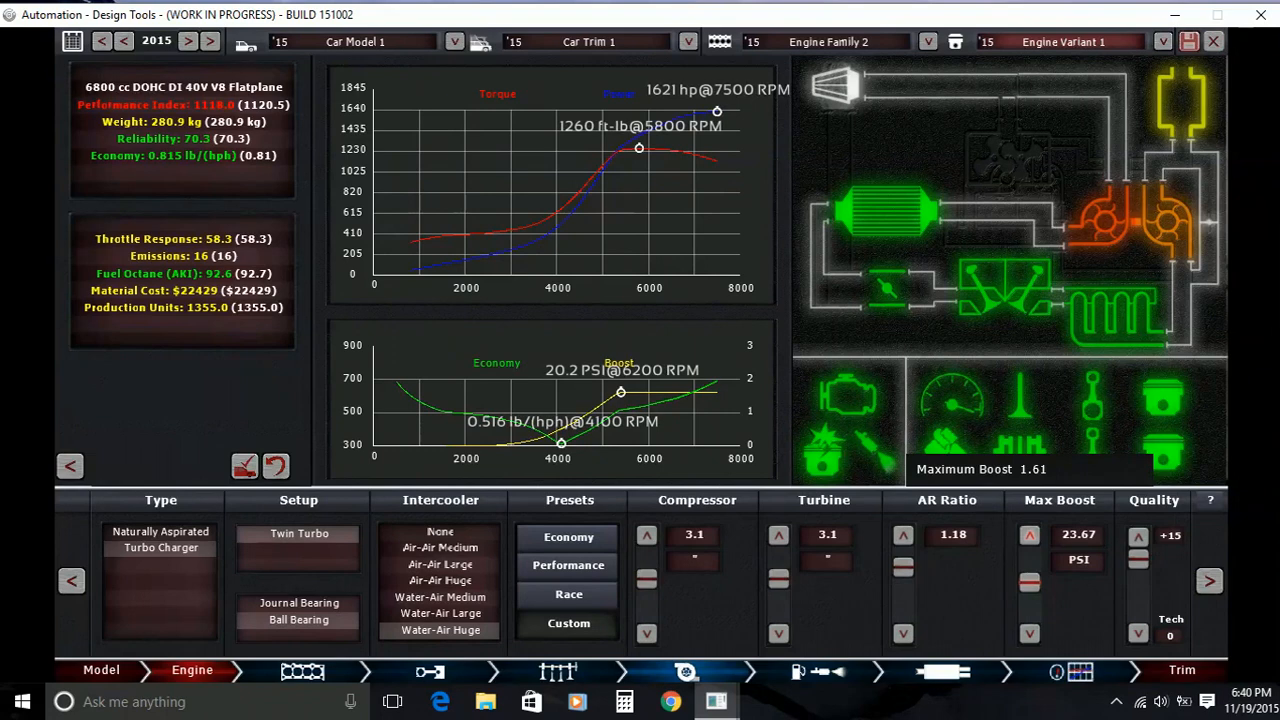
pyautogui.click(1028, 534)
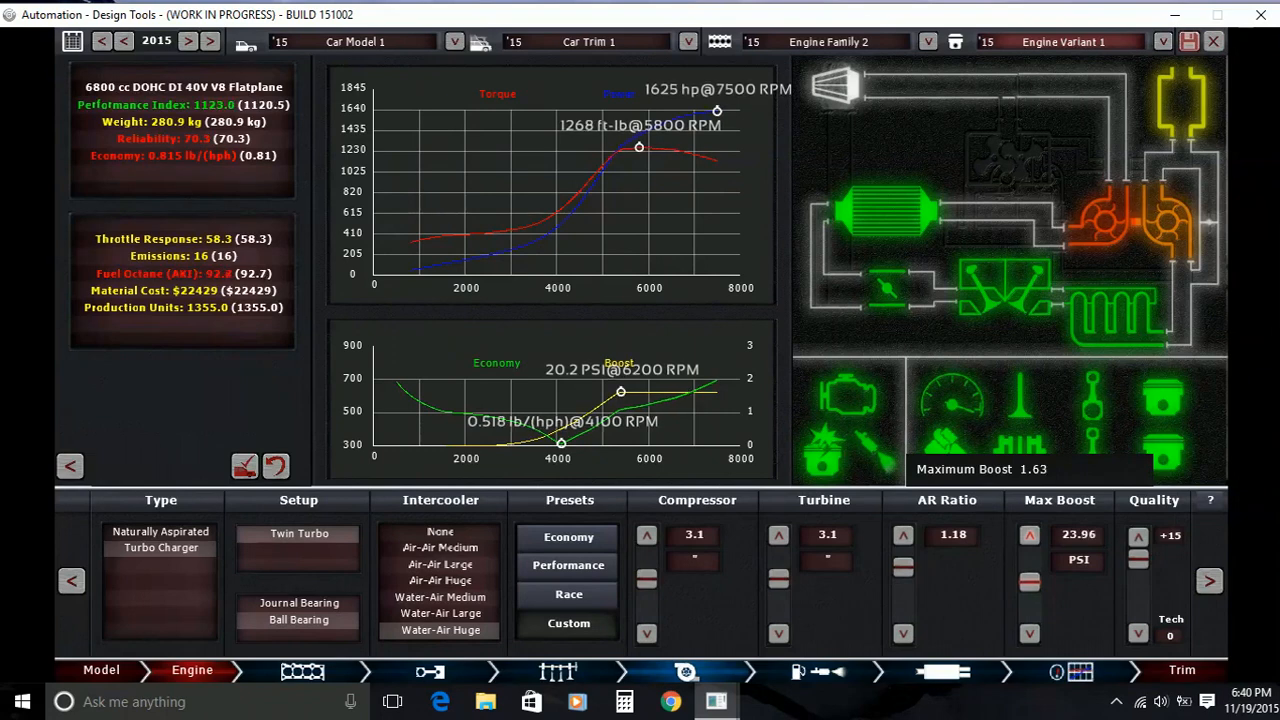
pyautogui.click(1032, 532)
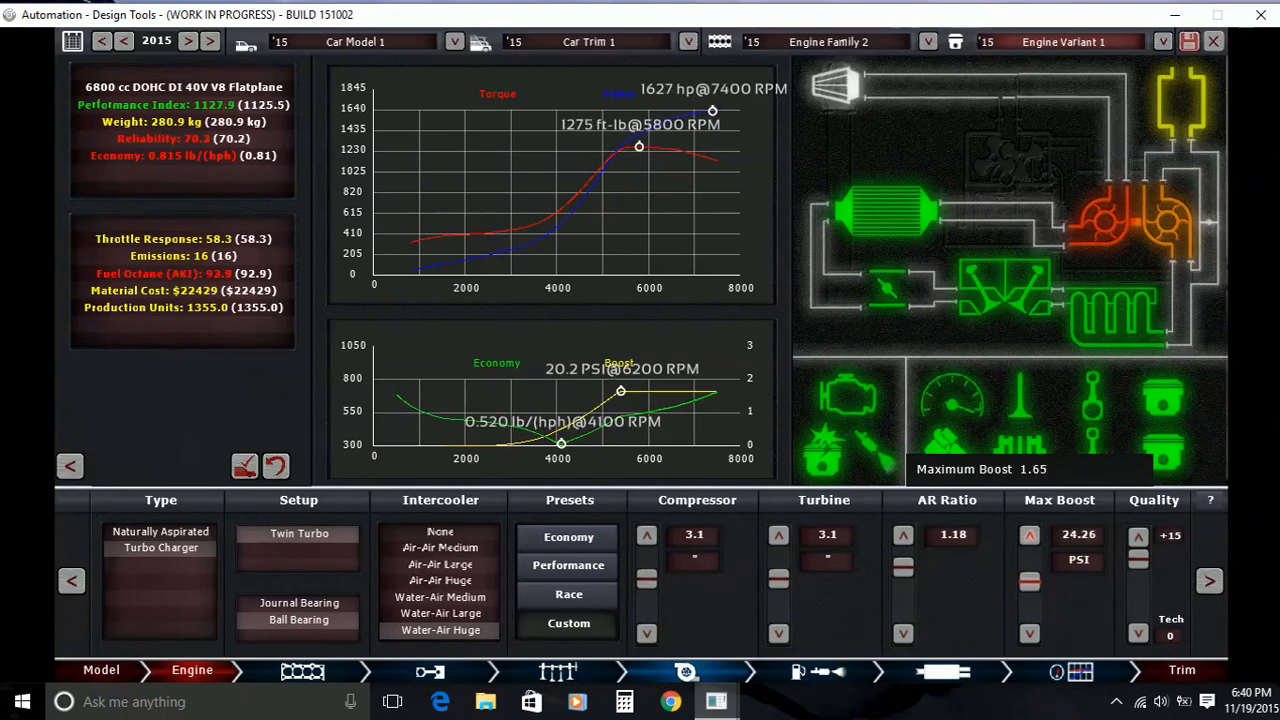
pyautogui.click(1030, 536)
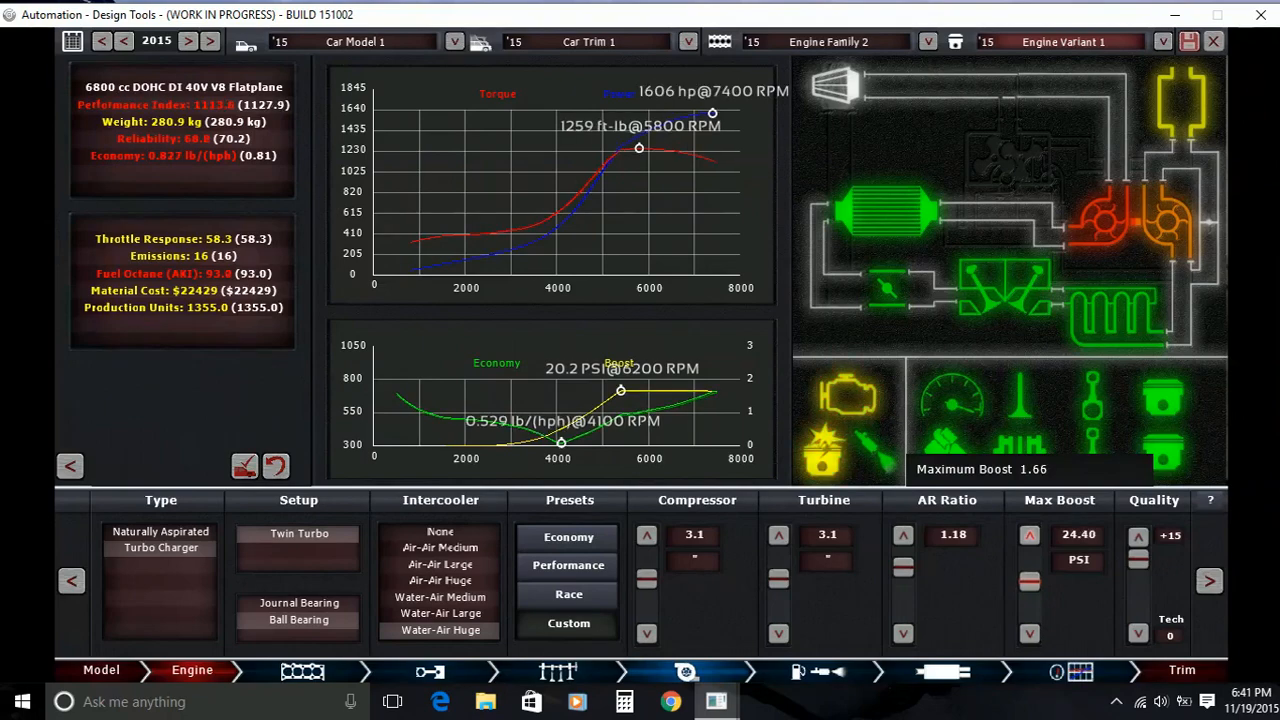
pyautogui.click(1026, 636)
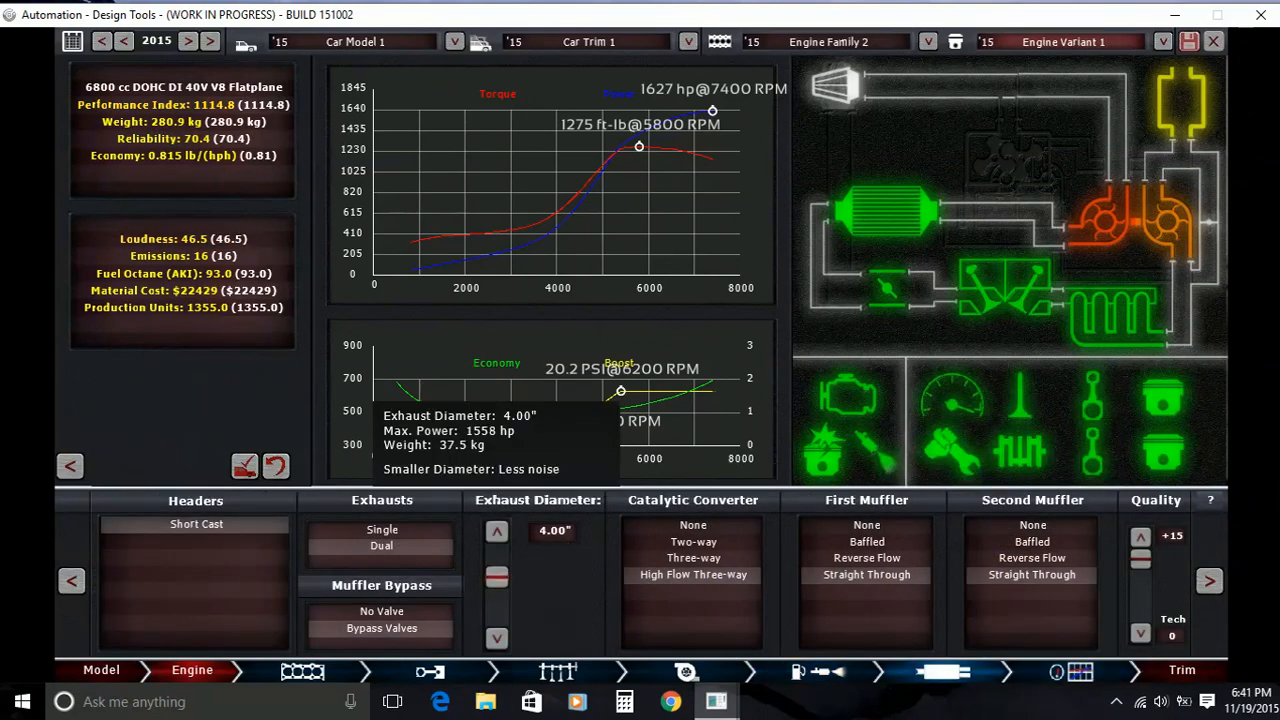
# Widen the exhaust to 4.25 inches, review the engine statistics, and move on to the gearbox trim
pyautogui.click(496, 530)
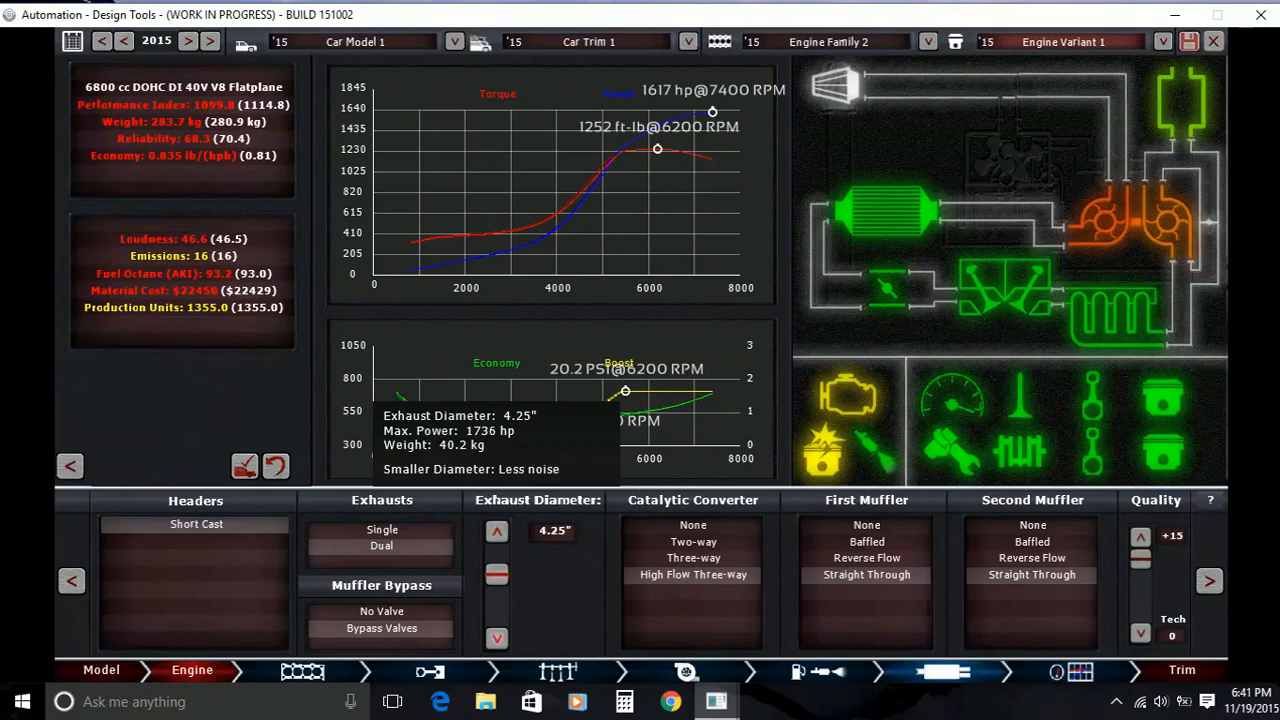
pyautogui.click(496, 638)
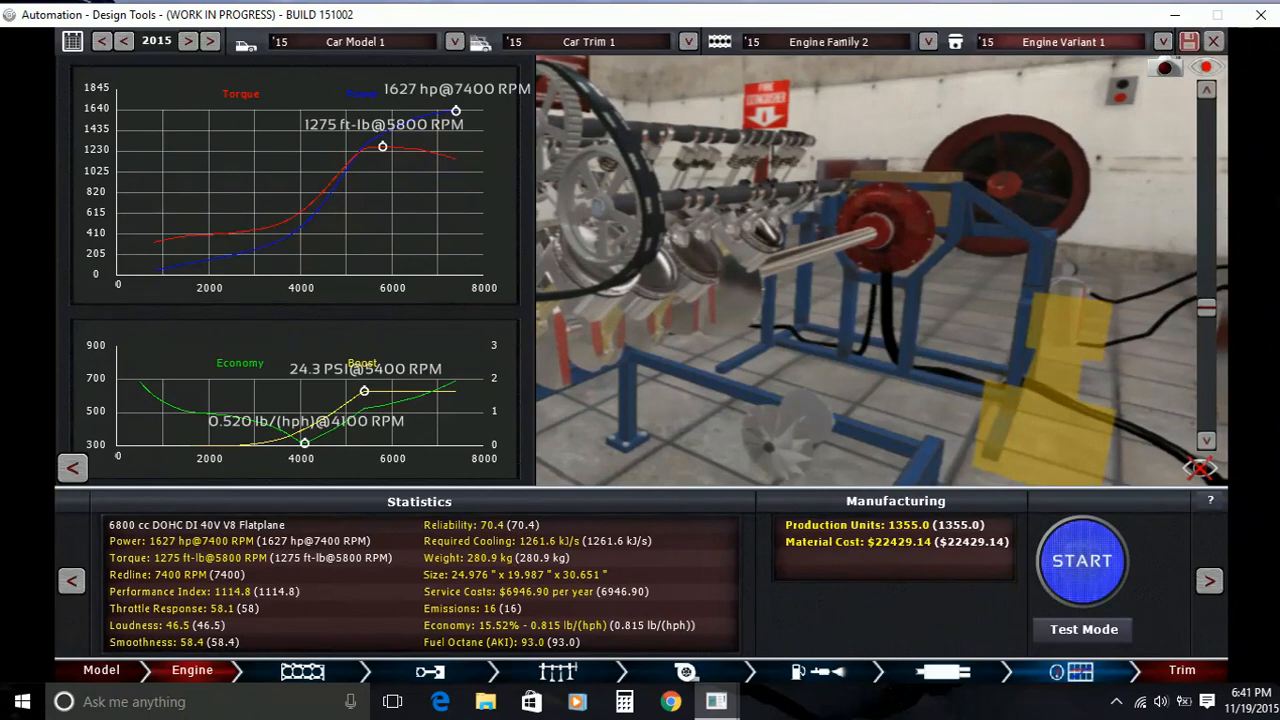
pyautogui.click(284, 670)
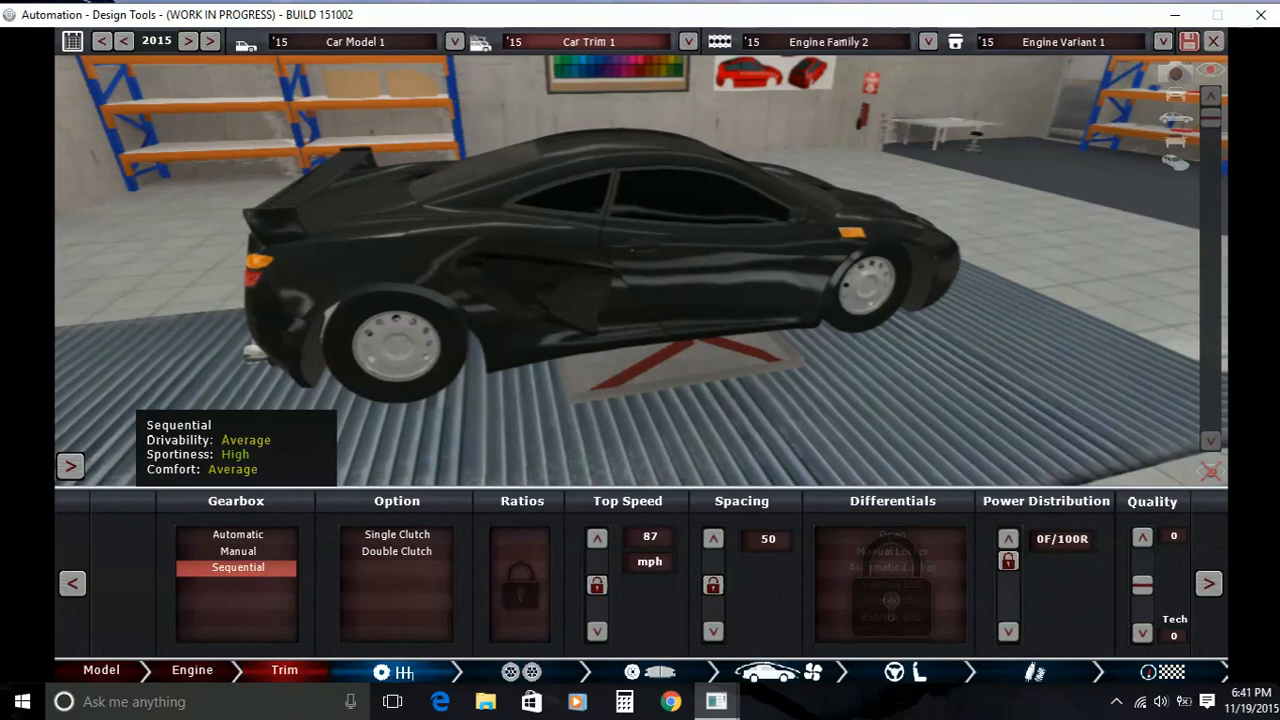
# Choose a clutch for the sequential gearbox and gear it for a 193 mph top speed
pyautogui.click(396, 550)
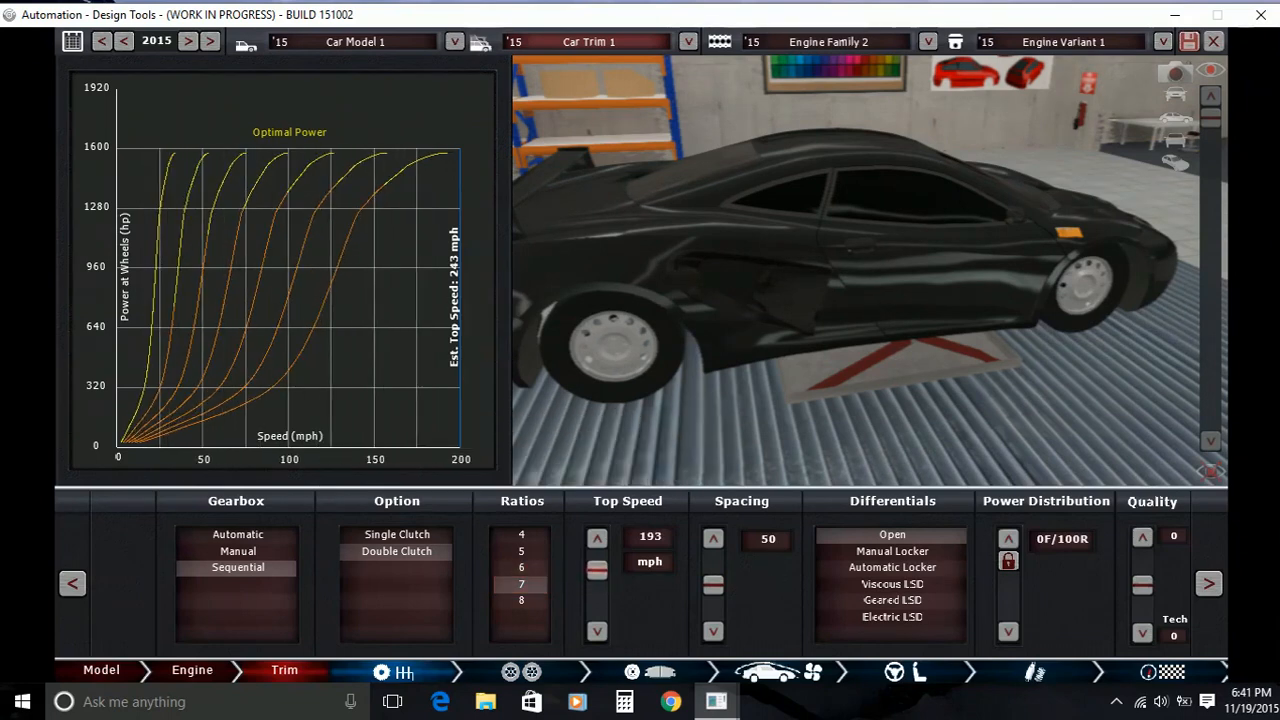
pyautogui.click(596, 536)
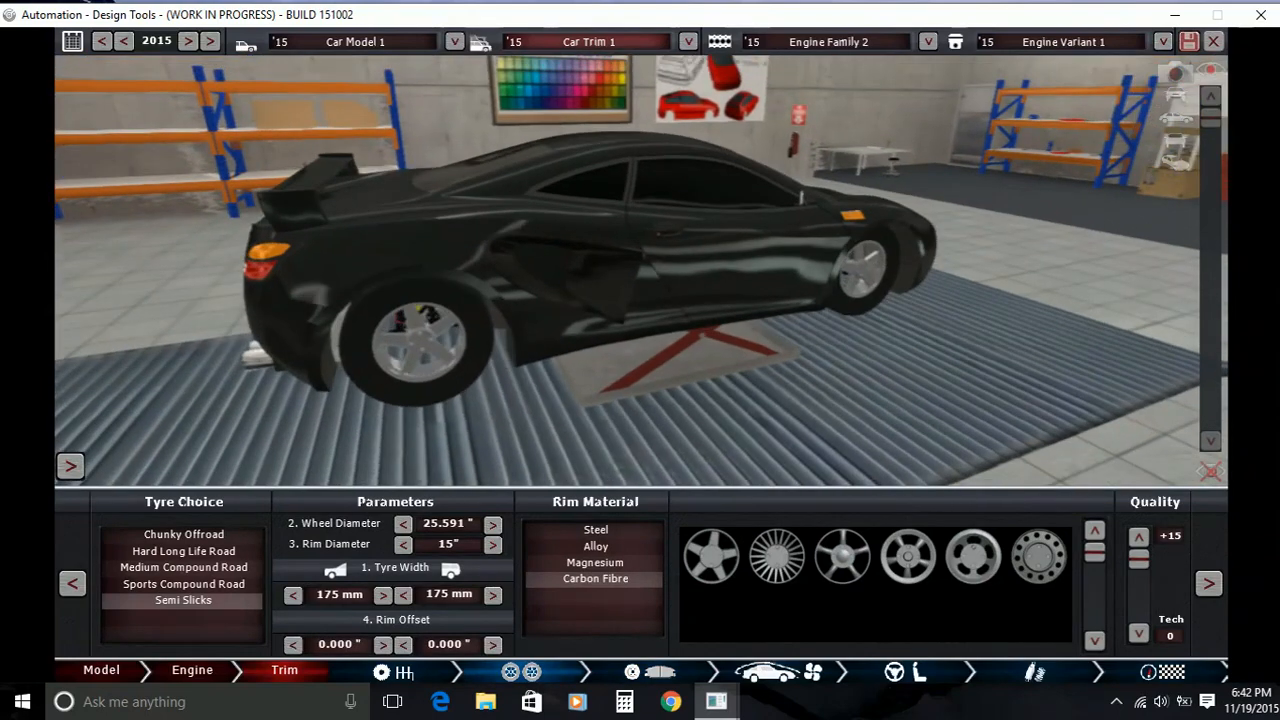
# Fit semi-slick tyres 235 mm front and 245 mm rear on 16-inch carbon rims
pyautogui.click(382, 594)
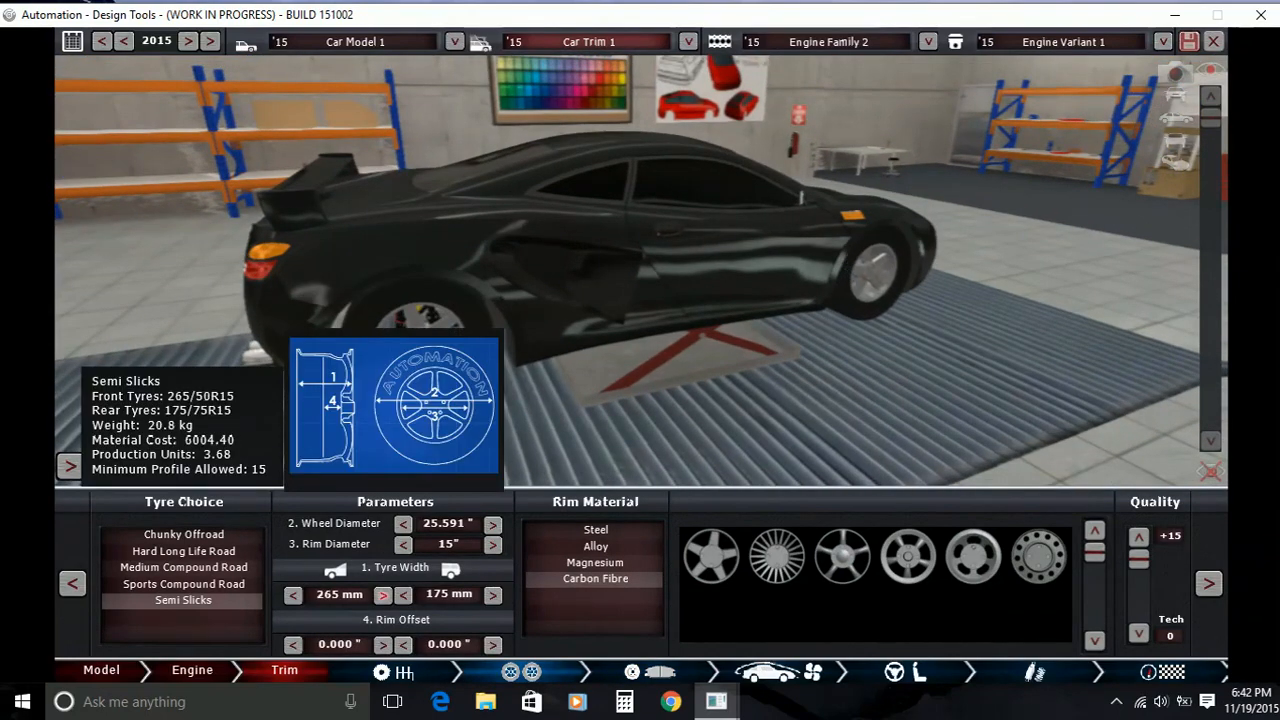
pyautogui.click(292, 594)
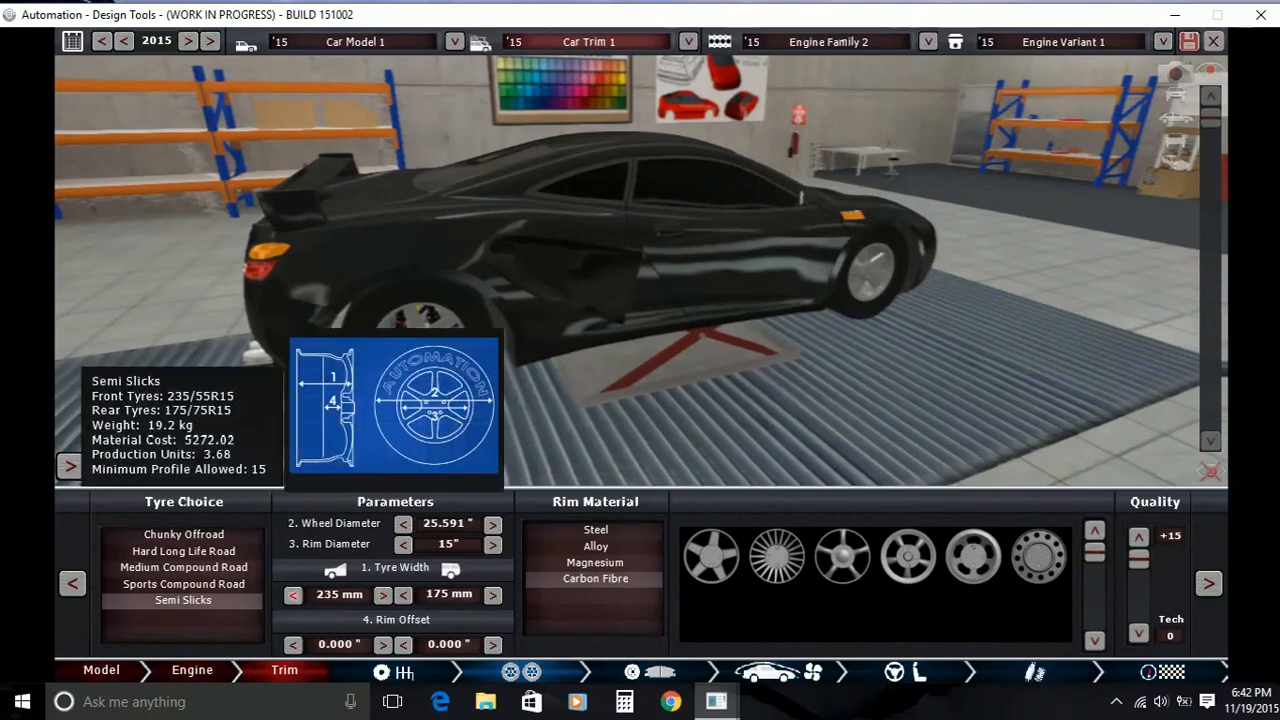
pyautogui.click(492, 594)
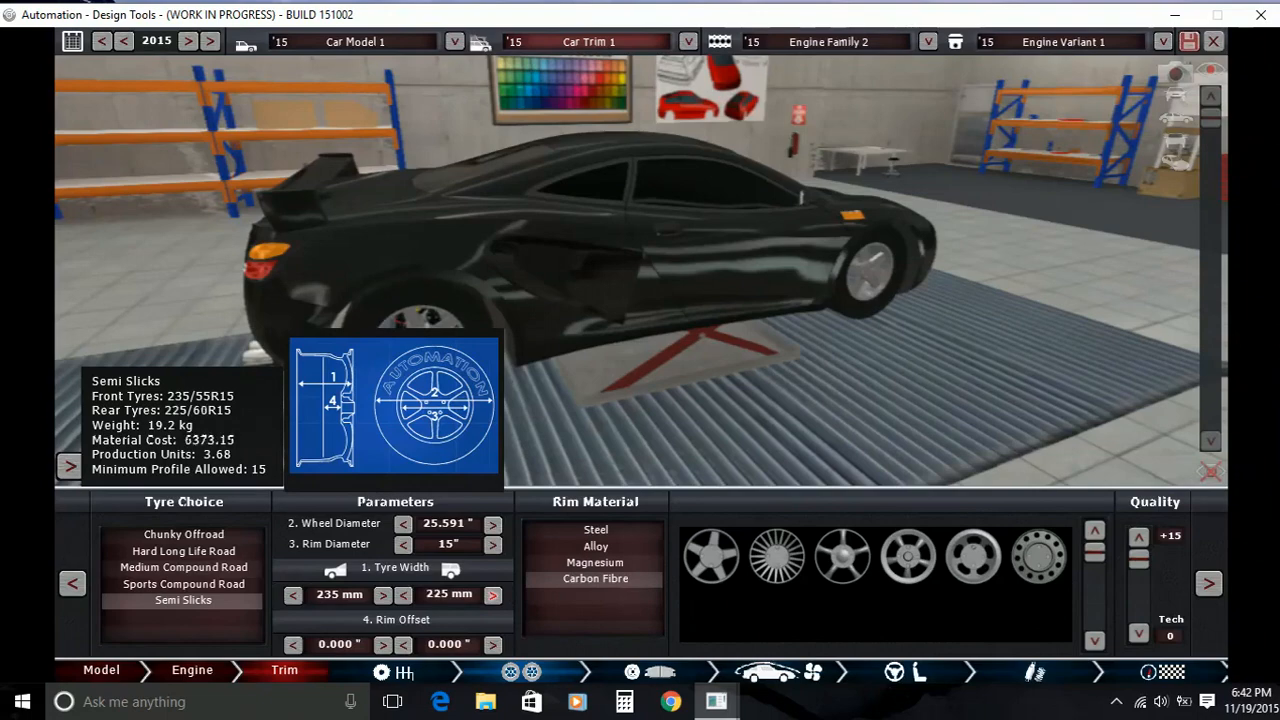
pyautogui.click(492, 594)
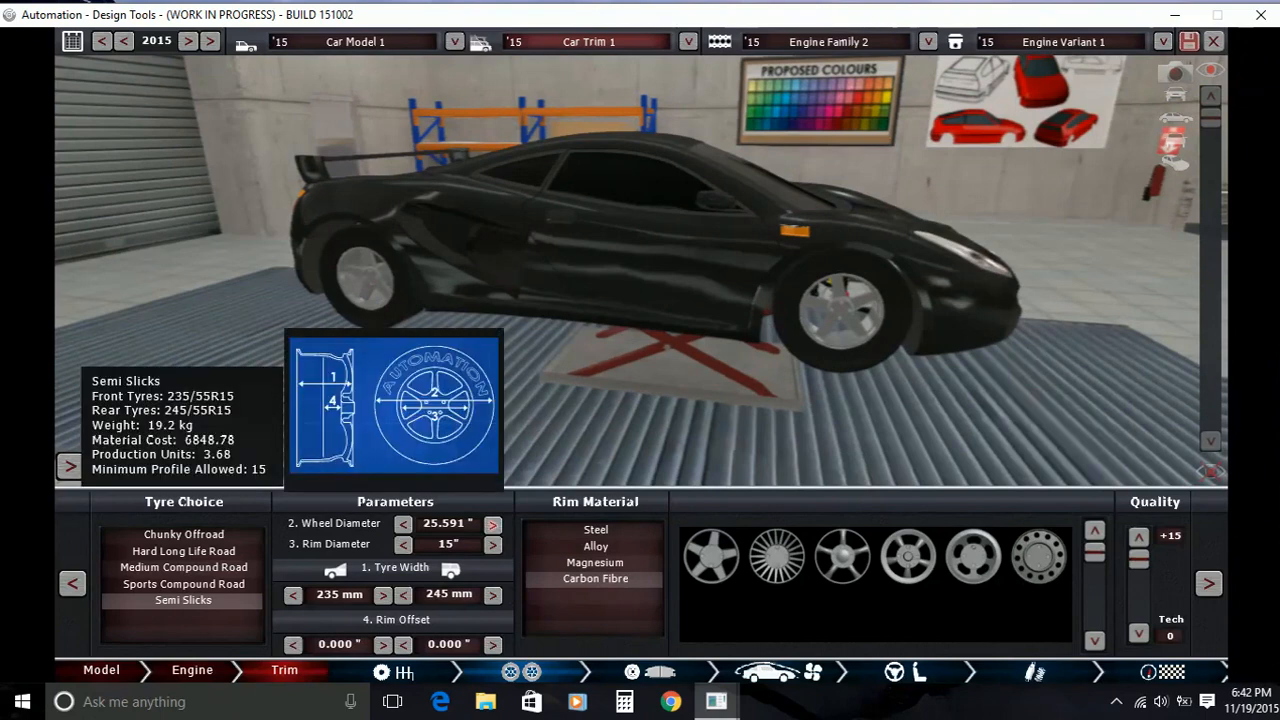
pyautogui.click(492, 544)
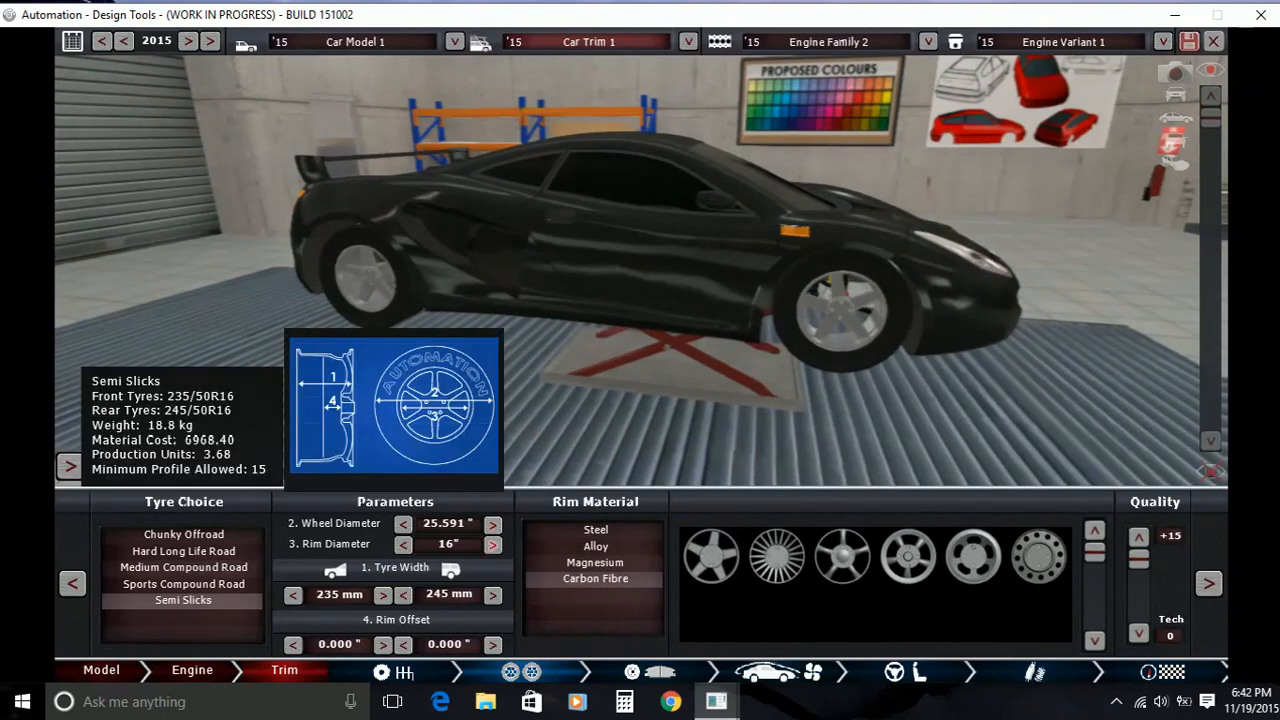
pyautogui.click(492, 544)
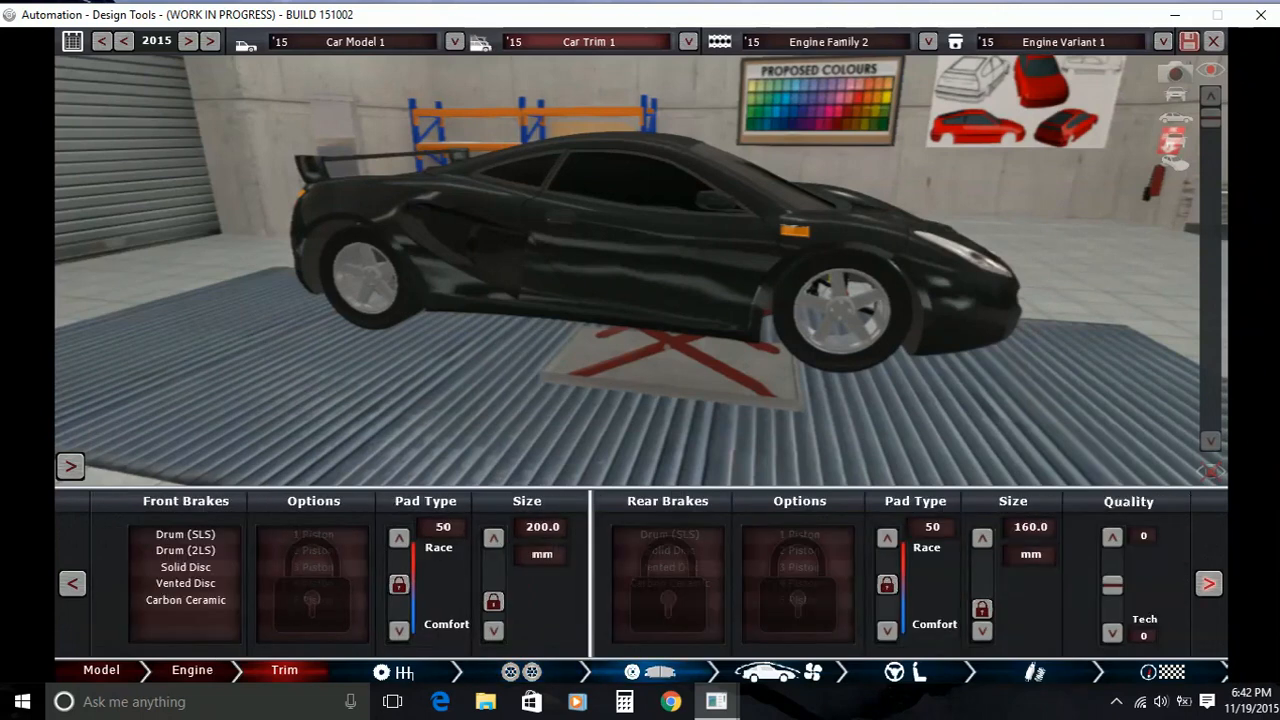
# Fit carbon ceramic brakes with 4-piston calipers and 300 mm discs at +15 quality
pyautogui.click(184, 600)
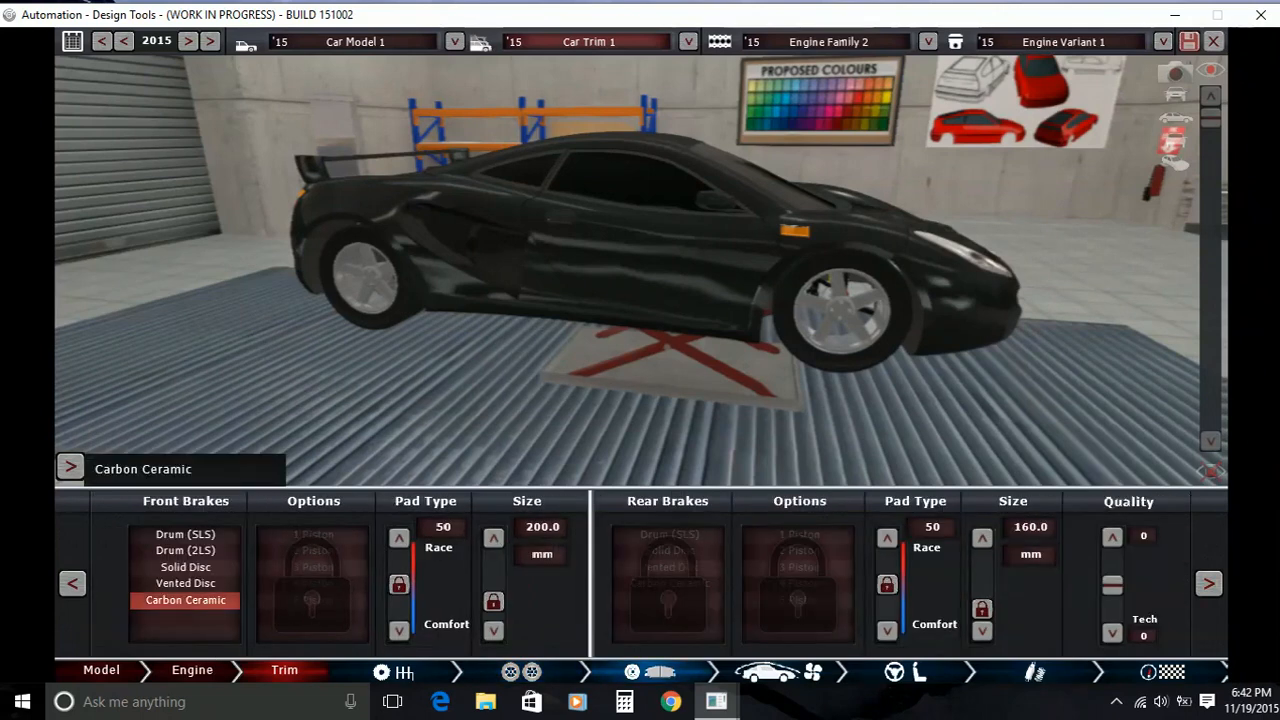
pyautogui.click(312, 584)
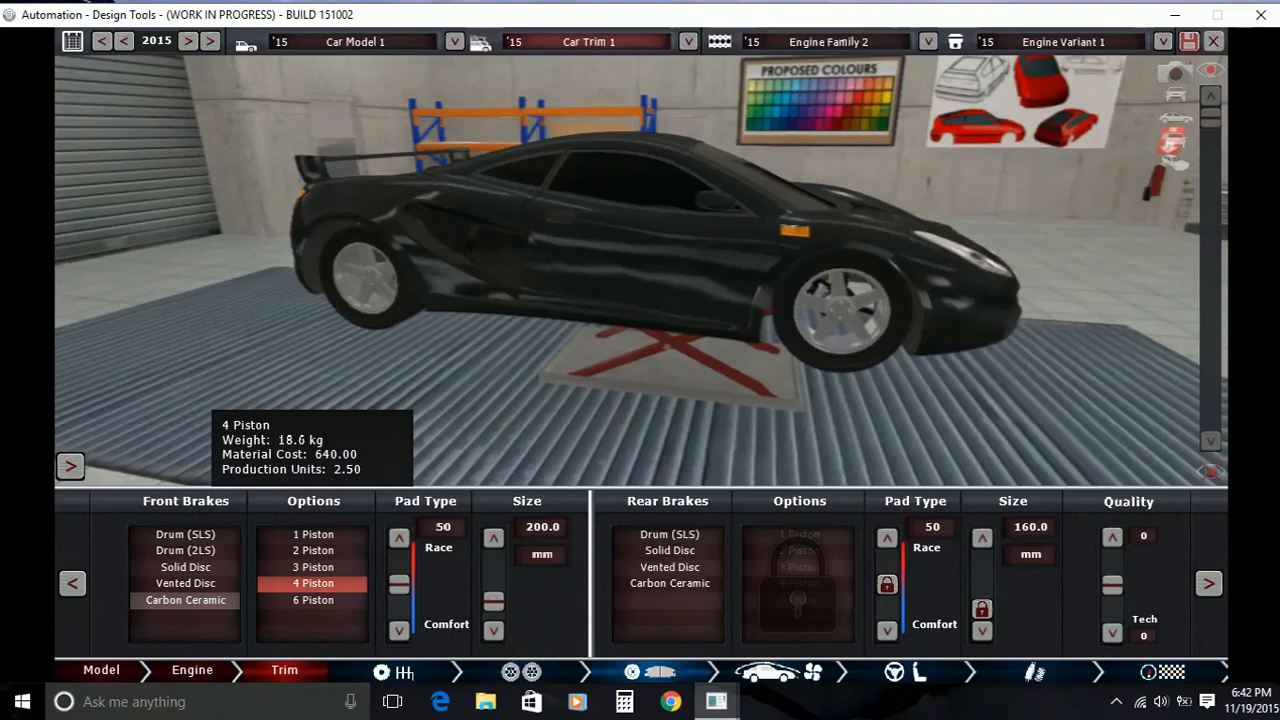
pyautogui.click(496, 534)
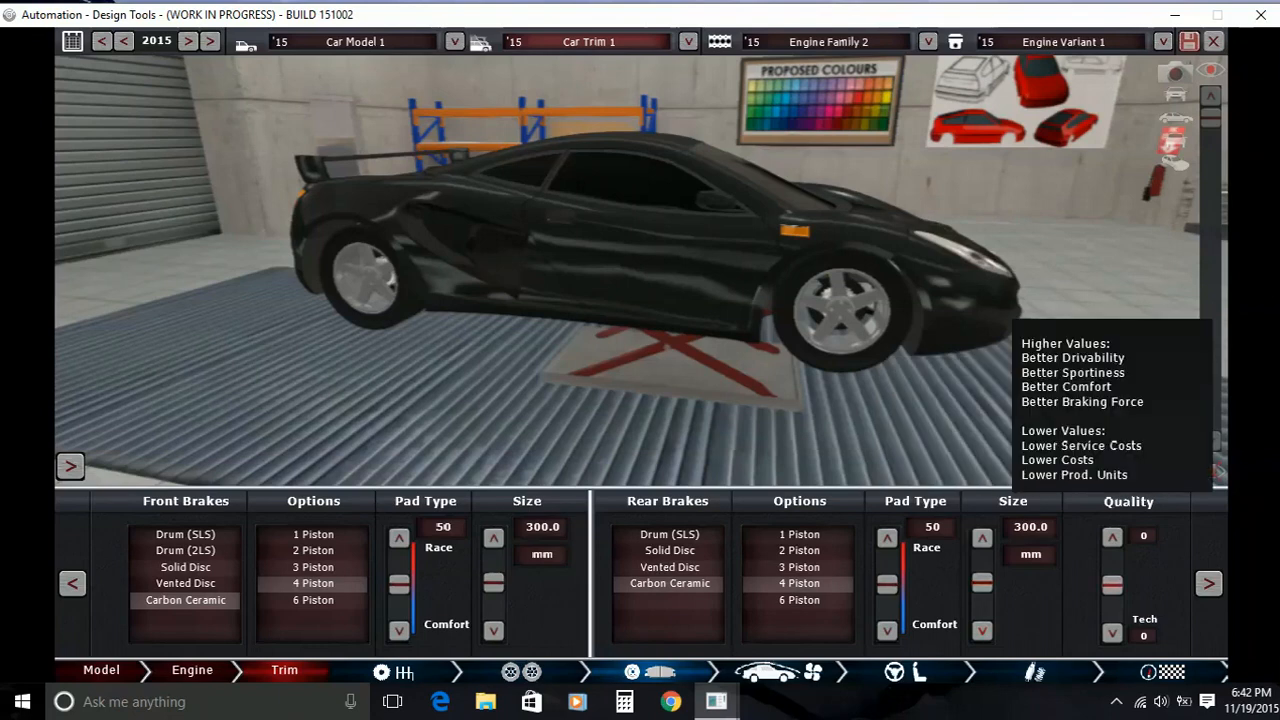
pyautogui.click(1112, 534)
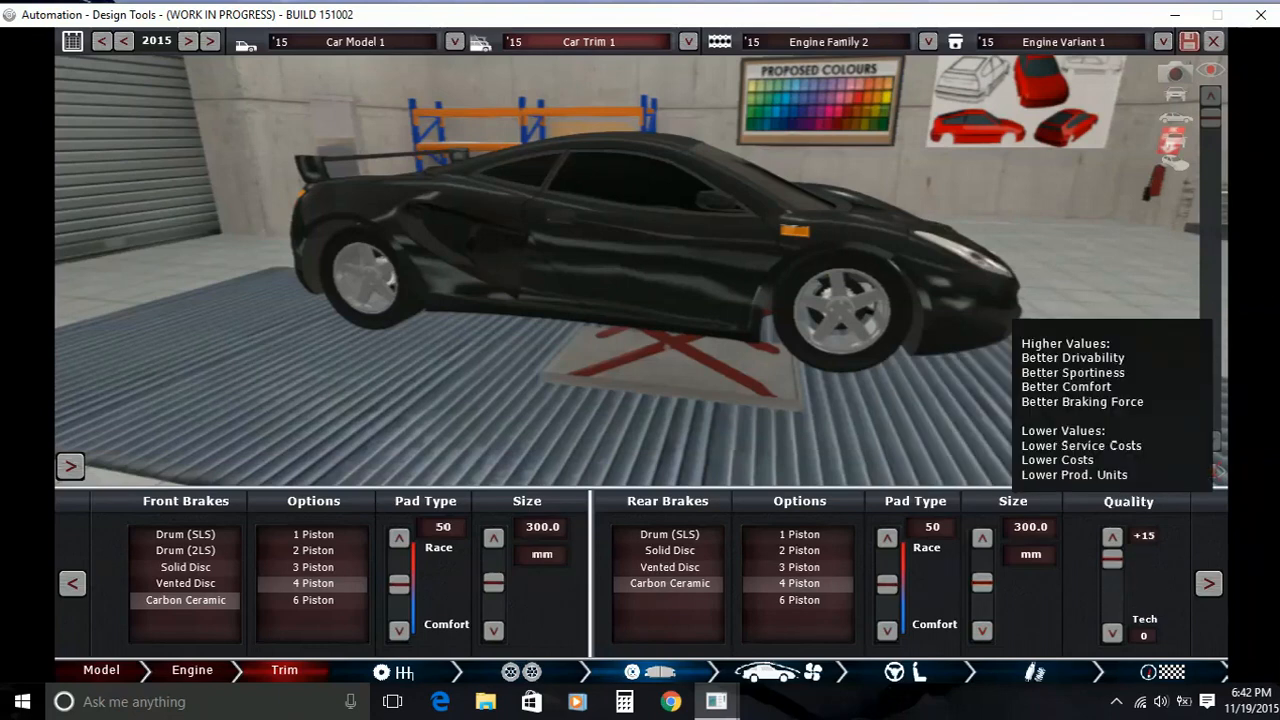
pyautogui.click(1204, 582)
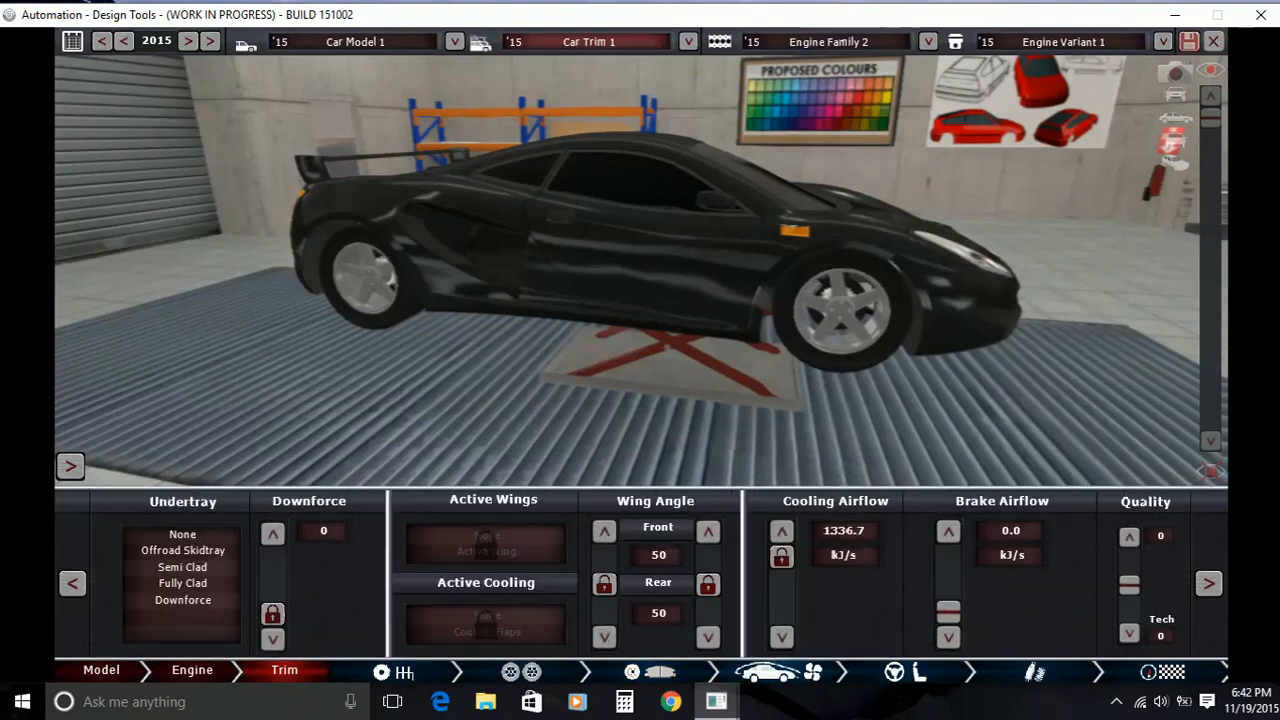
# Fit a Downforce undertray at 100 downforce, cooling airflow 1256.8, brake airflow 179.5, quality +15
pyautogui.click(184, 584)
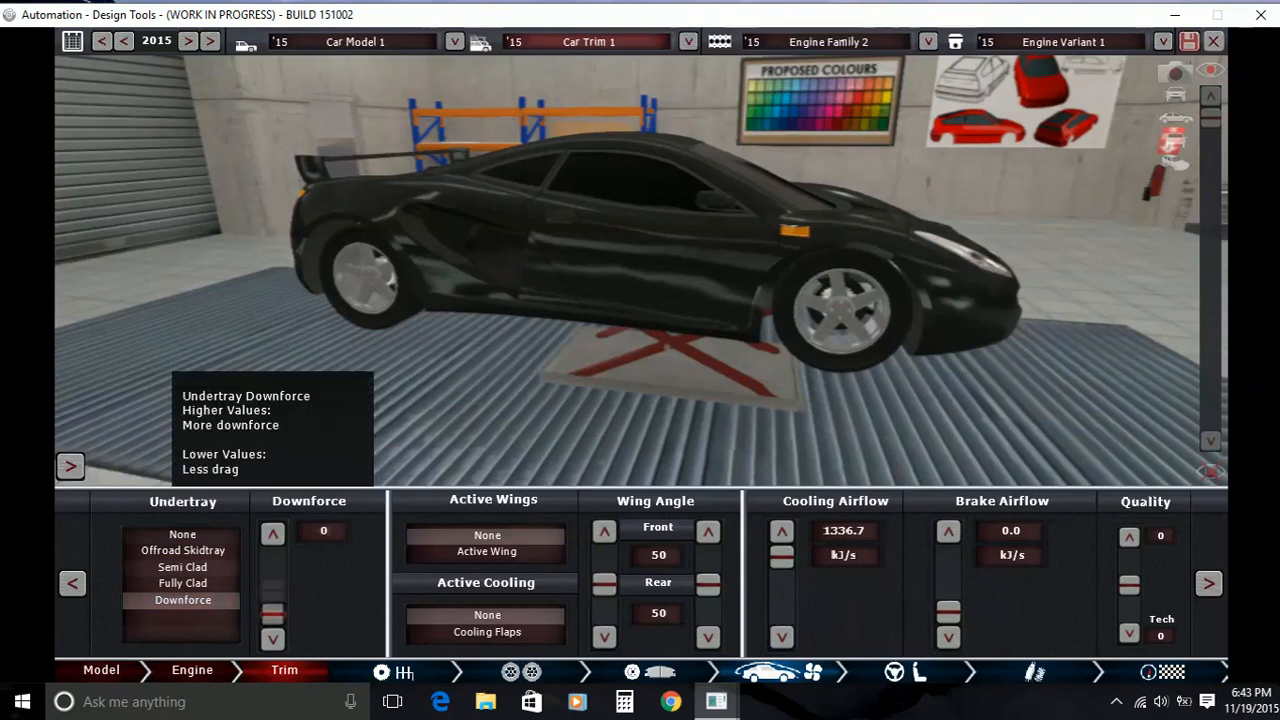
pyautogui.click(272, 532)
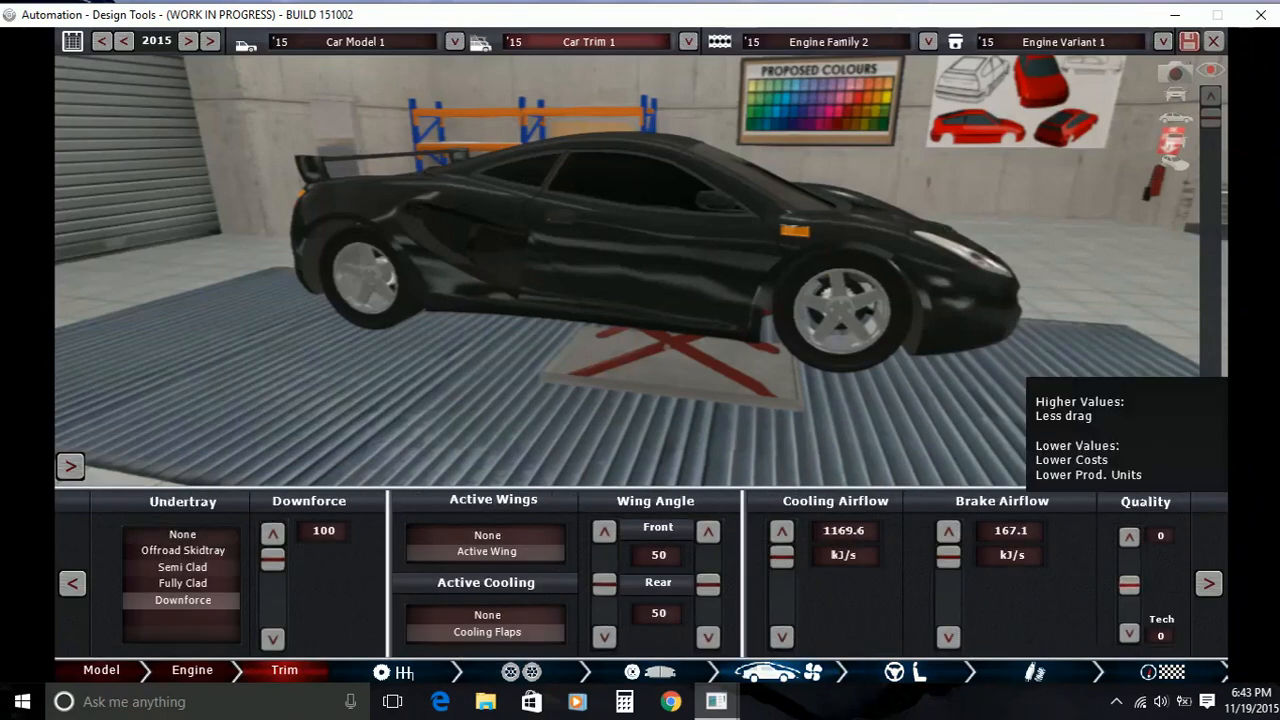
pyautogui.click(1128, 532)
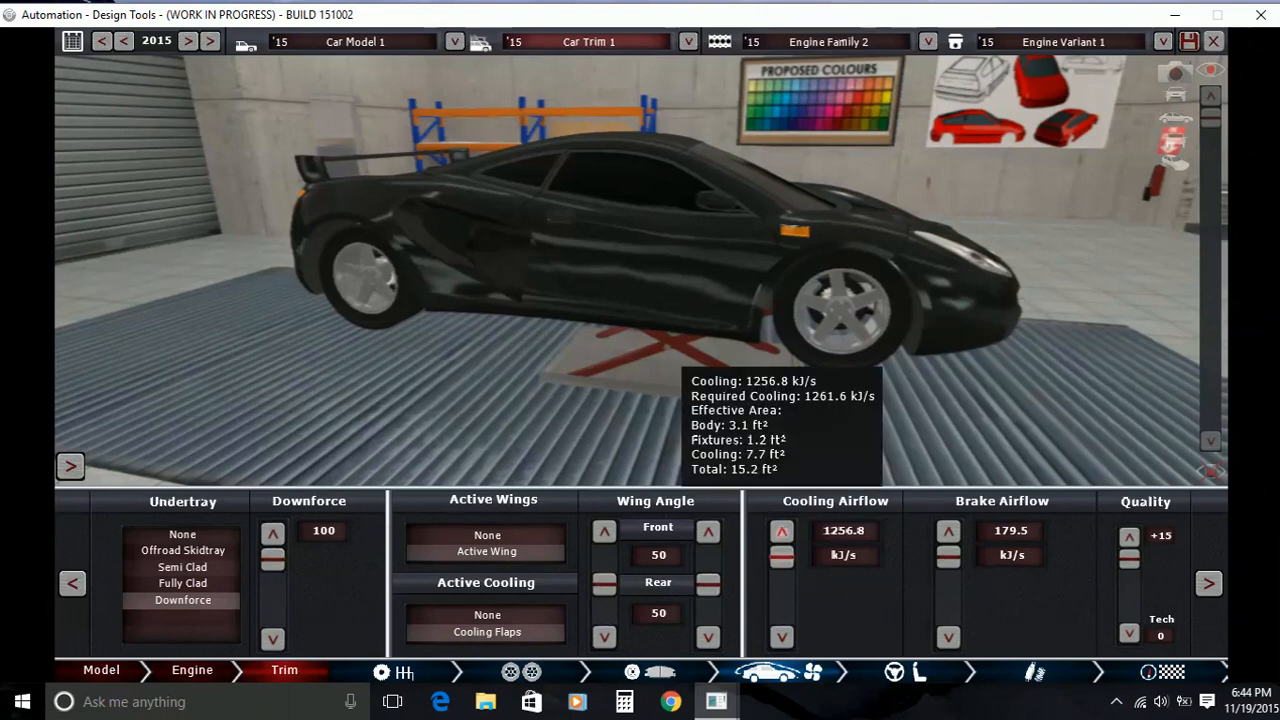
pyautogui.moveTo(820, 530)
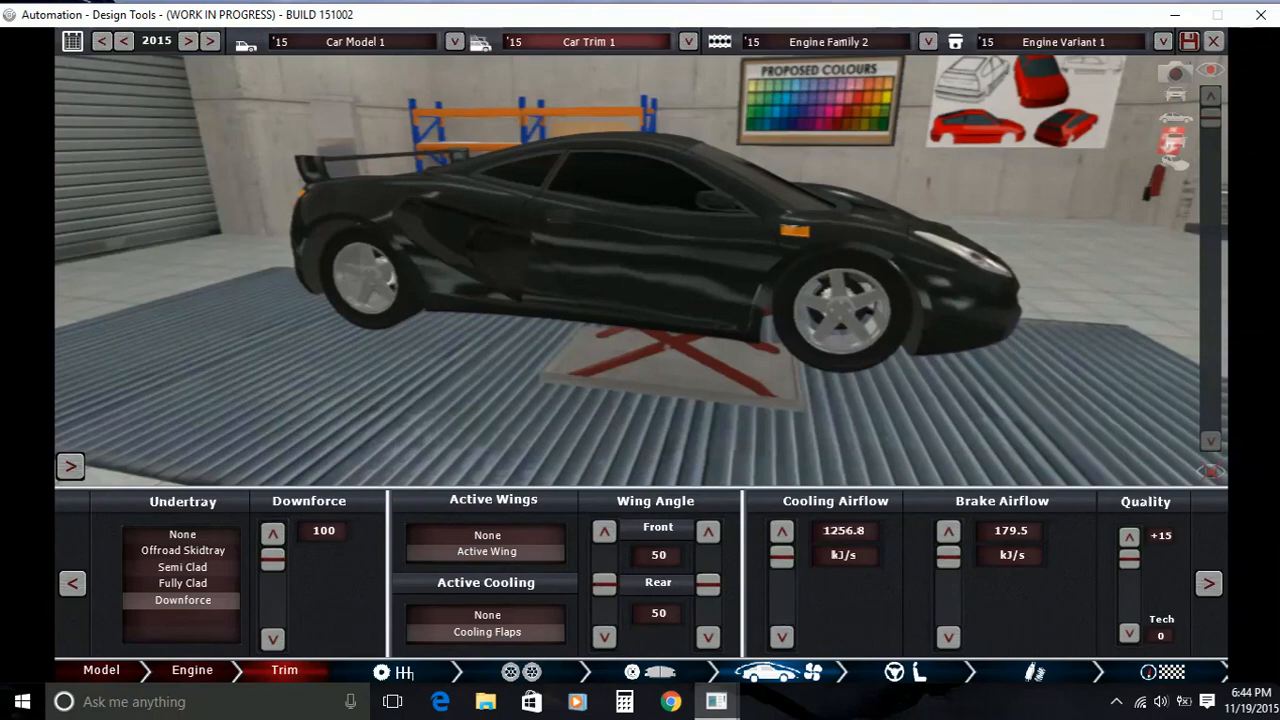
pyautogui.click(96, 670)
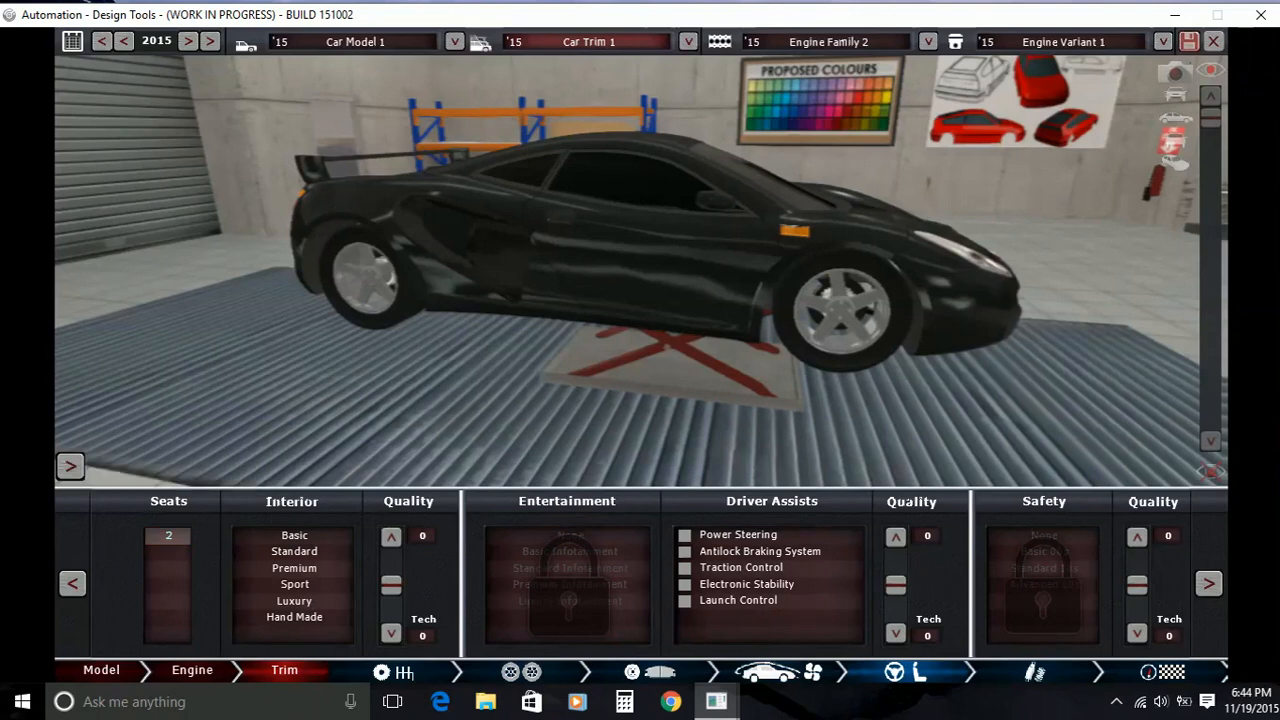
# Choose a Hand Made interior, Premium Infotainment, all driver assists and Advanced 10s safety
pyautogui.click(292, 616)
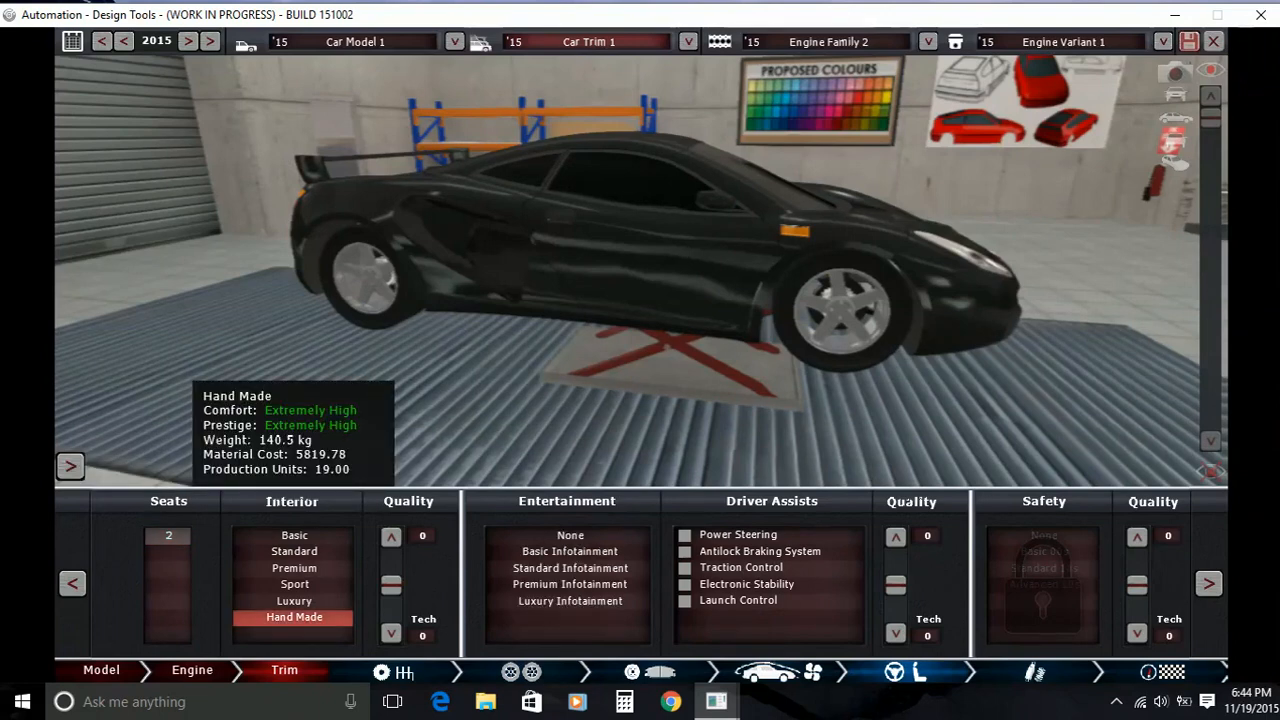
pyautogui.click(566, 584)
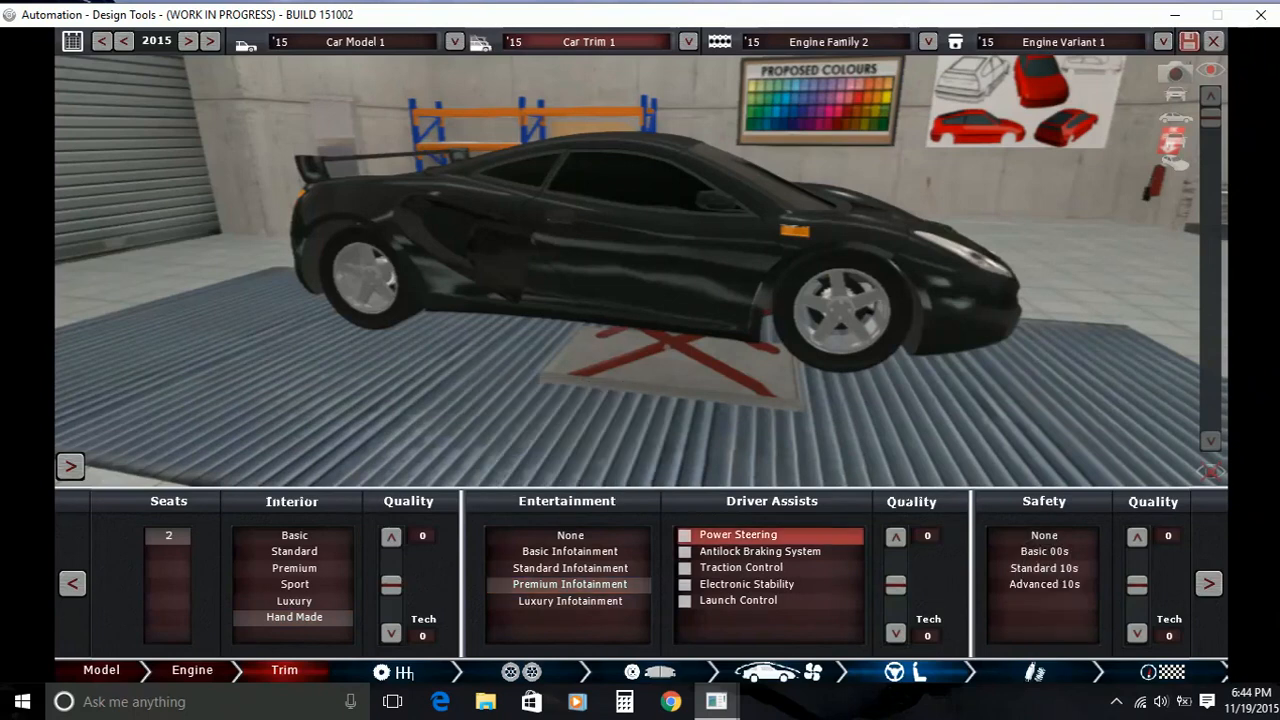
pyautogui.click(760, 550)
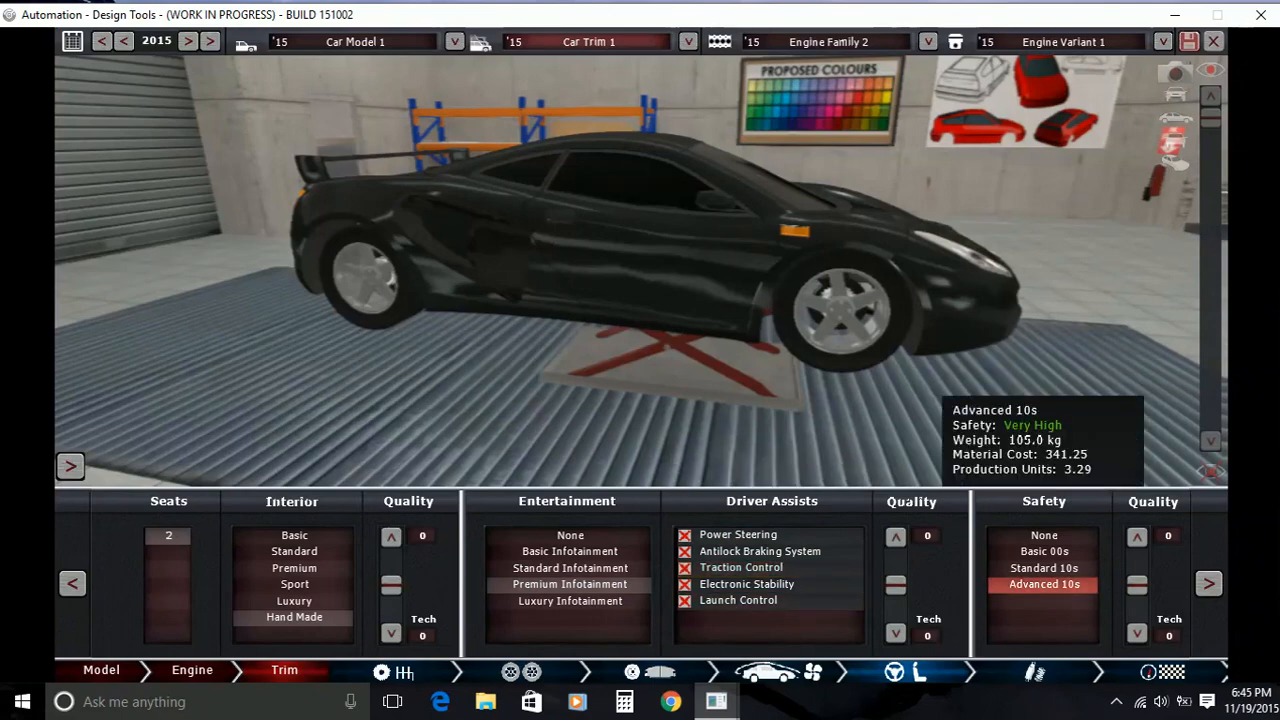
pyautogui.click(1040, 672)
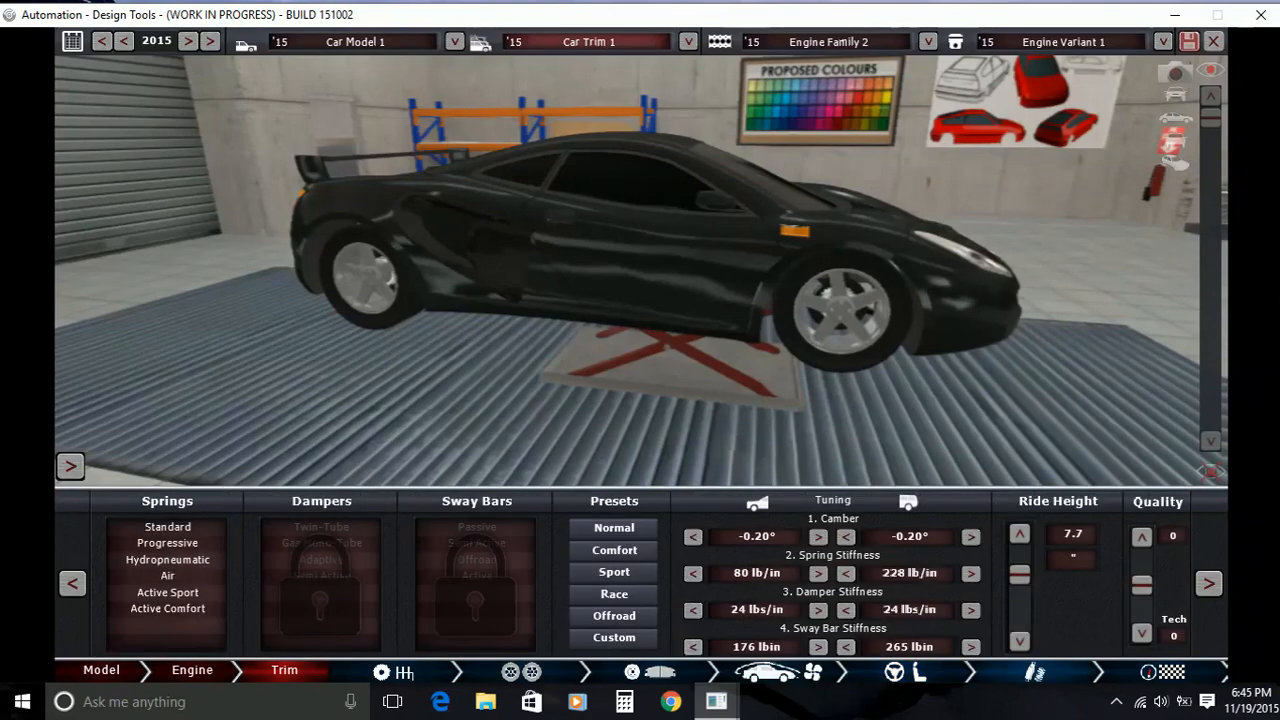
# Switch the suspension to Active Sport springs with Semi Active dampers
pyautogui.click(168, 542)
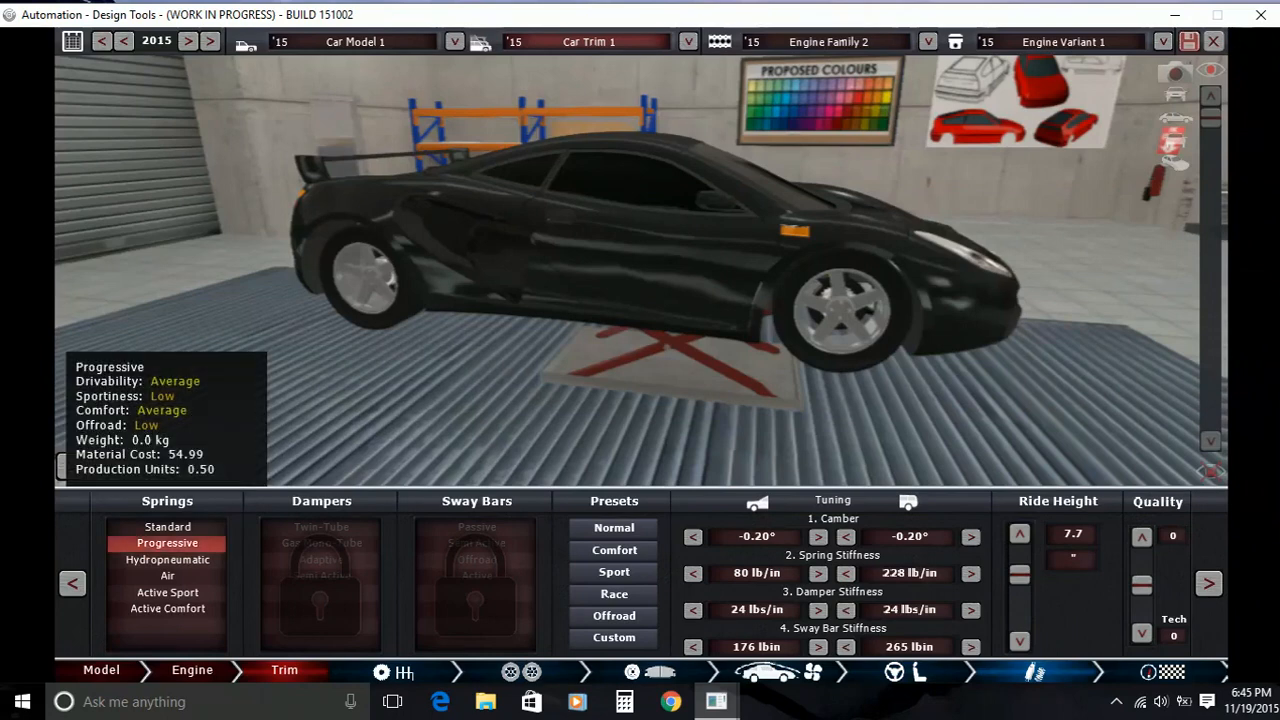
pyautogui.click(168, 592)
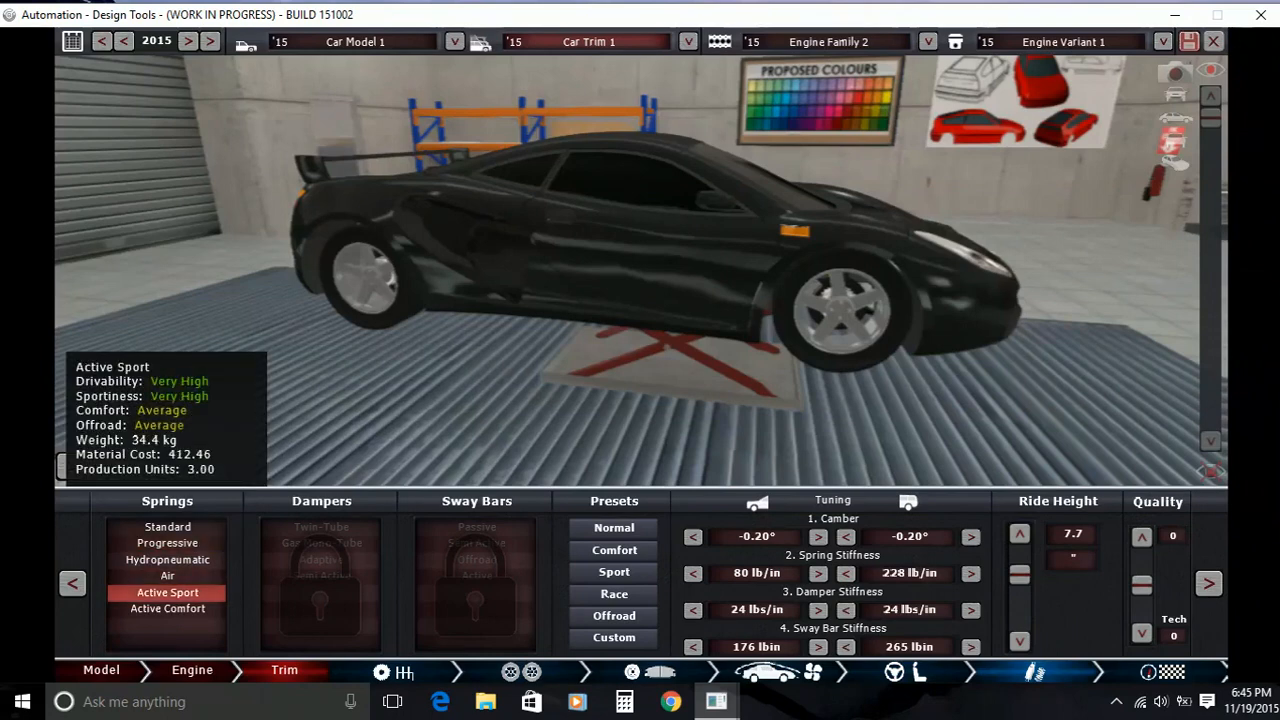
pyautogui.click(320, 576)
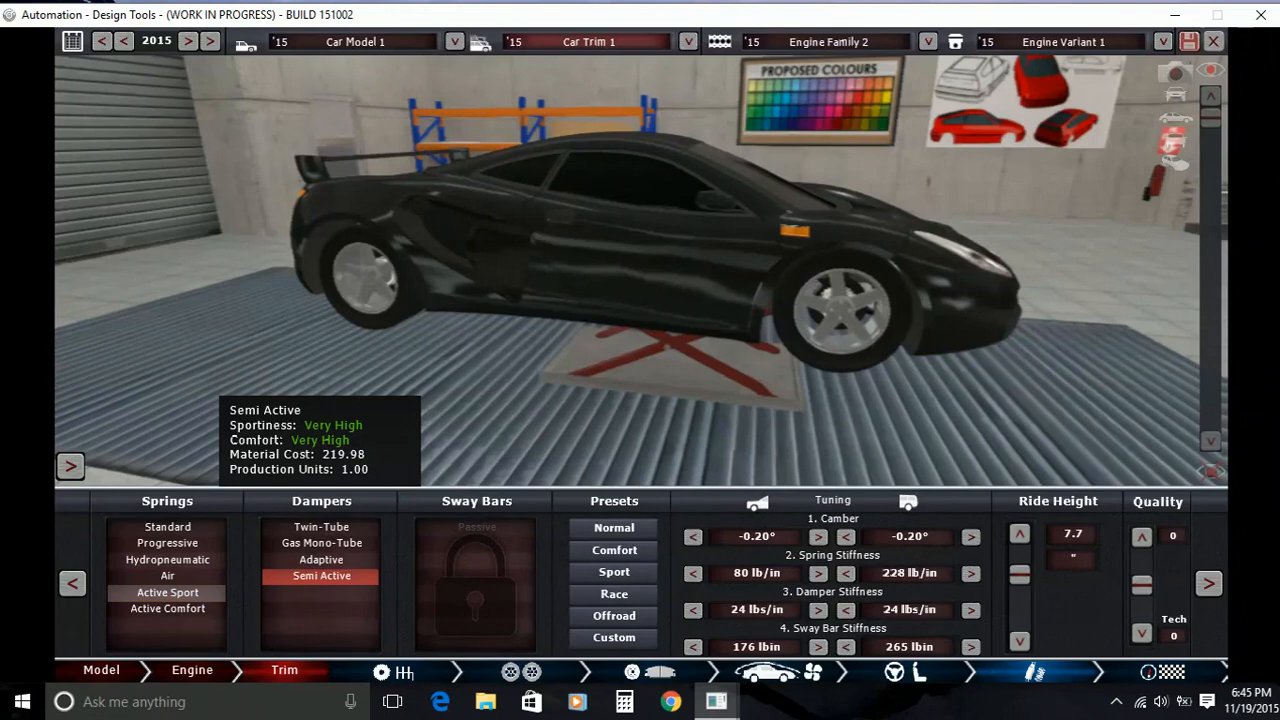
pyautogui.click(476, 528)
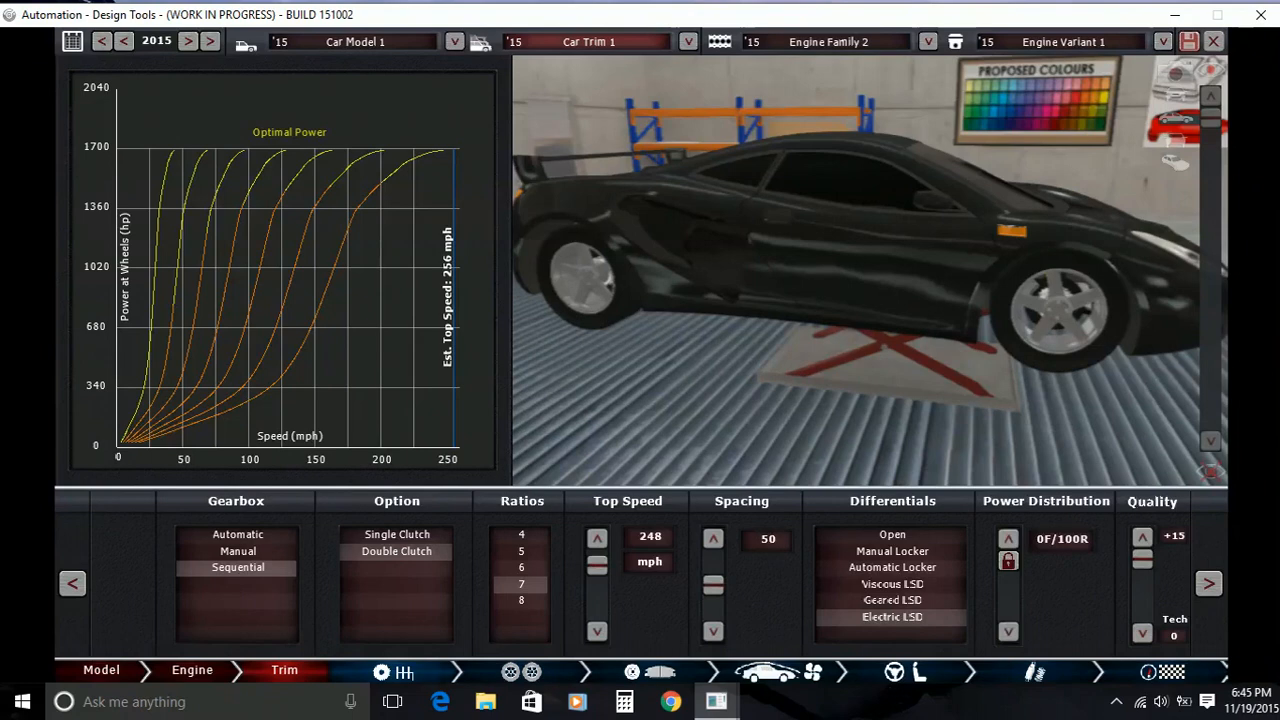
# Advance past the gearbox page to the car's summary and testing panel
pyautogui.click(596, 536)
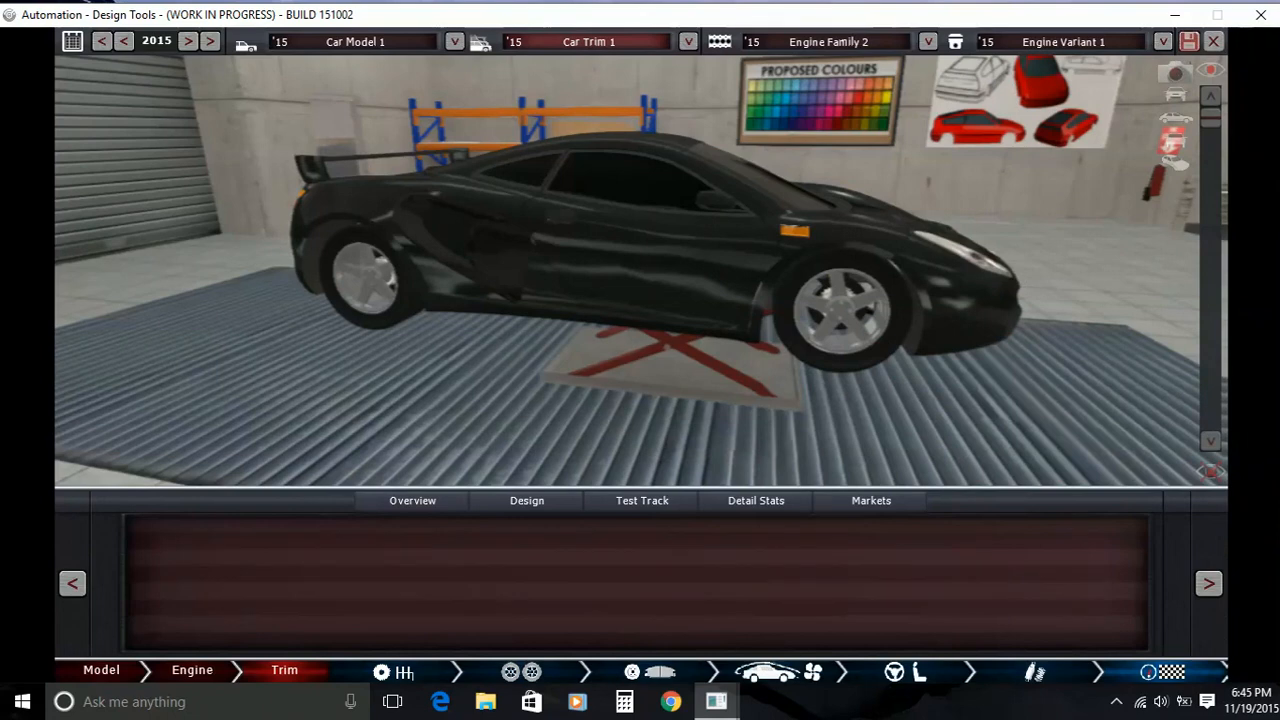
# Review the Overview ratings, then show the Test Track figures (246.6 mph, 0–62 in 2.8 s)
pyautogui.click(412, 500)
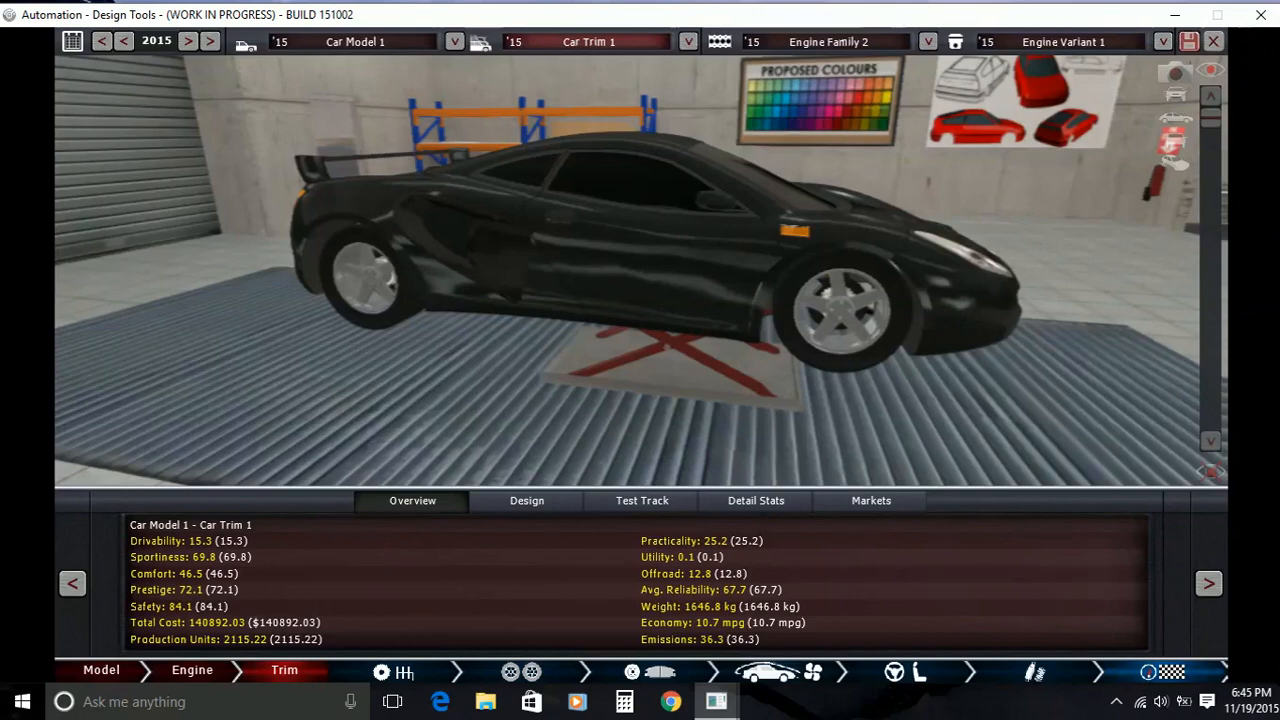
pyautogui.click(640, 500)
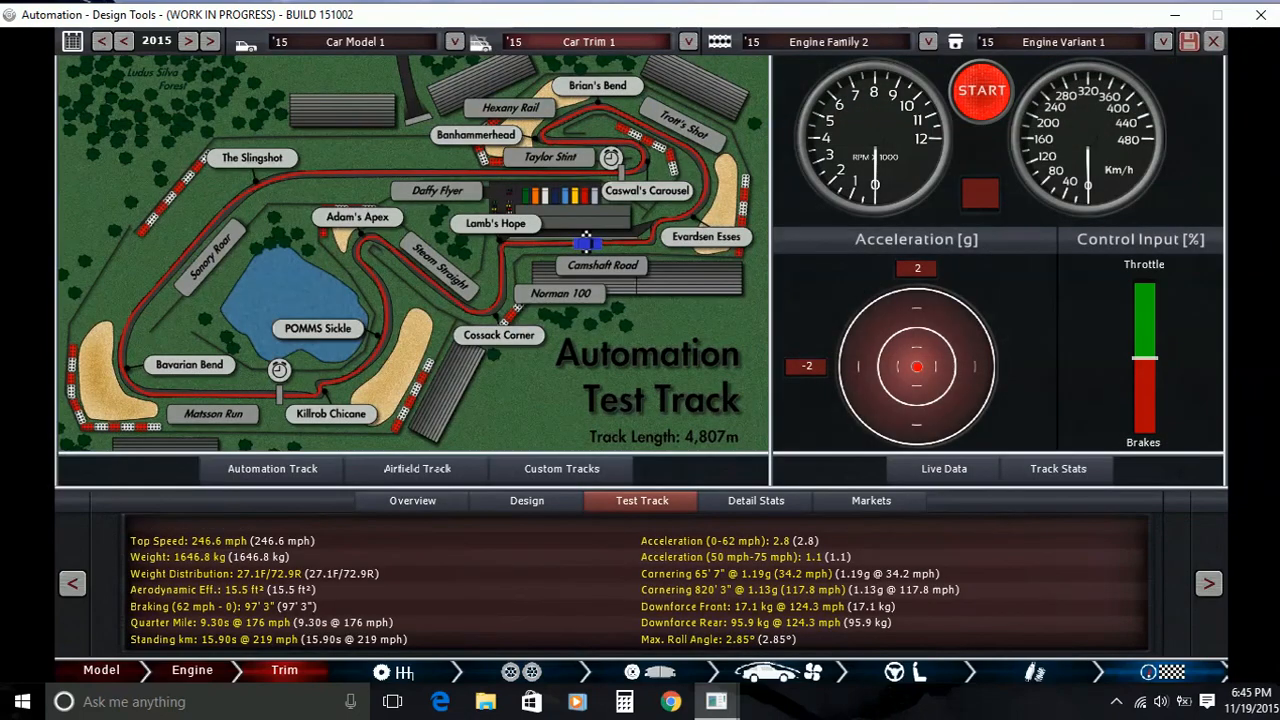
# Run the car on the Airfield Track and show its 1:22.05 lap time in Track Stats
pyautogui.click(560, 468)
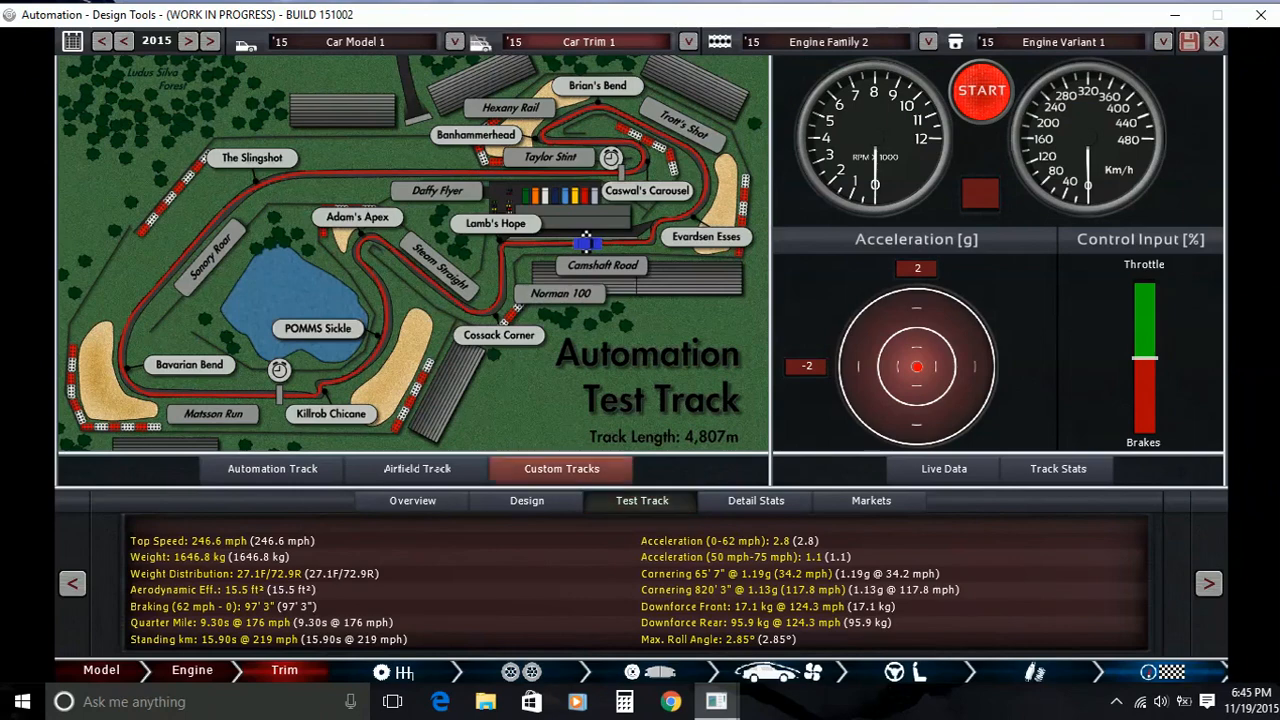
pyautogui.click(416, 468)
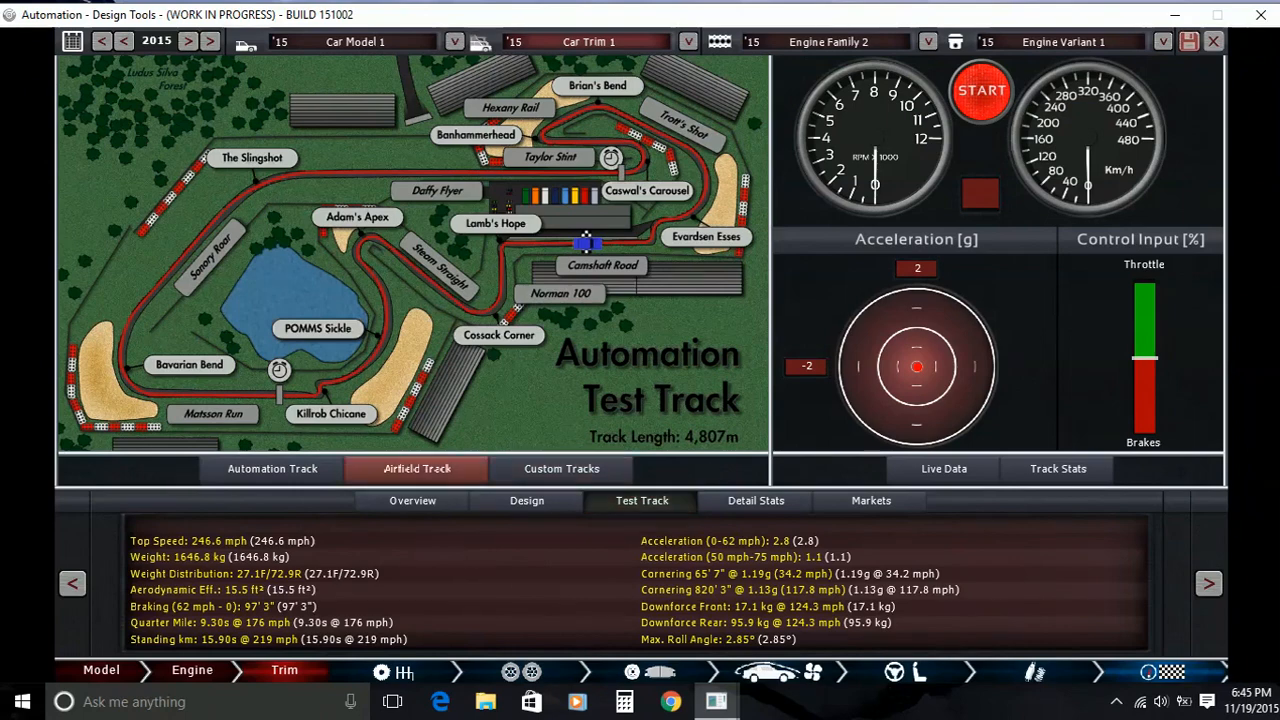
pyautogui.click(416, 468)
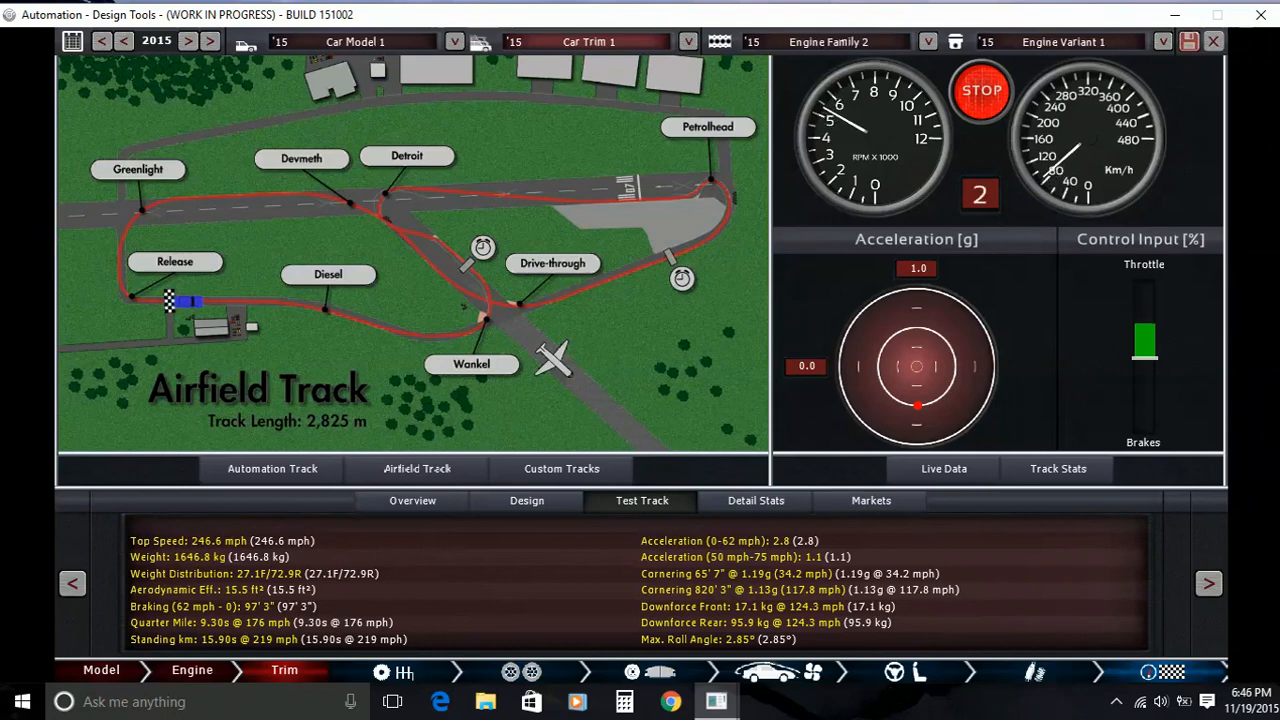
pyautogui.click(1056, 468)
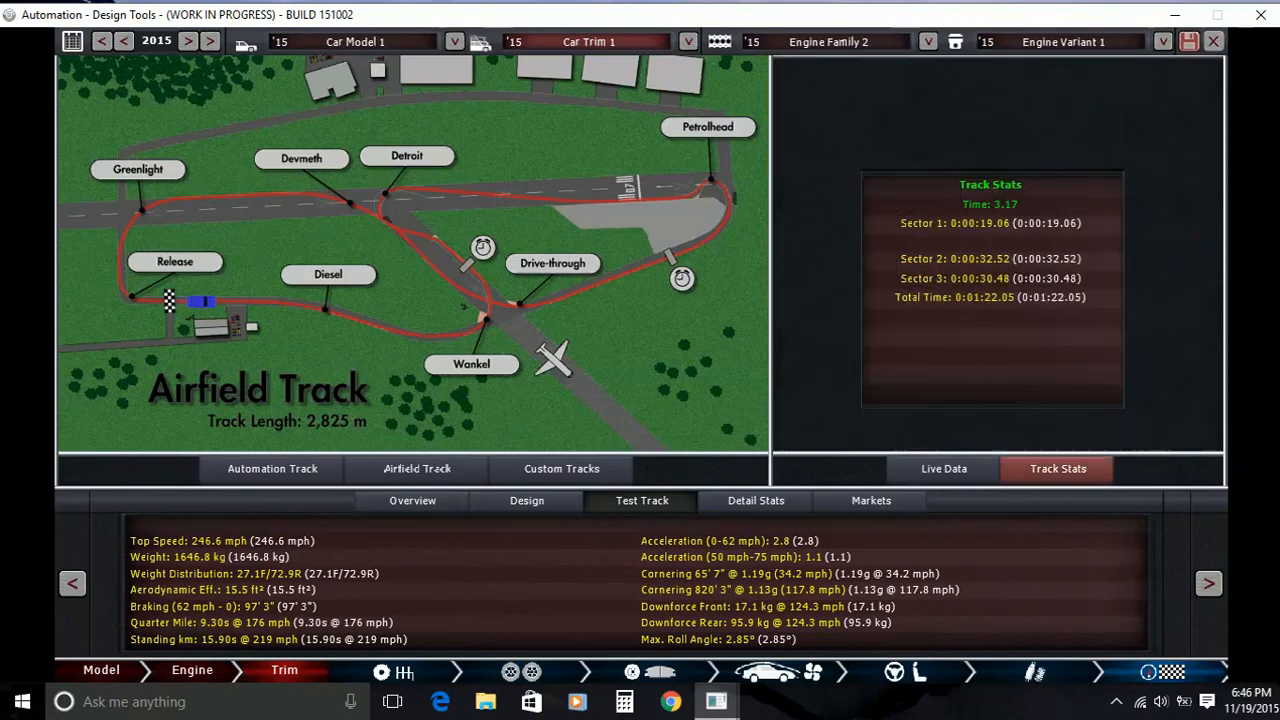